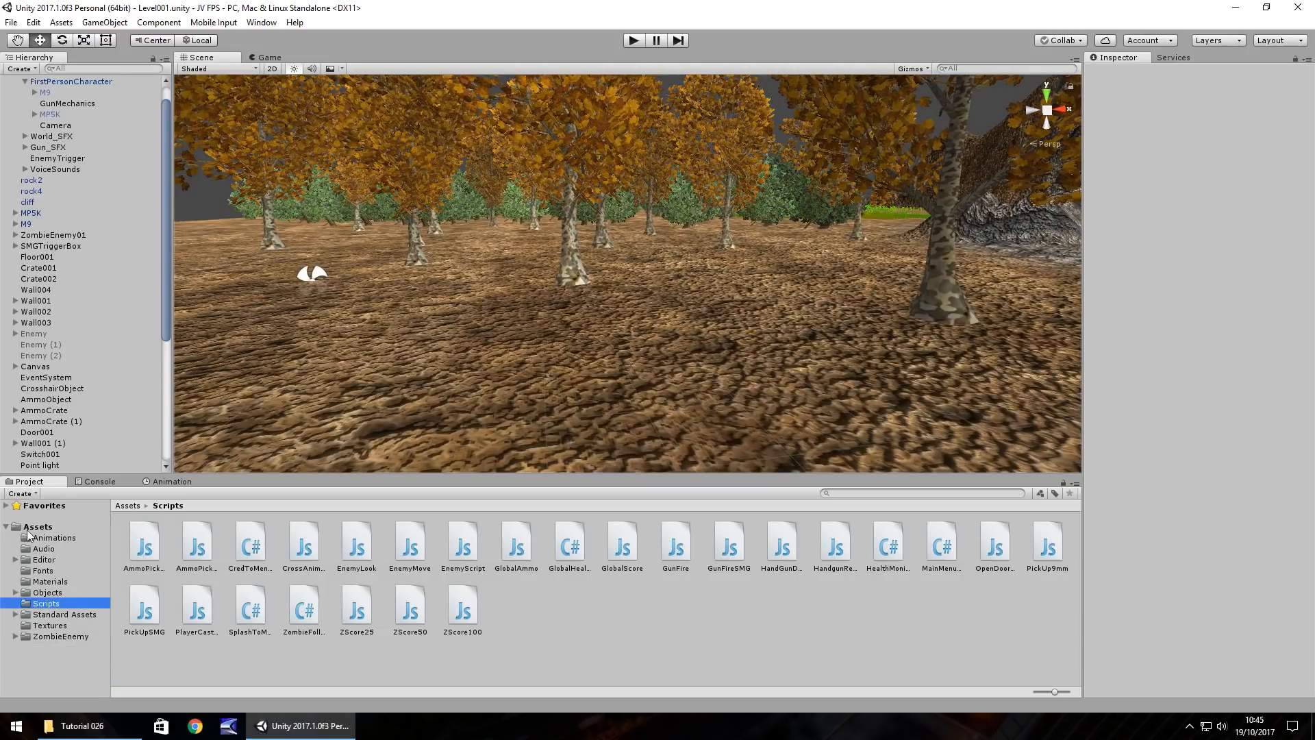
Step: Drag the Spider folder from the Tutorial 026 files into the project's Assets
click(81, 726)
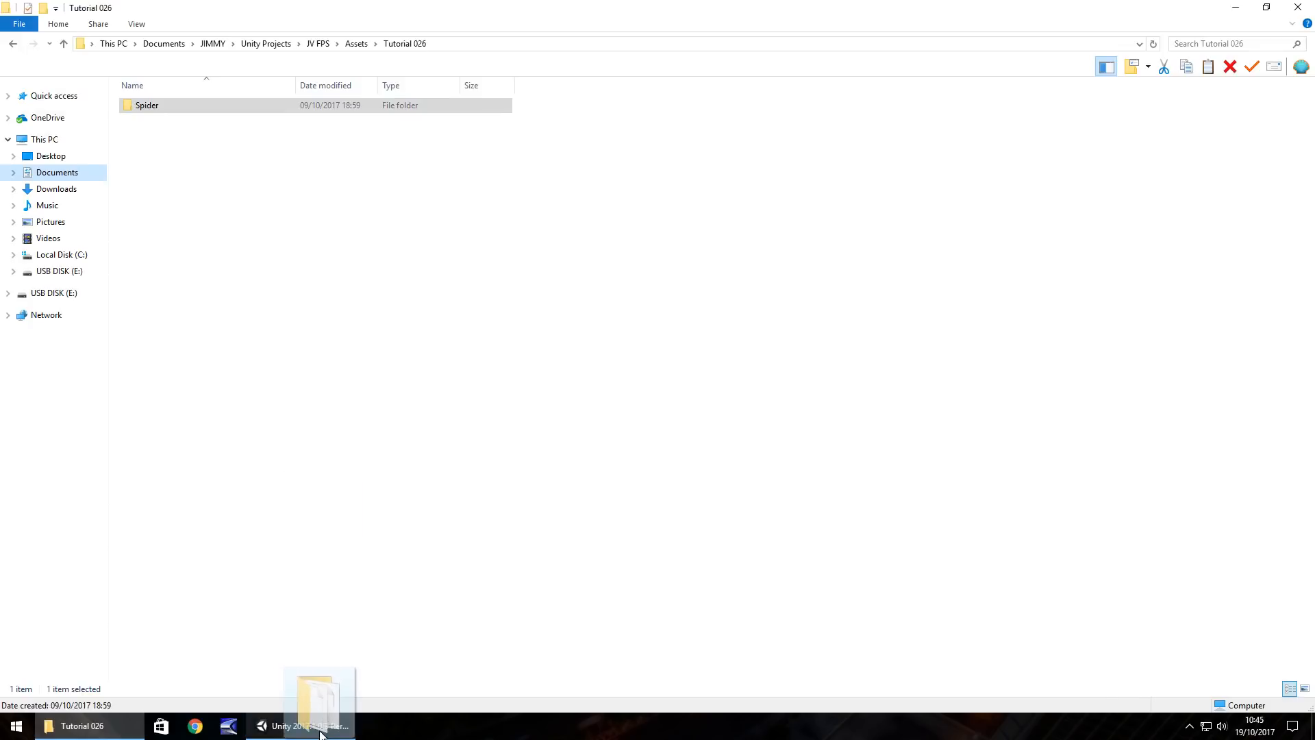
click(301, 726)
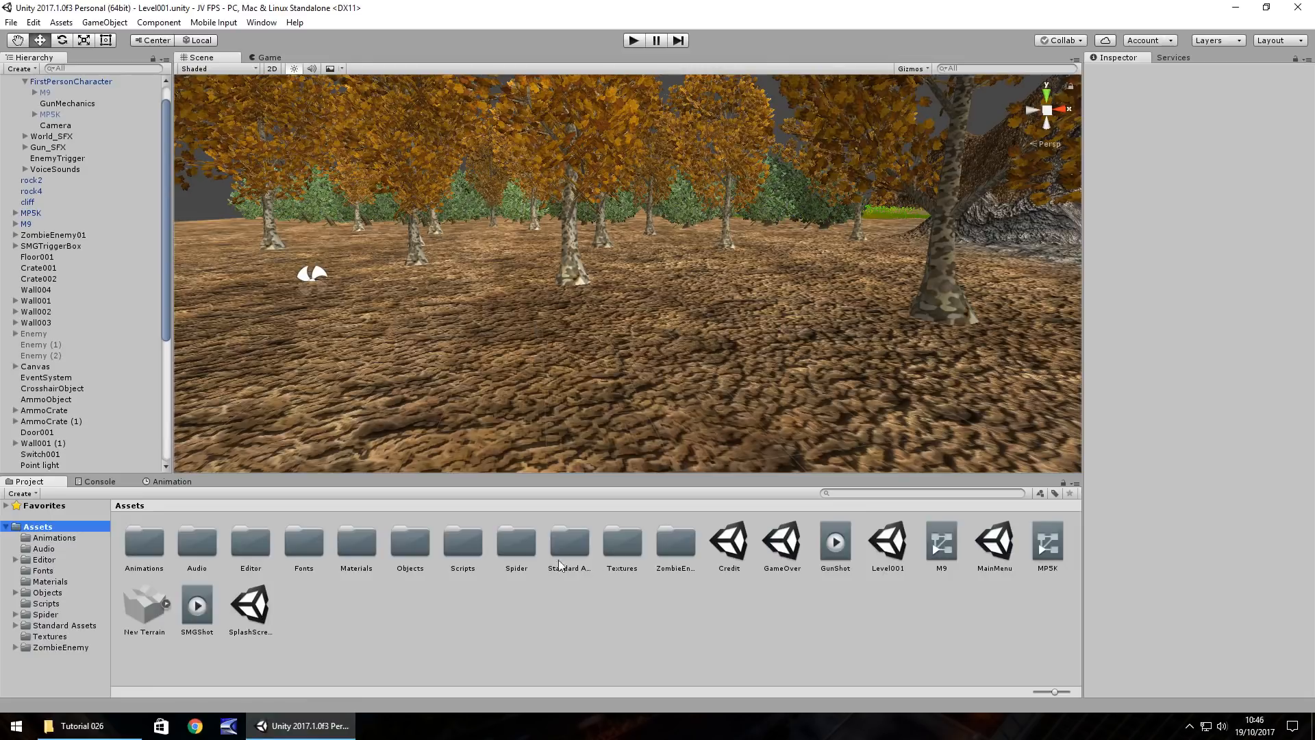
Step: Place the spider model from Spider > Models in the scene and scale it to 0.75
double_click(516, 541)
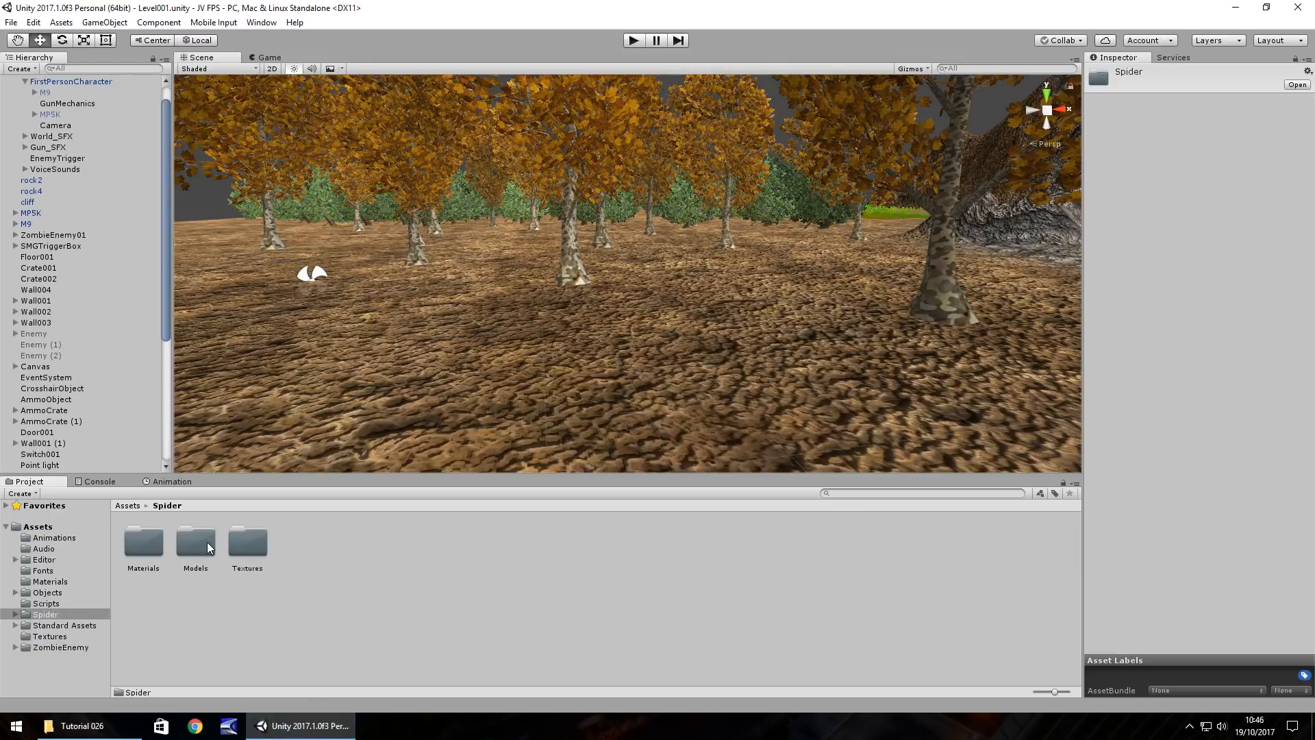
double_click(194, 542)
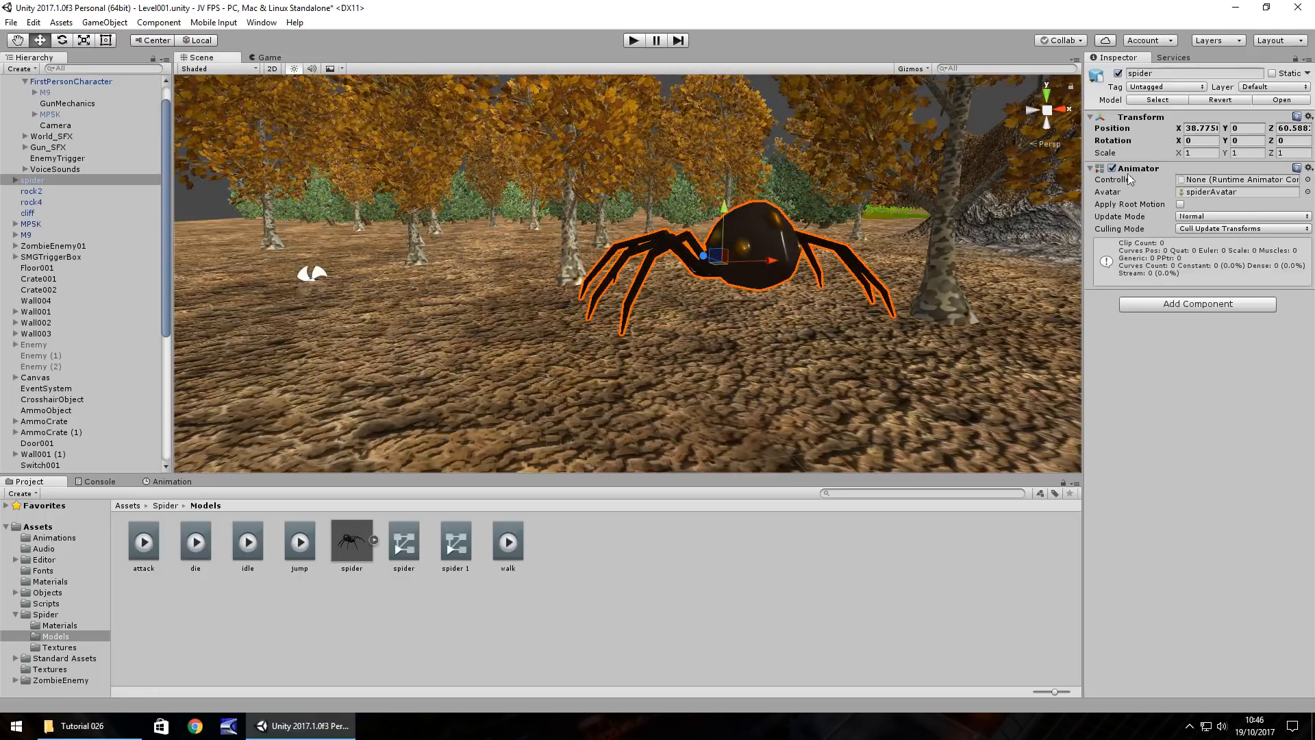
click(1200, 153)
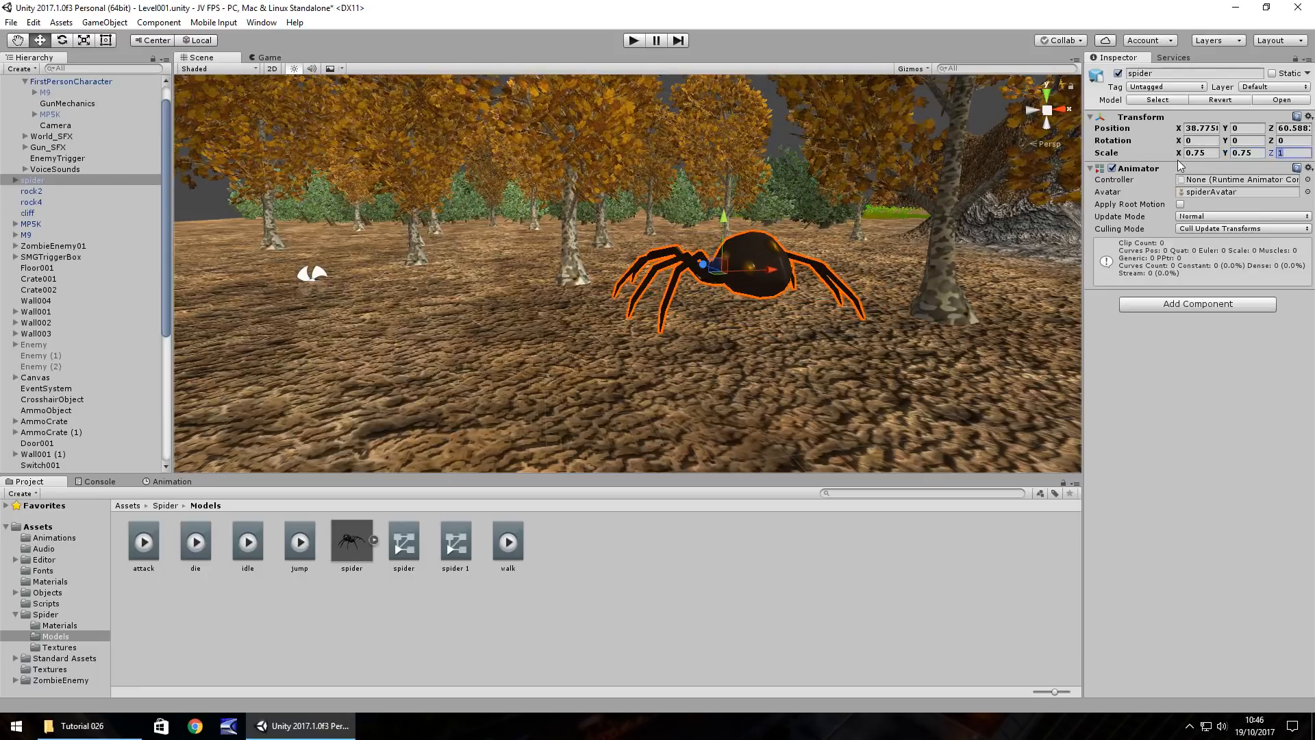
text(.75)
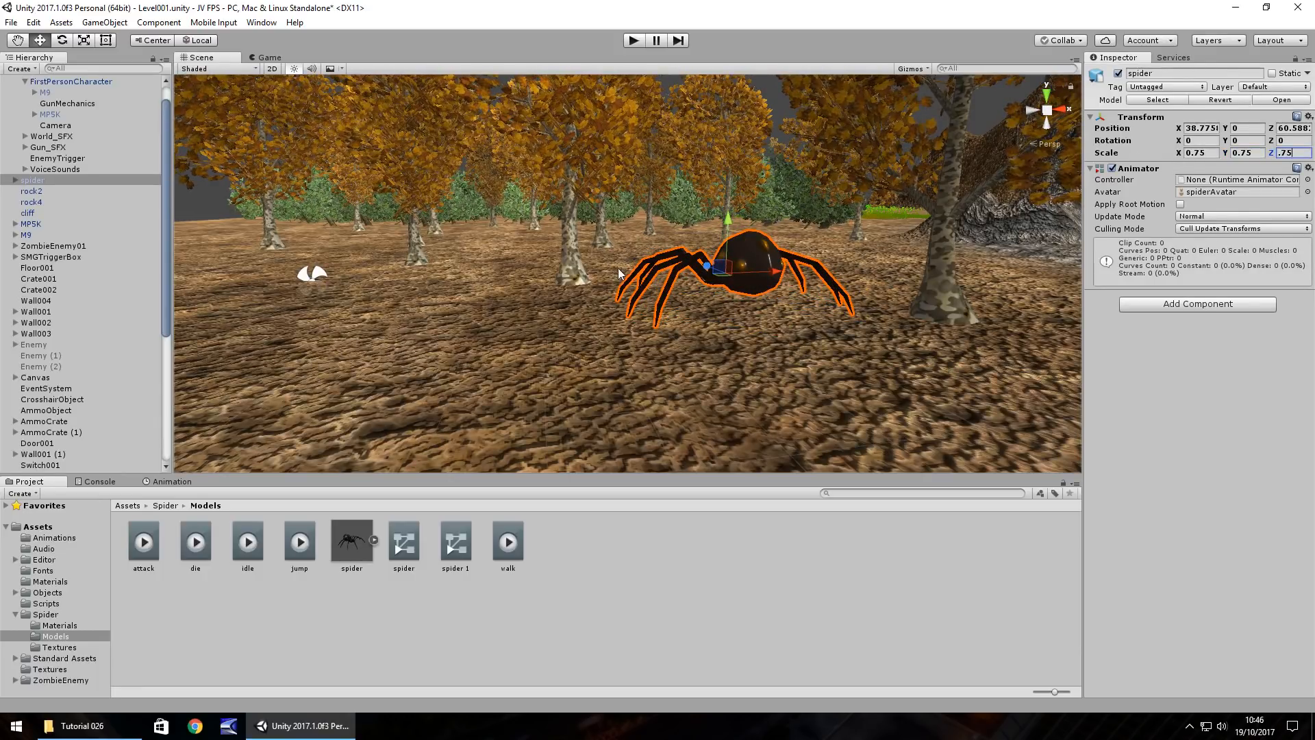
mouse_move(641, 296)
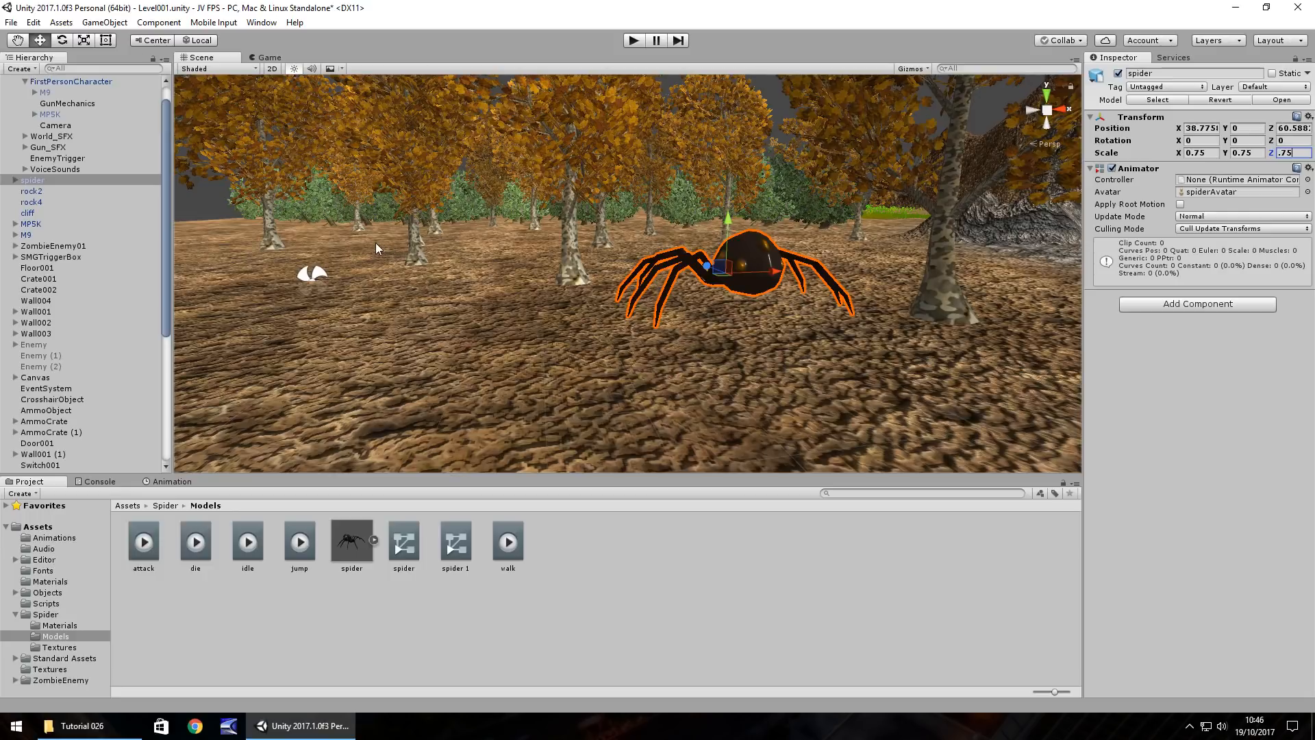
mouse_move(76, 195)
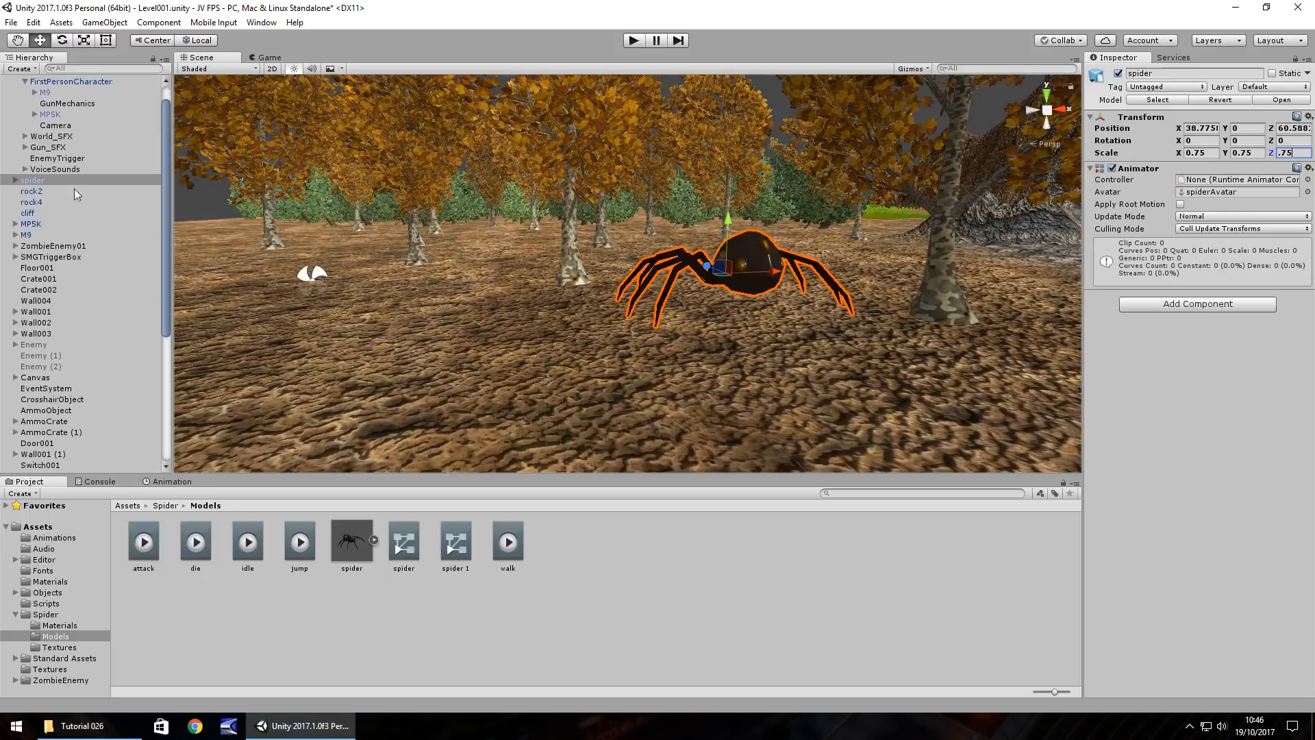
Step: Review the zombie enemy's setup for reference, then reselect the spider
click(52, 245)
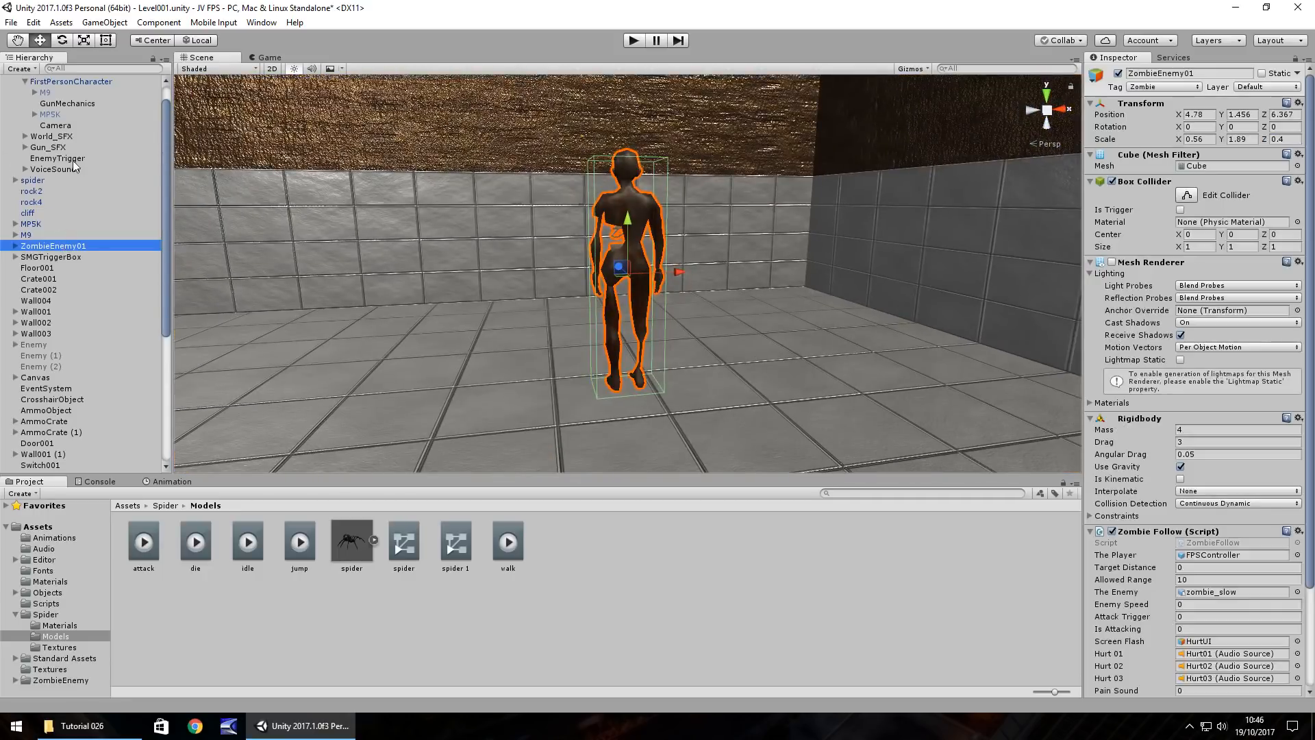
click(30, 179)
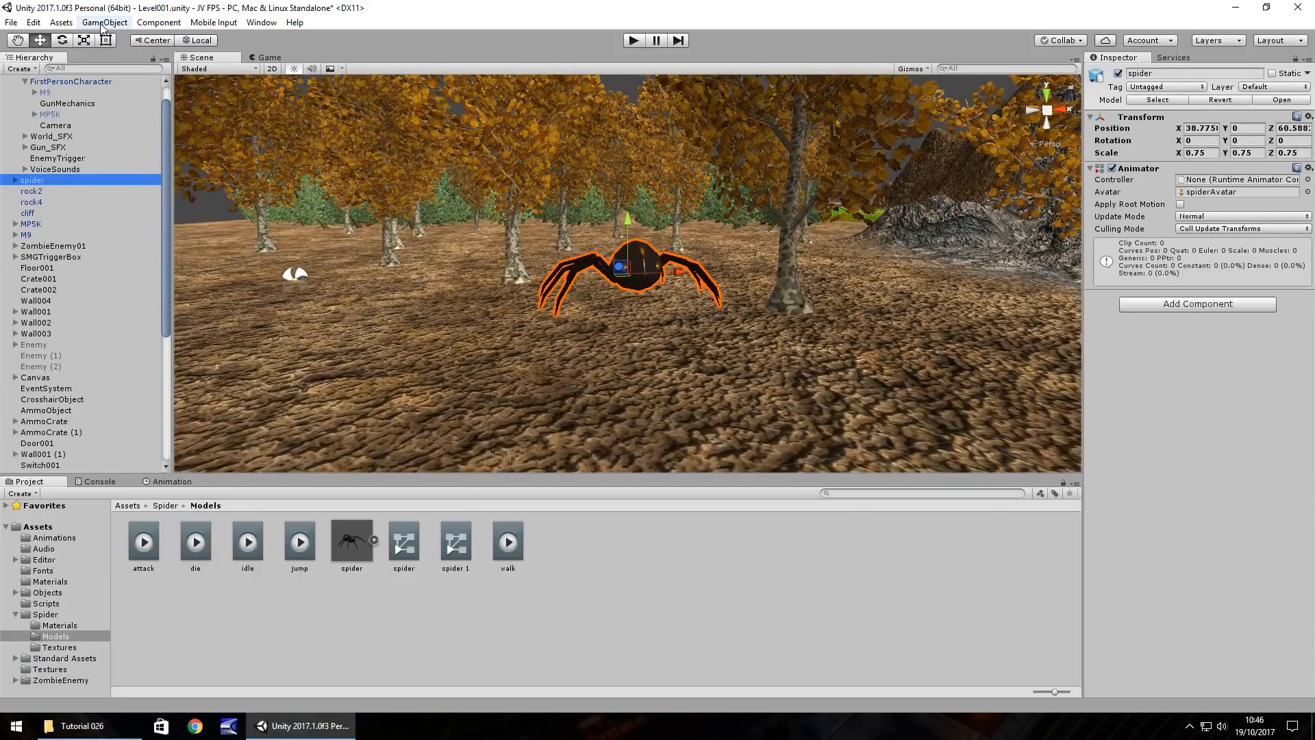
Step: Create a cube and stretch its width and depth to cover the spider's body
click(105, 22)
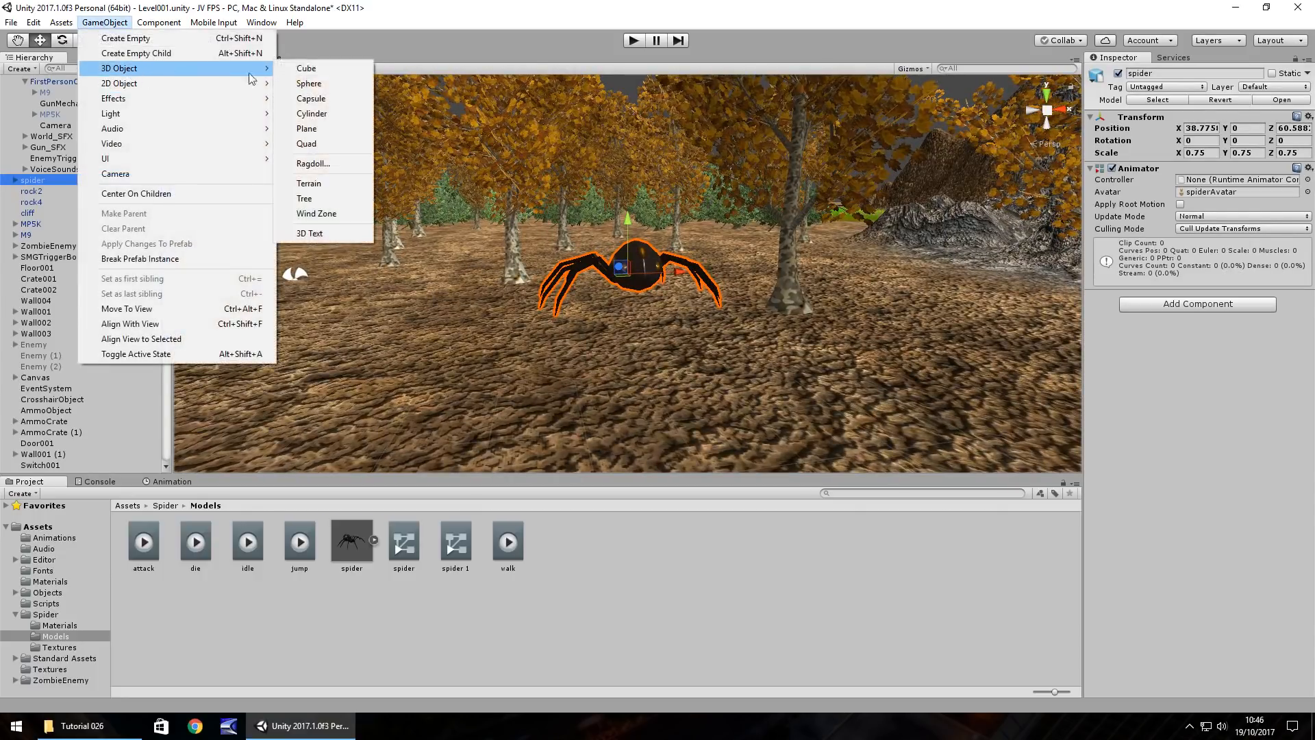
click(306, 69)
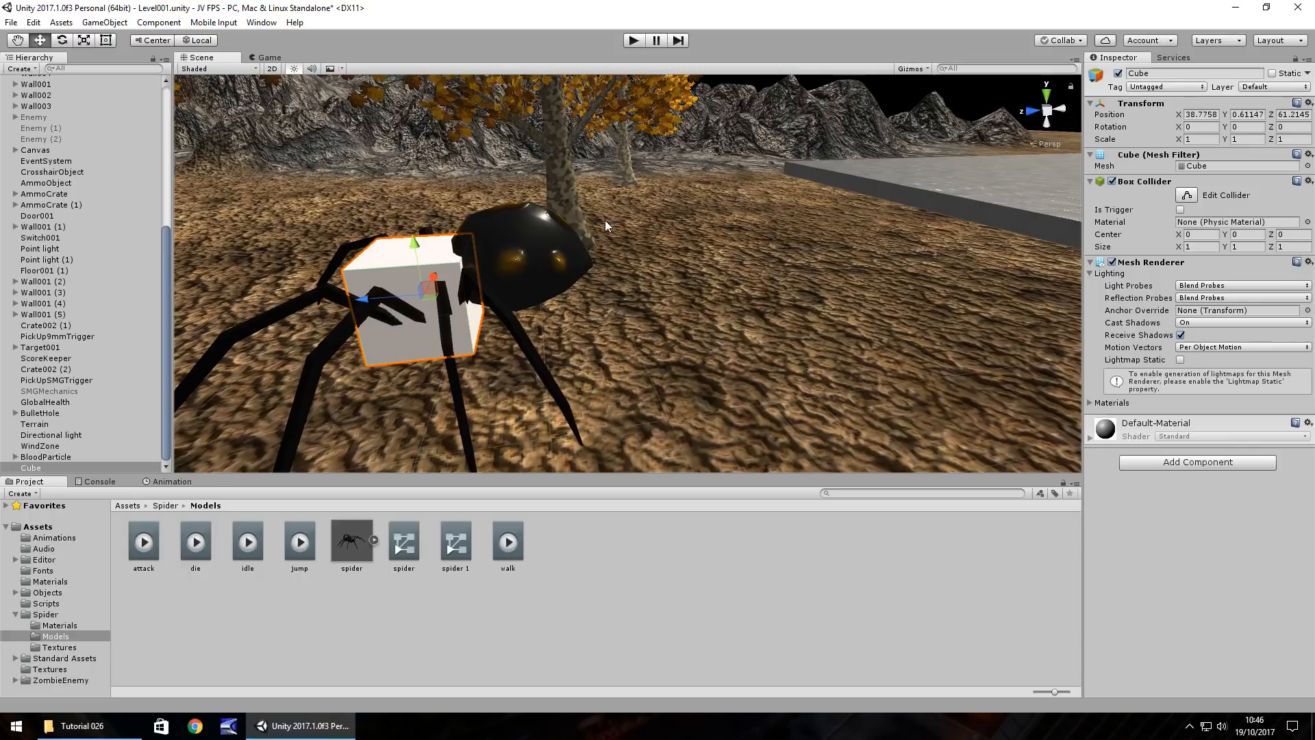
mouse_move(767, 302)
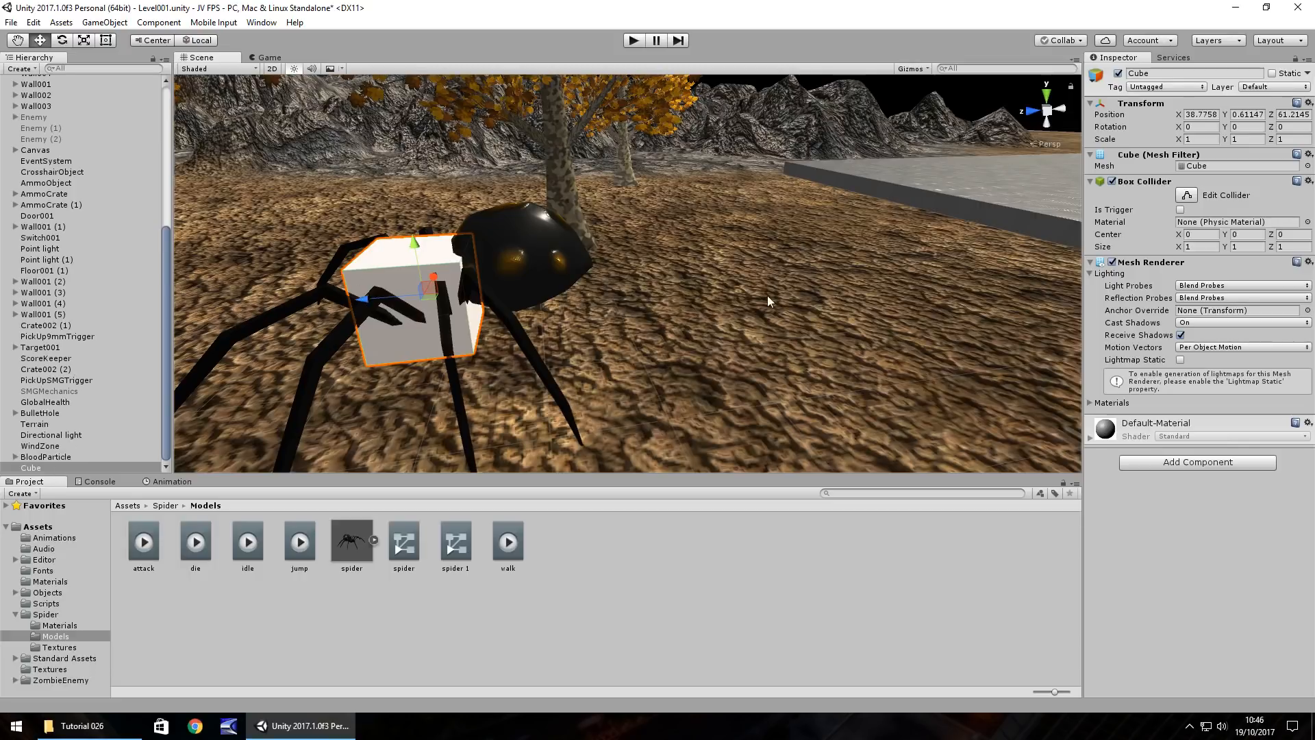
text(3.92)
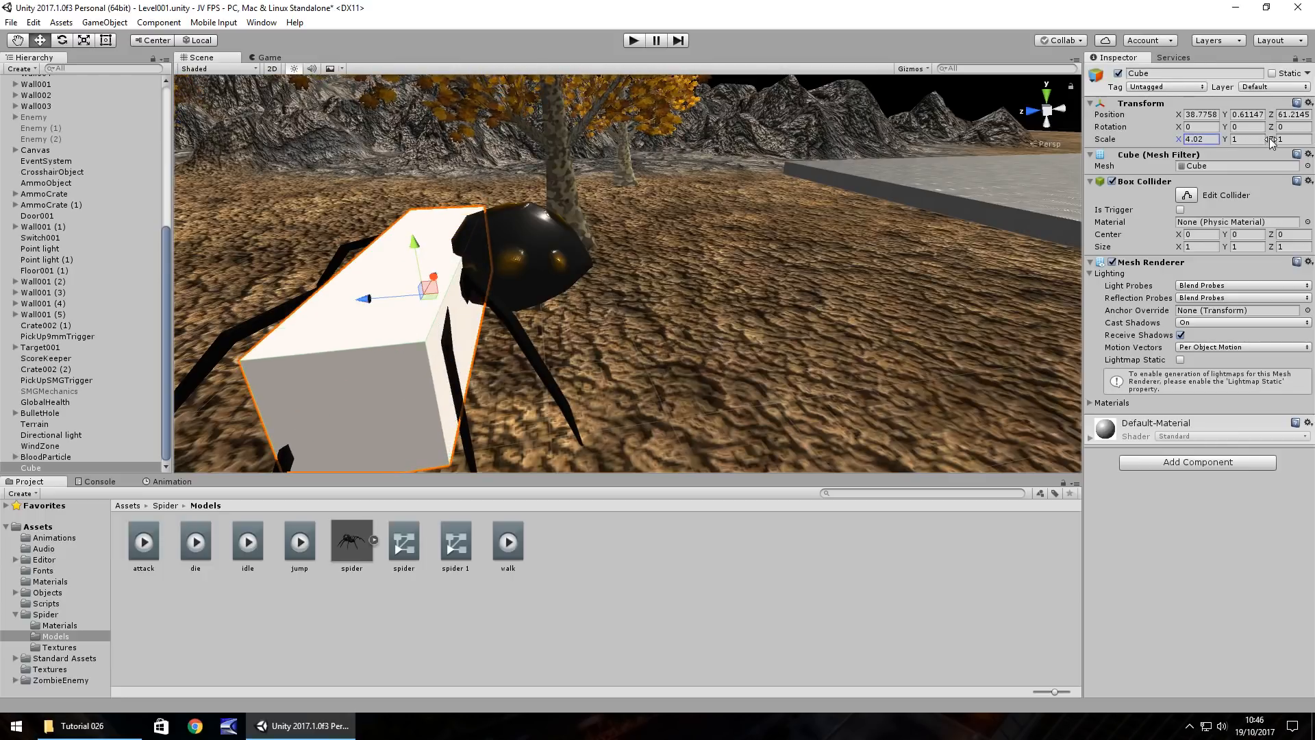
text(3.55)
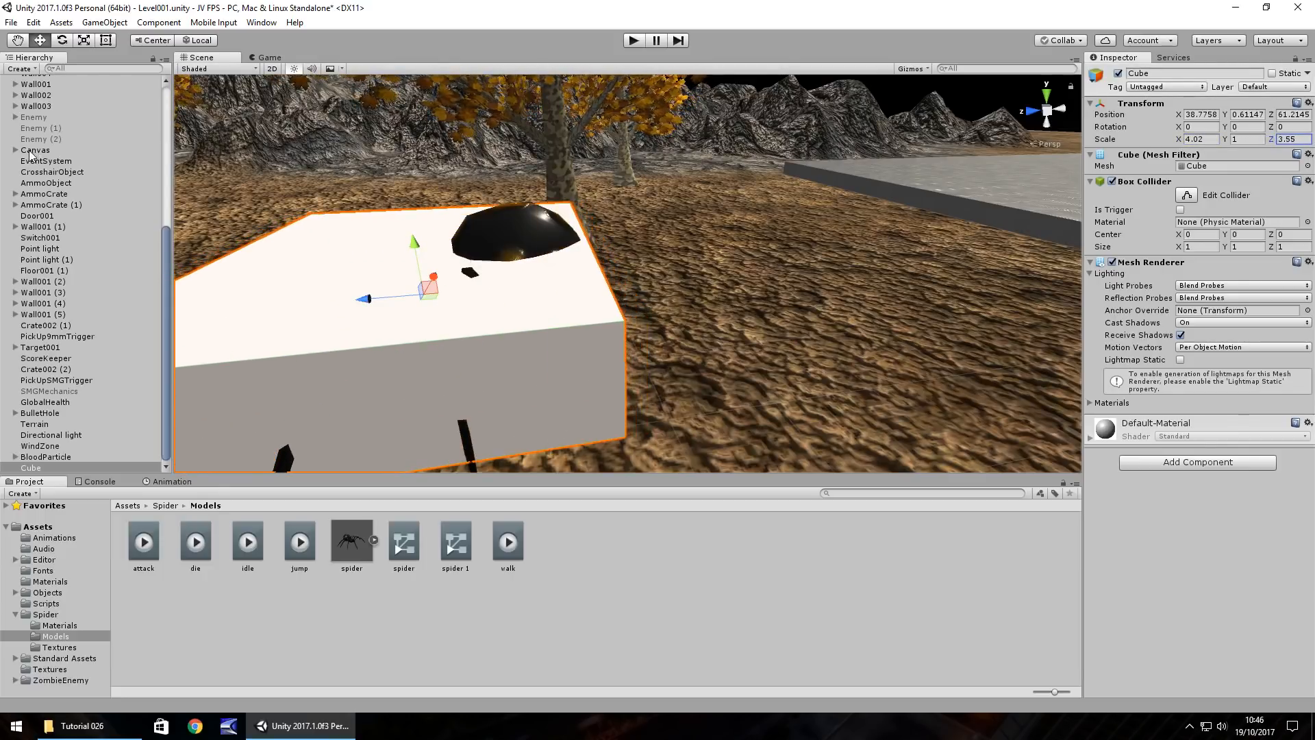
Step: Raise the cube's height so it fully encloses the spider
drag(411, 285, 612, 268)
text(3.01)
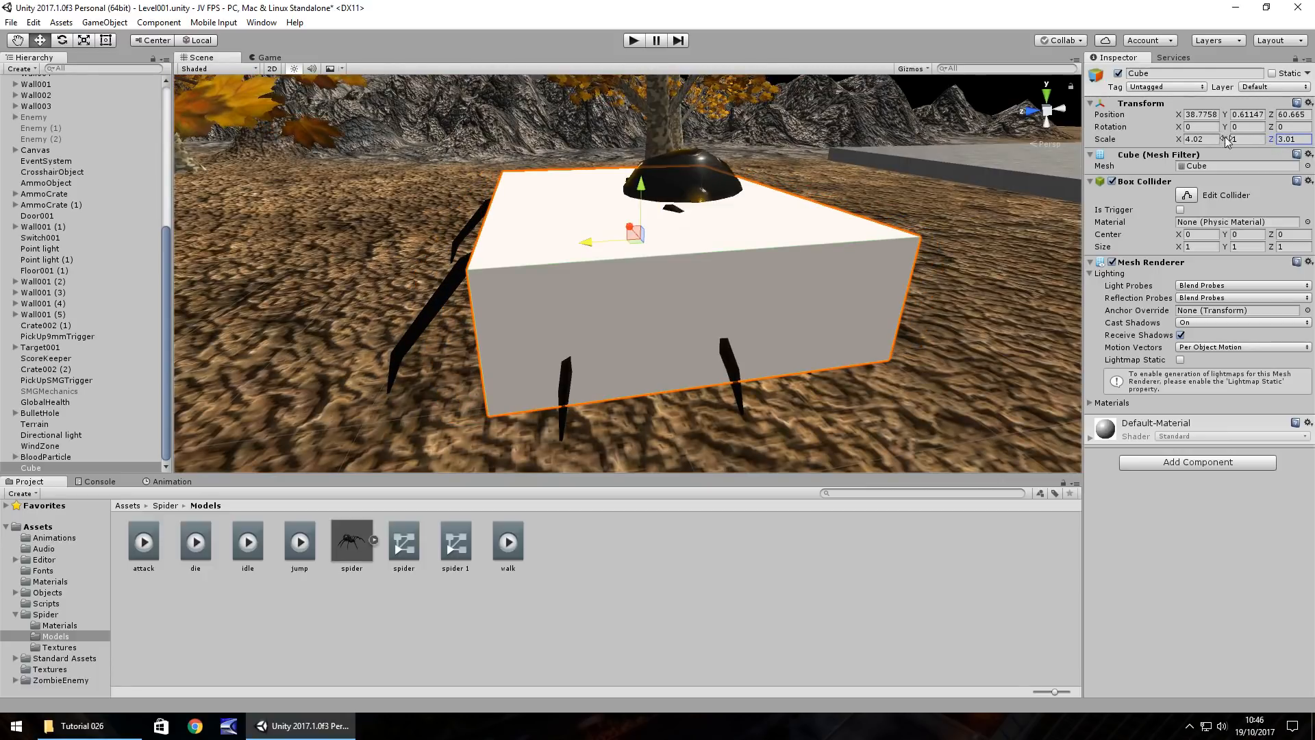
drag(1245, 138, 1245, 118)
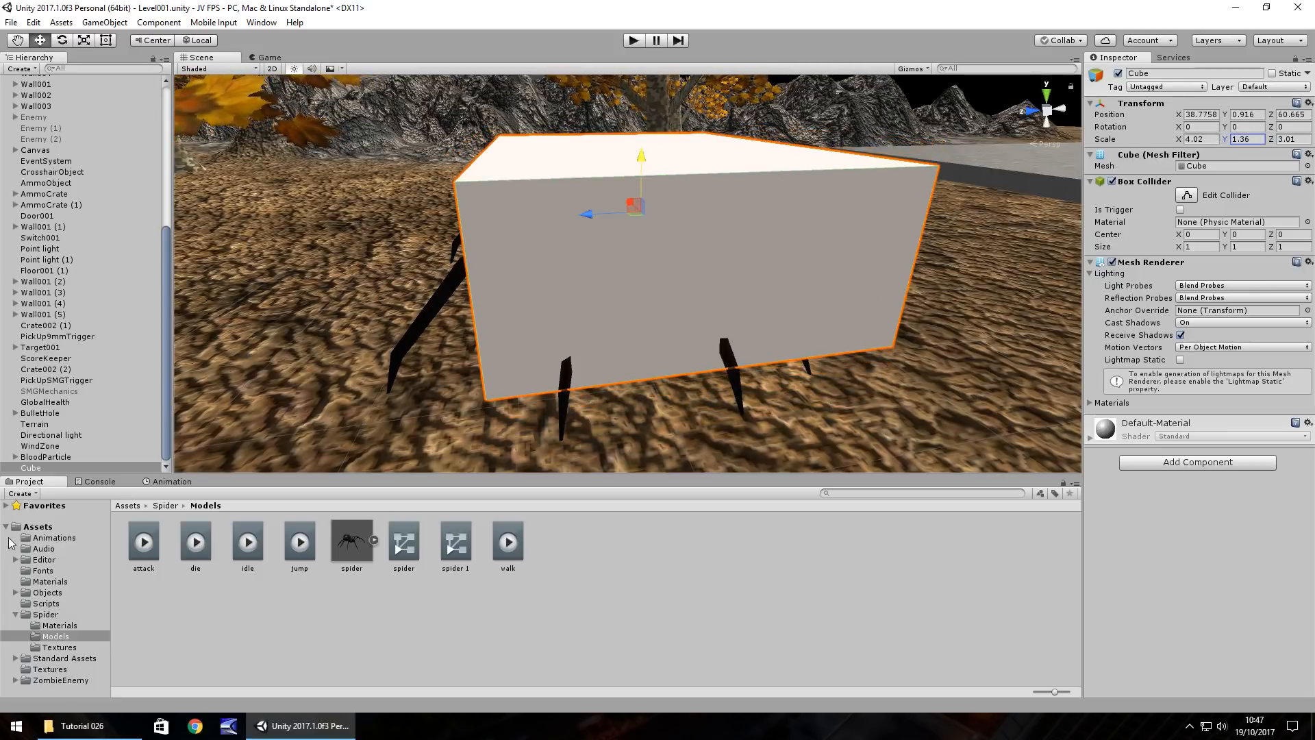
Step: Rename the cube to SpiderEnemy001 in the Hierarchy
right_click(27, 467)
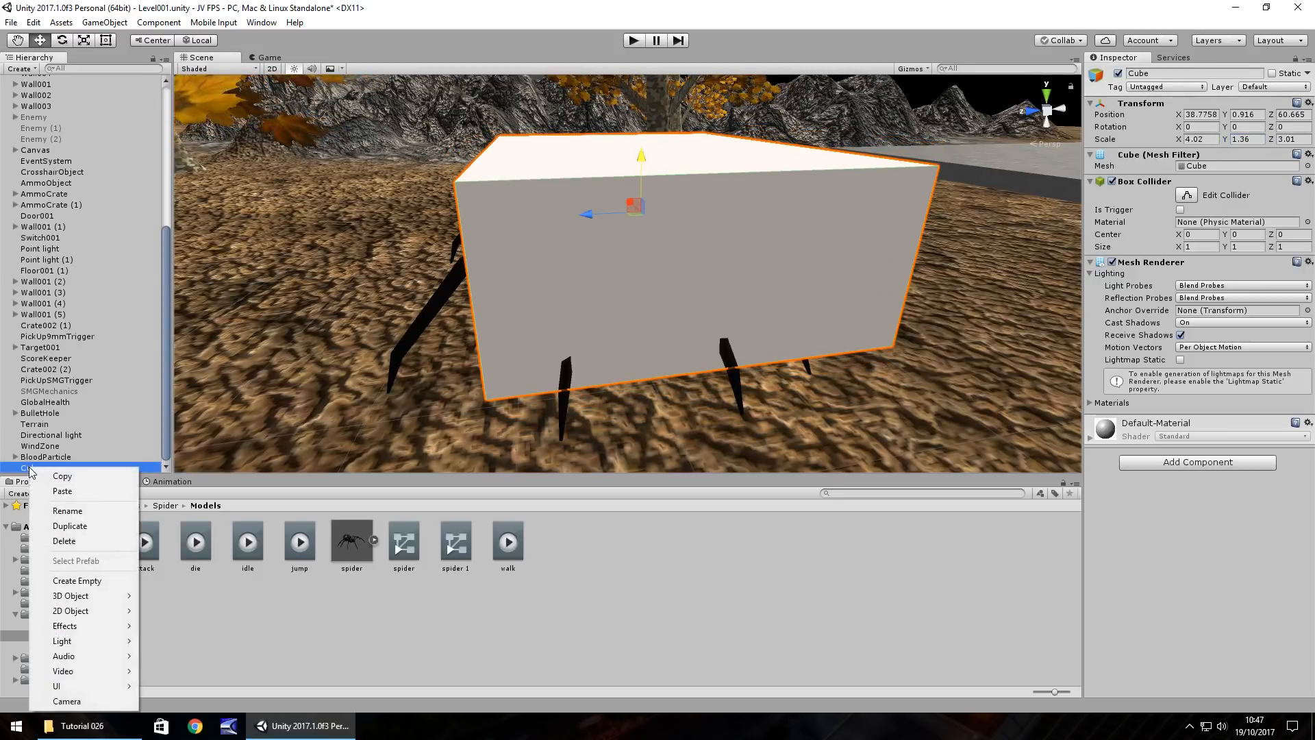
click(67, 509)
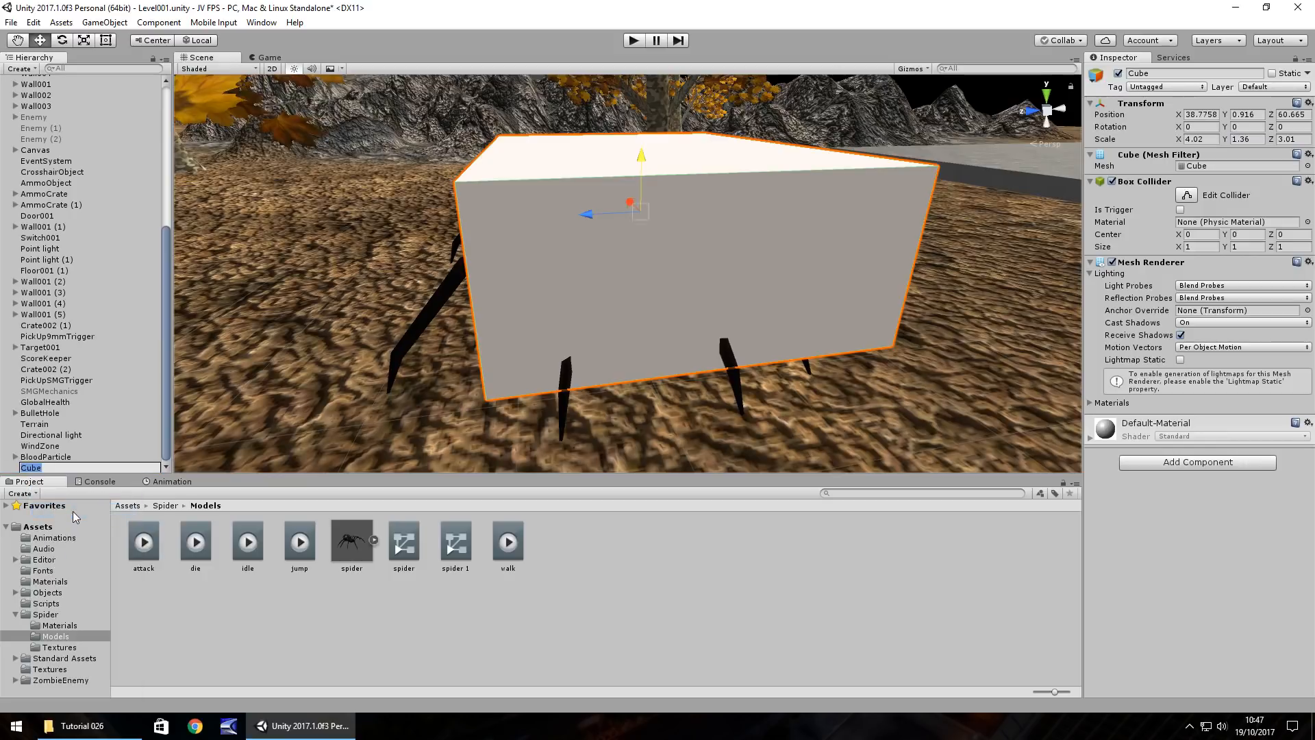
text(SpiderEnemy)
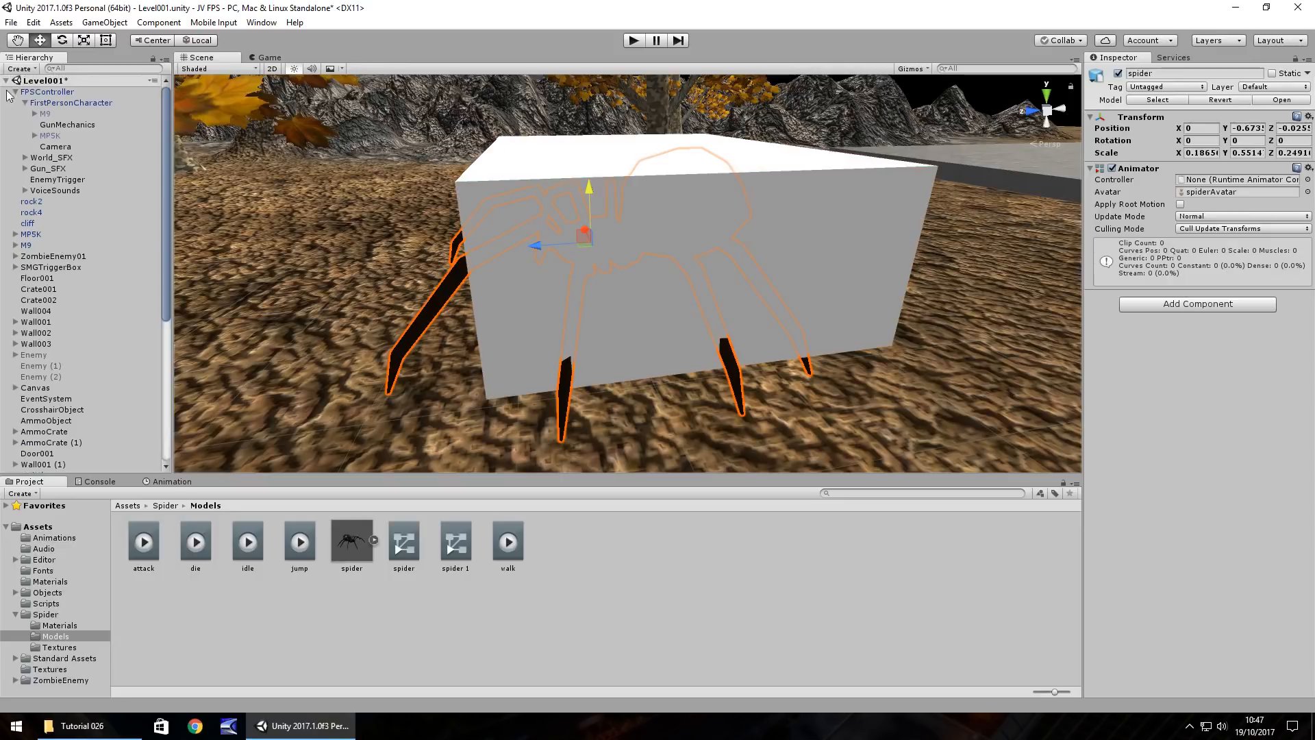
Step: Expand the zombie enemy to review its animation setup for reference
scroll(down, 3)
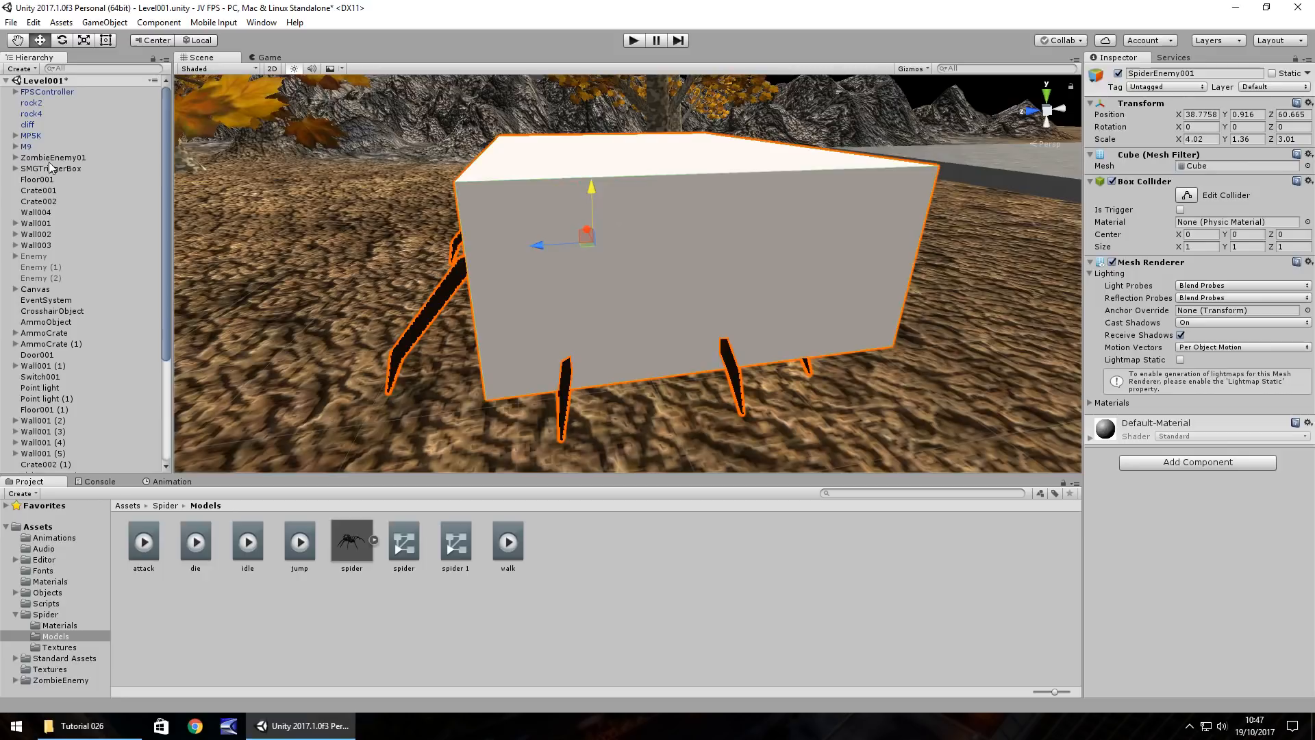
click(42, 157)
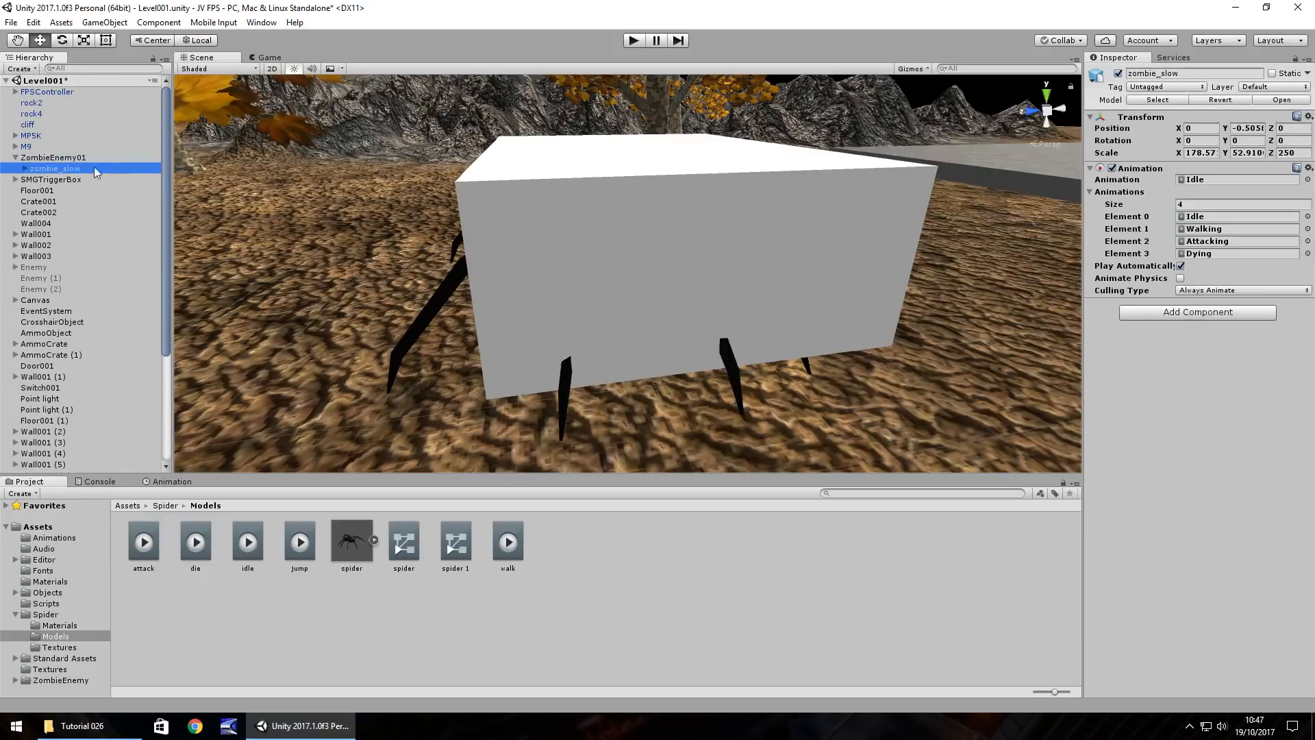
Step: Set the spider's Animation list to 4 clips: idle, attack, die and walk
scroll(down, 3)
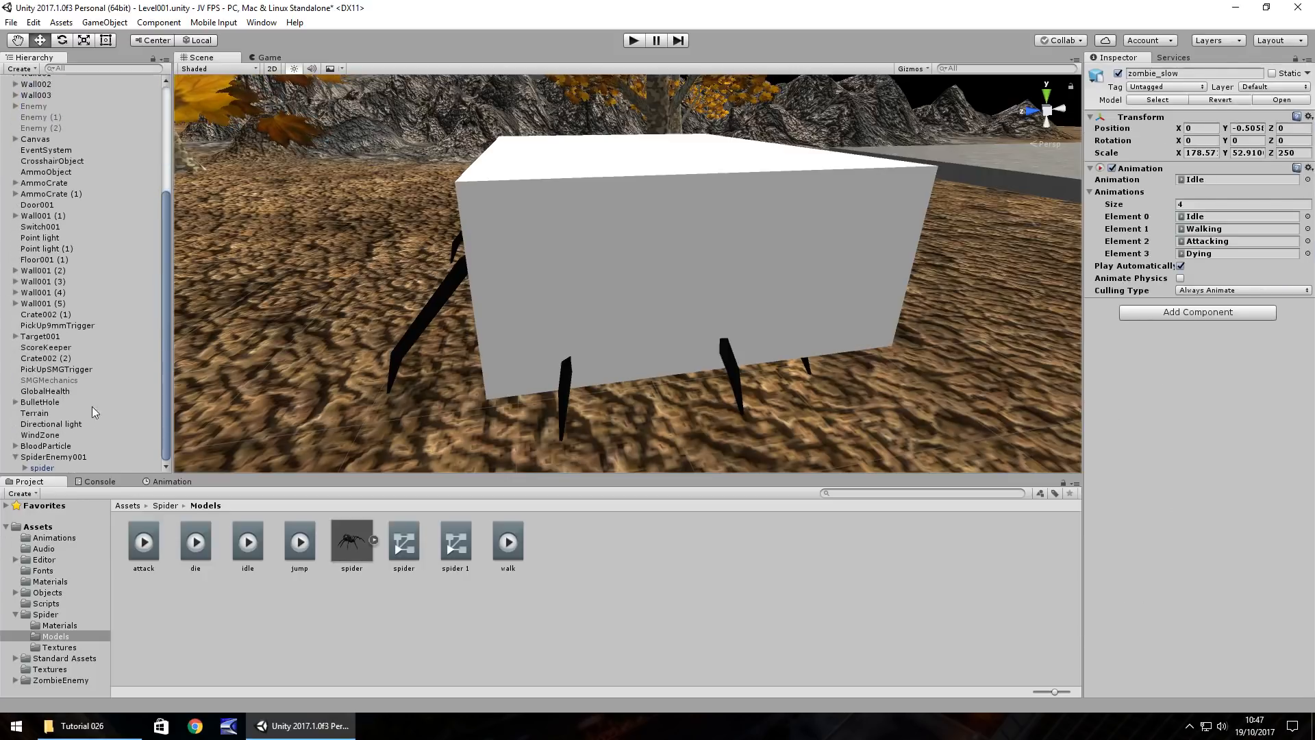
click(41, 467)
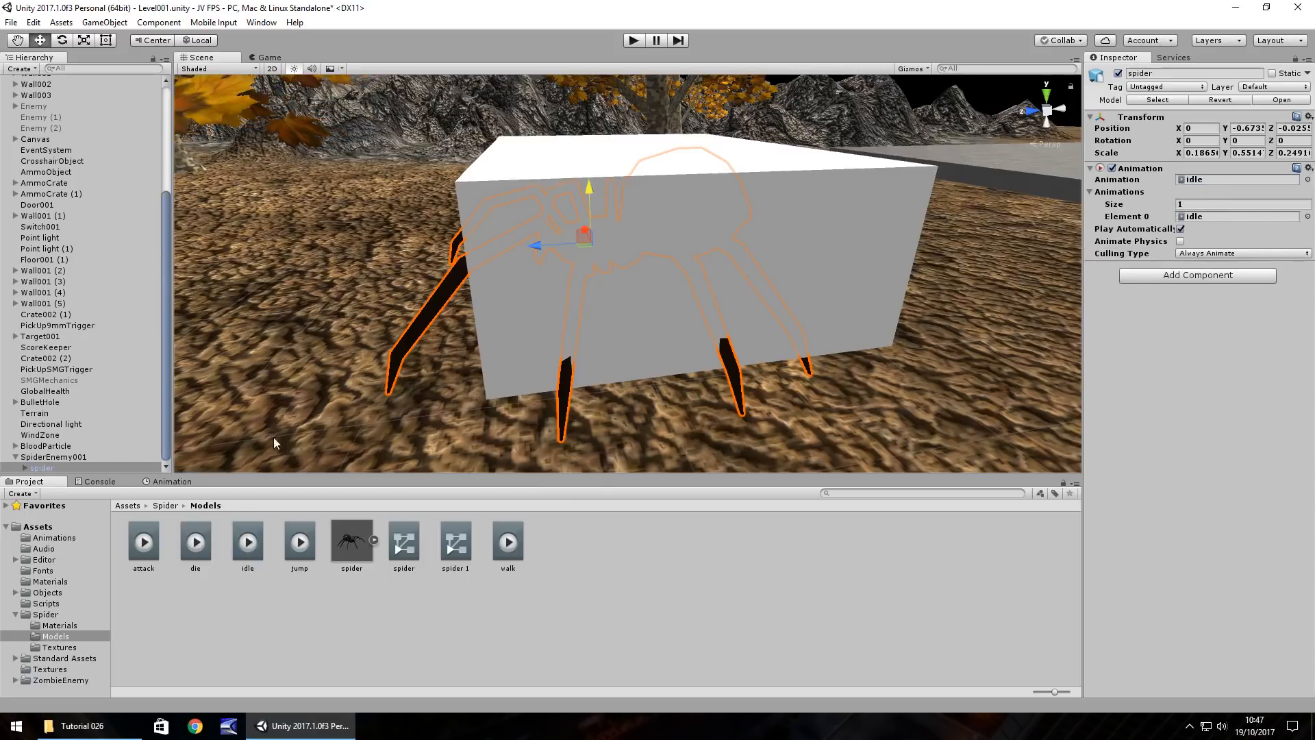
mouse_move(167, 544)
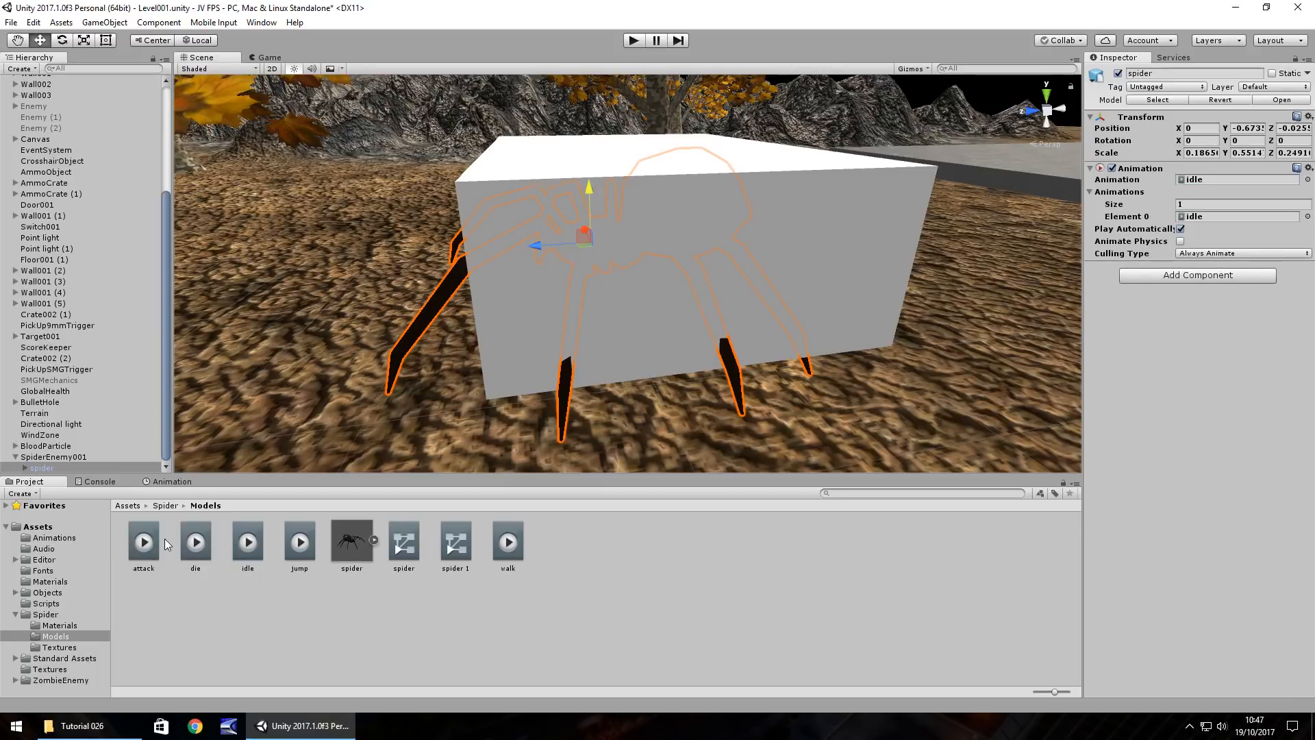
mouse_move(301, 561)
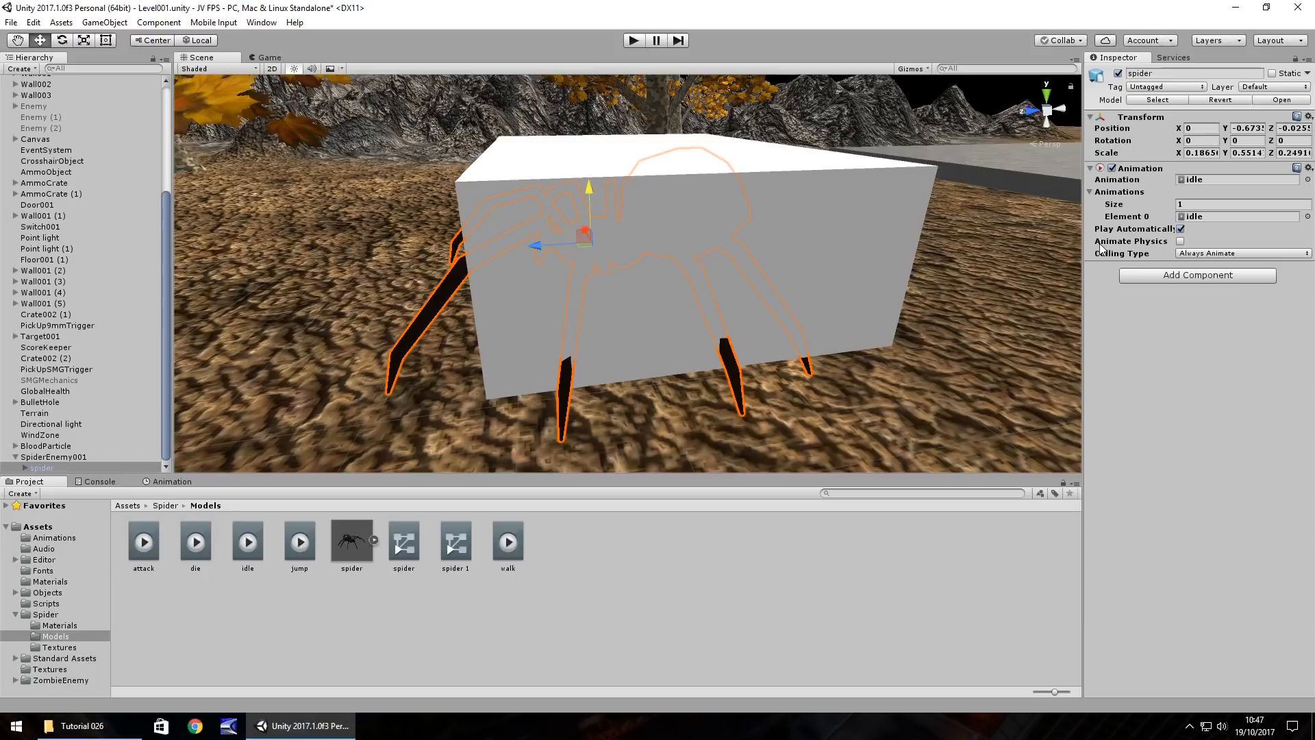
click(1241, 204)
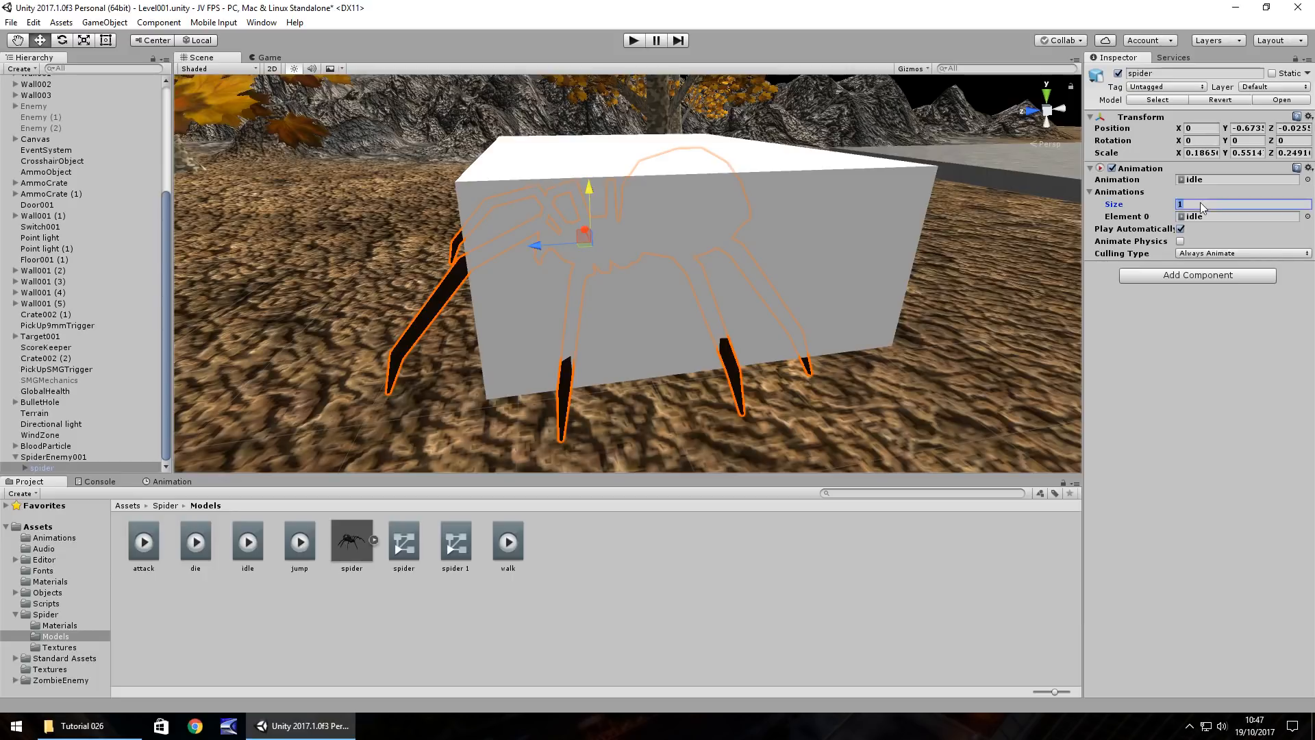
text(4)
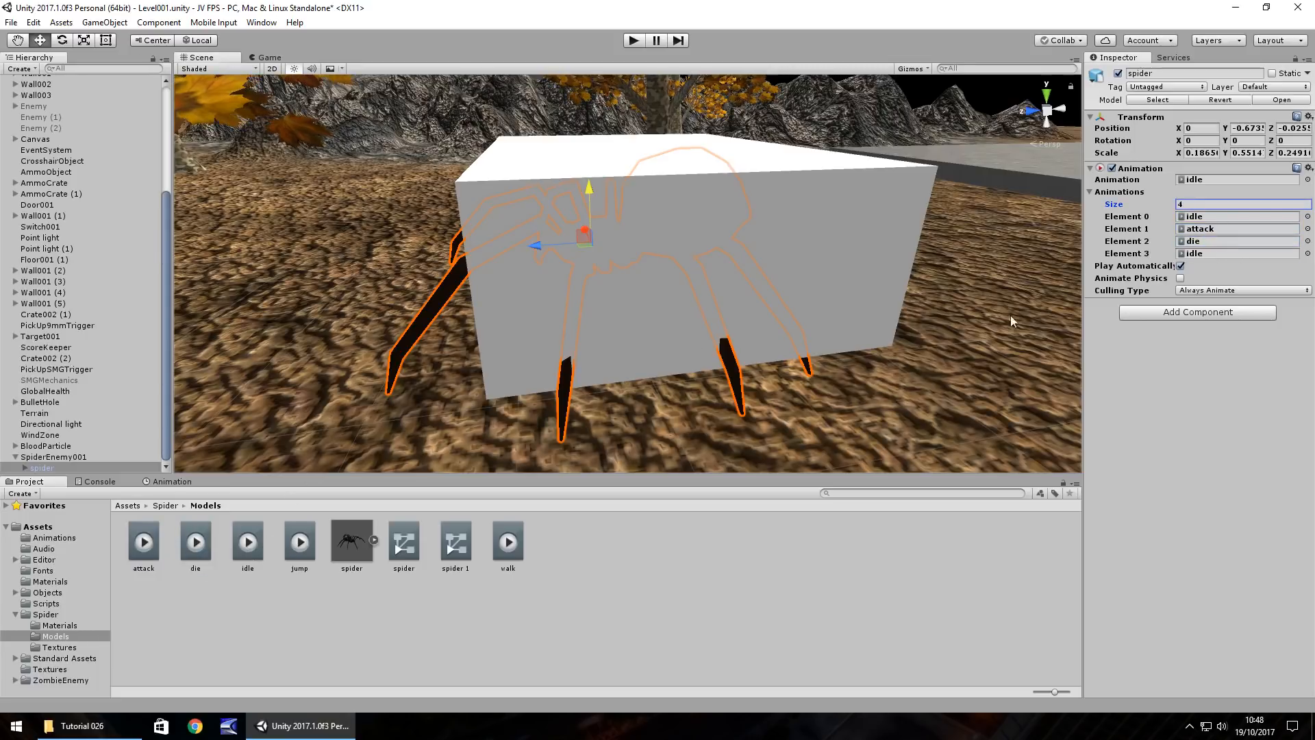
click(1232, 252)
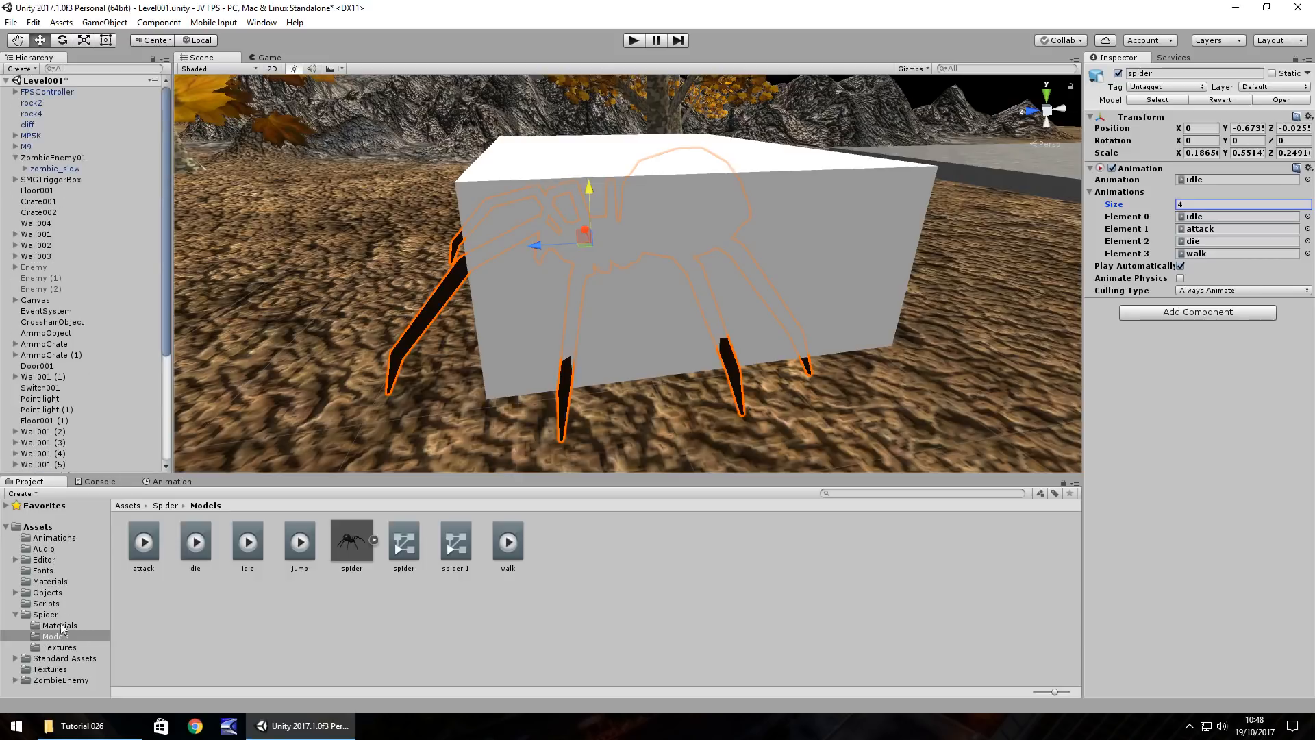
Step: Browse the Spider folder, then open Assets/Scripts holding the enemy scripts
click(43, 613)
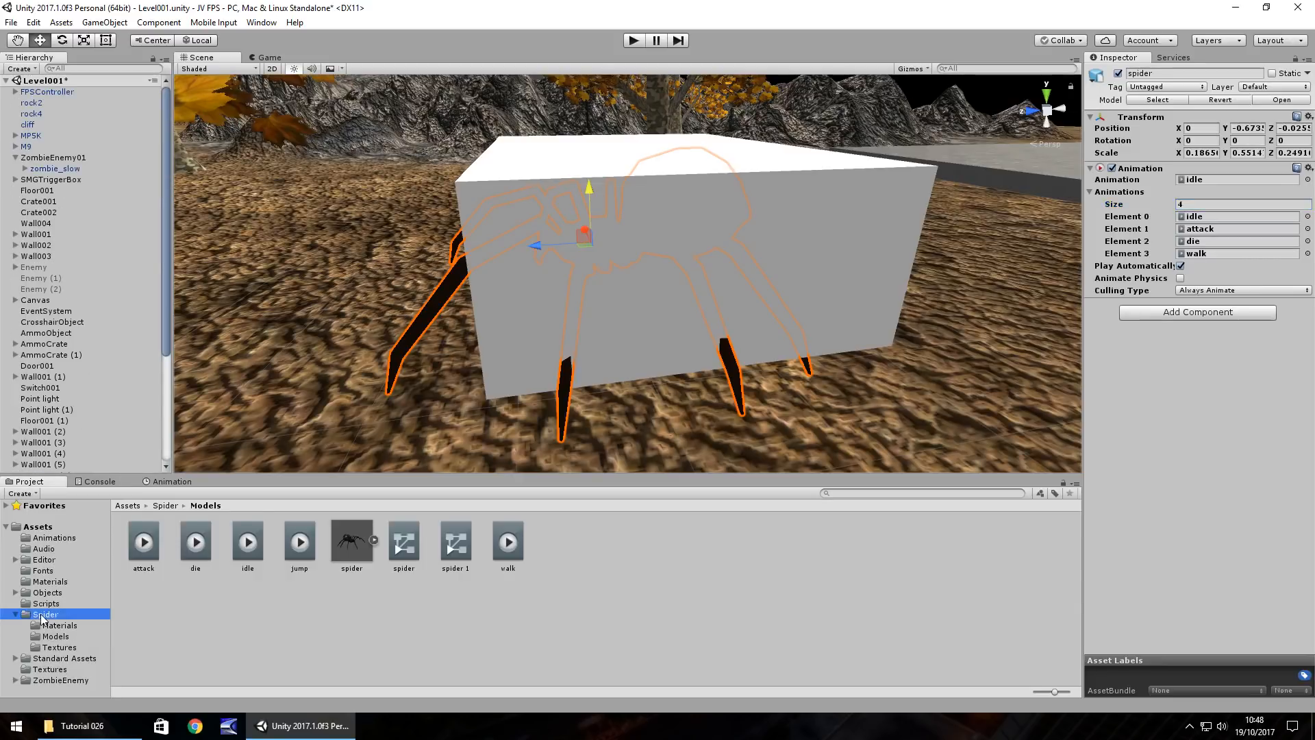
click(45, 614)
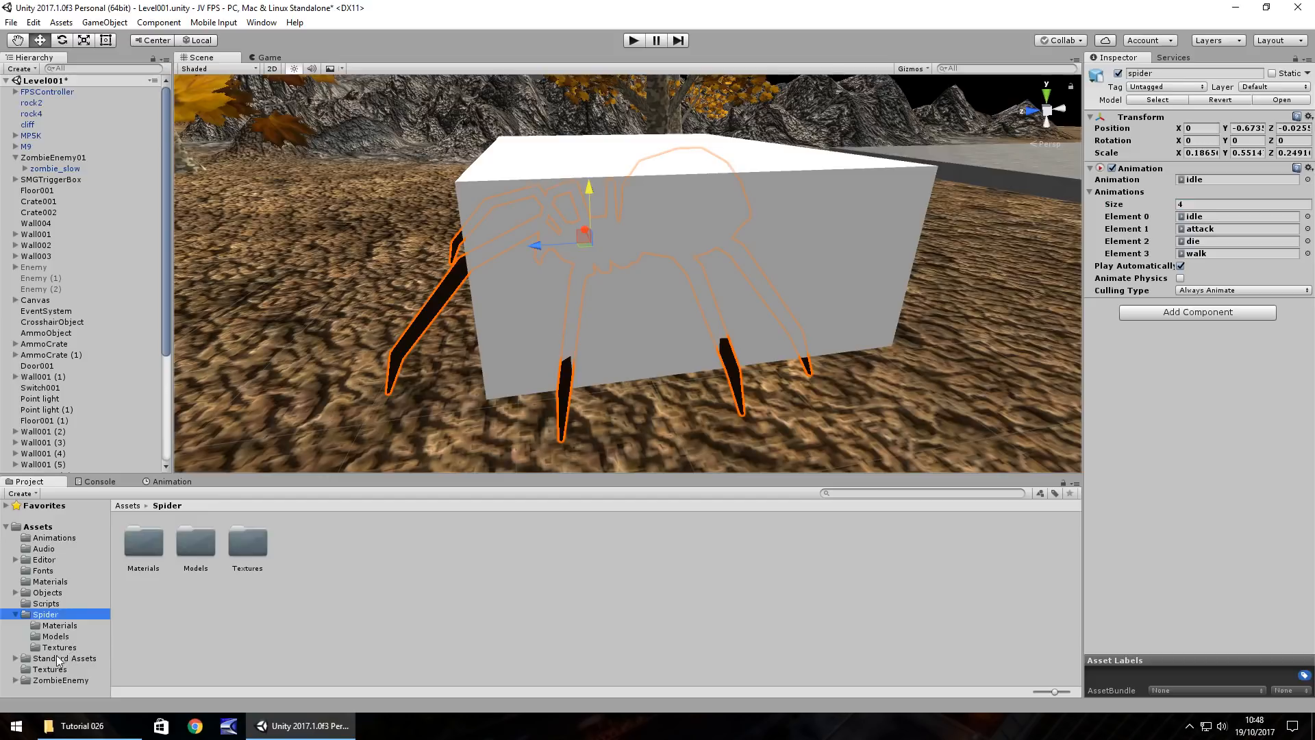
click(45, 603)
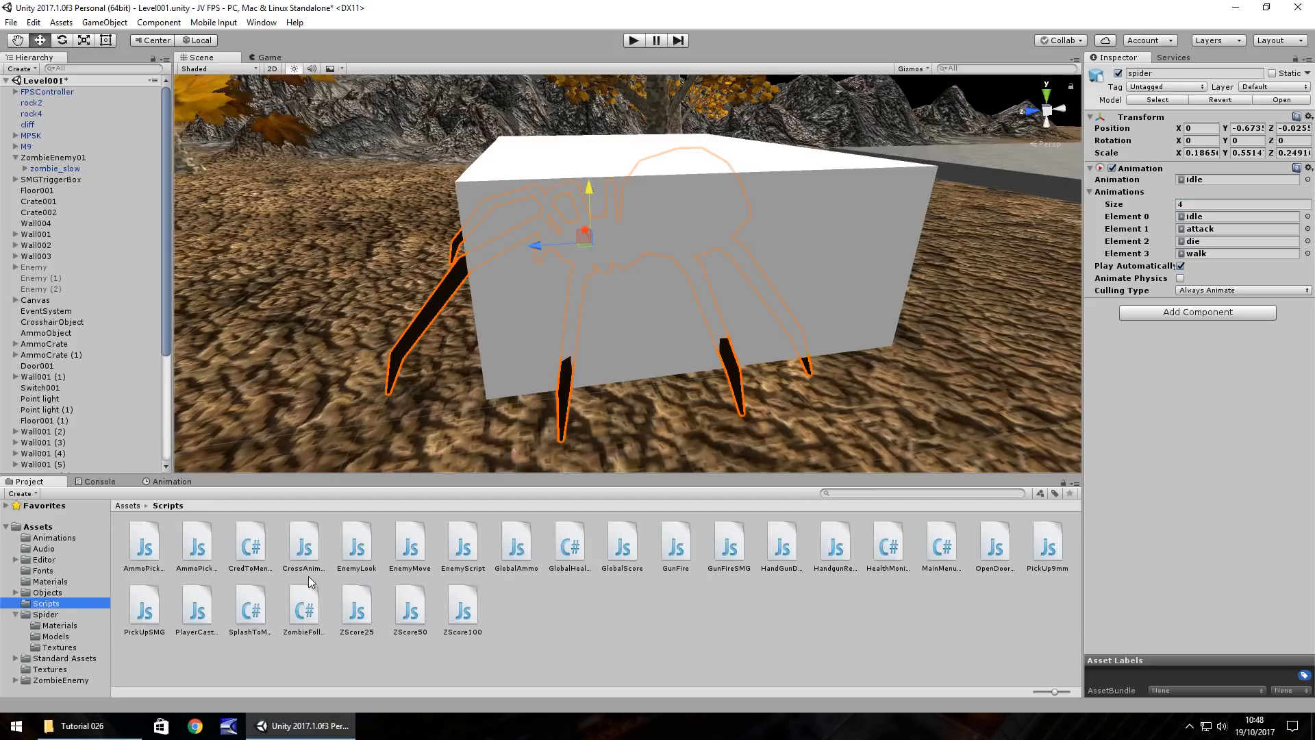
mouse_move(529, 659)
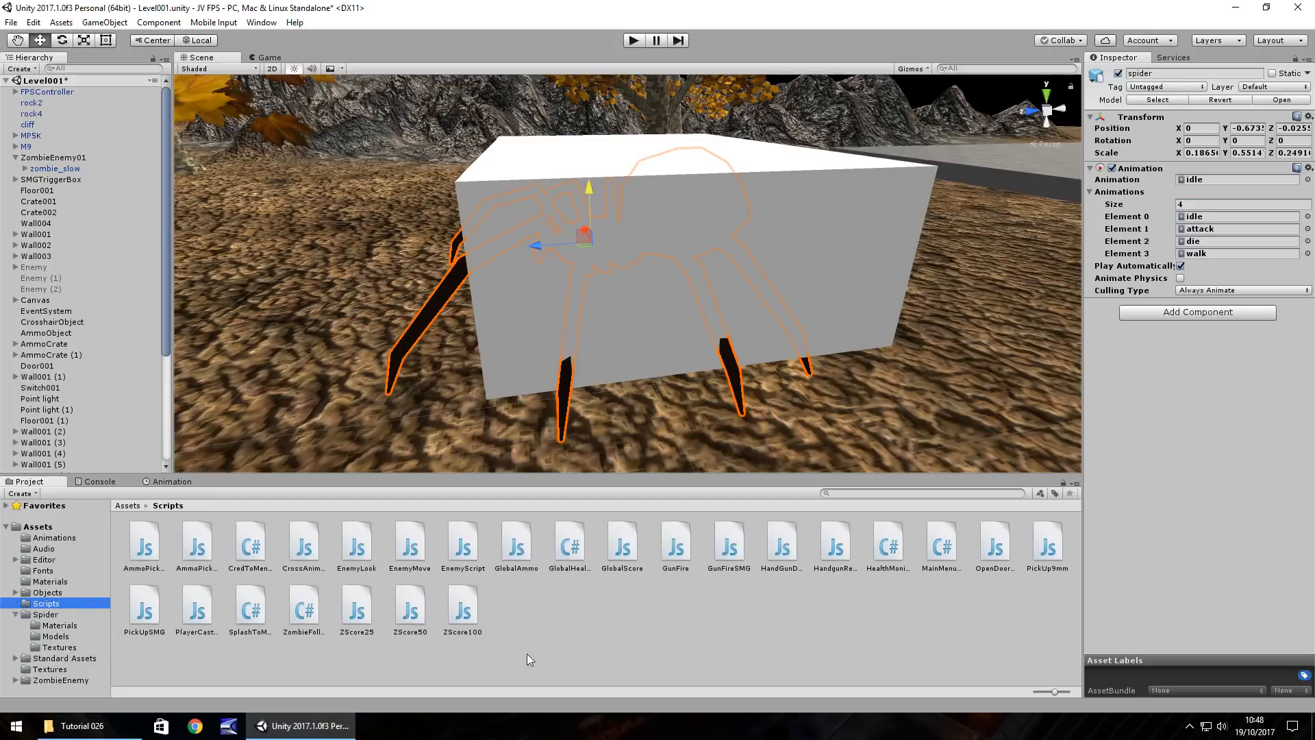
click(304, 604)
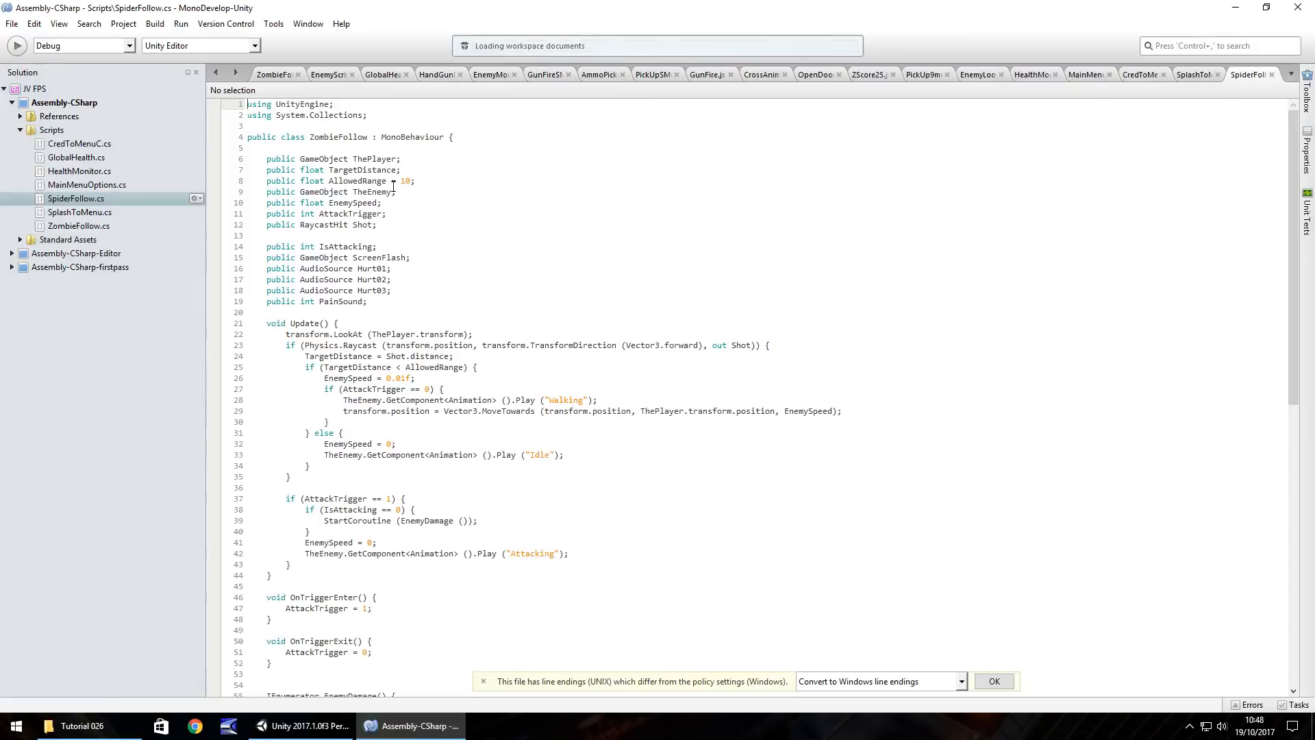
Step: Rename the class ZombieFollow to SpiderFollow, then view the spider's models and clips in Unity
double_click(326, 136)
text(Spider)
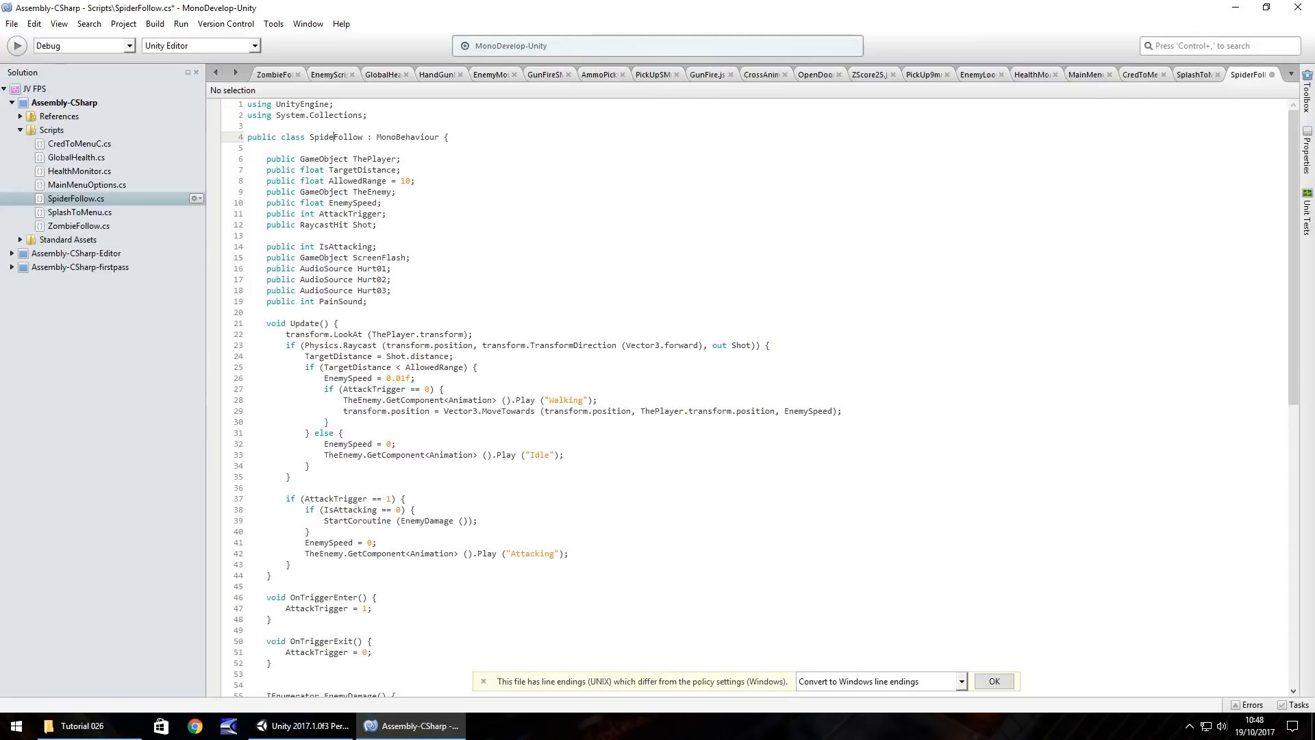
mouse_move(425, 367)
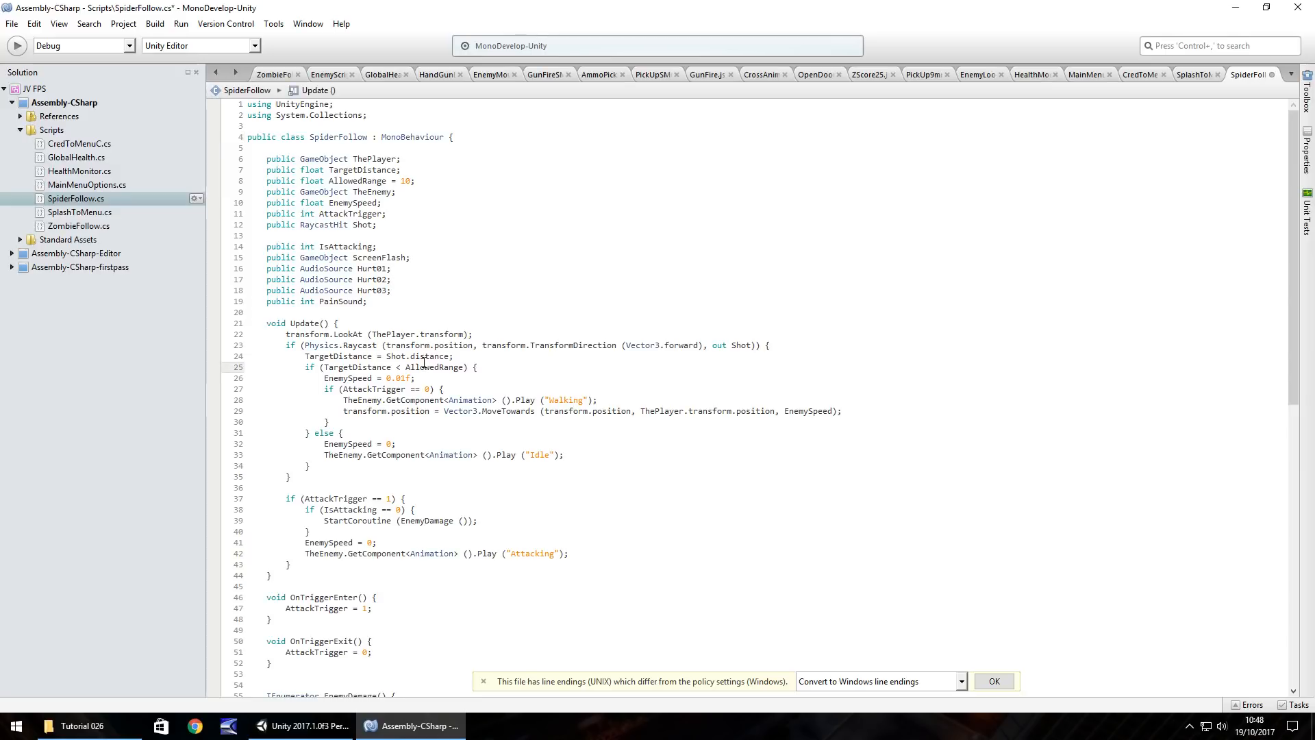
mouse_move(364, 261)
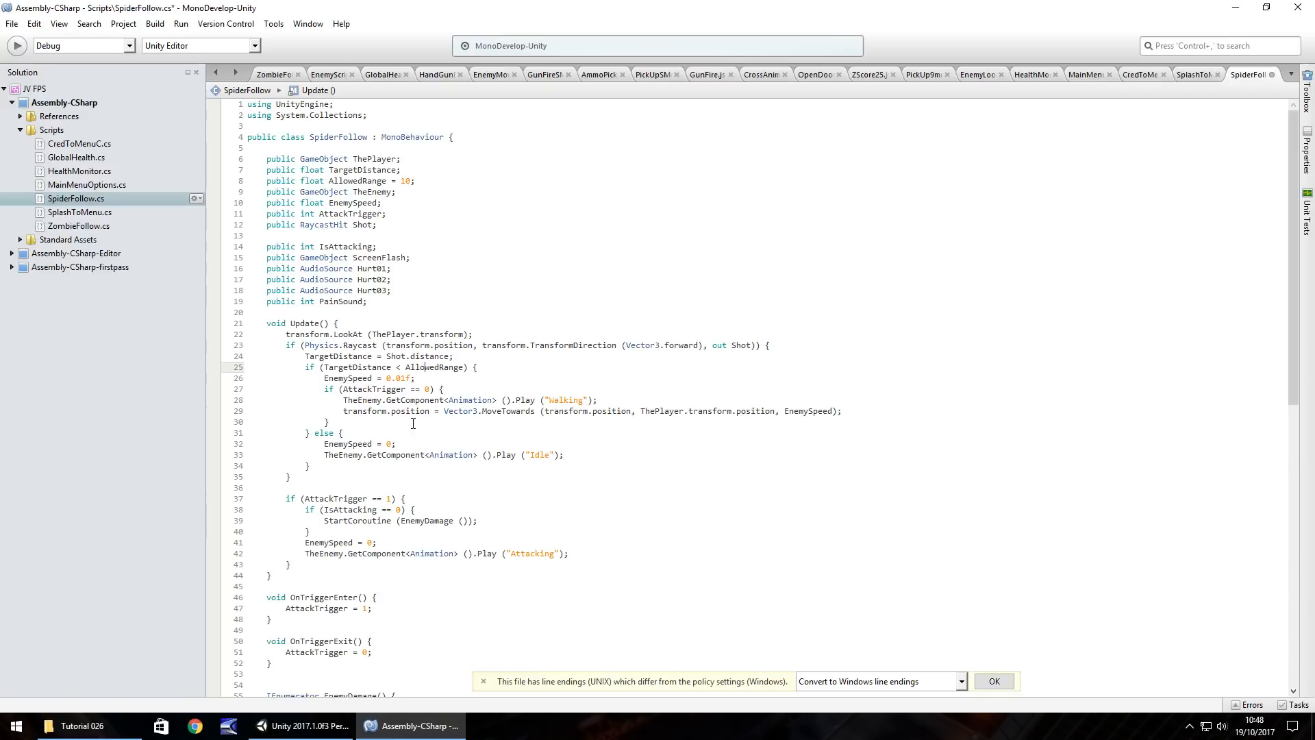
mouse_move(444, 424)
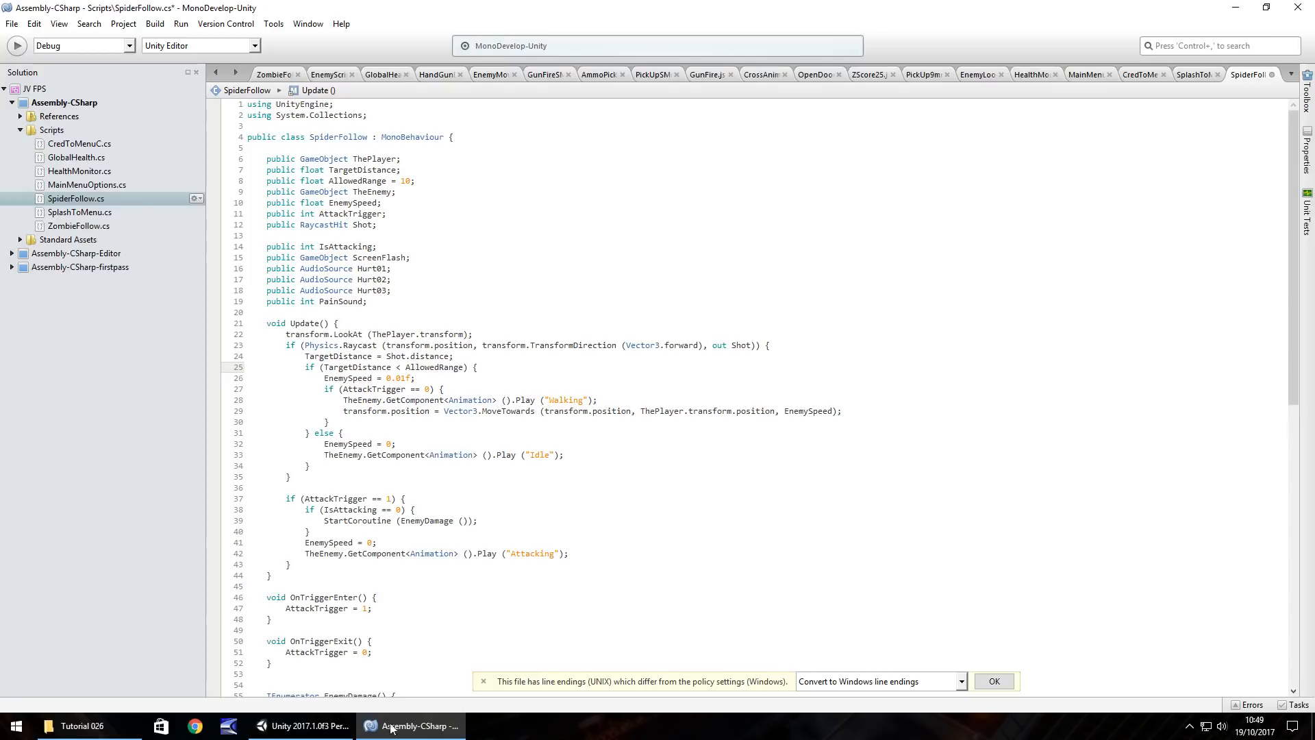
click(301, 726)
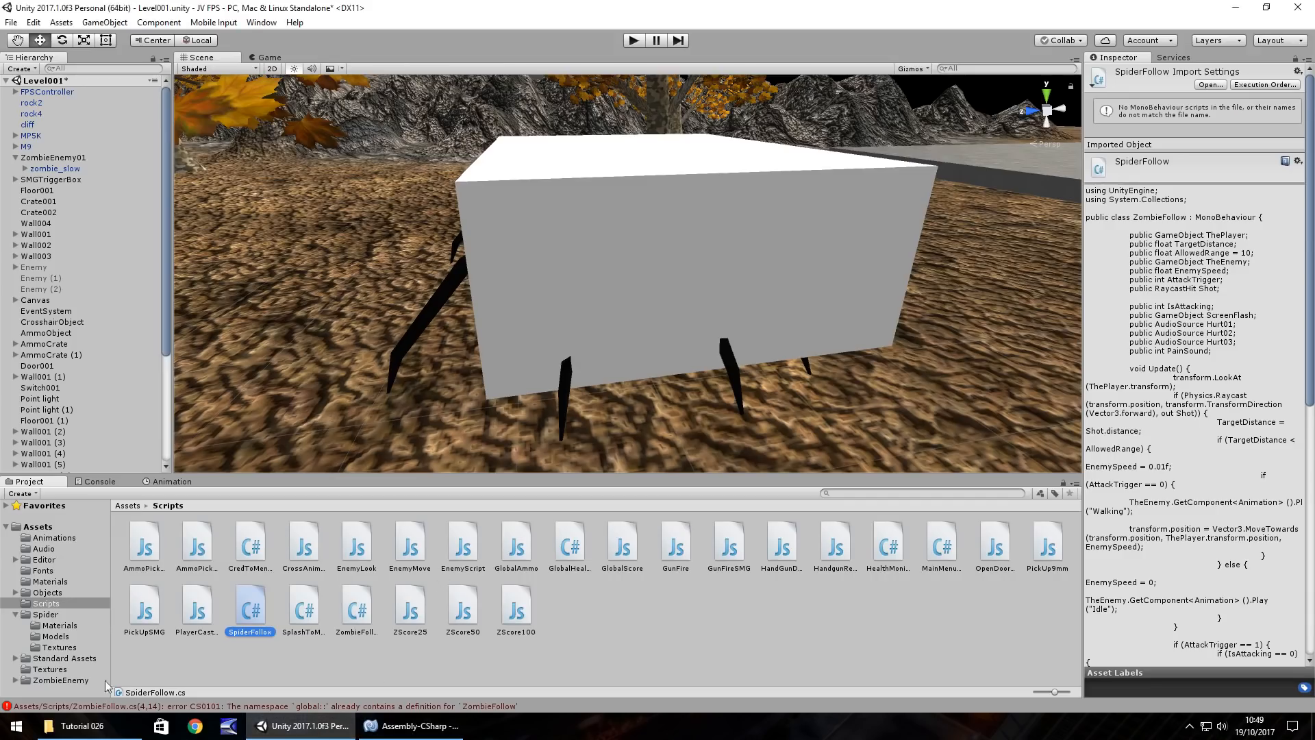
click(47, 614)
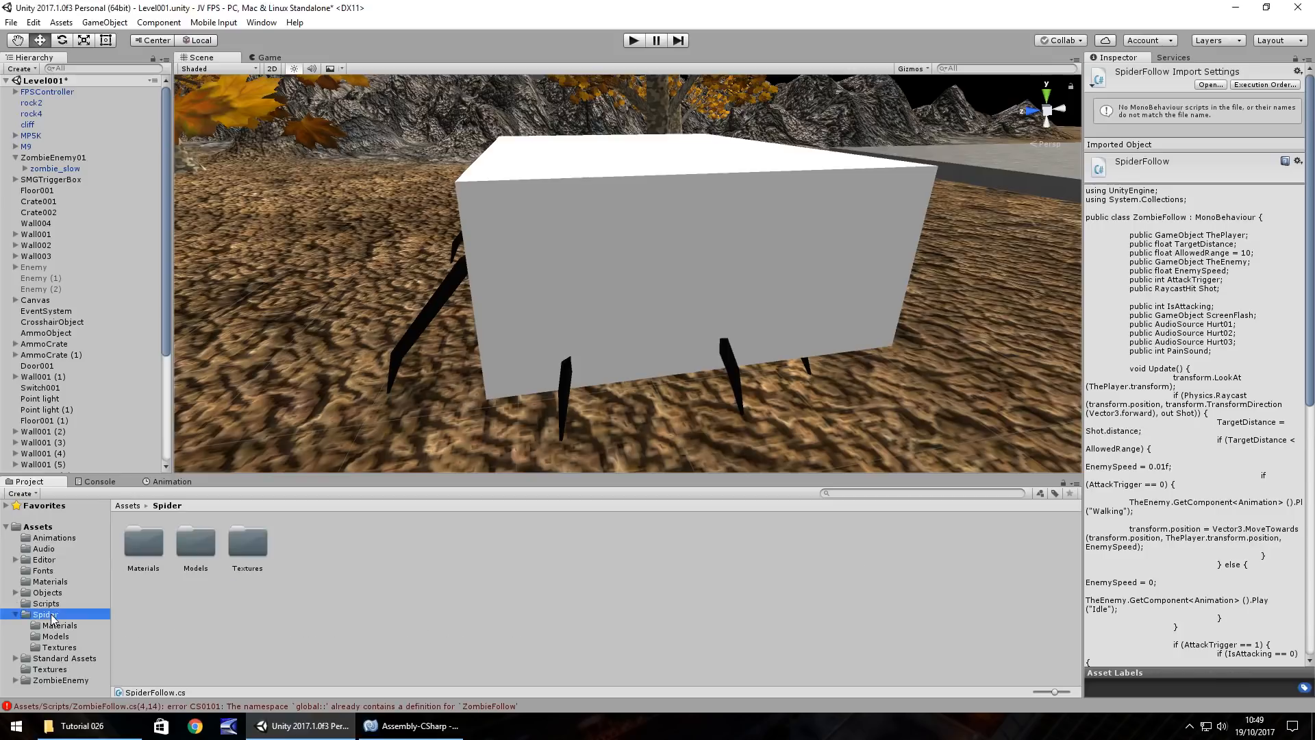
click(55, 636)
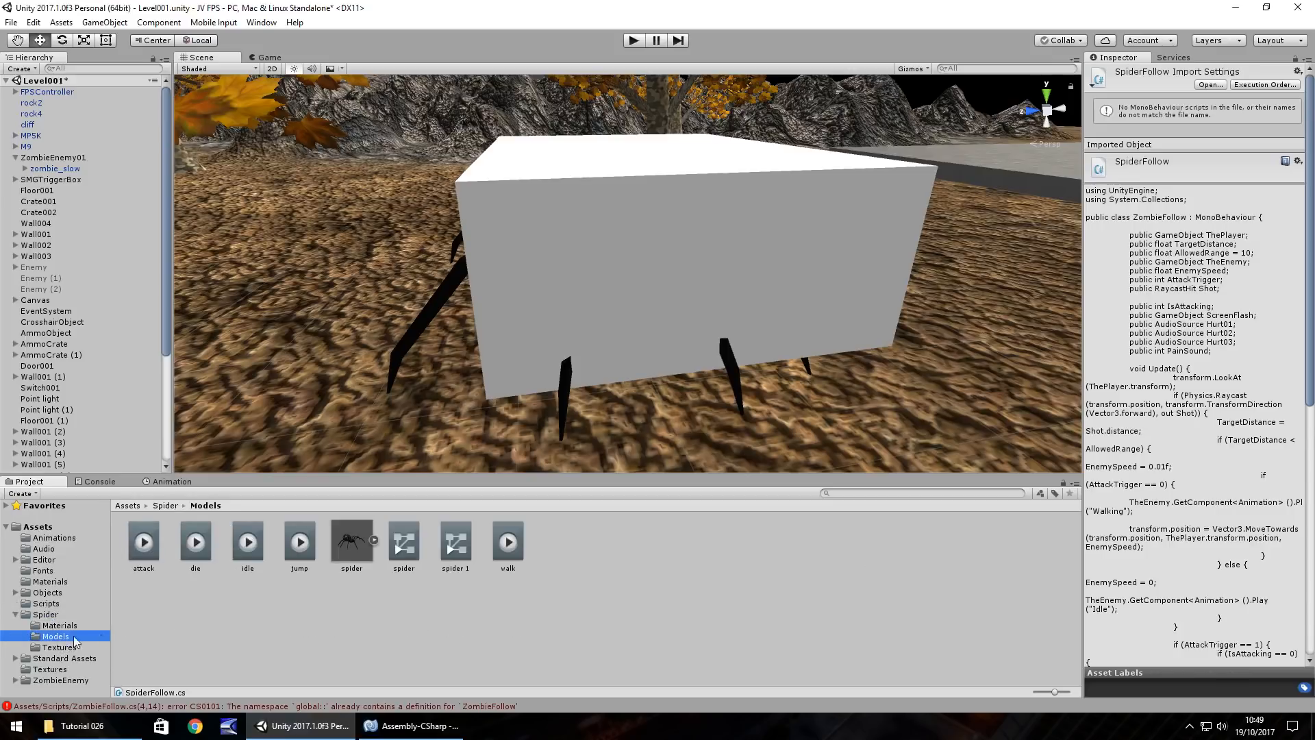
Step: Change the Play() clip names in SpiderFollow to walk, idle and attack
click(413, 726)
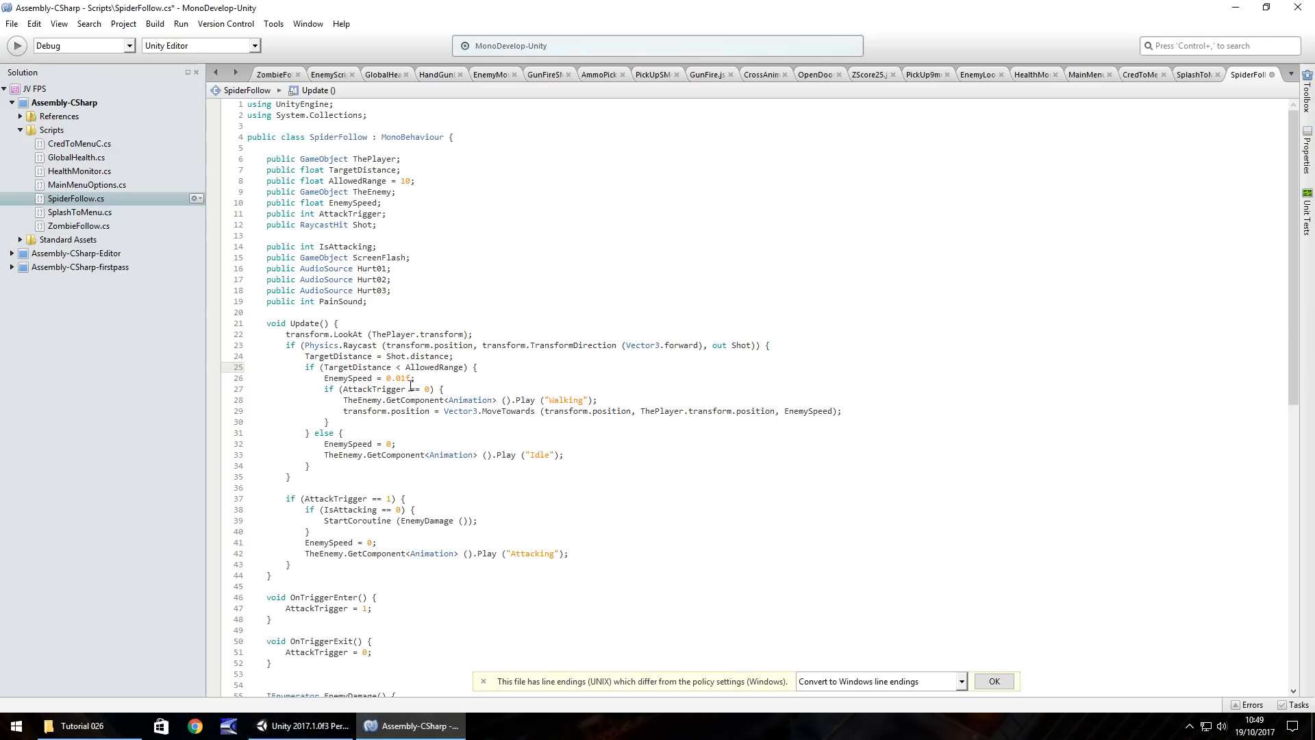
mouse_move(433, 367)
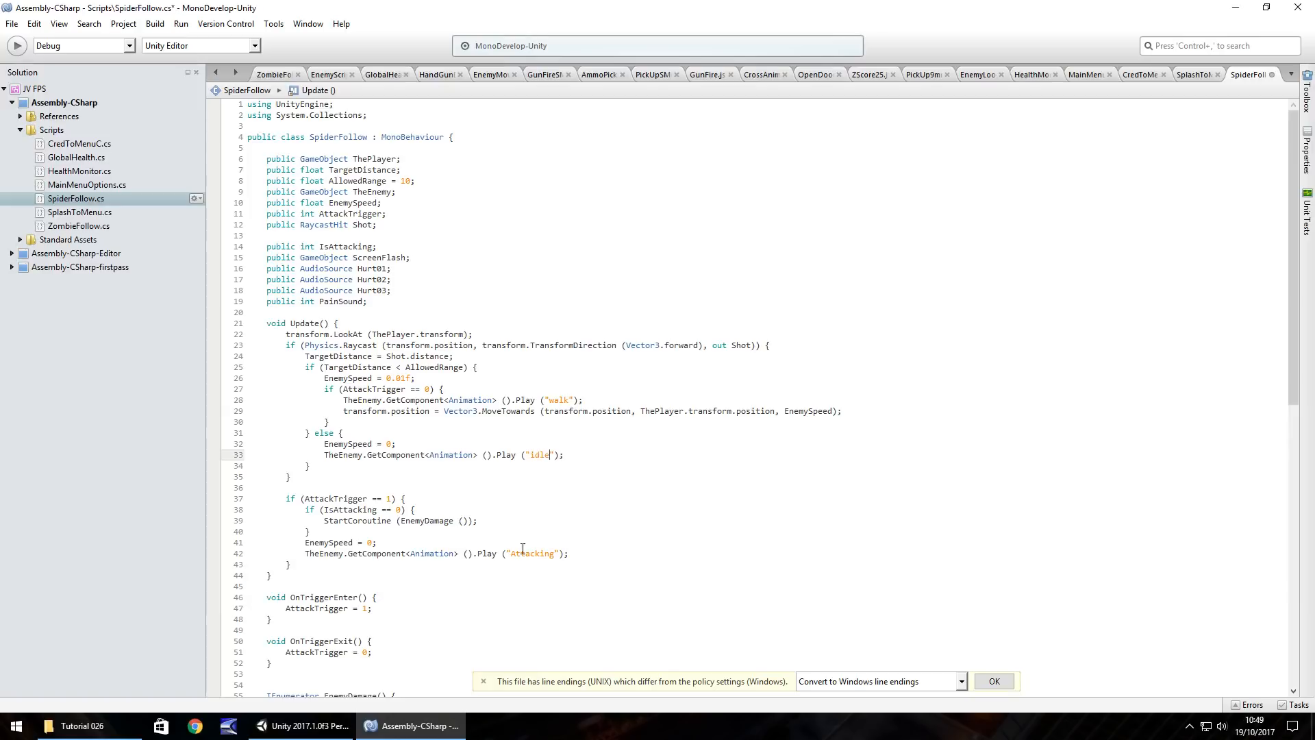
click(305, 725)
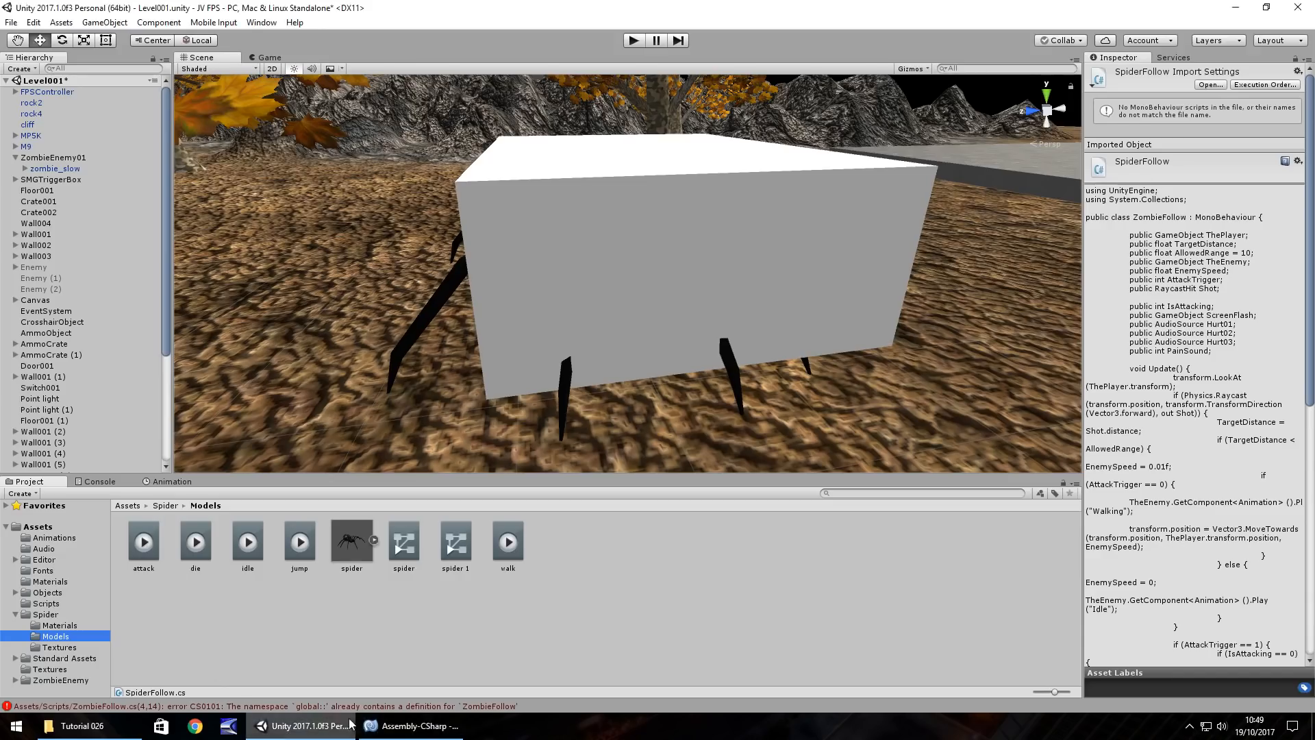
click(410, 725)
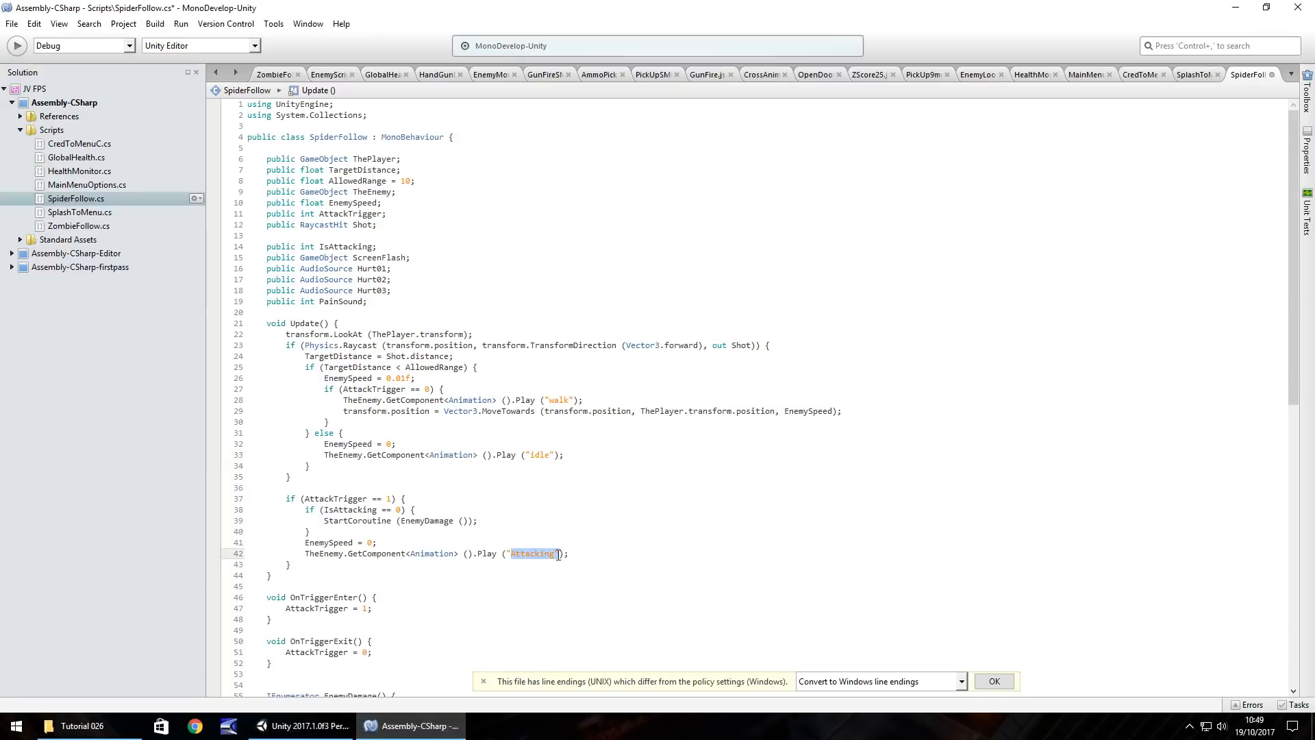
text(attack)
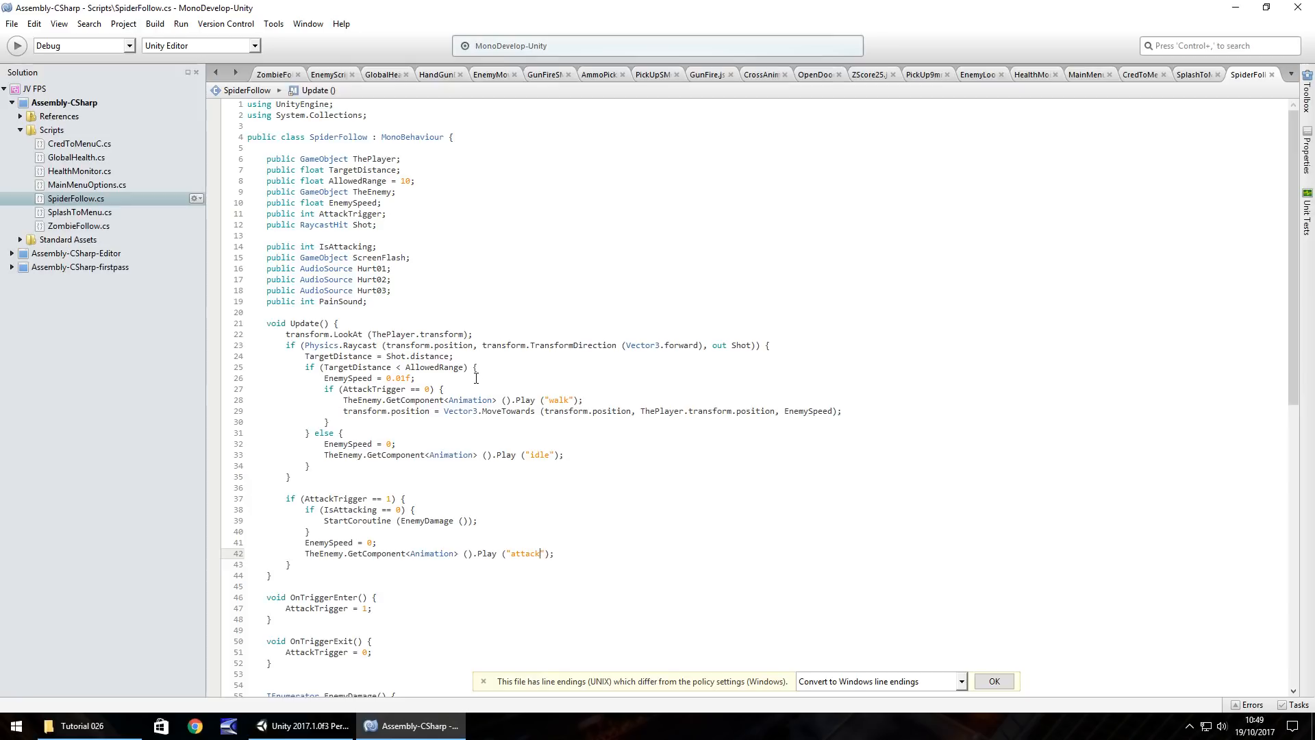
mouse_move(477, 334)
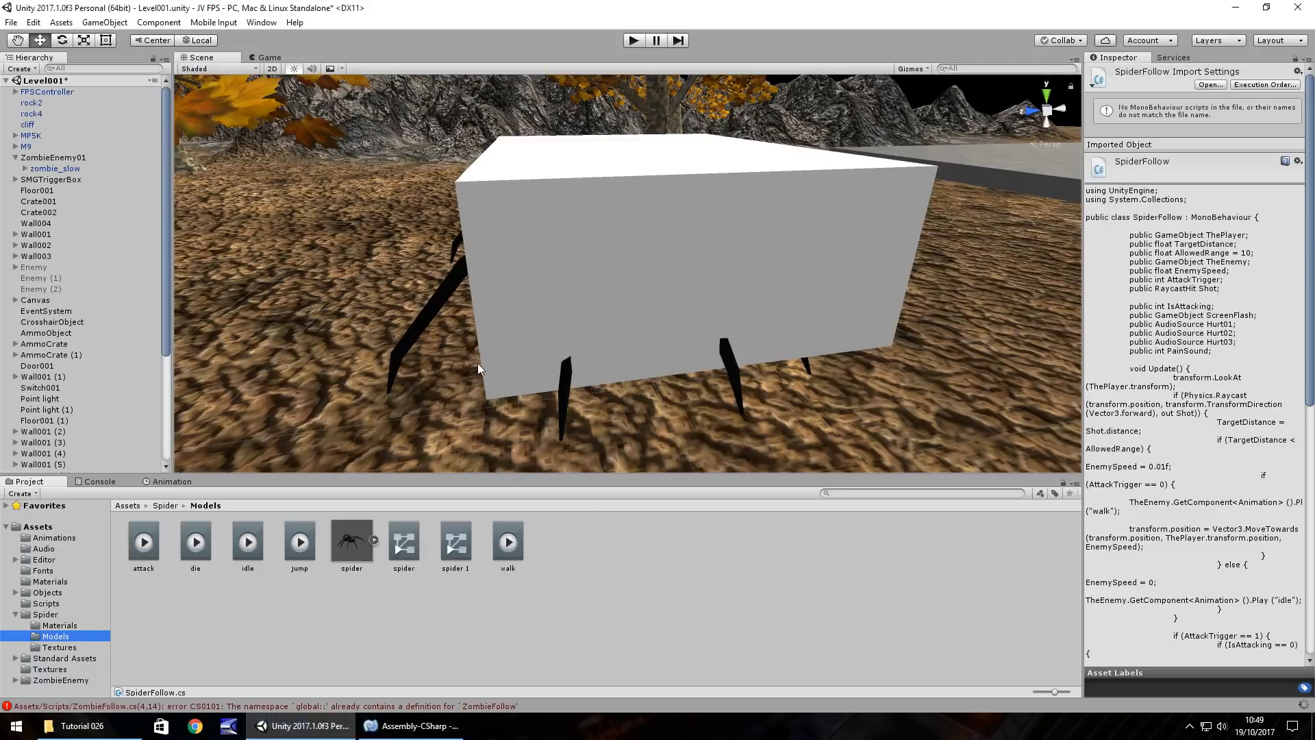
mouse_move(291, 696)
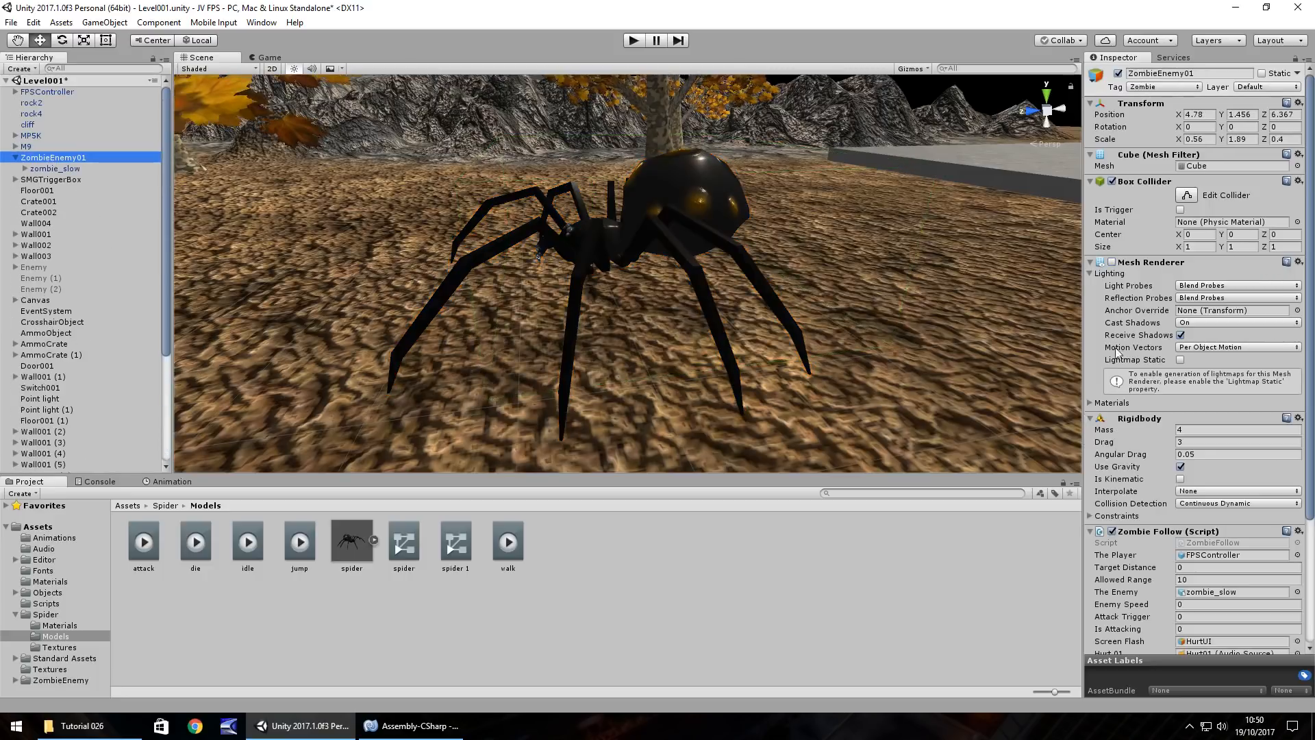
Step: Ping ZombieEnemy01's FPSController target, Hurt02 sound and EnemyScript file
scroll(down, 3)
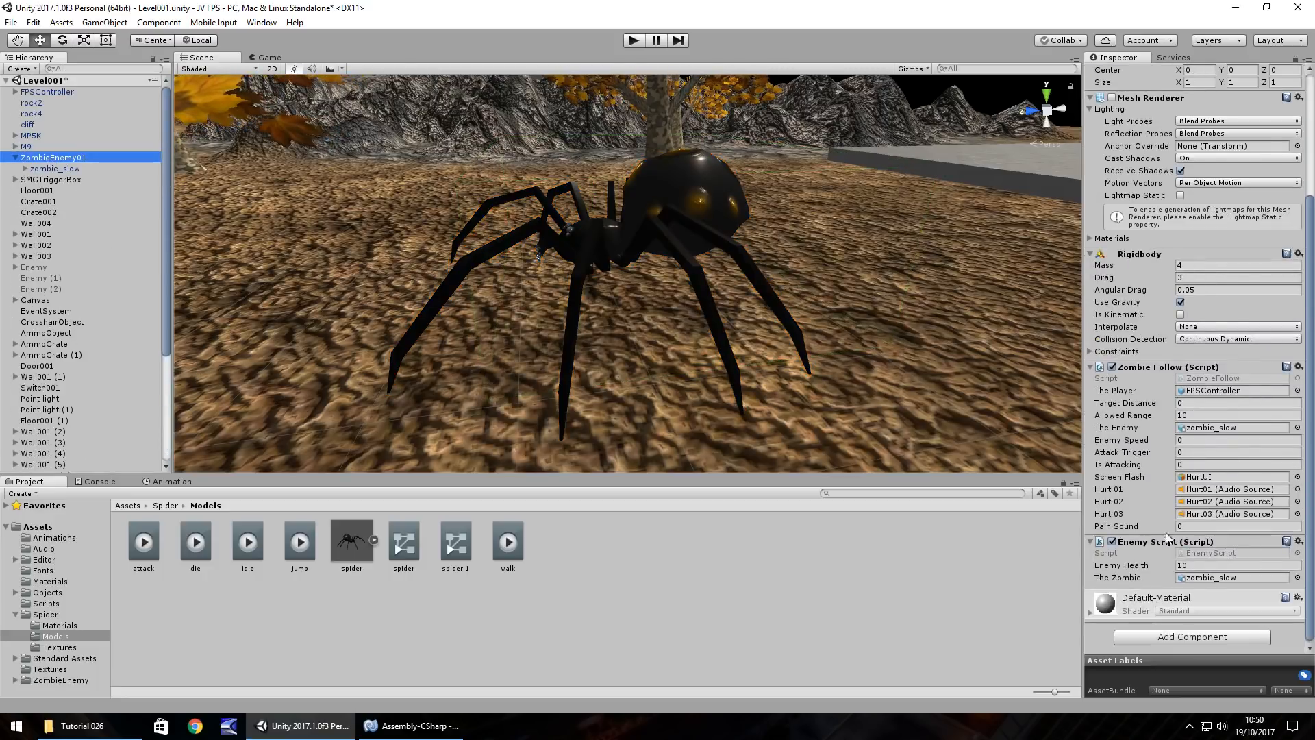
click(1228, 391)
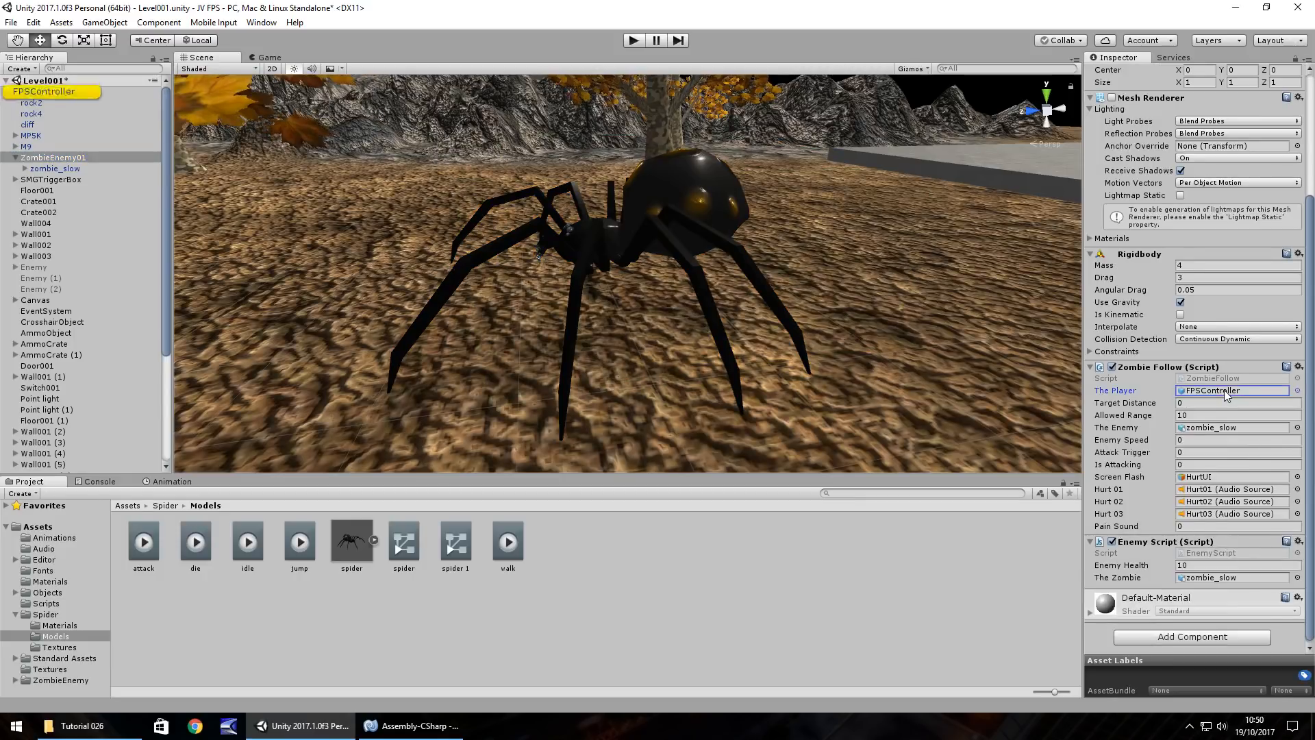
click(1232, 428)
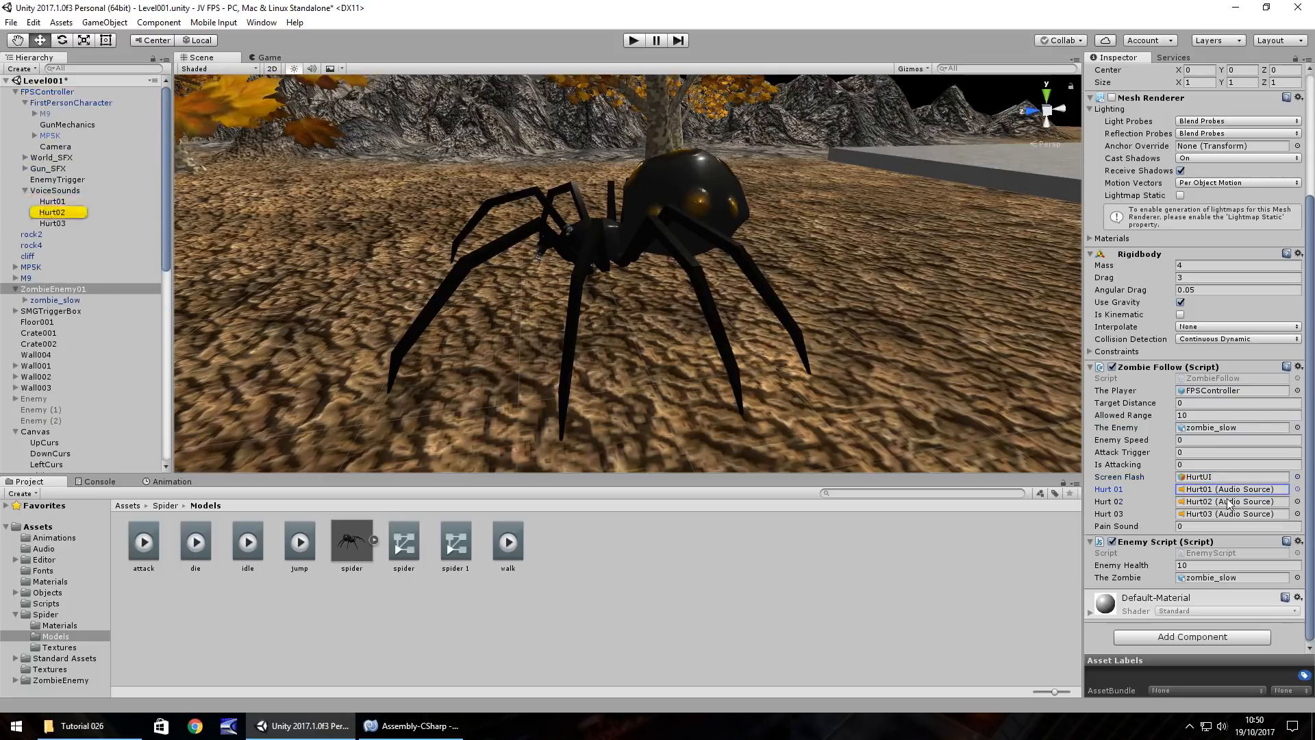
click(52, 224)
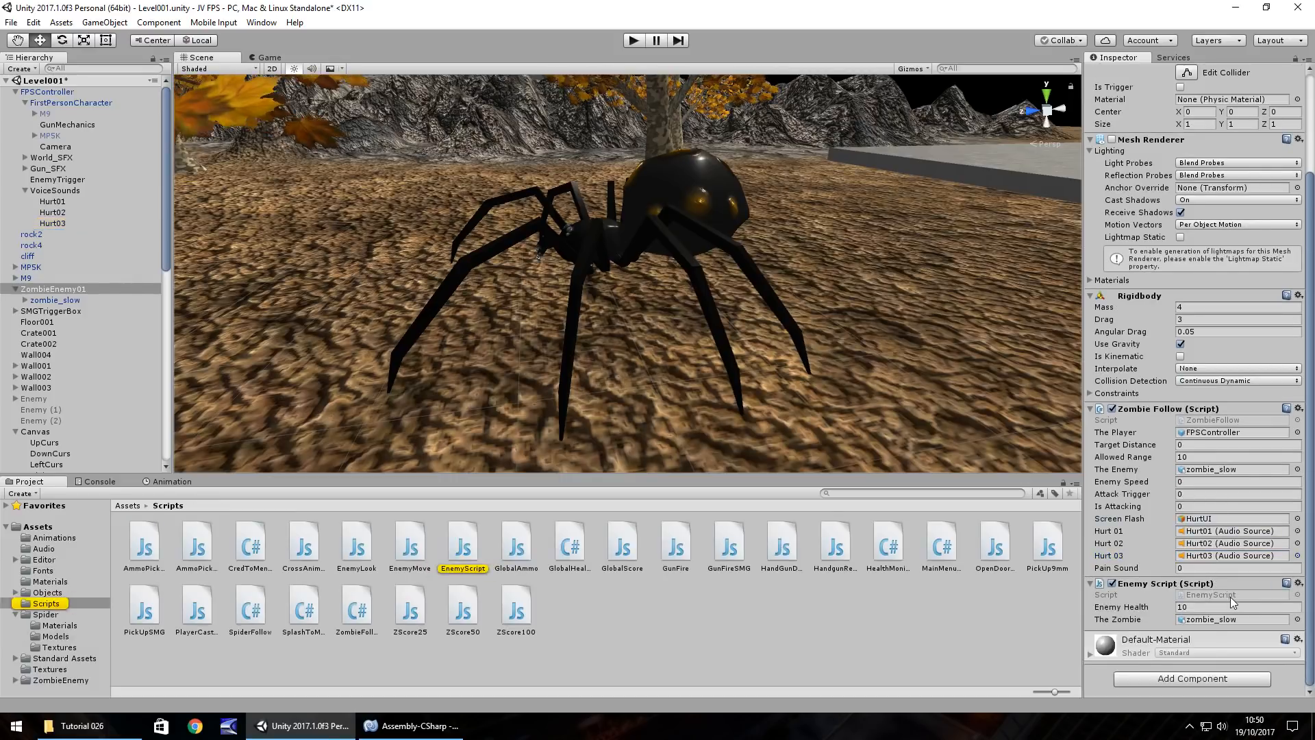
mouse_move(1219, 441)
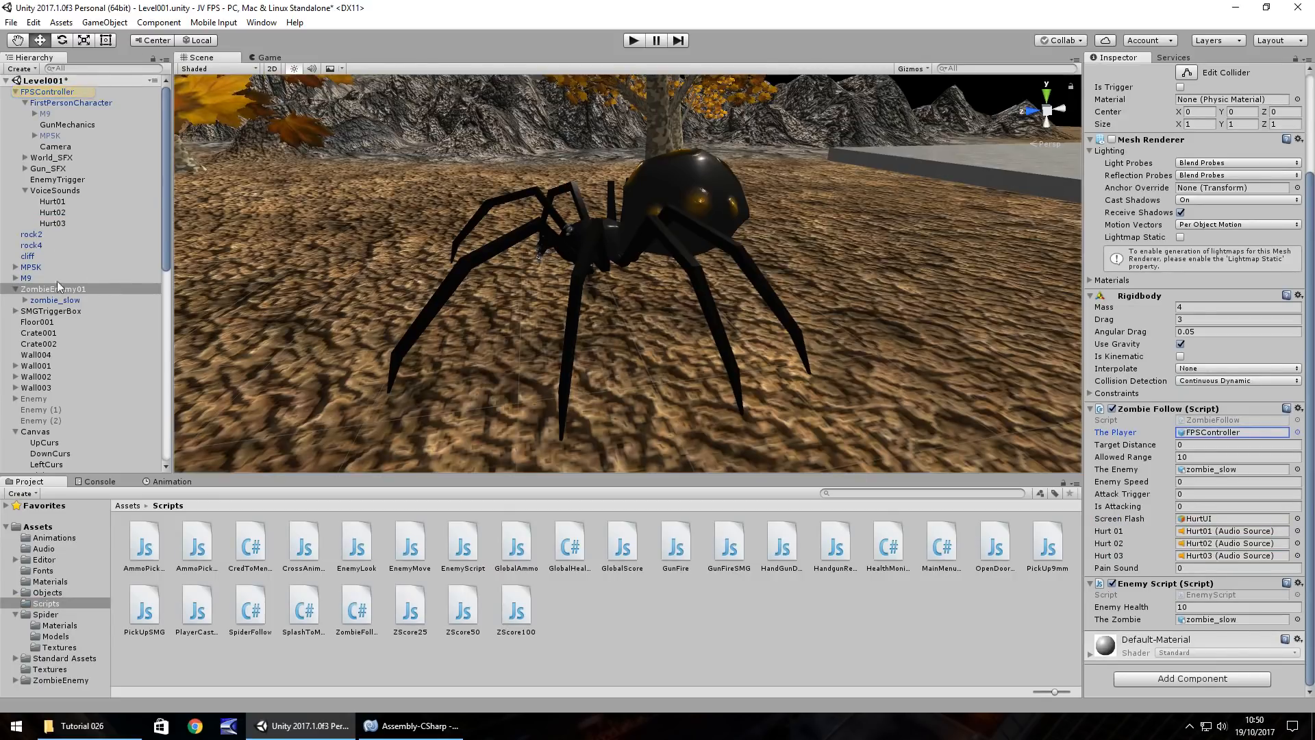
mouse_move(88, 299)
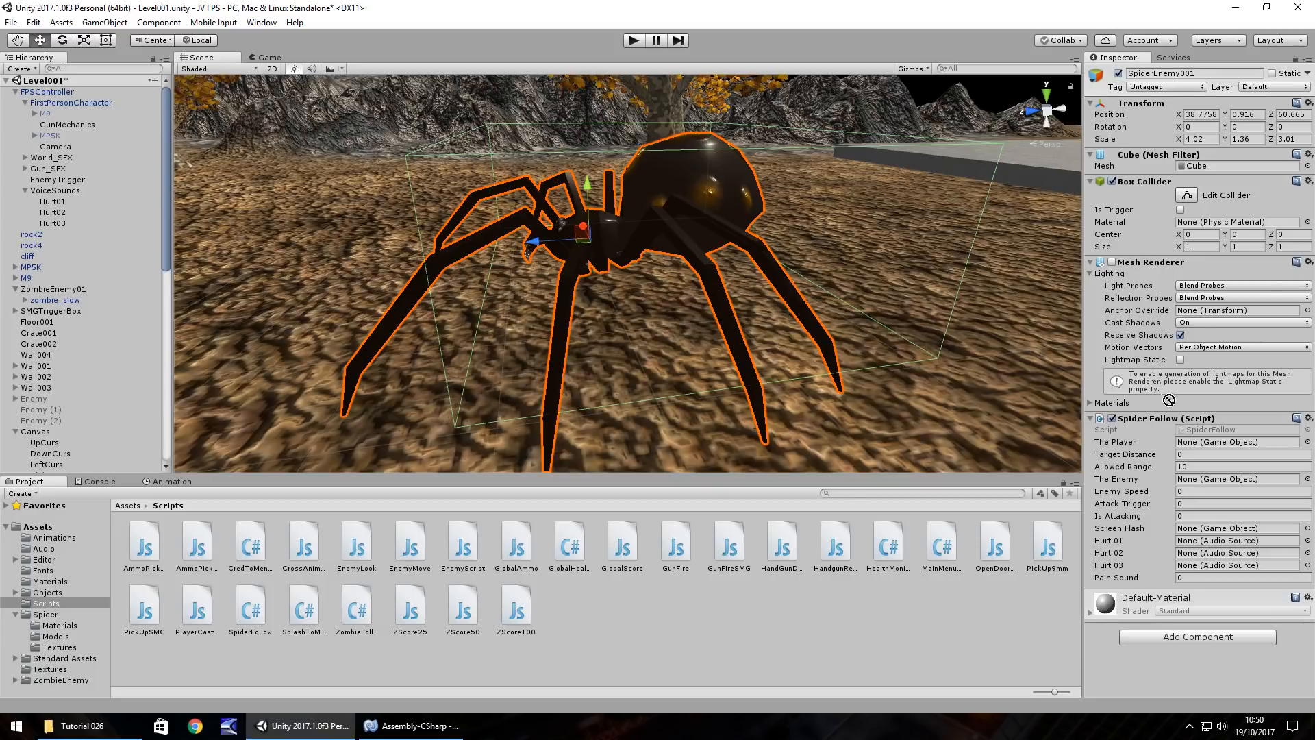
Step: Set FPSController as the spider's player and expose the Hurt01–03 sounds for assignment
click(1237, 441)
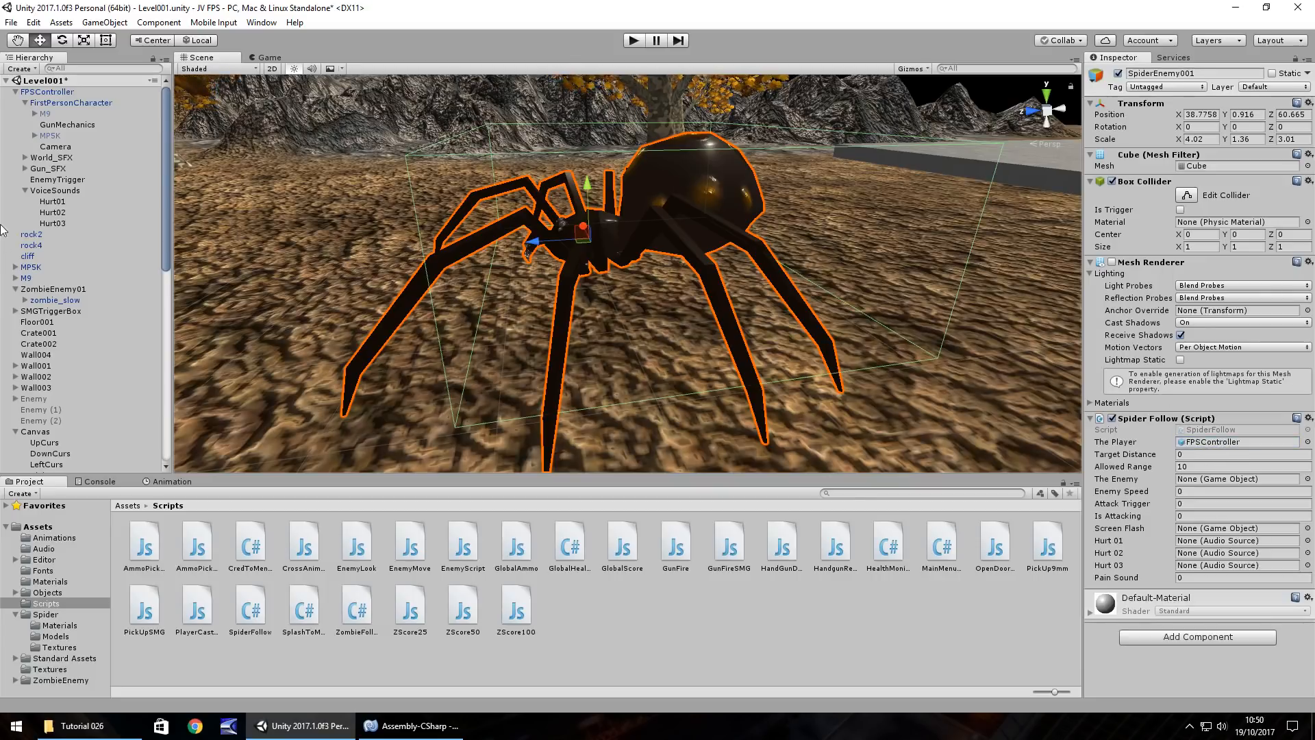
scroll(down, 3)
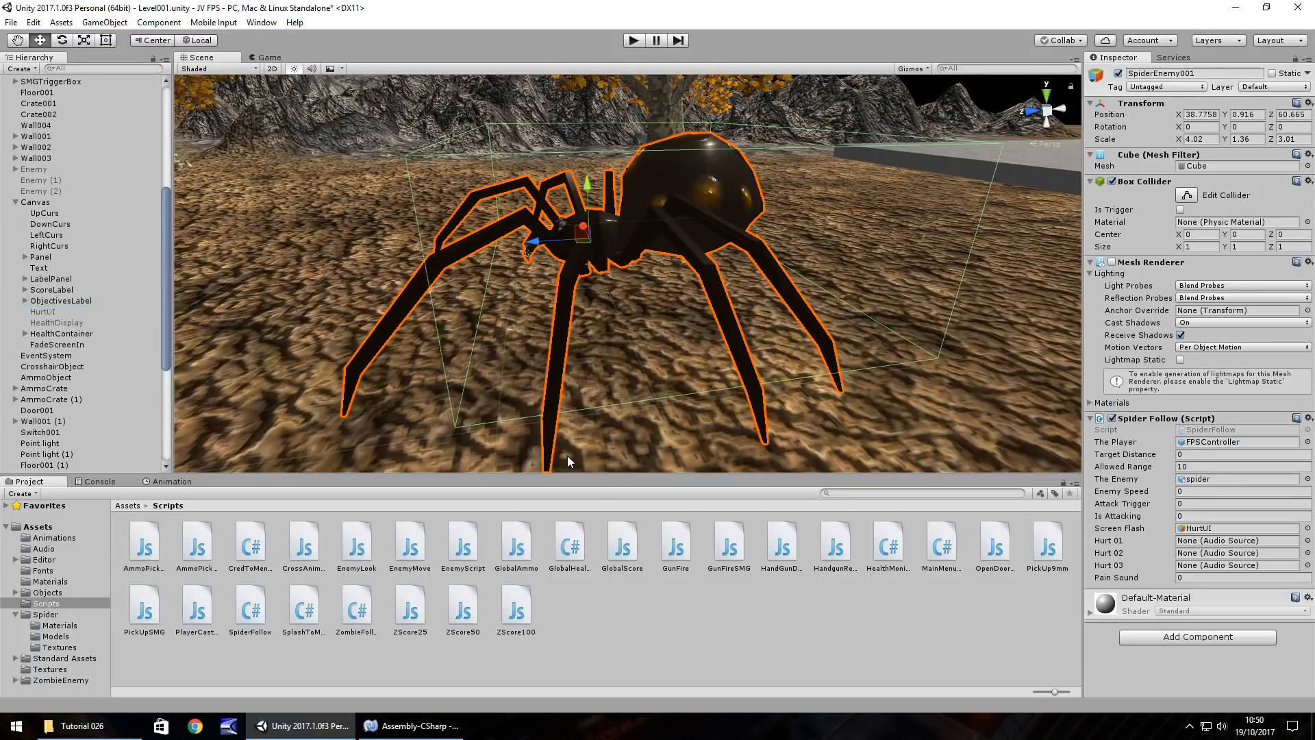
click(13, 92)
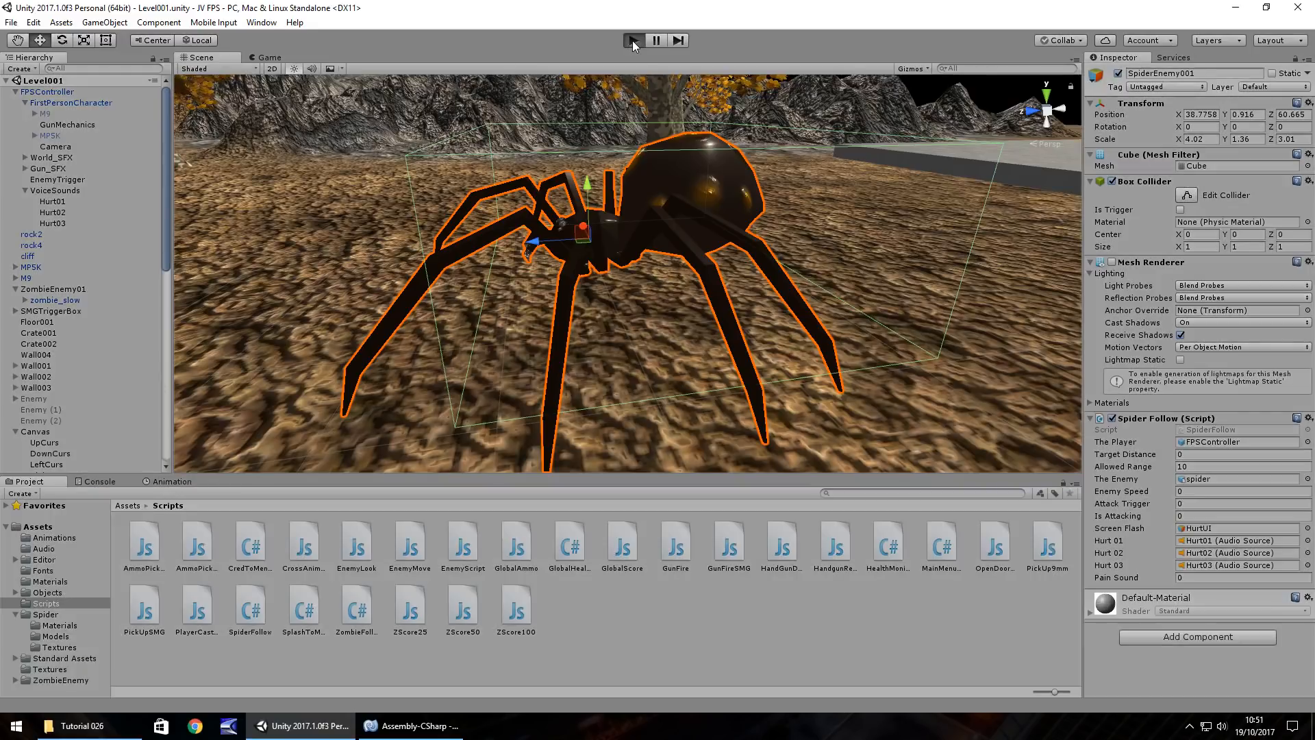
Step: Play-test the level, walking toward the spider to watch it chase the player, then stop the test
click(631, 40)
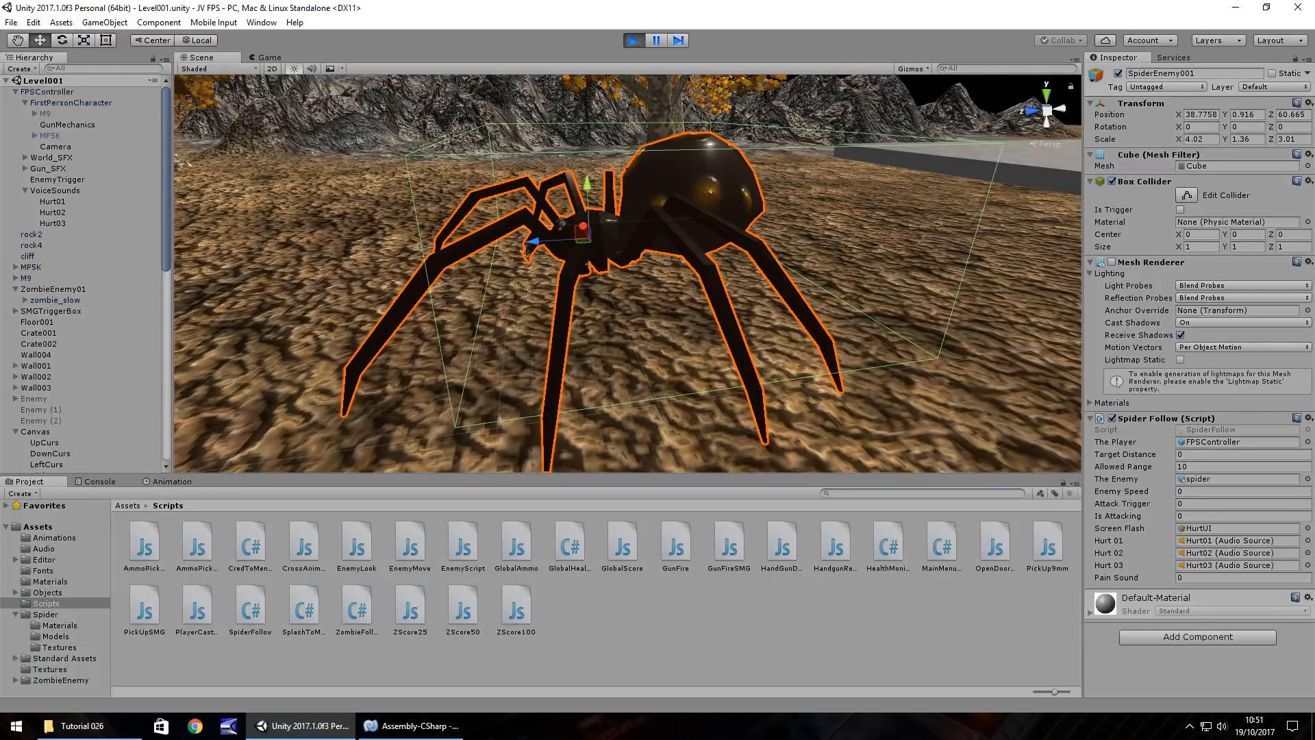
click(272, 58)
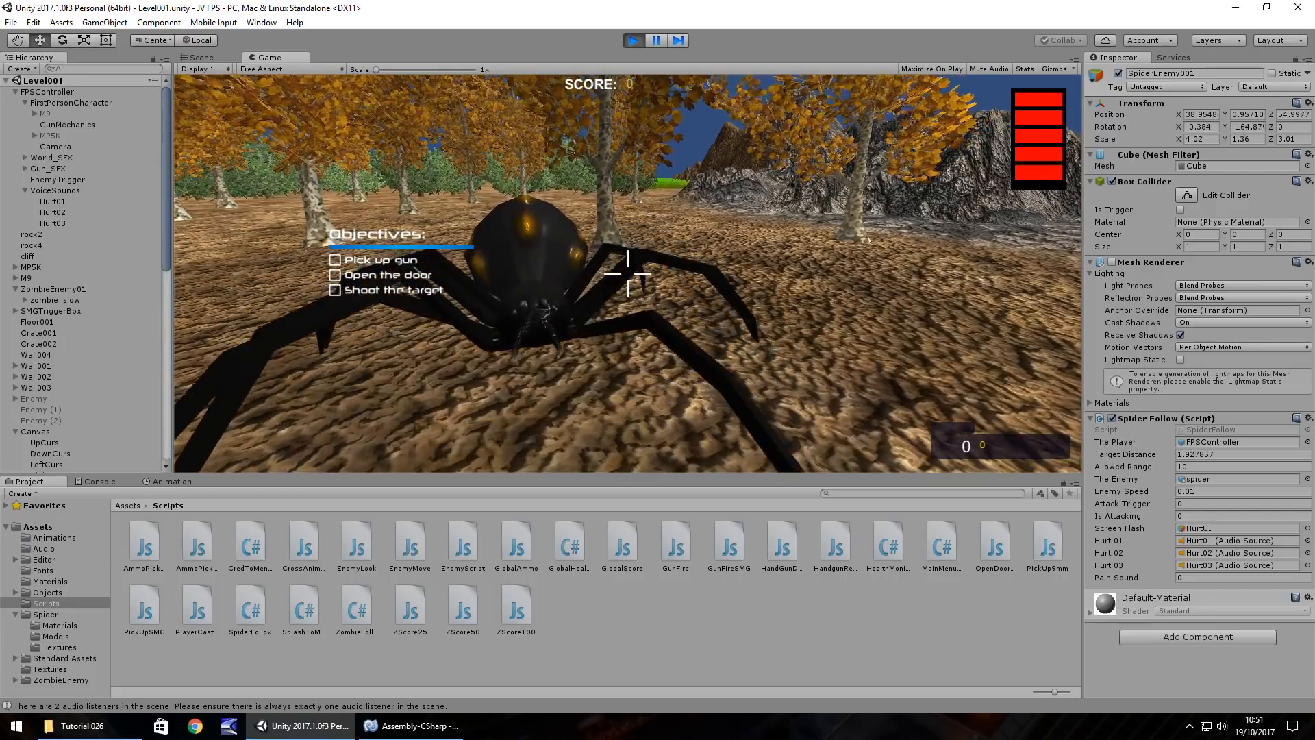
click(409, 726)
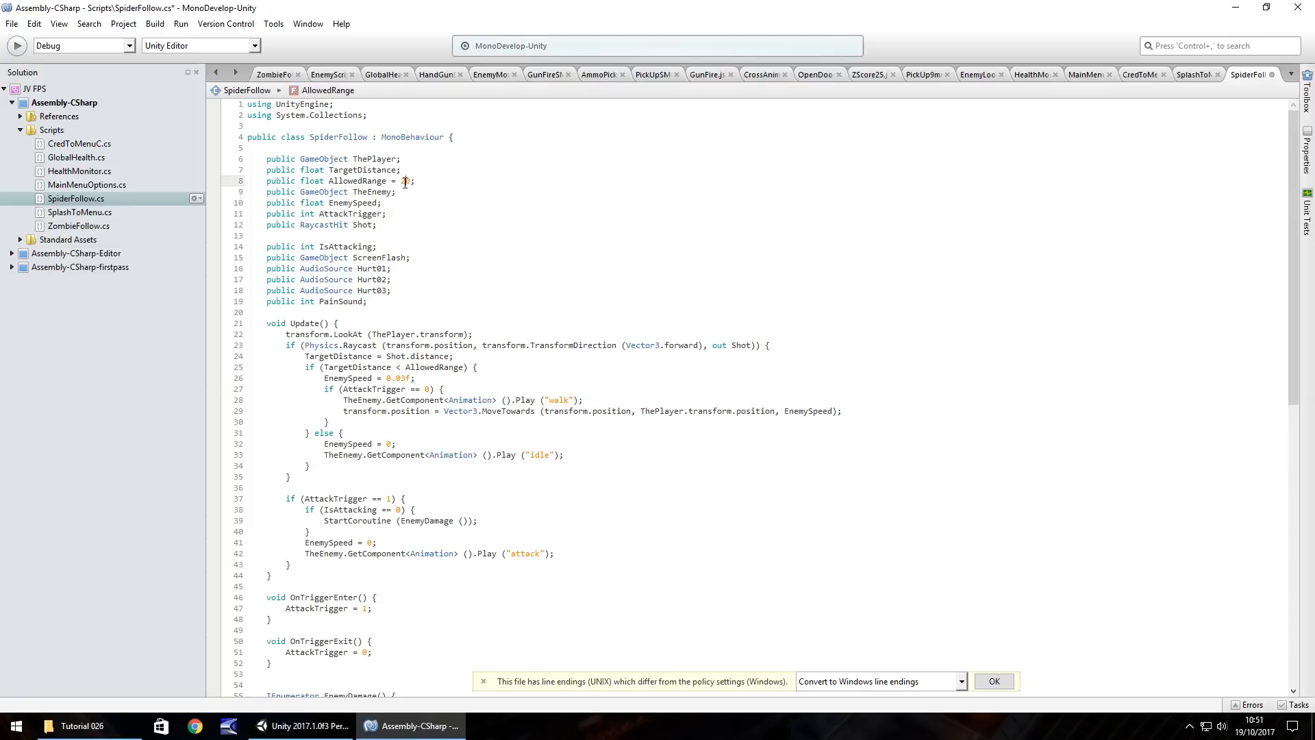
Step: Raise the Spider Follow component's Allowed Range from 10 to 20 and play-test again
text(20)
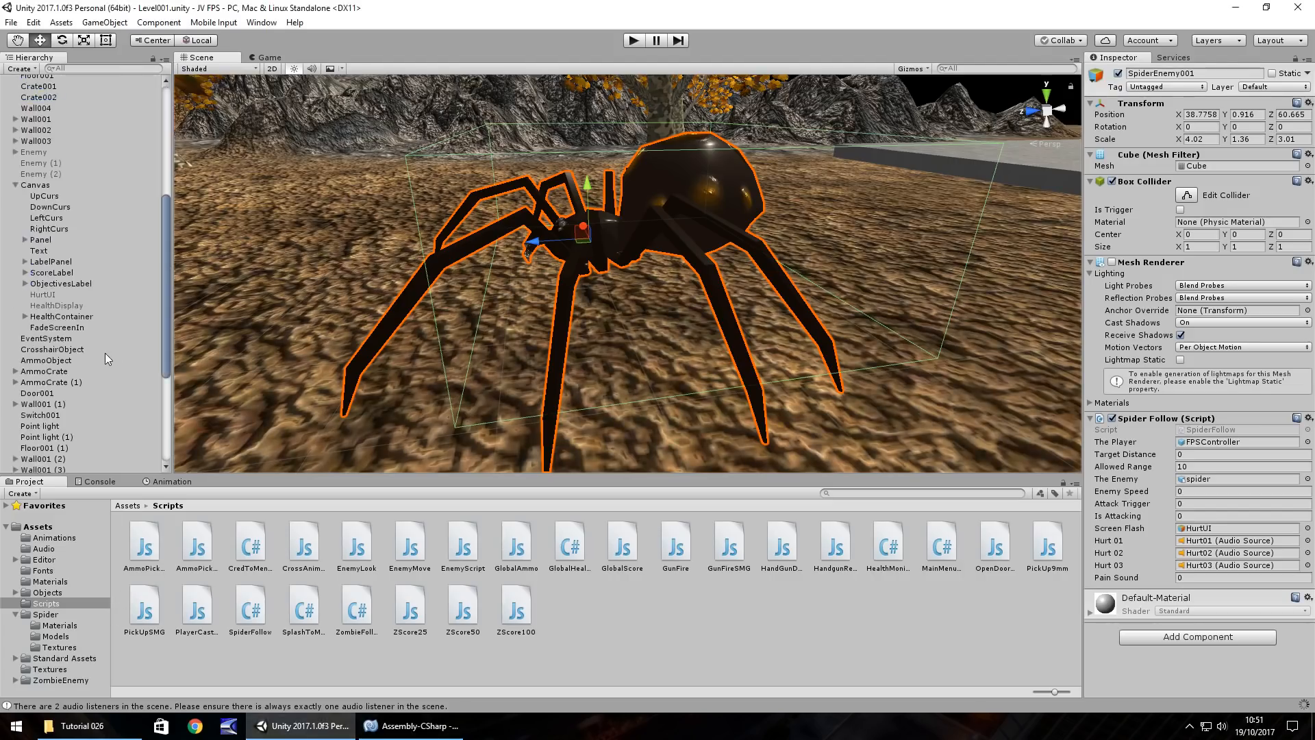
scroll(down, 3)
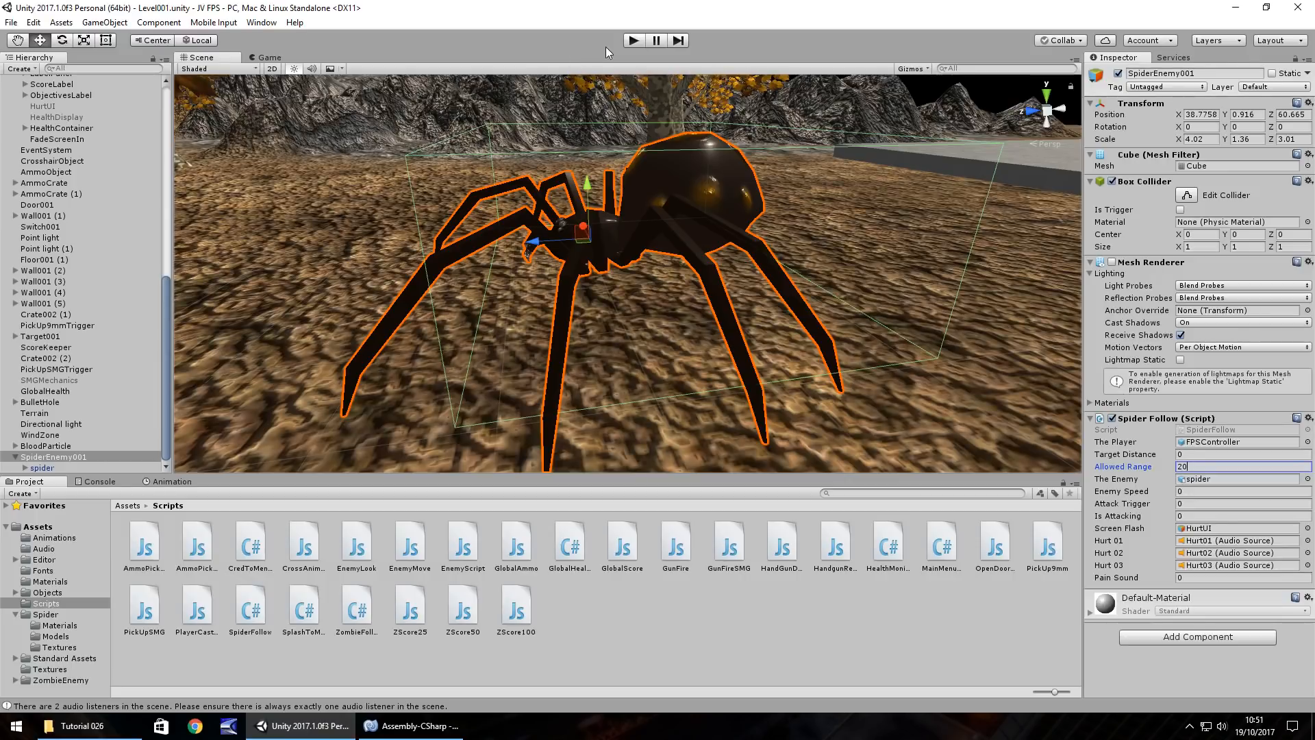
mouse_move(631, 44)
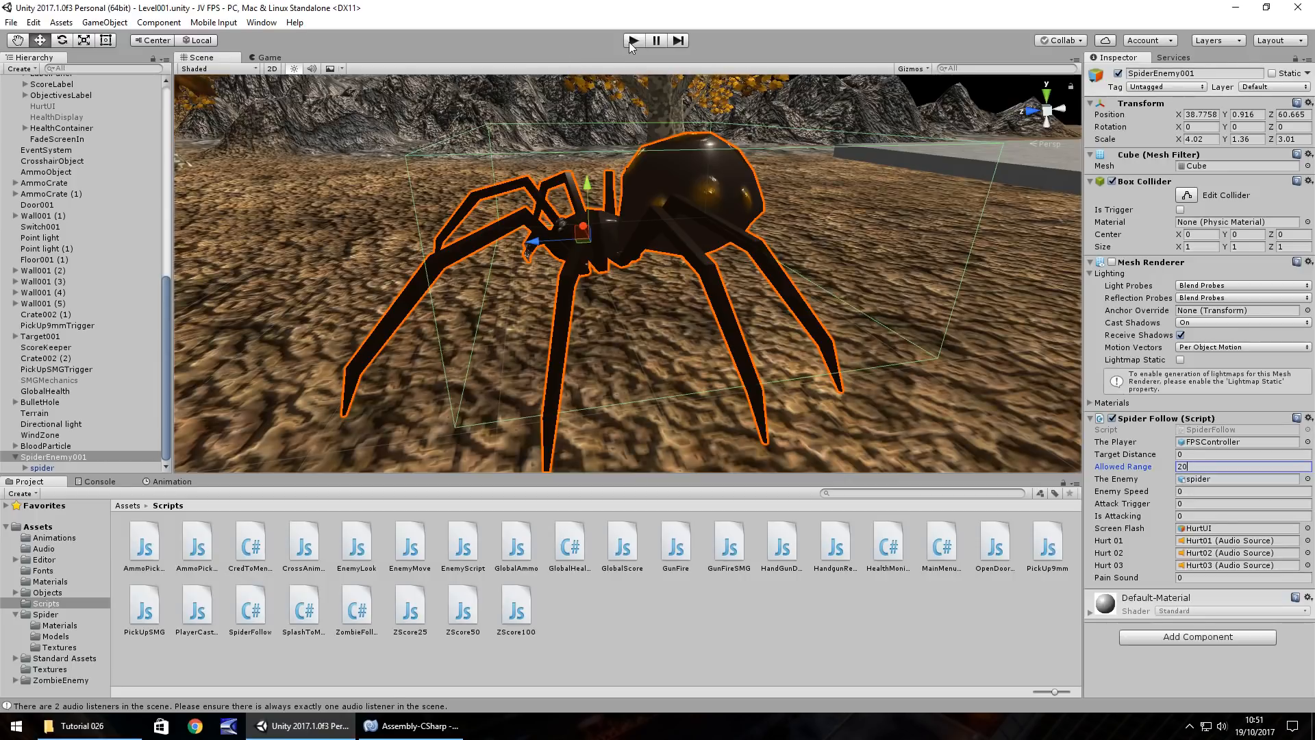
click(632, 39)
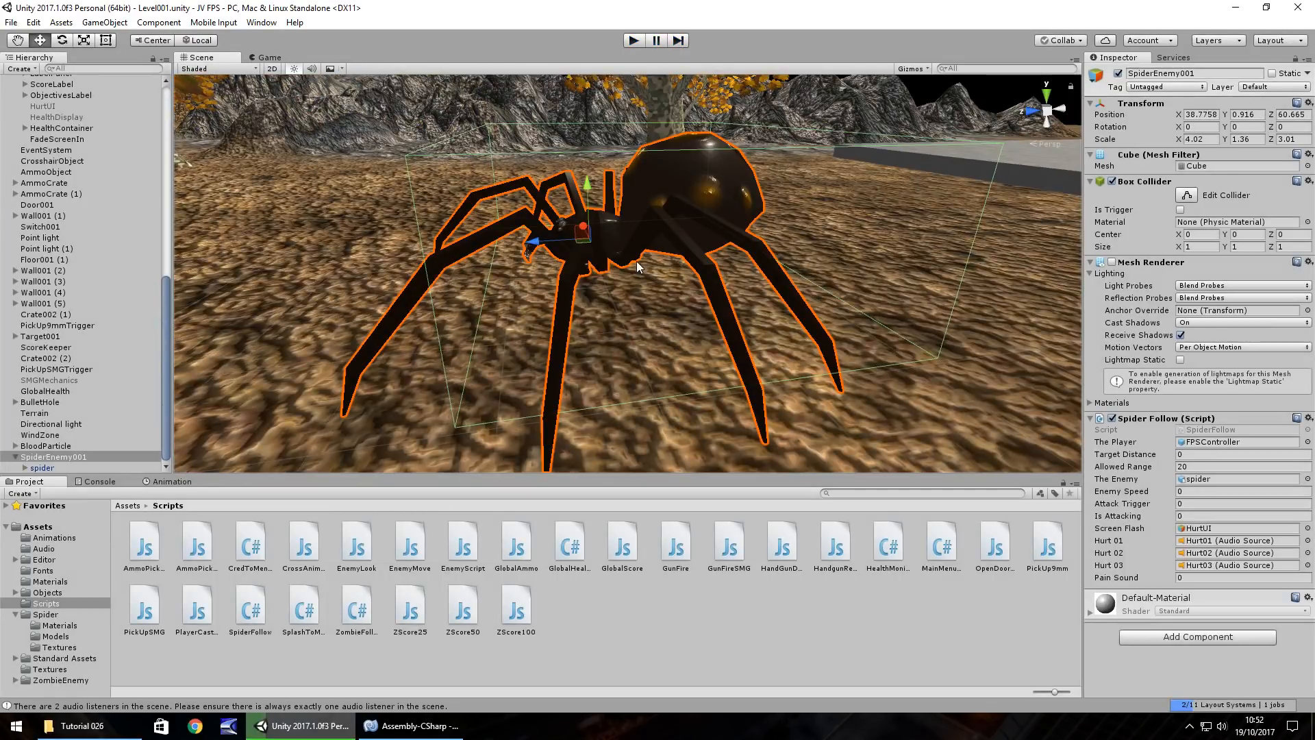
Step: In SpiderFollow.cs, change EnemyDamage's first WaitForSeconds delay to 0.4f
click(418, 725)
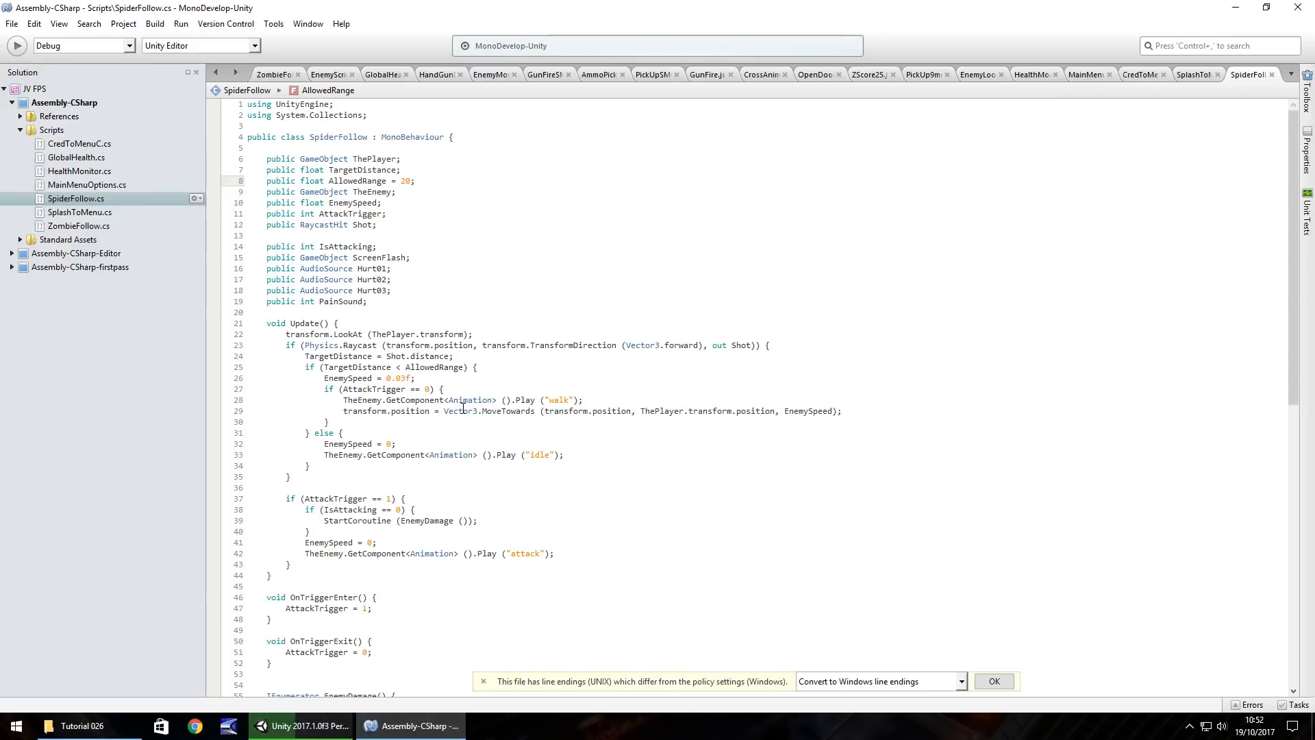
mouse_move(466, 399)
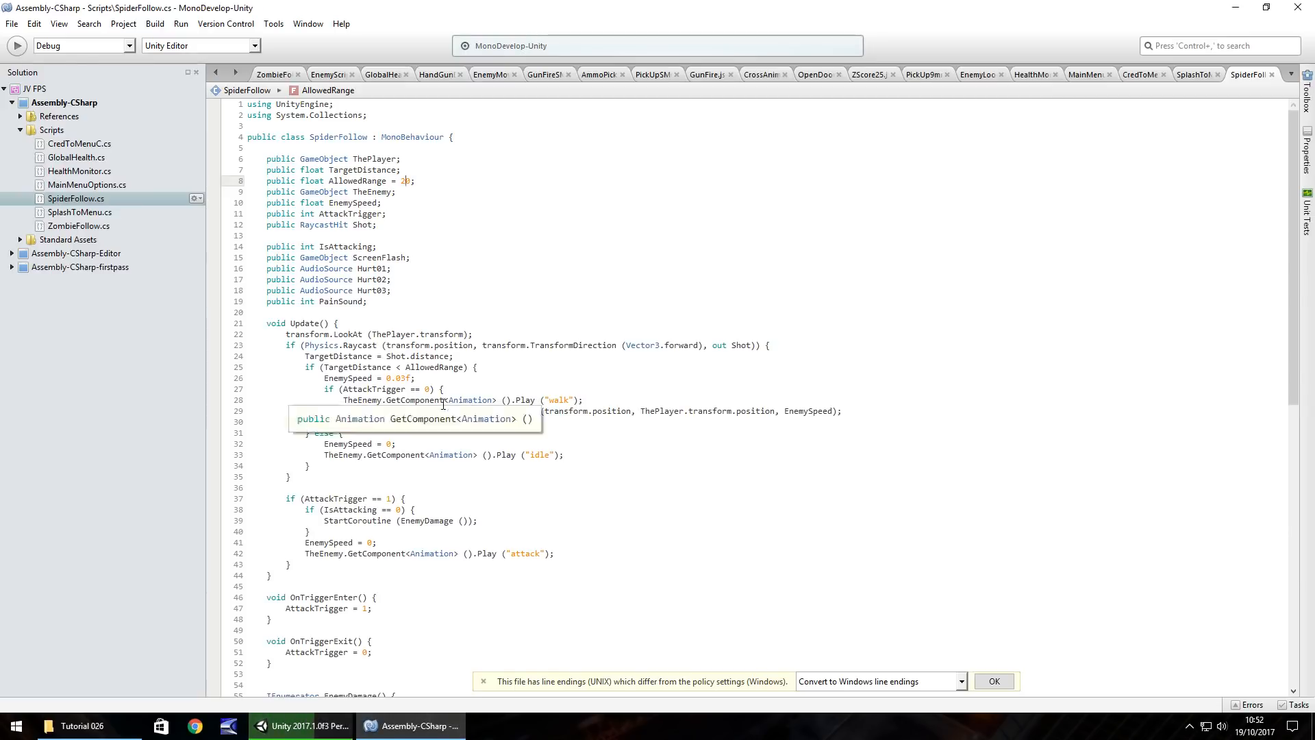
scroll(down, 3)
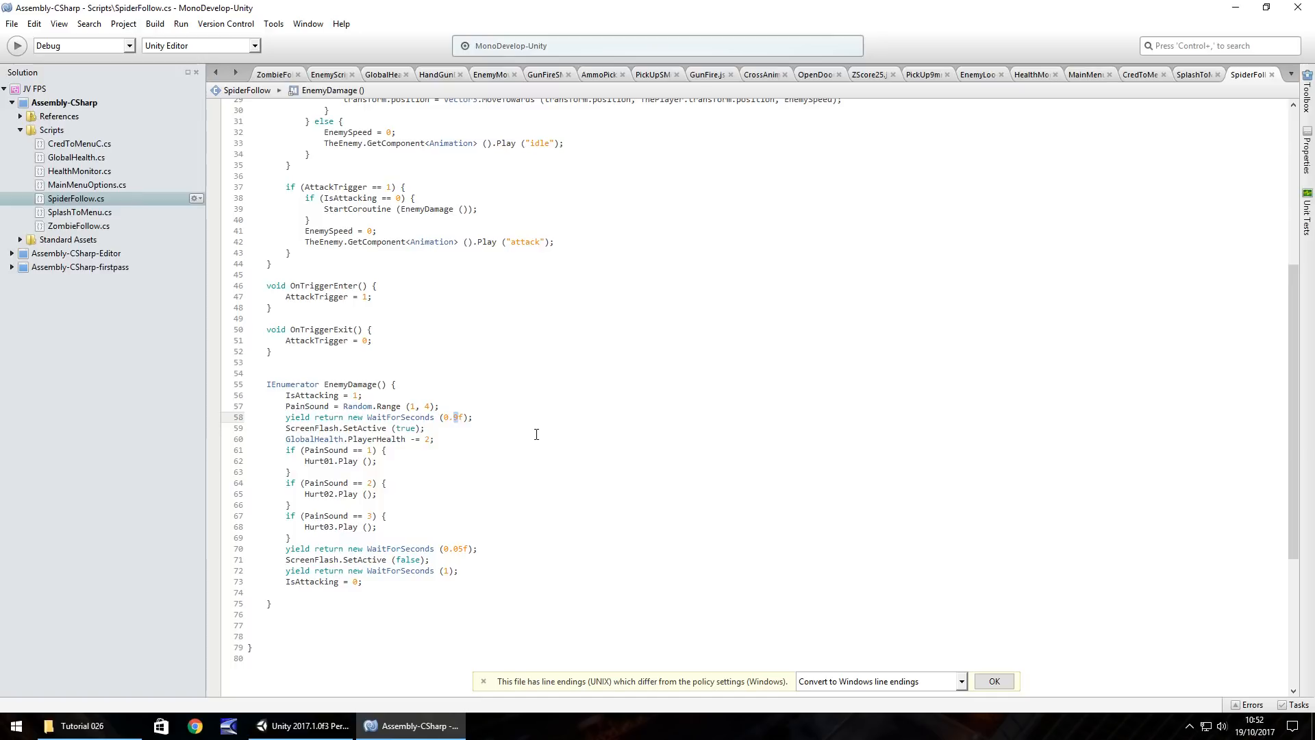
text(0.4f)
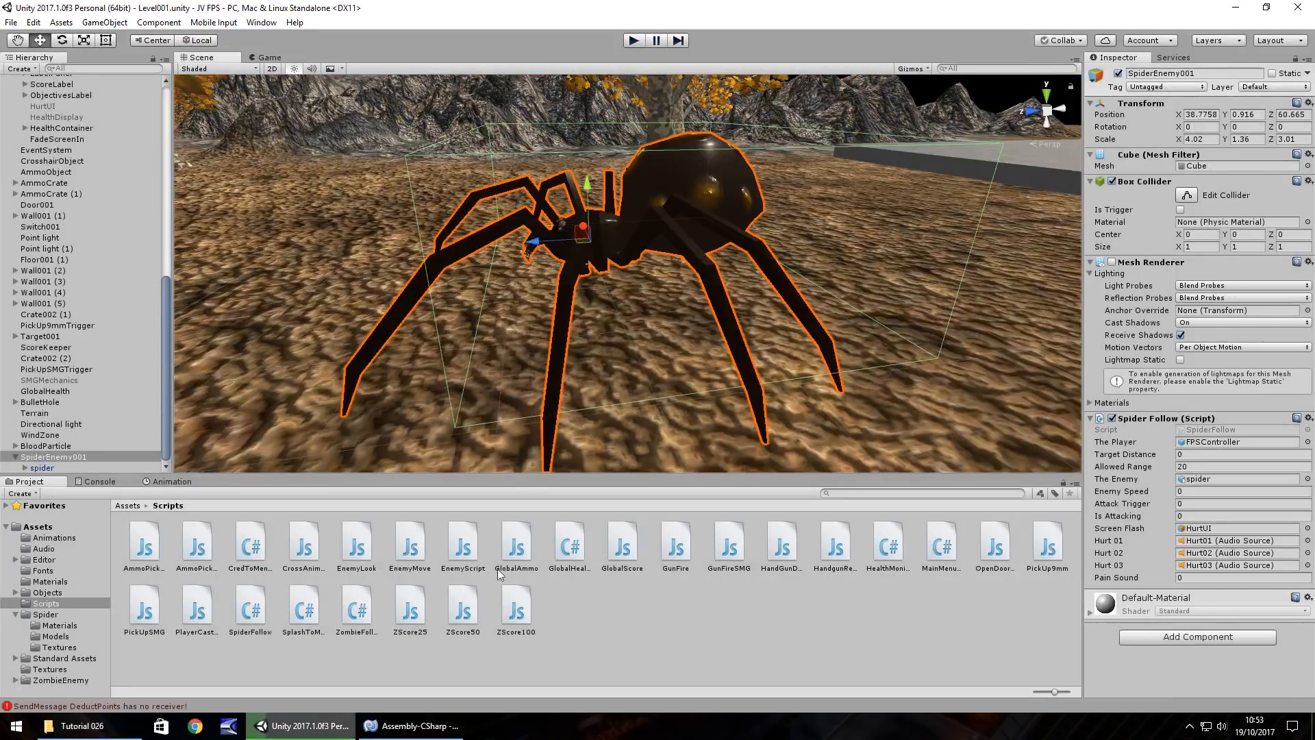
Step: In SpiderFollow.cs, shorten EnemyDamage's final WaitForSeconds after the attack to .75f
click(409, 726)
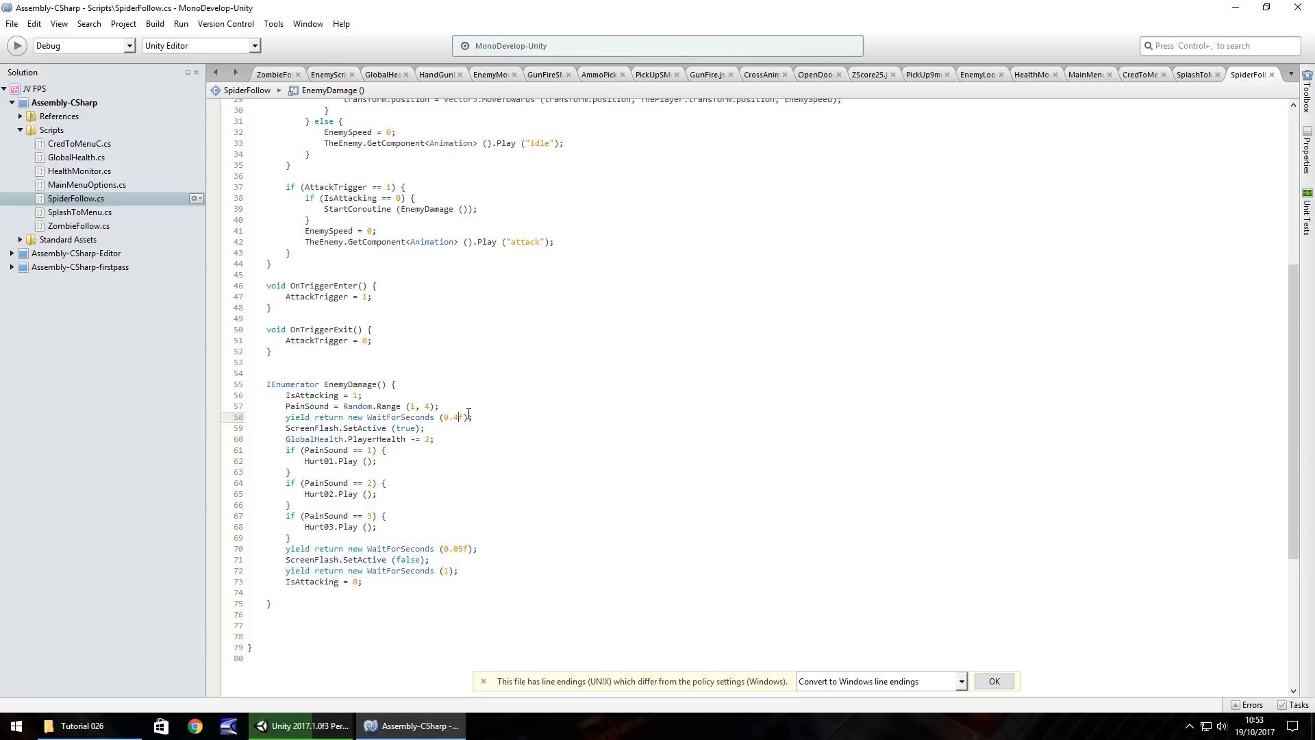
mouse_move(449, 569)
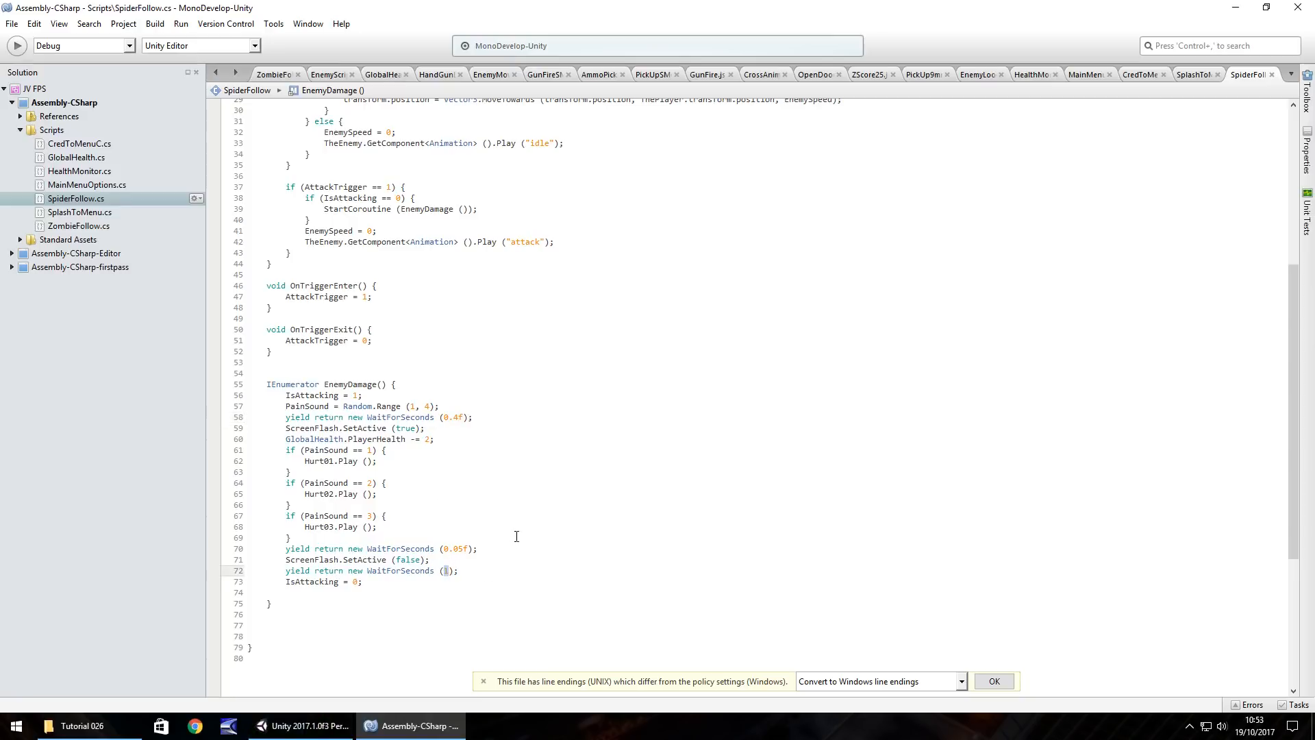
text(.)
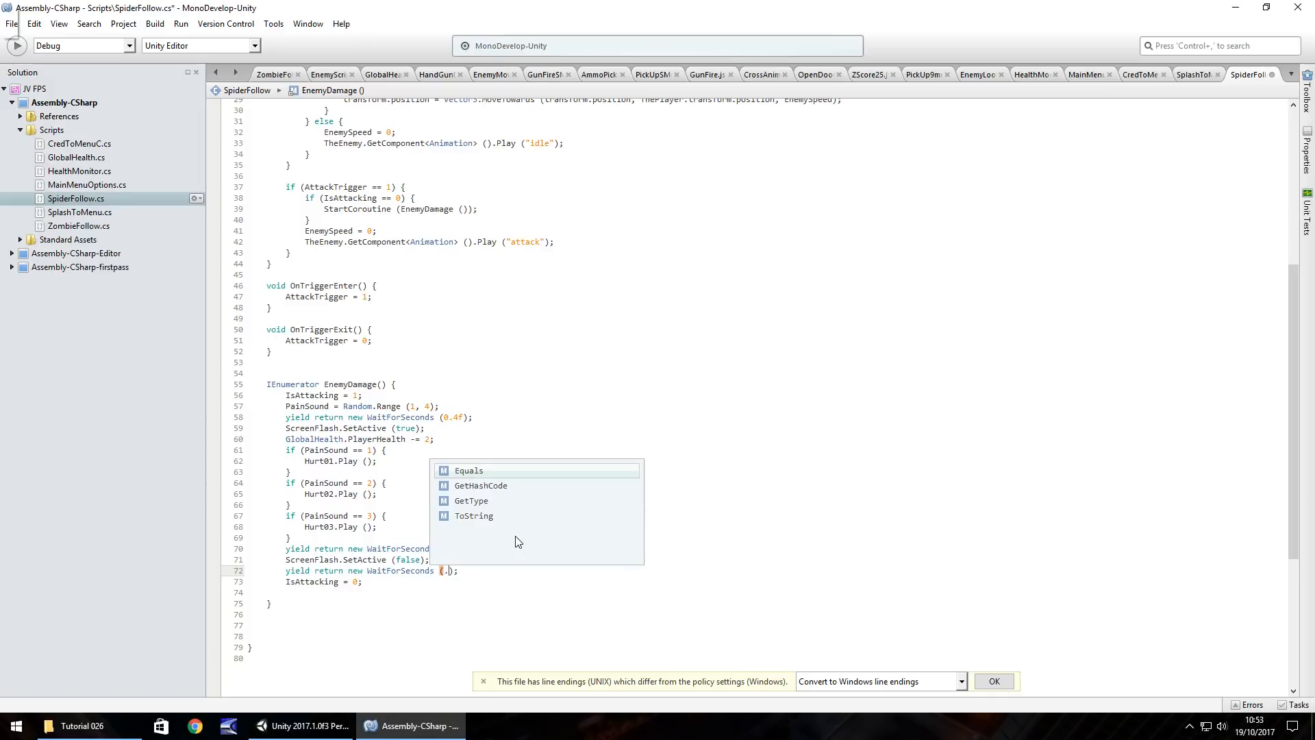
text(75f)
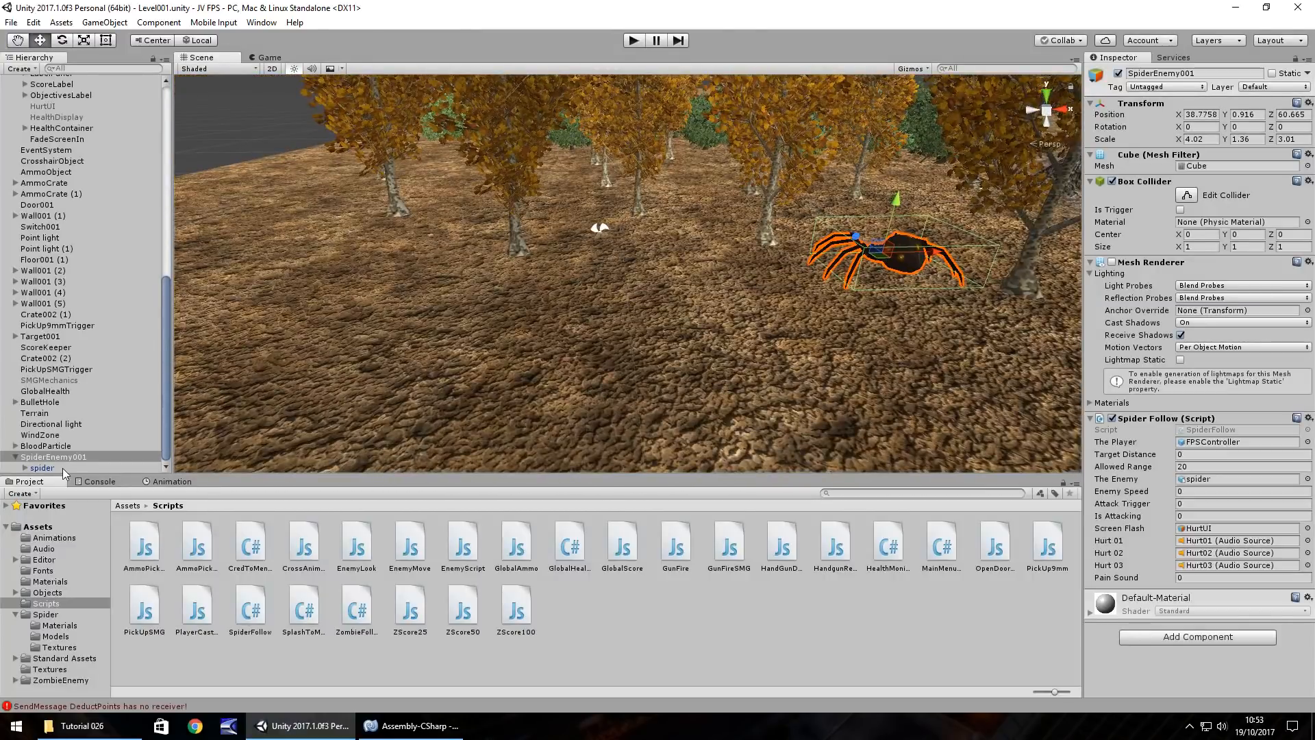
Step: Duplicate SpiderEnemy001 into three more spiders placed around the level and rename the copies with sequential numbers
click(48, 457)
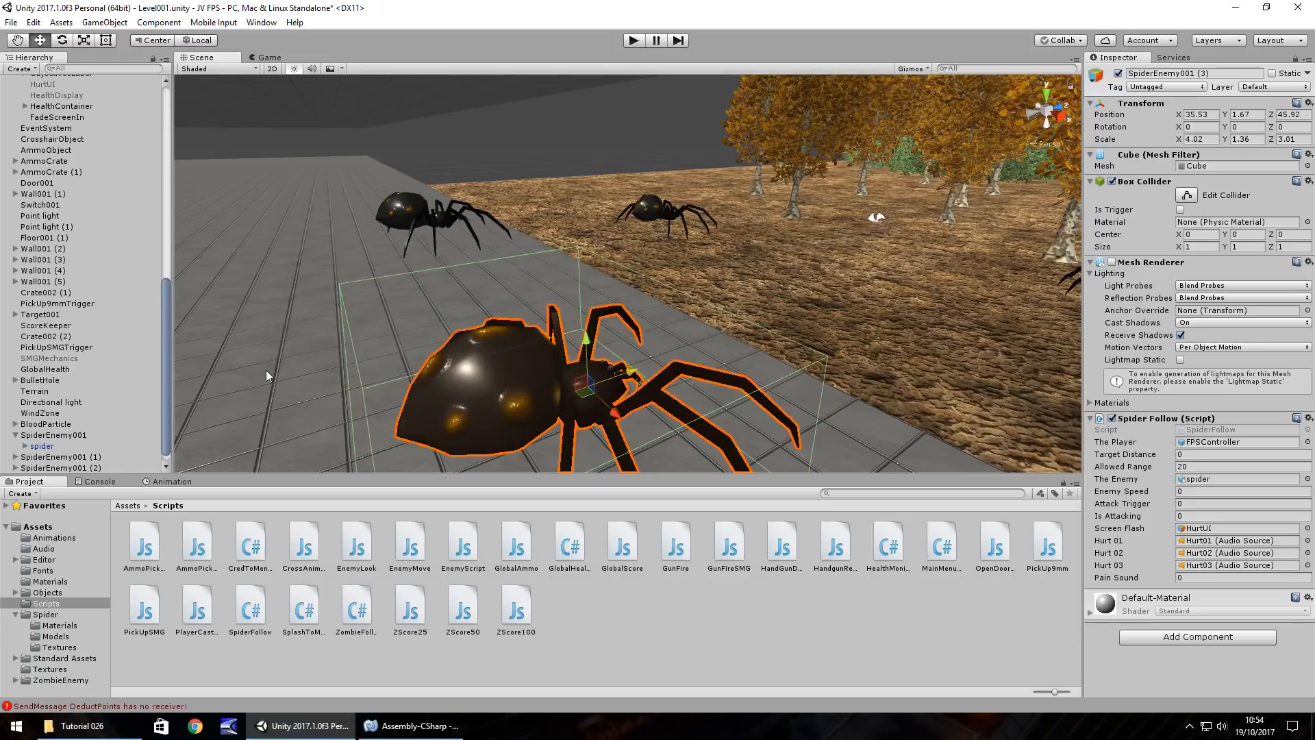
click(58, 445)
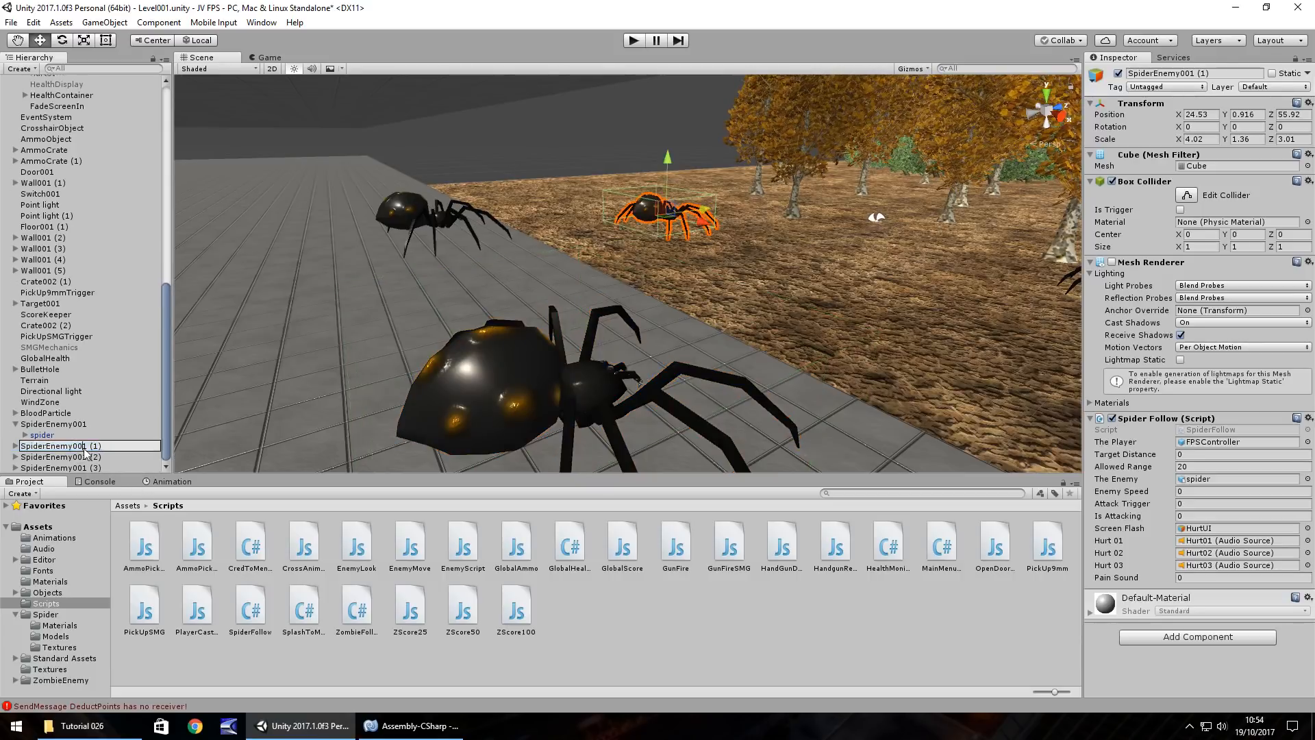
click(55, 456)
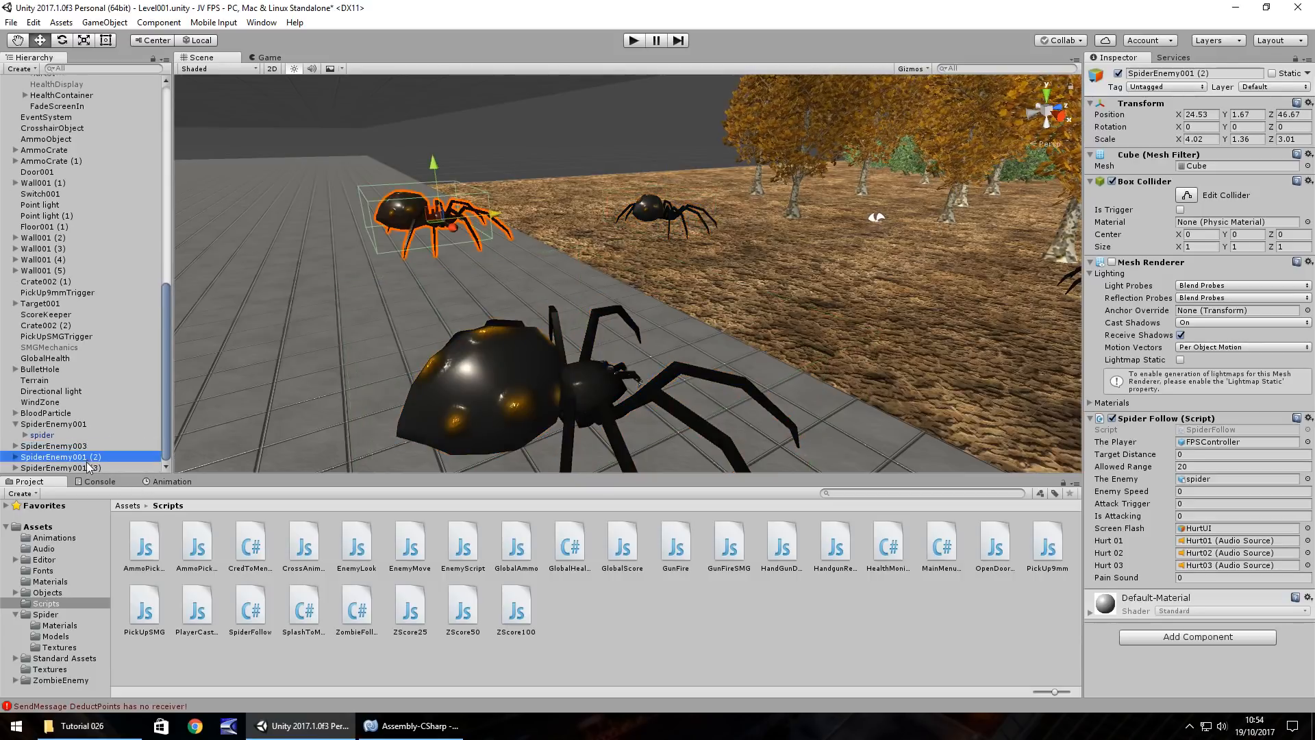
double_click(62, 456)
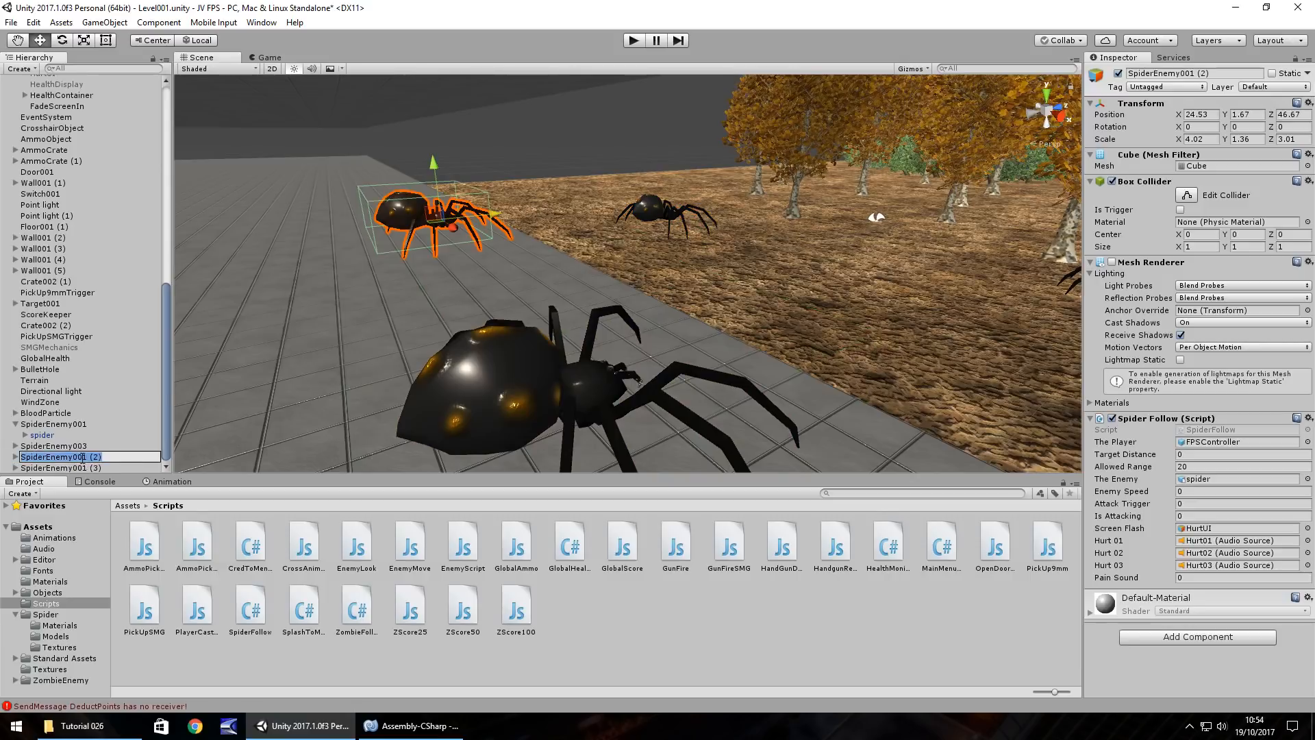
click(62, 467)
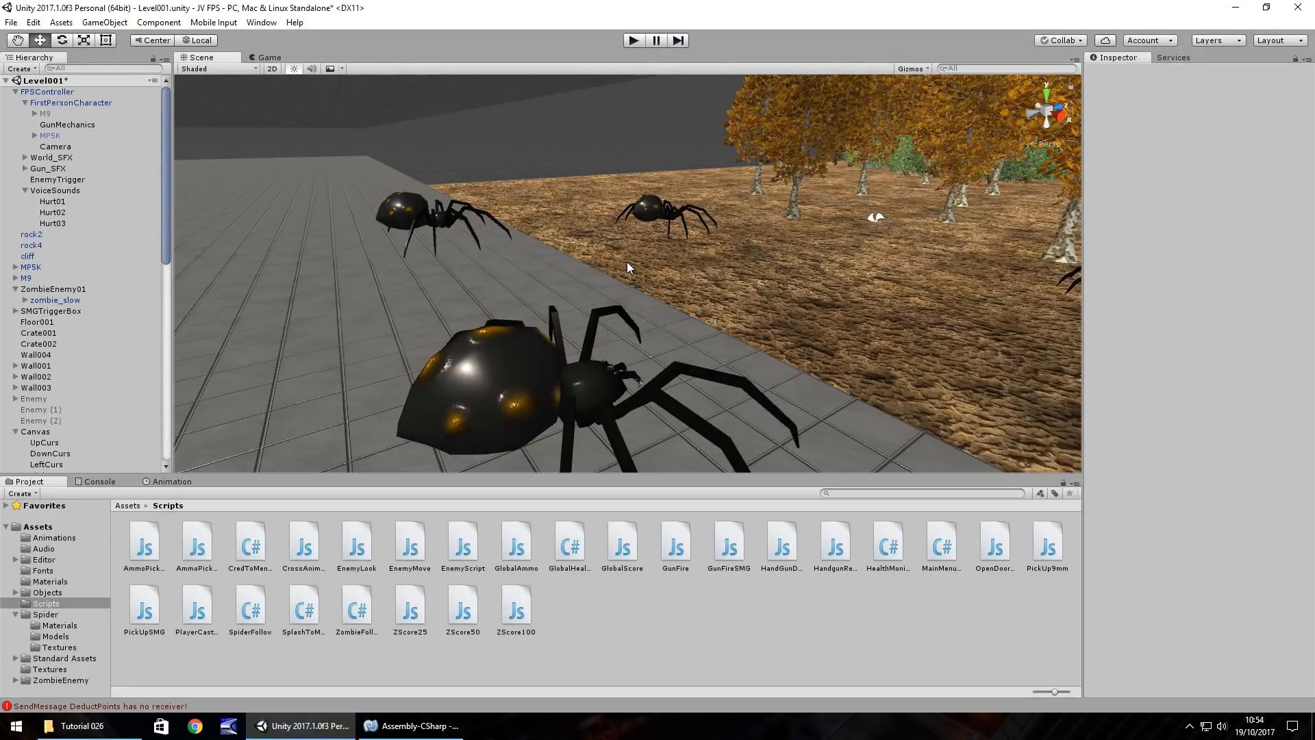
mouse_move(597, 40)
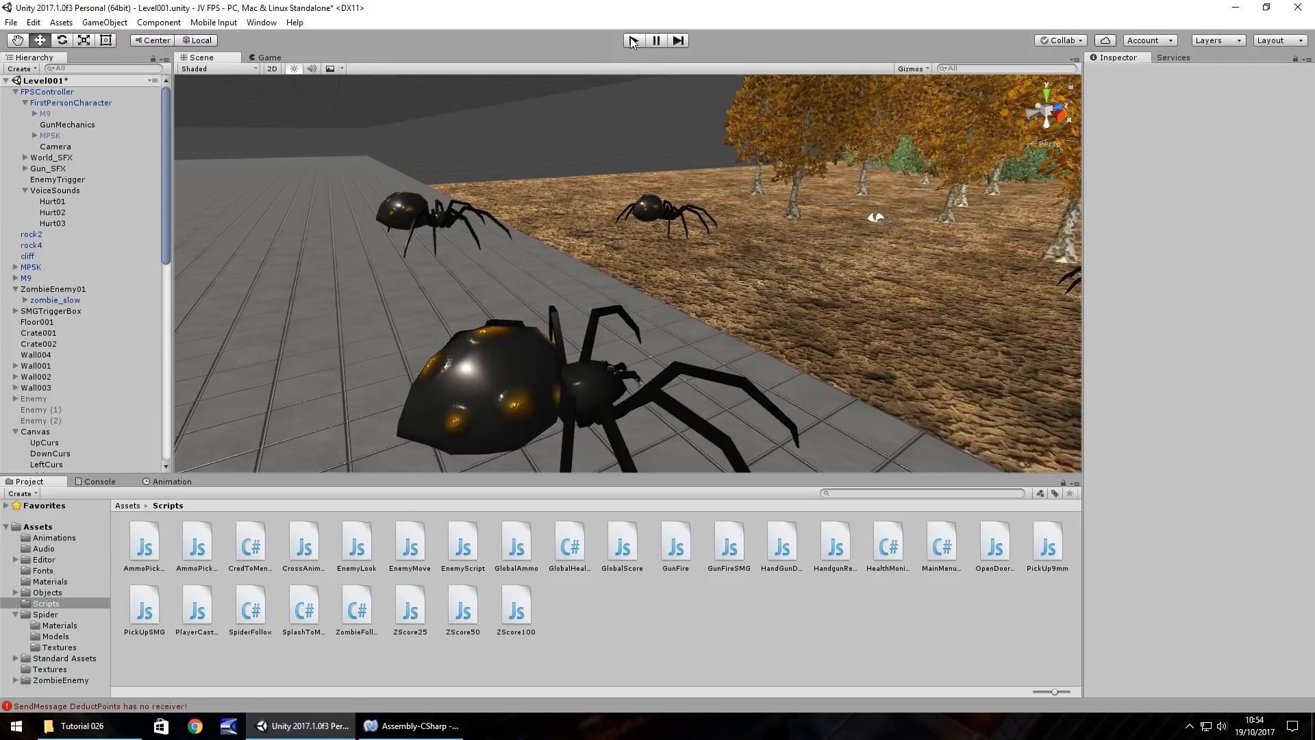
click(633, 39)
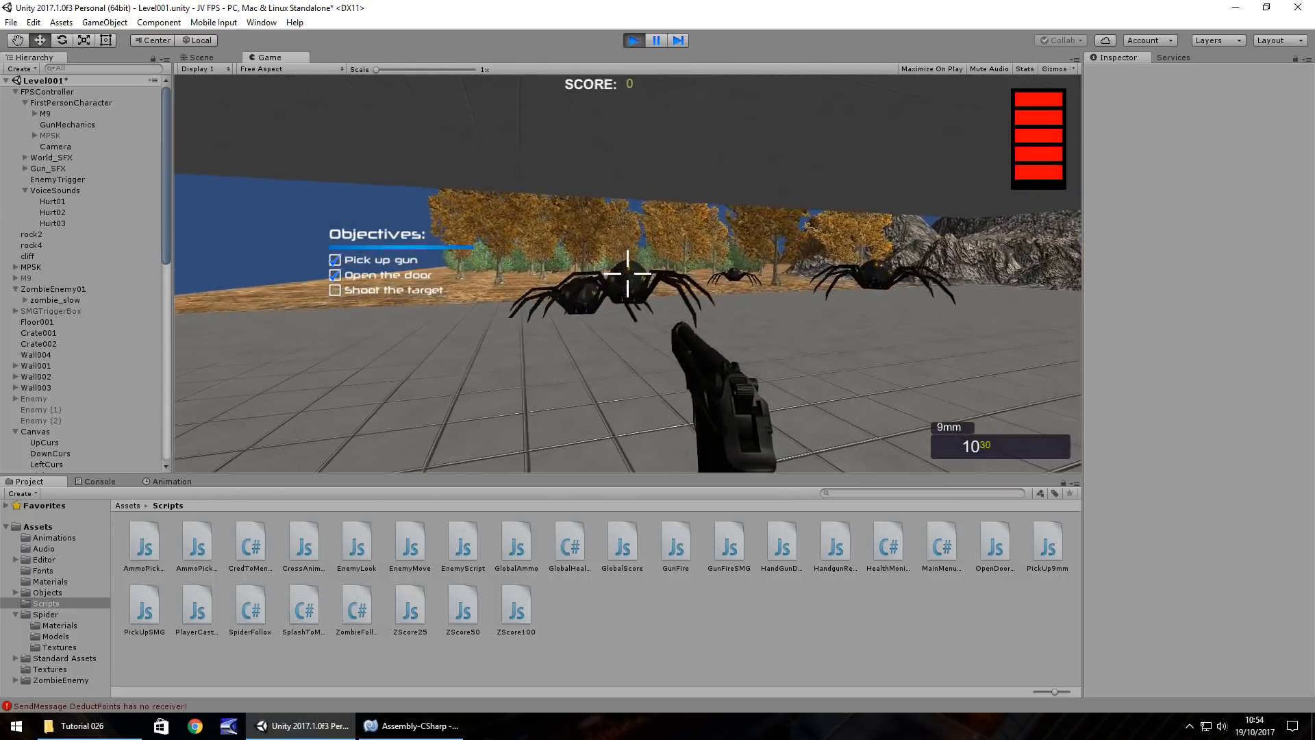
click(629, 279)
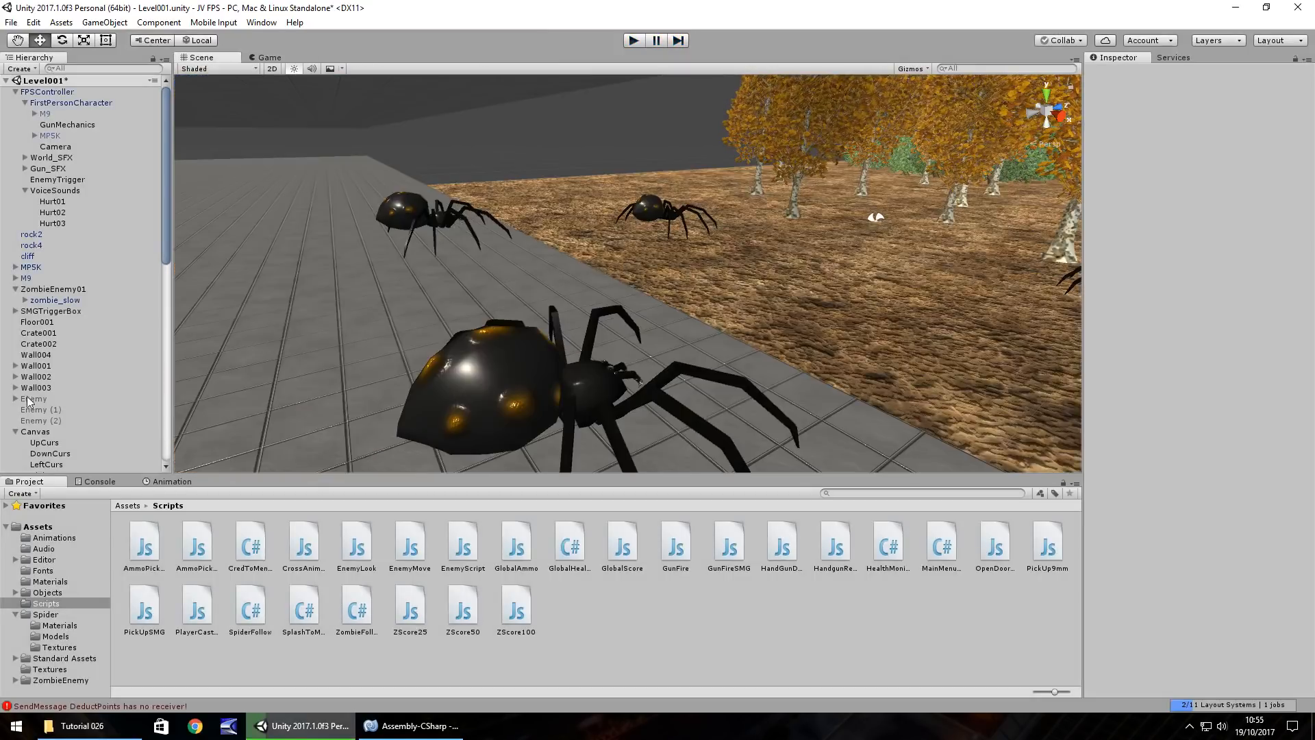
Step: Duplicate the BloodParticle effect and rename the copy BloodParticleGreen
scroll(down, 3)
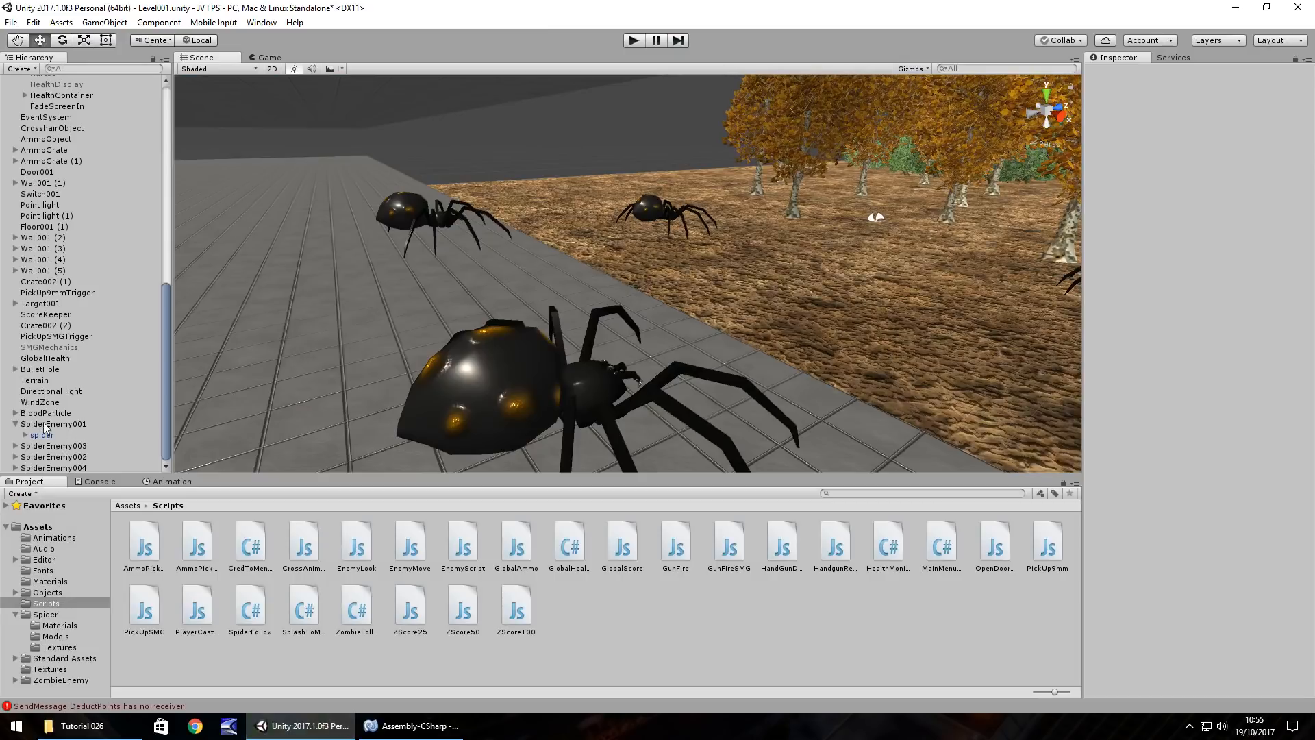
click(38, 413)
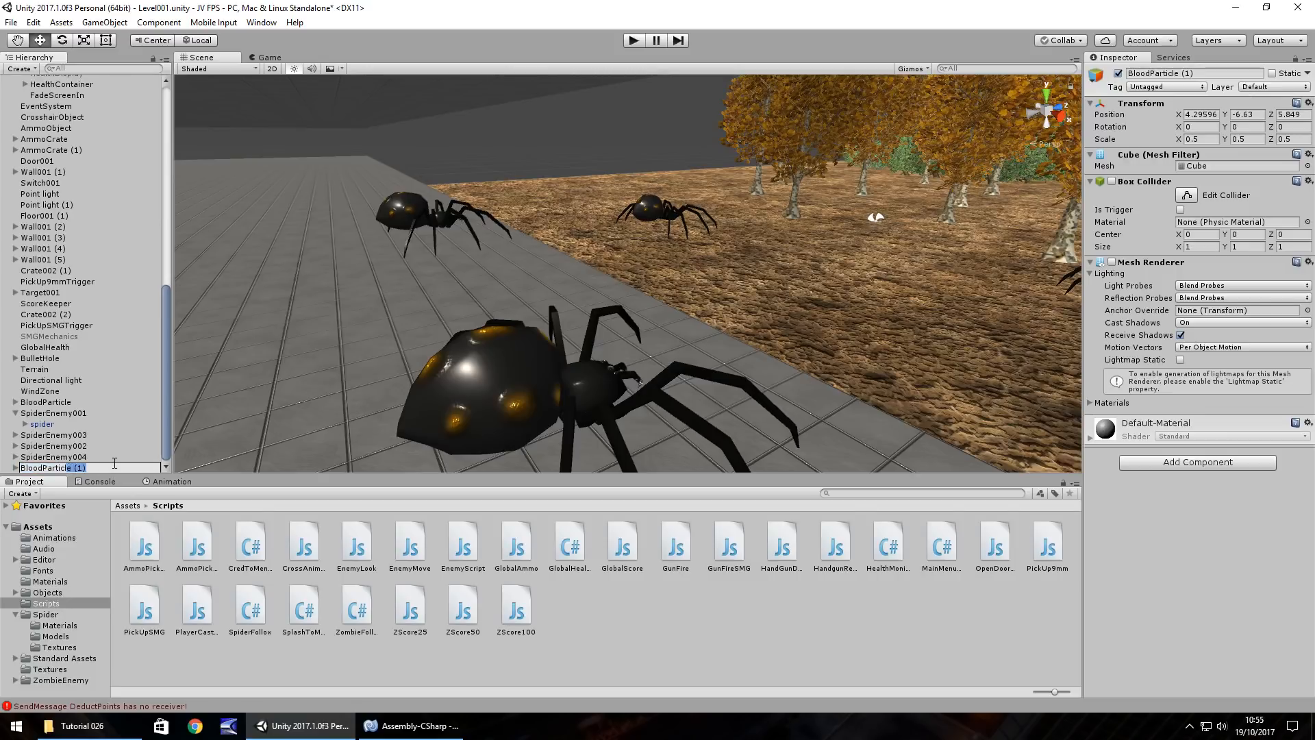
text(BloodParticleGreen)
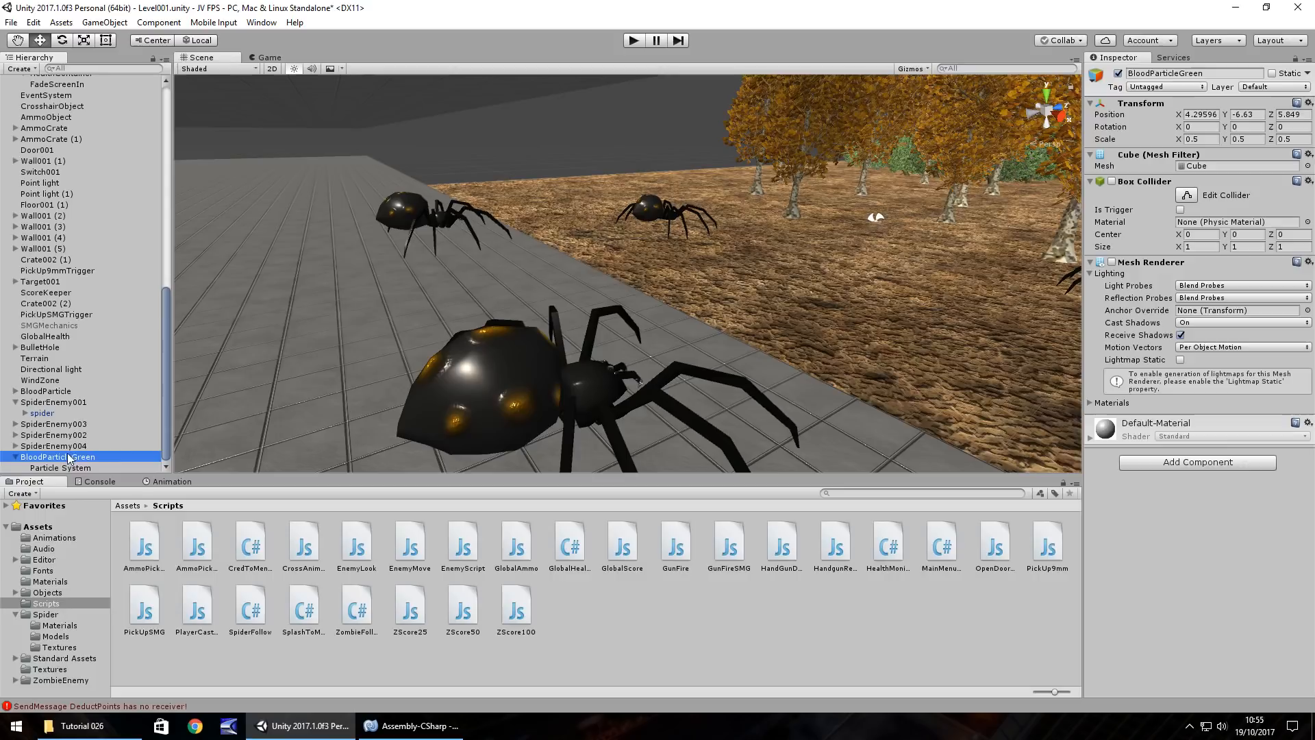
click(61, 468)
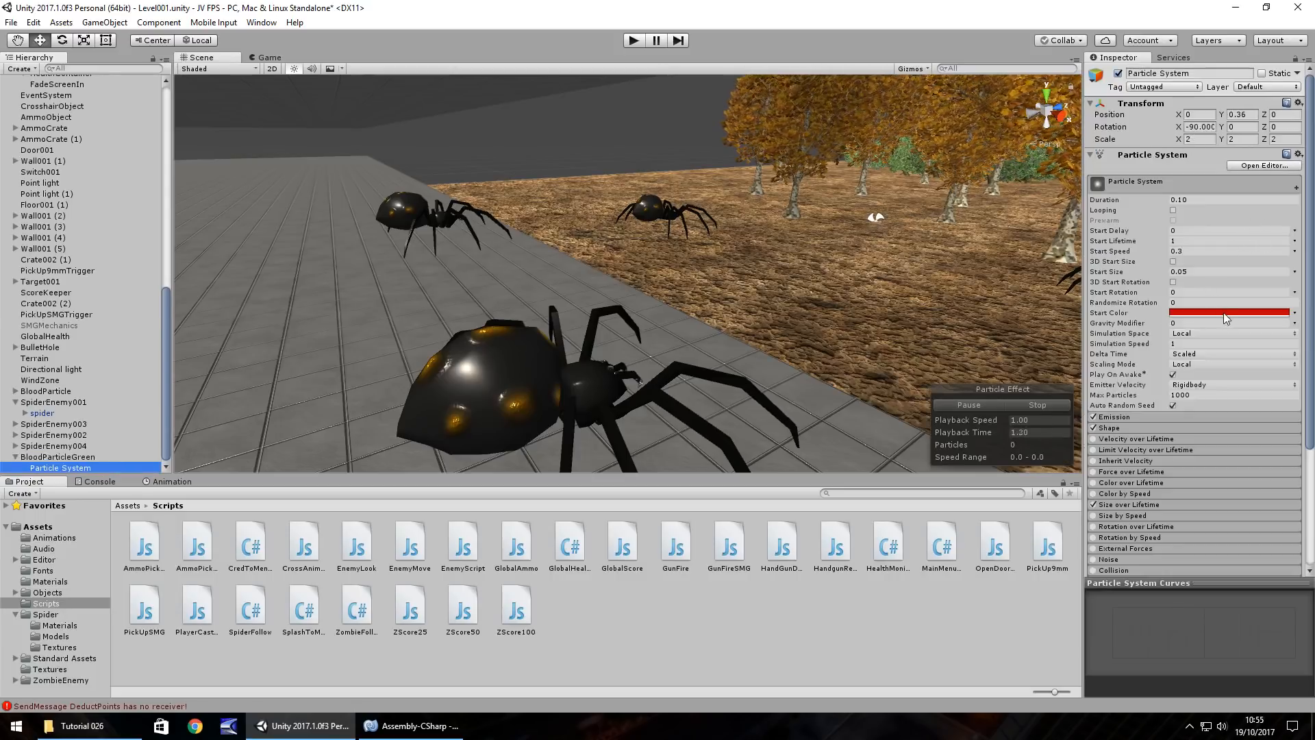
Step: Set BloodParticleGreen's particle Start Color to a bright green instead of red
click(1227, 313)
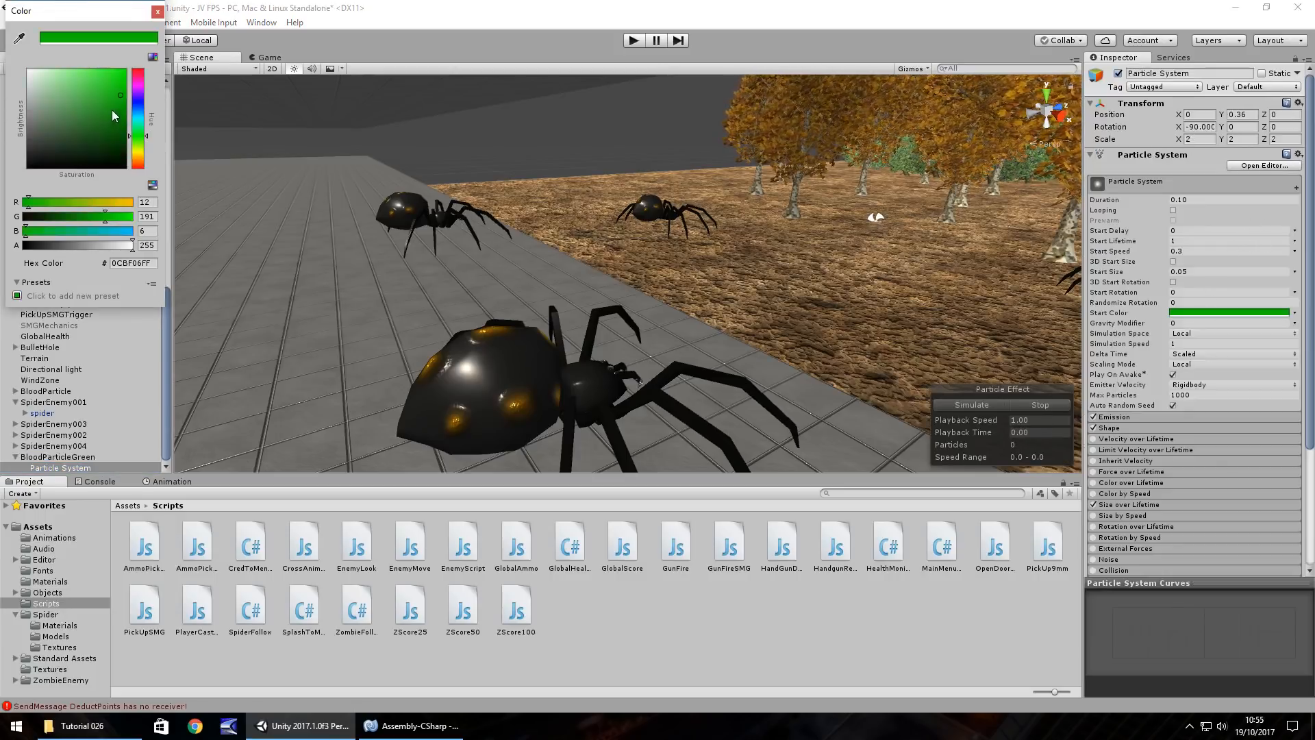
click(154, 11)
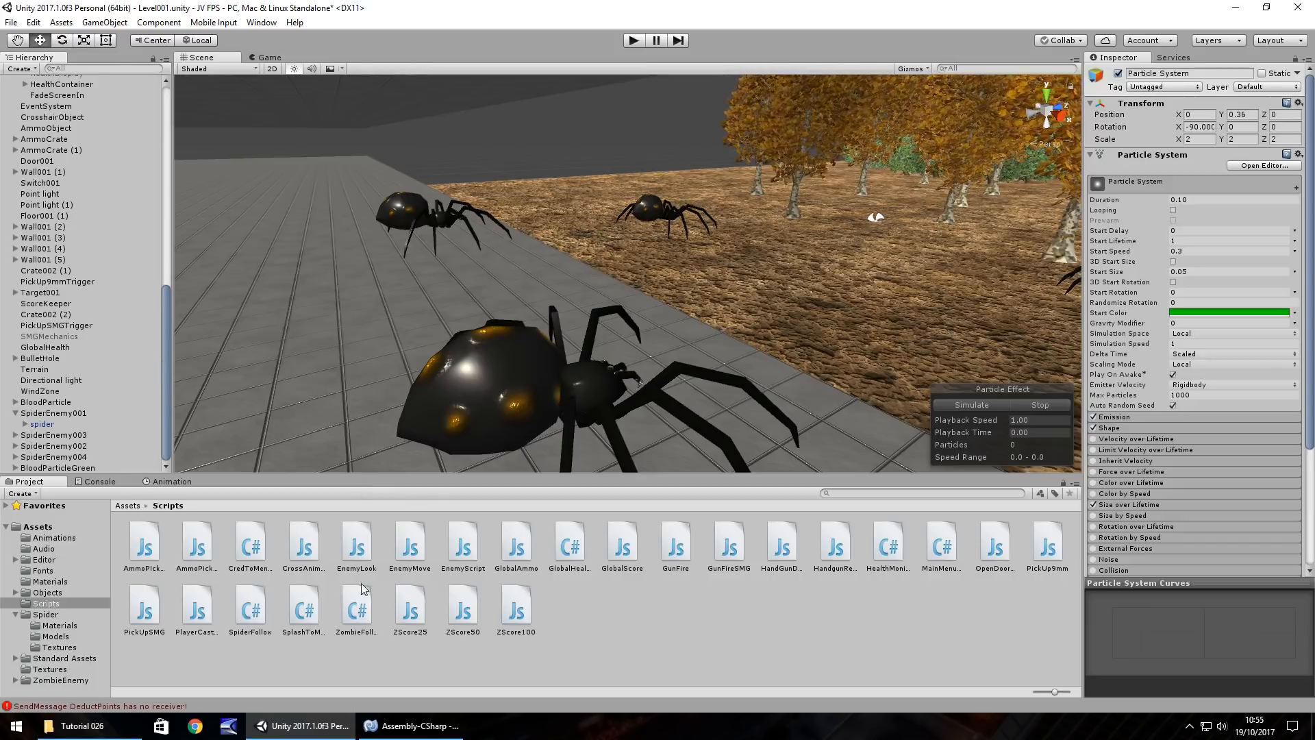
click(782, 541)
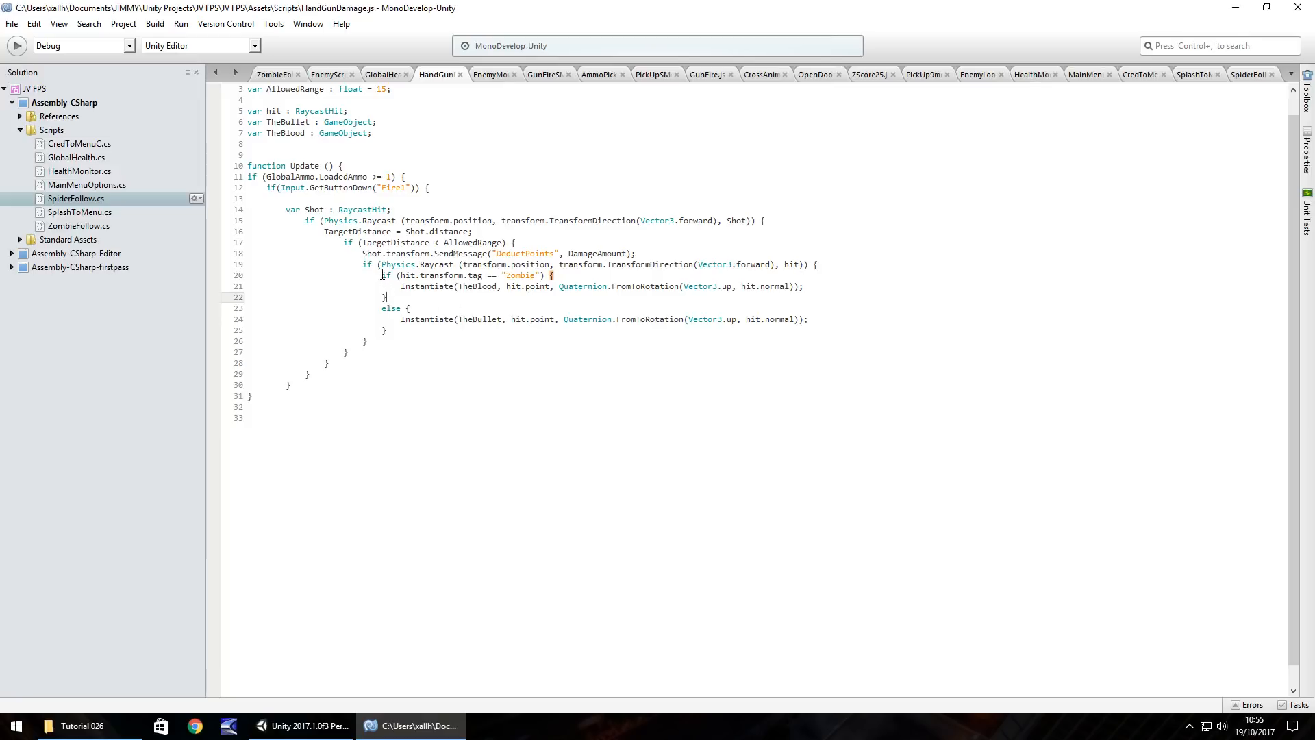
Step: Add a copy of the Zombie if-block that checks the "Spider" tag and spawns TheBloodGreen
click(561, 275)
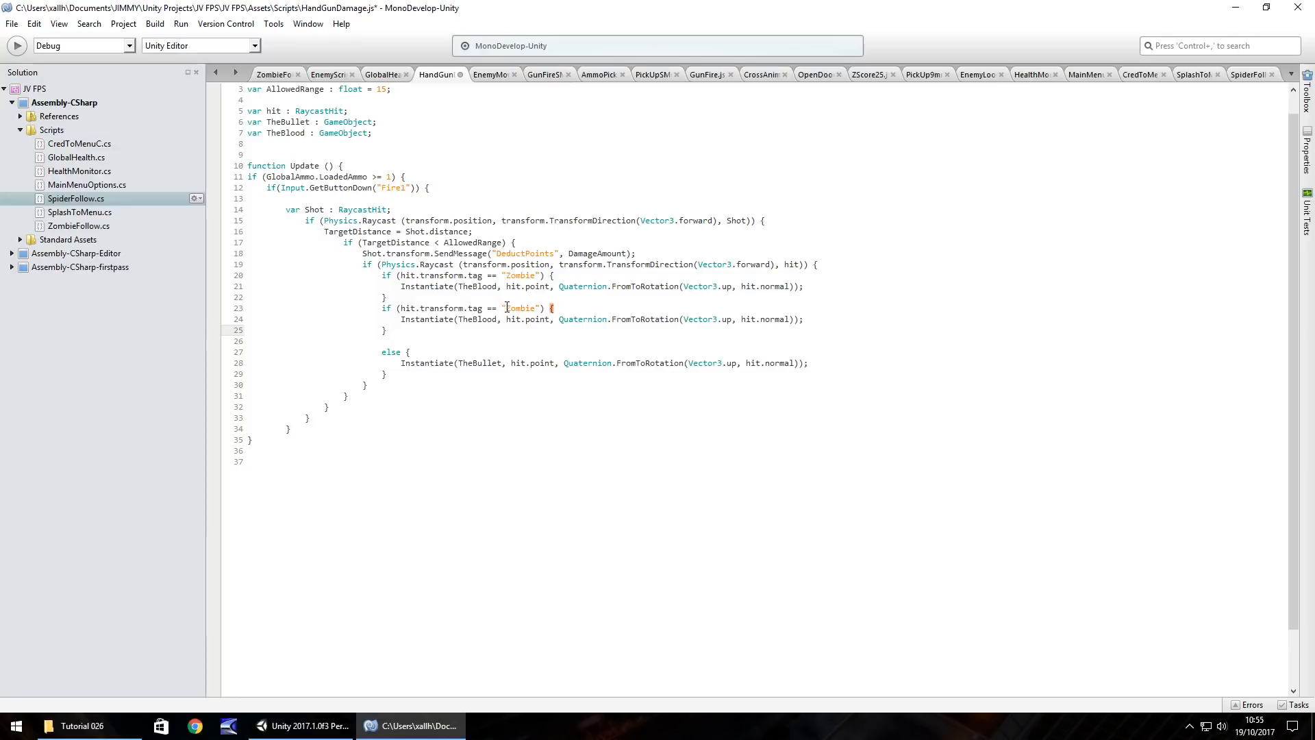
text(S)
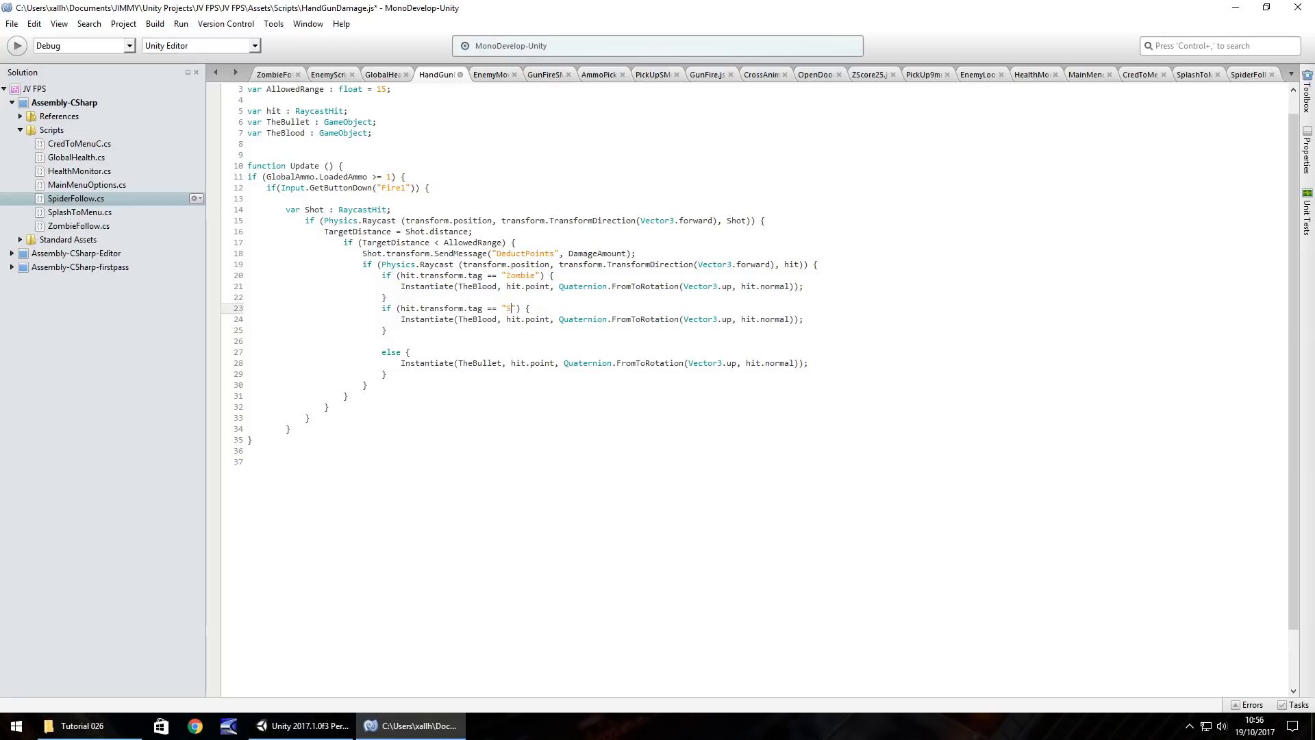
text(pider)
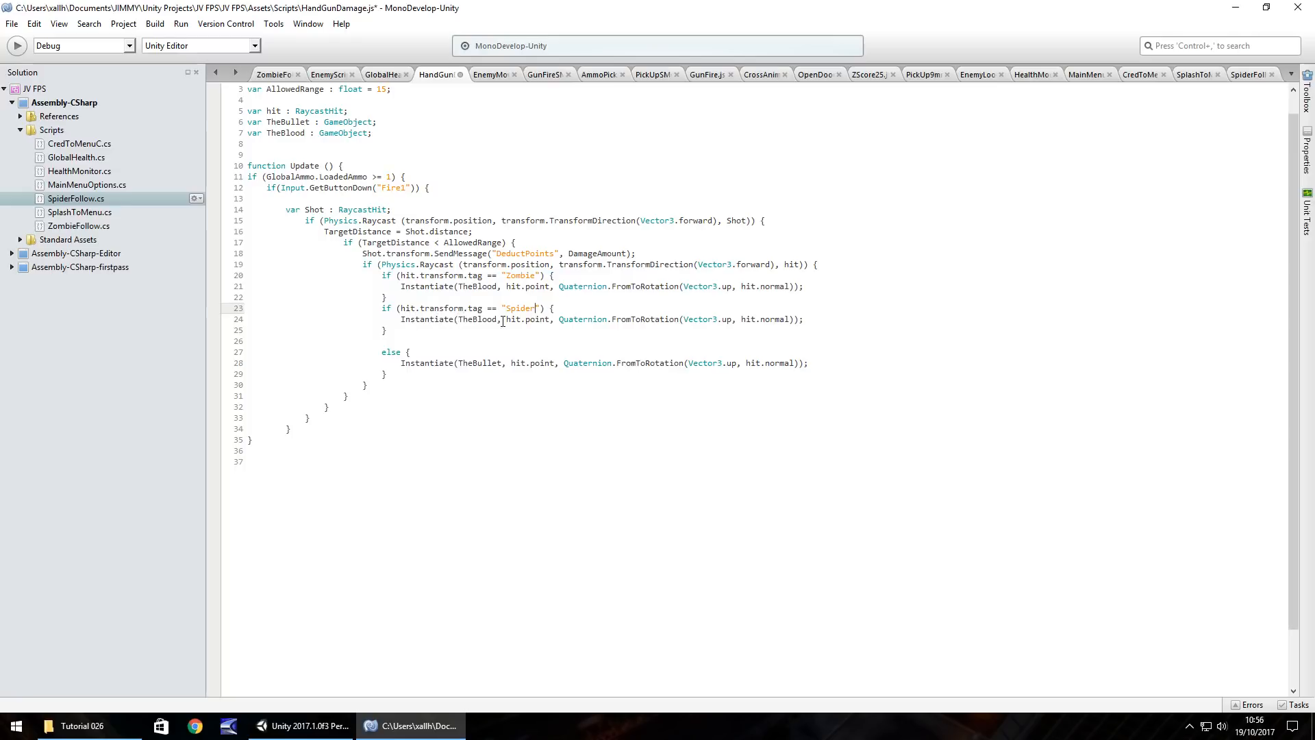
text(Green)
click(532, 144)
text(var TheBl)
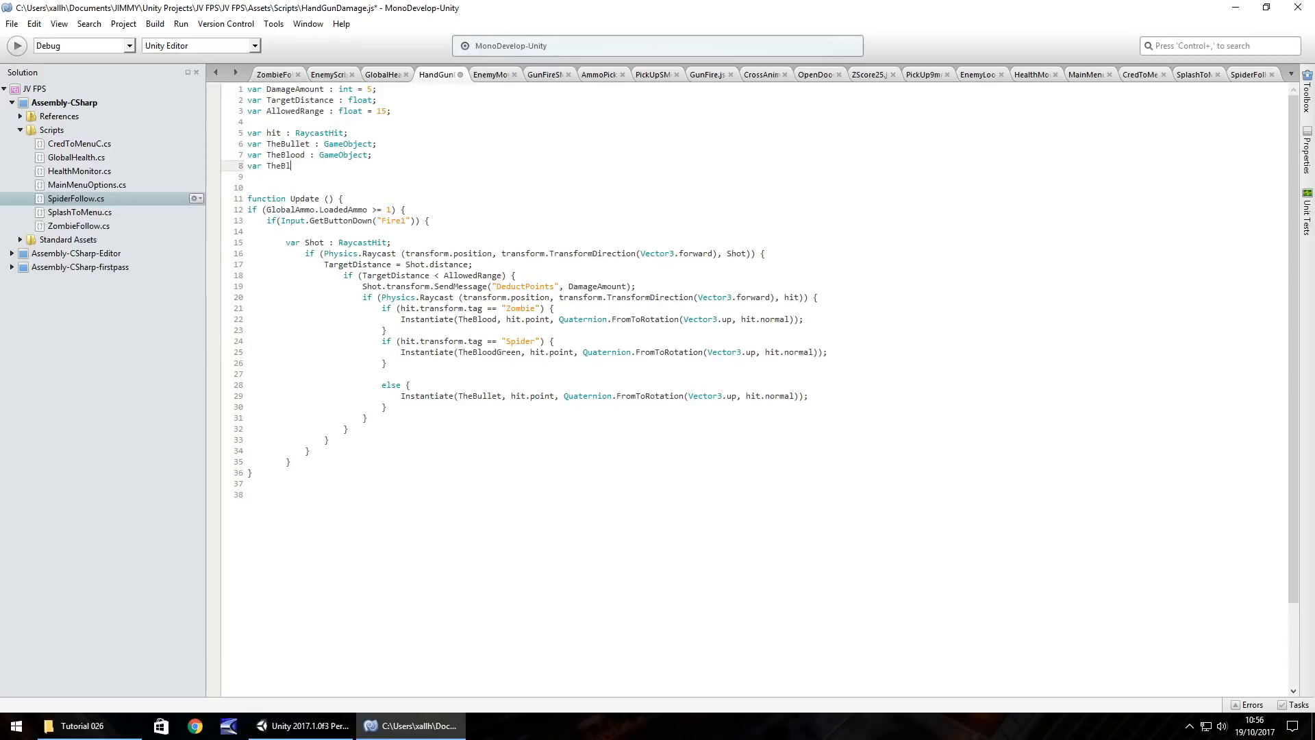
Step: Declare var TheBloodGreen : GameObject; at the top of HandGunDamage.js
text(oodGreen)
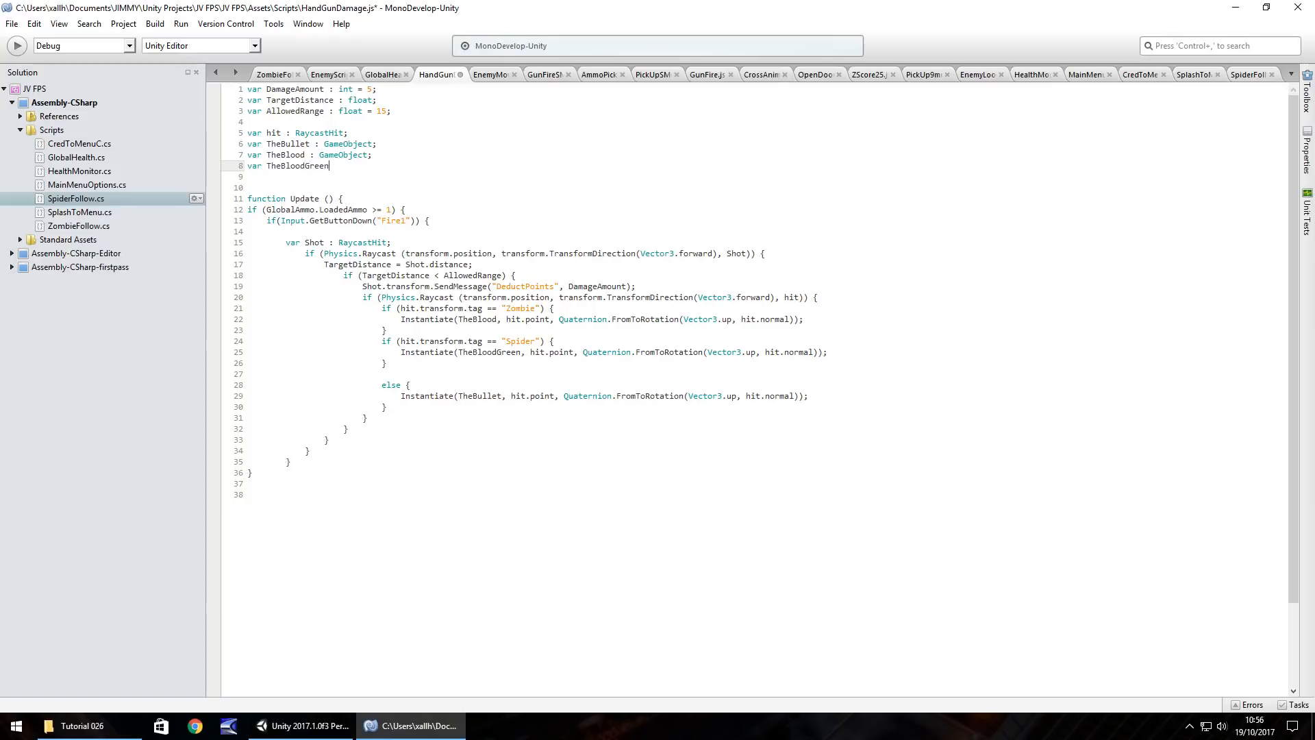
text(: Gam)
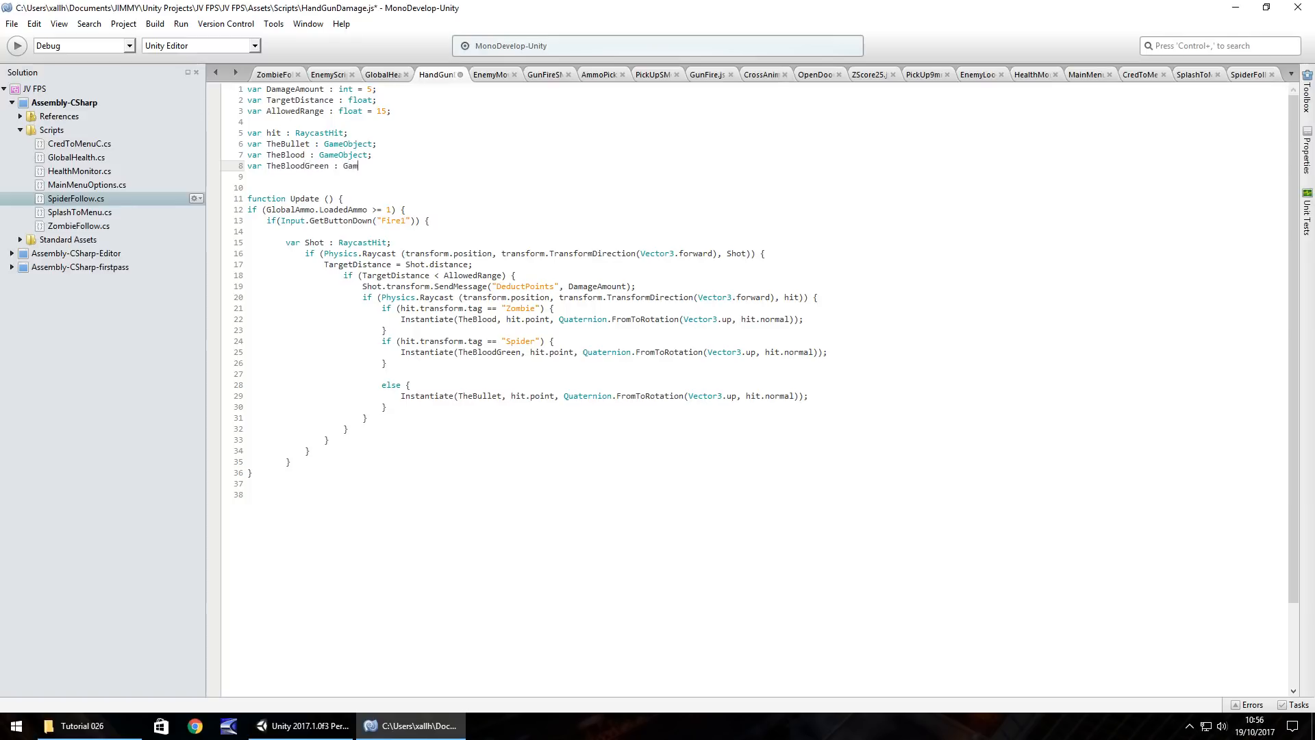
text(eObject;)
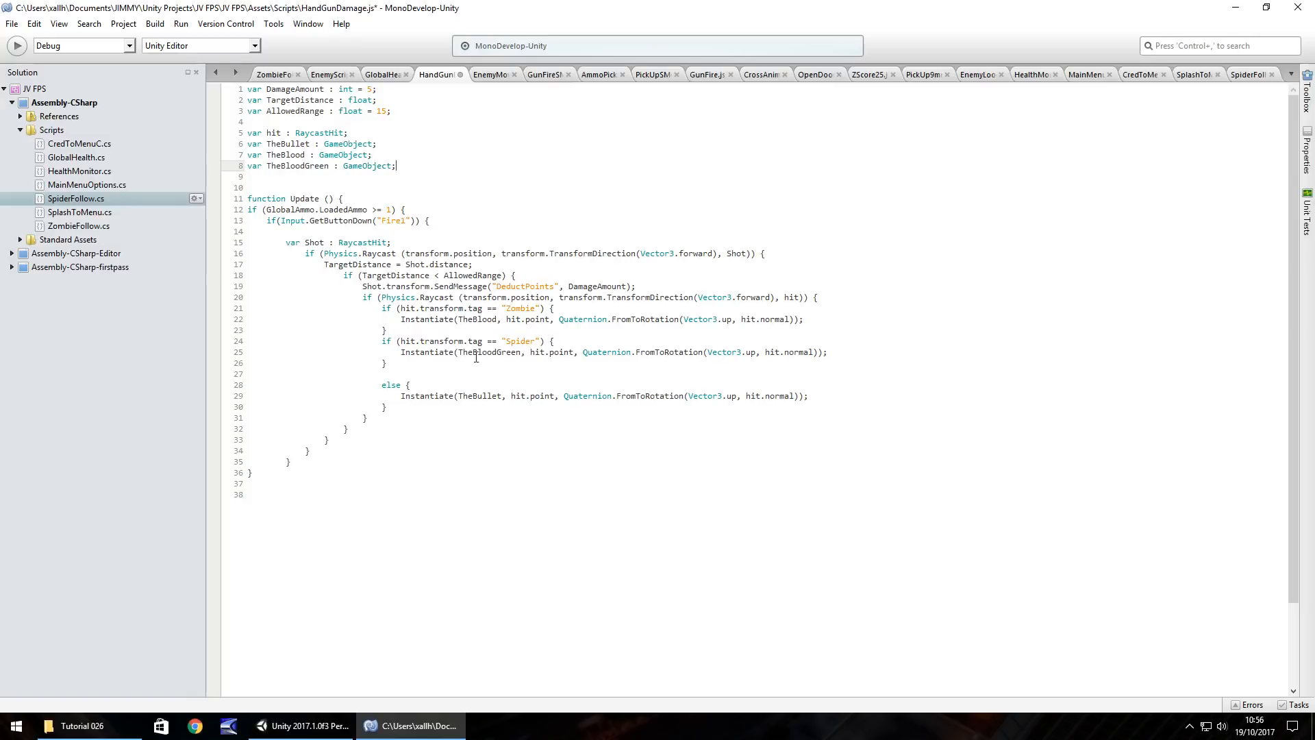
Step: Replace the final else with if (hit.transform.tag == "Untagged" before spawning TheBullet
click(301, 726)
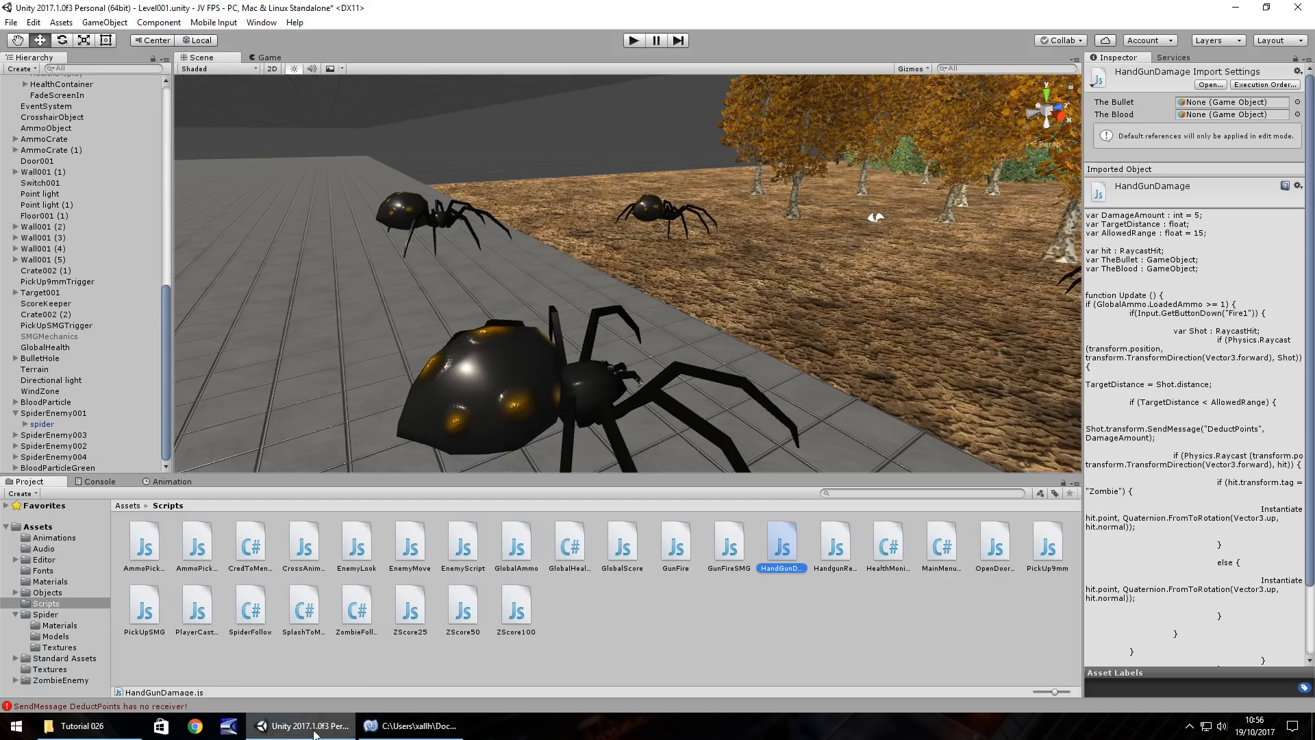
mouse_move(112, 427)
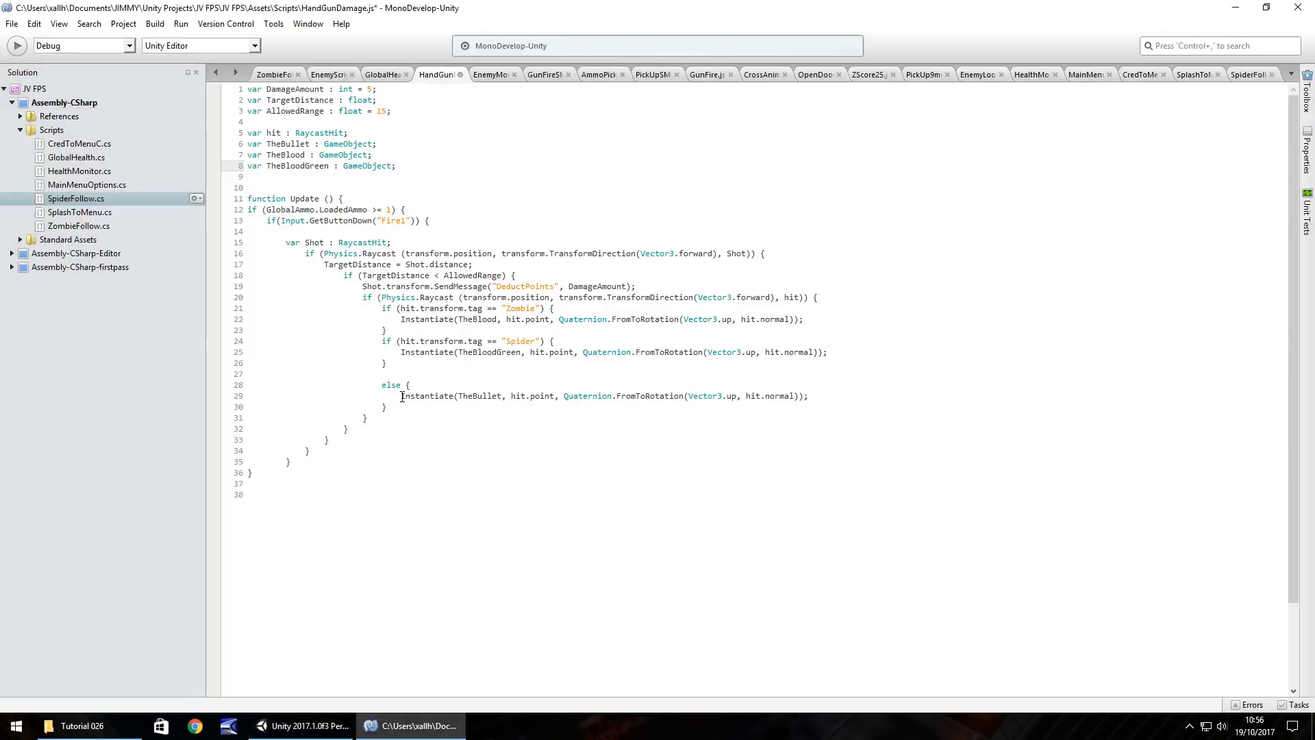
double_click(387, 340)
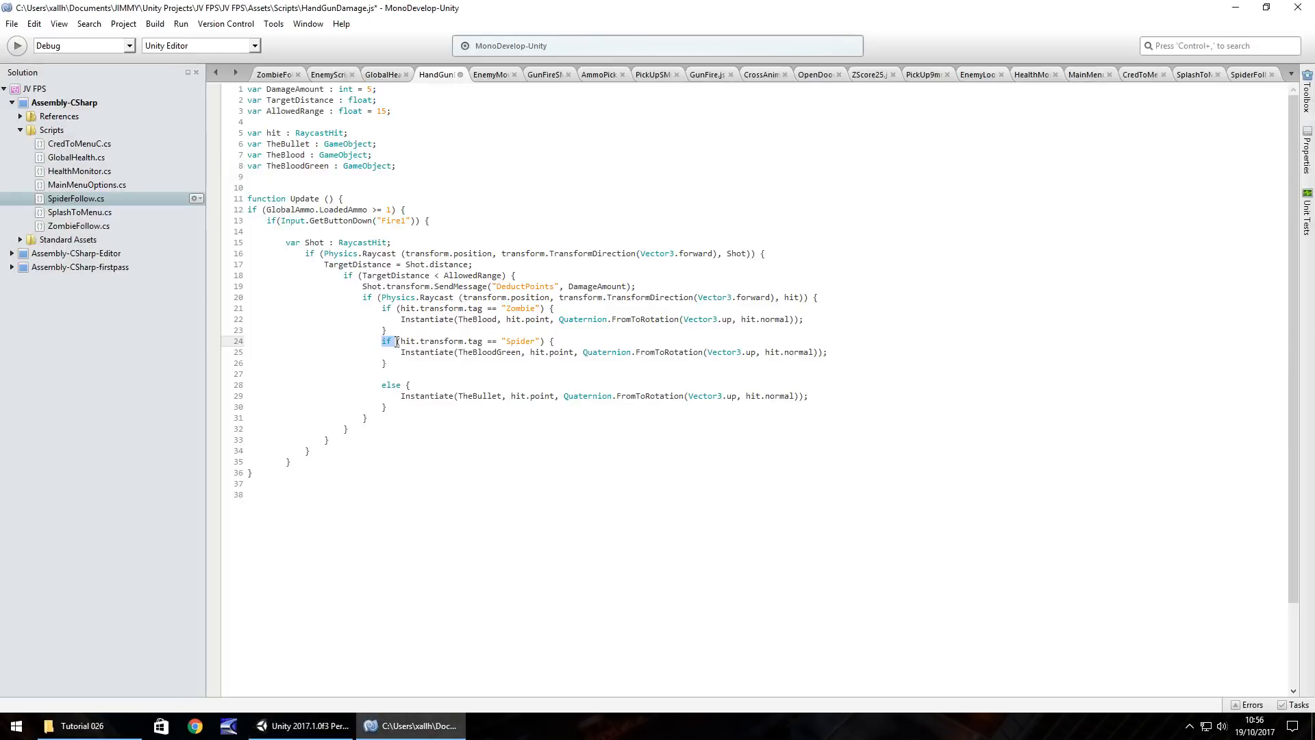
double_click(392, 383)
text(i)
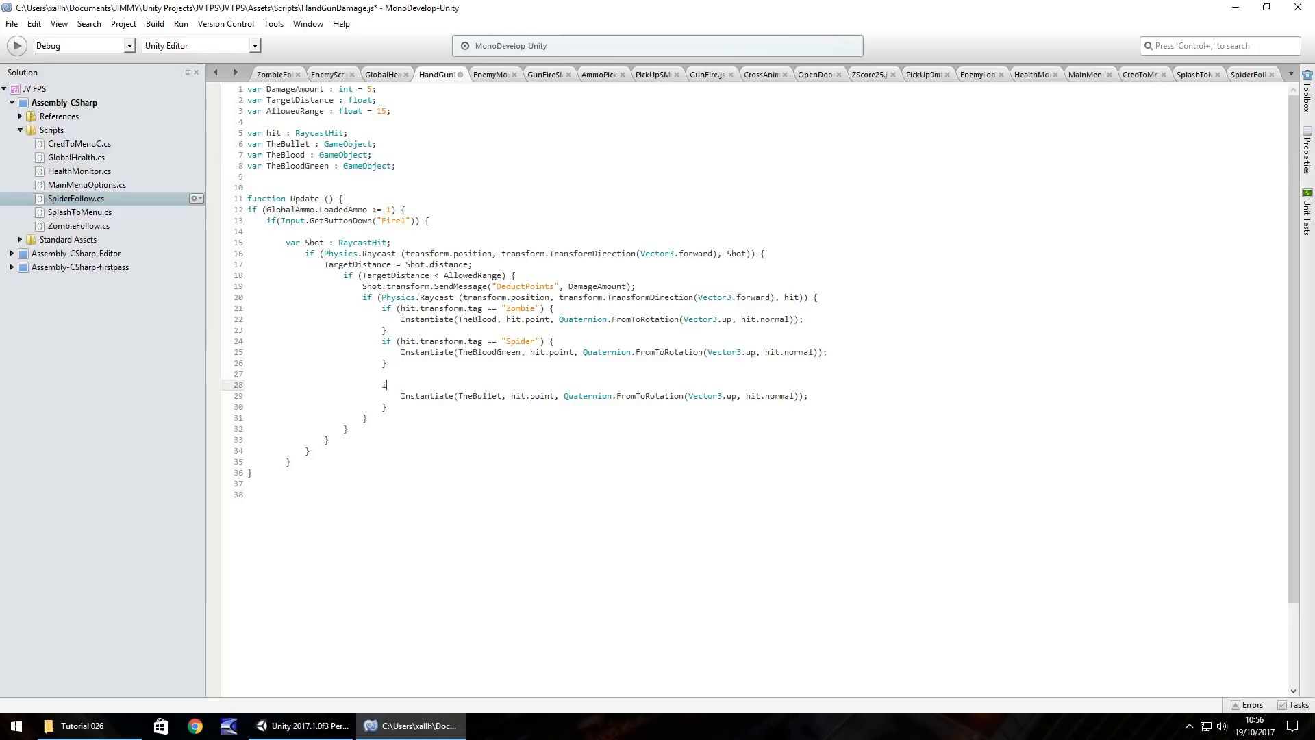
text(f (hit)
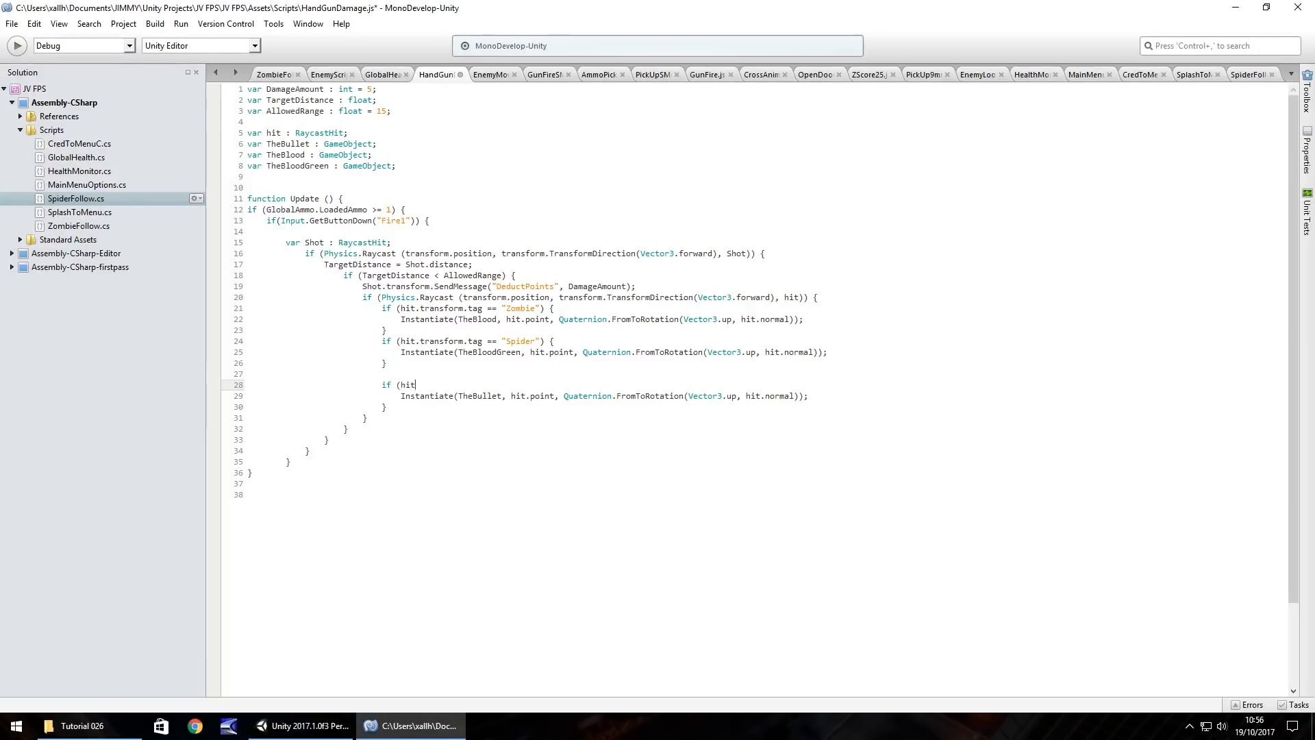
text(.transform.)
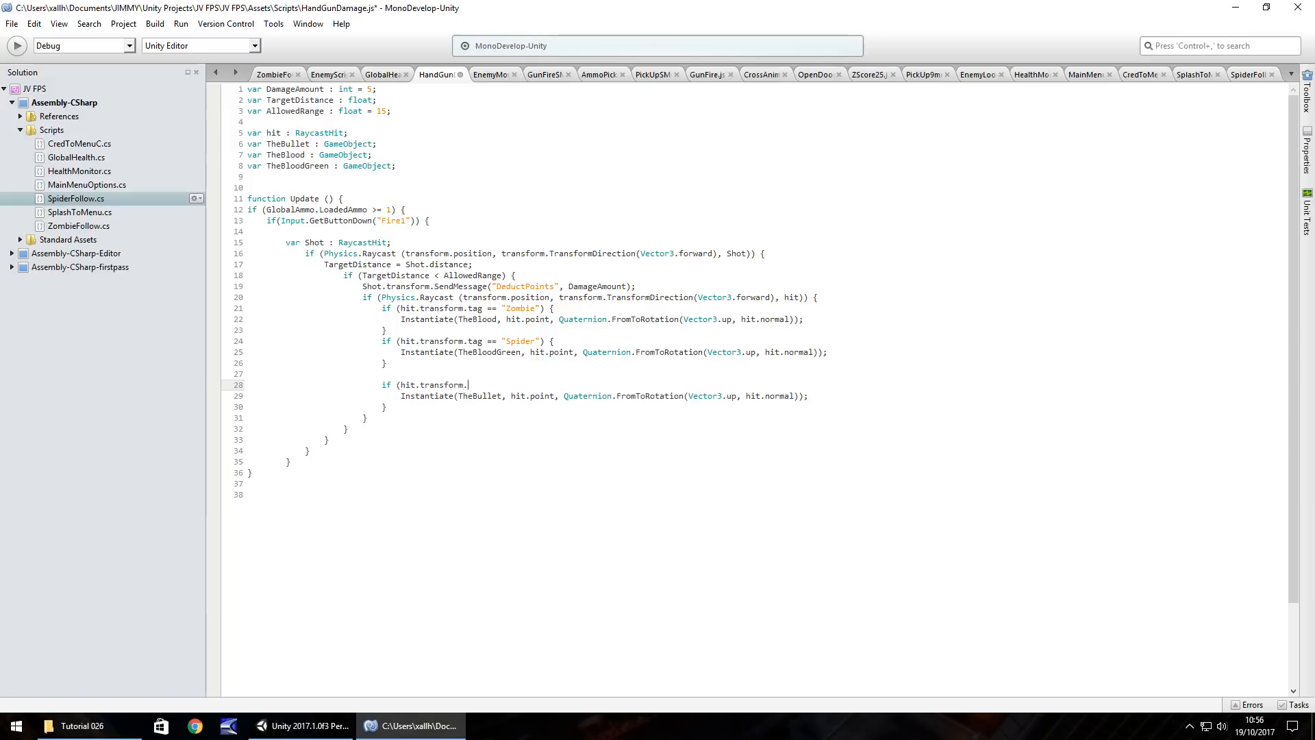
text(tag ==)
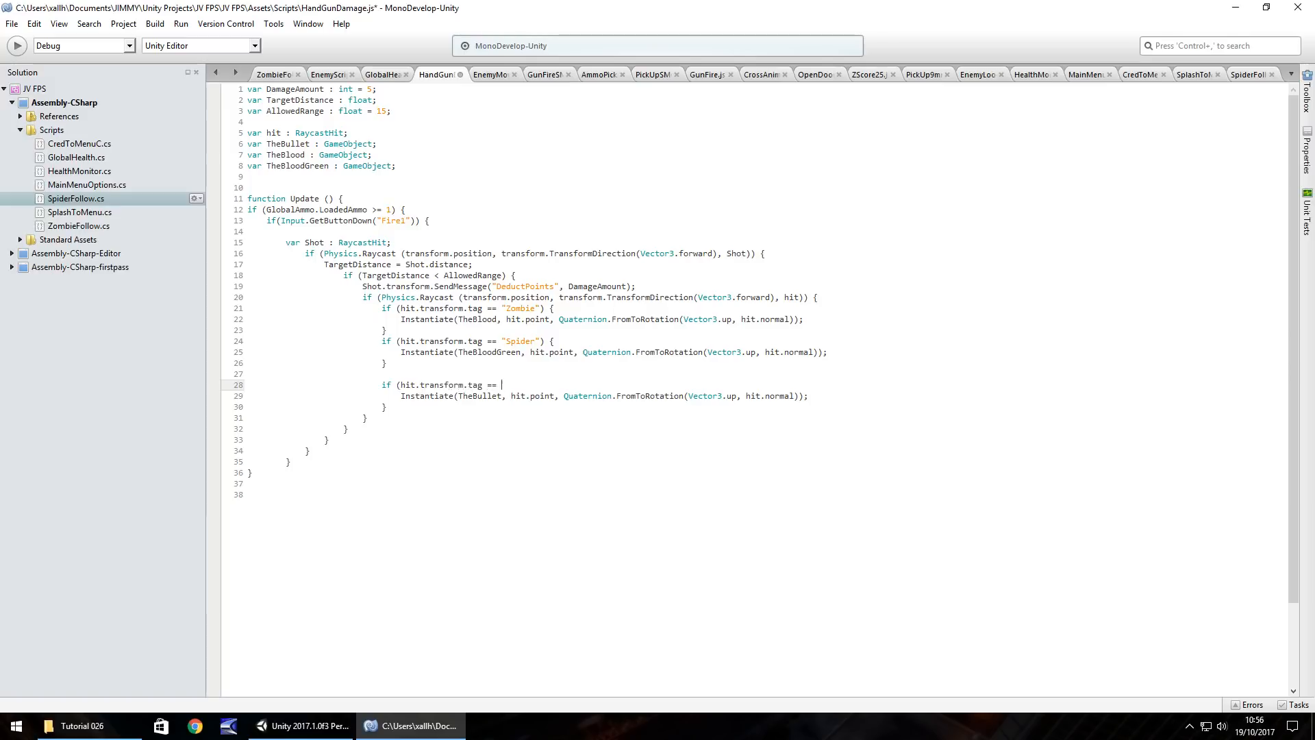
text("Untagged)
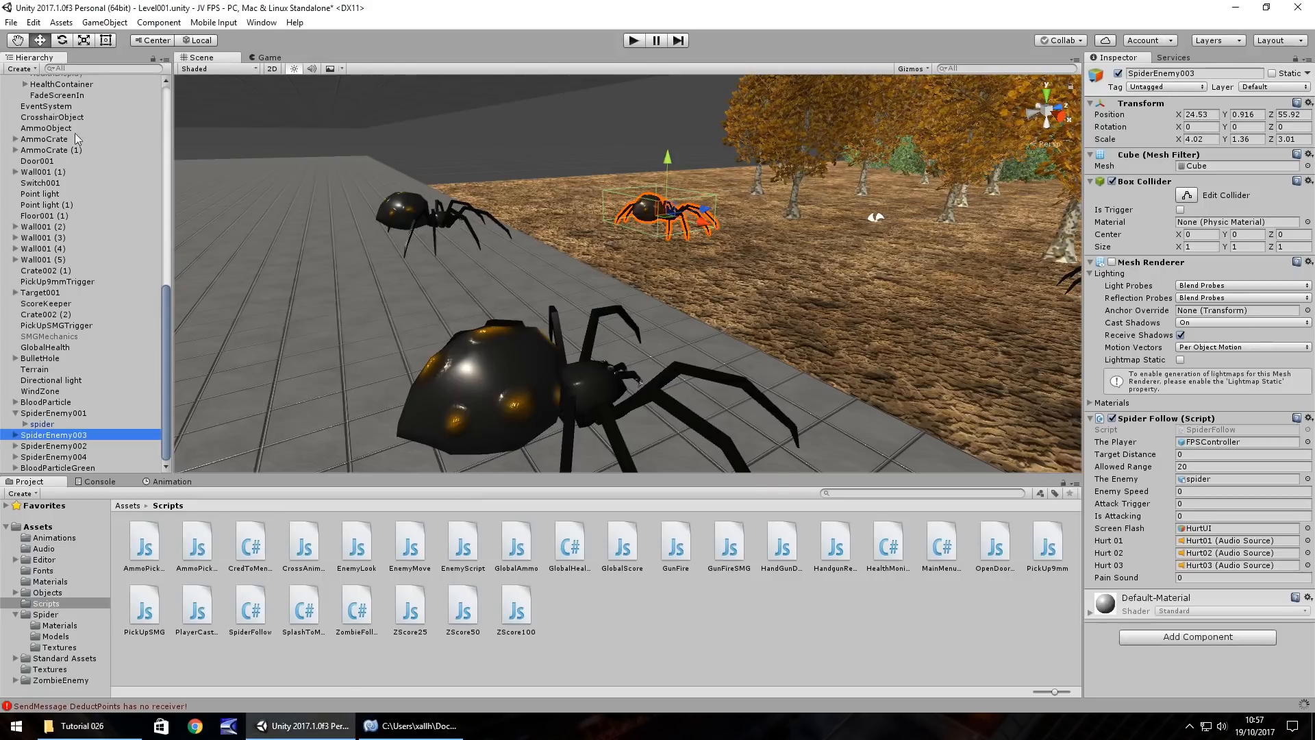
mouse_move(164, 340)
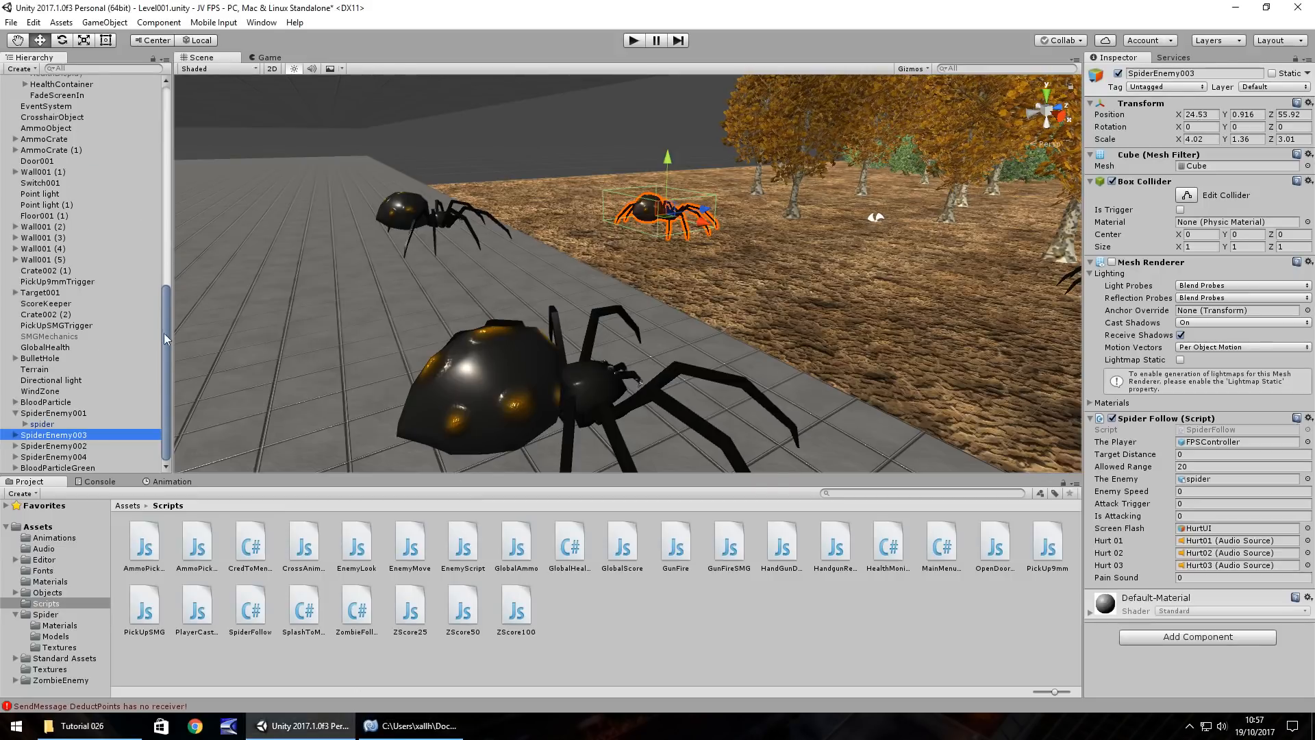
Step: From SpiderEnemy001's Tag dropdown, add a new Spider tag to the project and save it
click(48, 412)
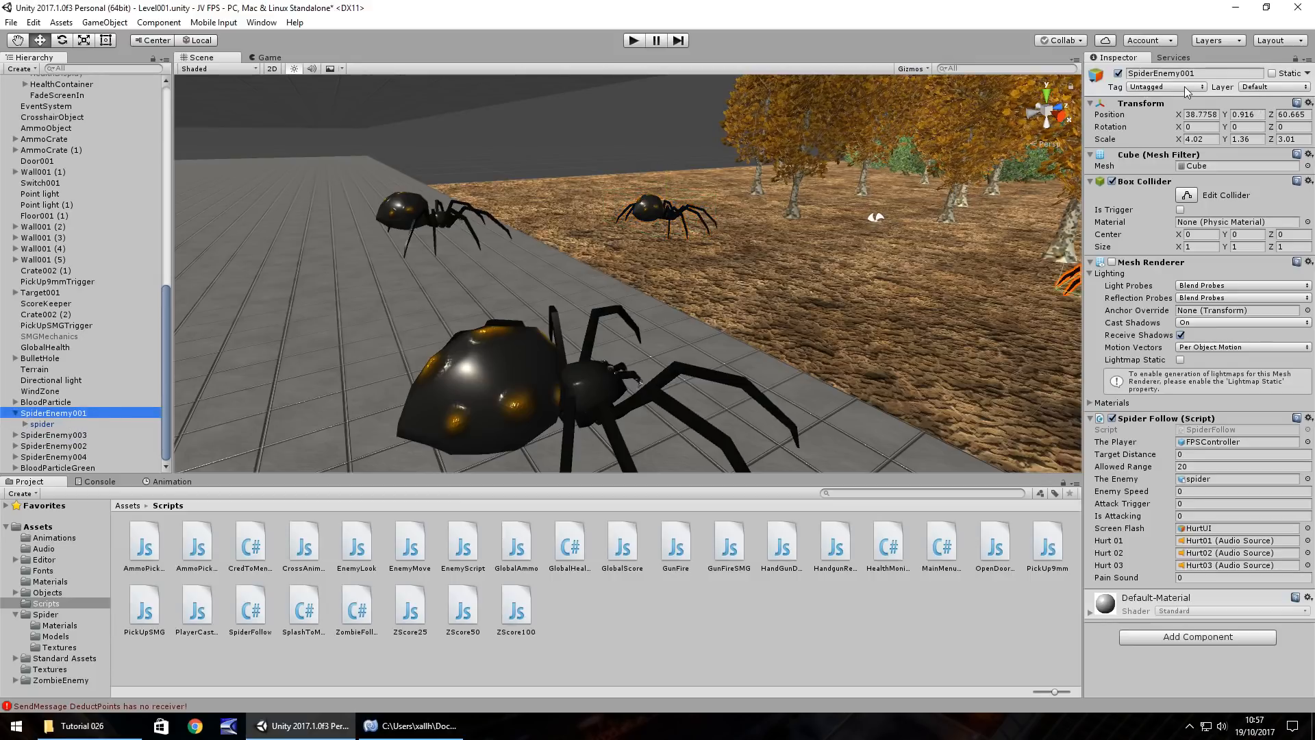
click(1166, 87)
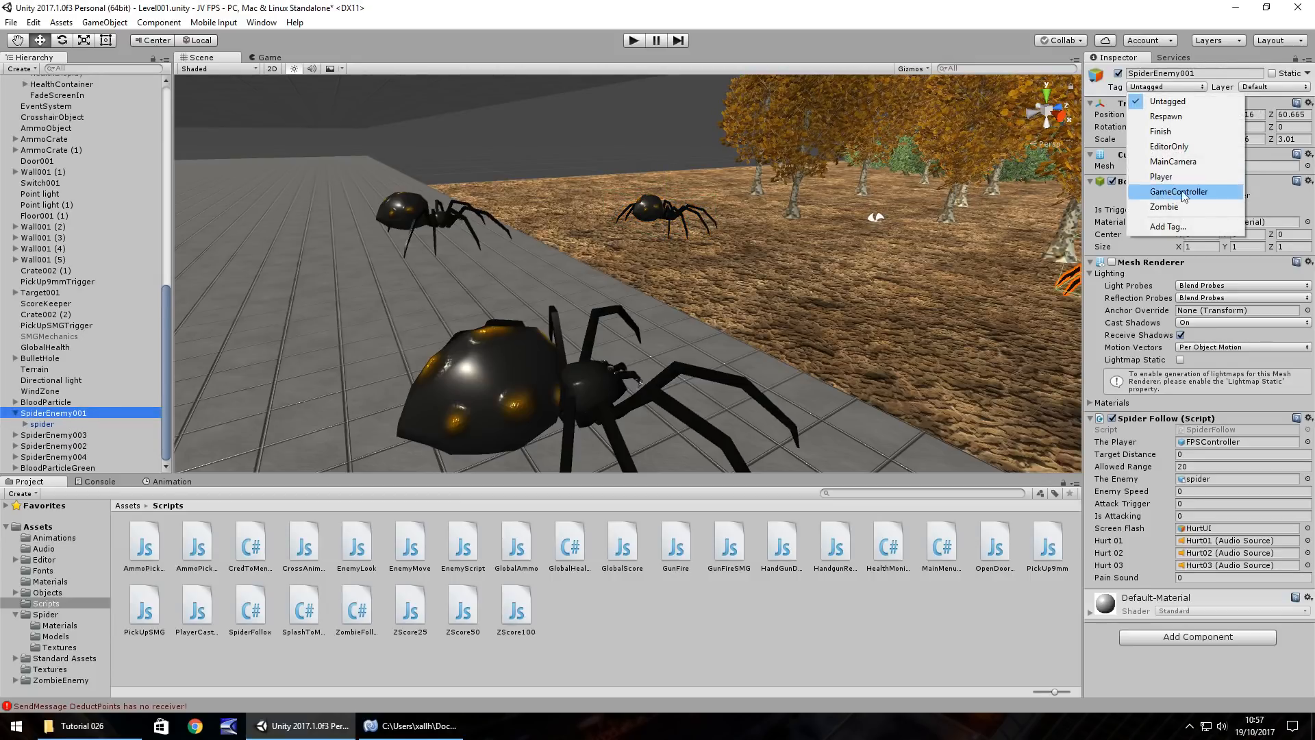
click(1167, 226)
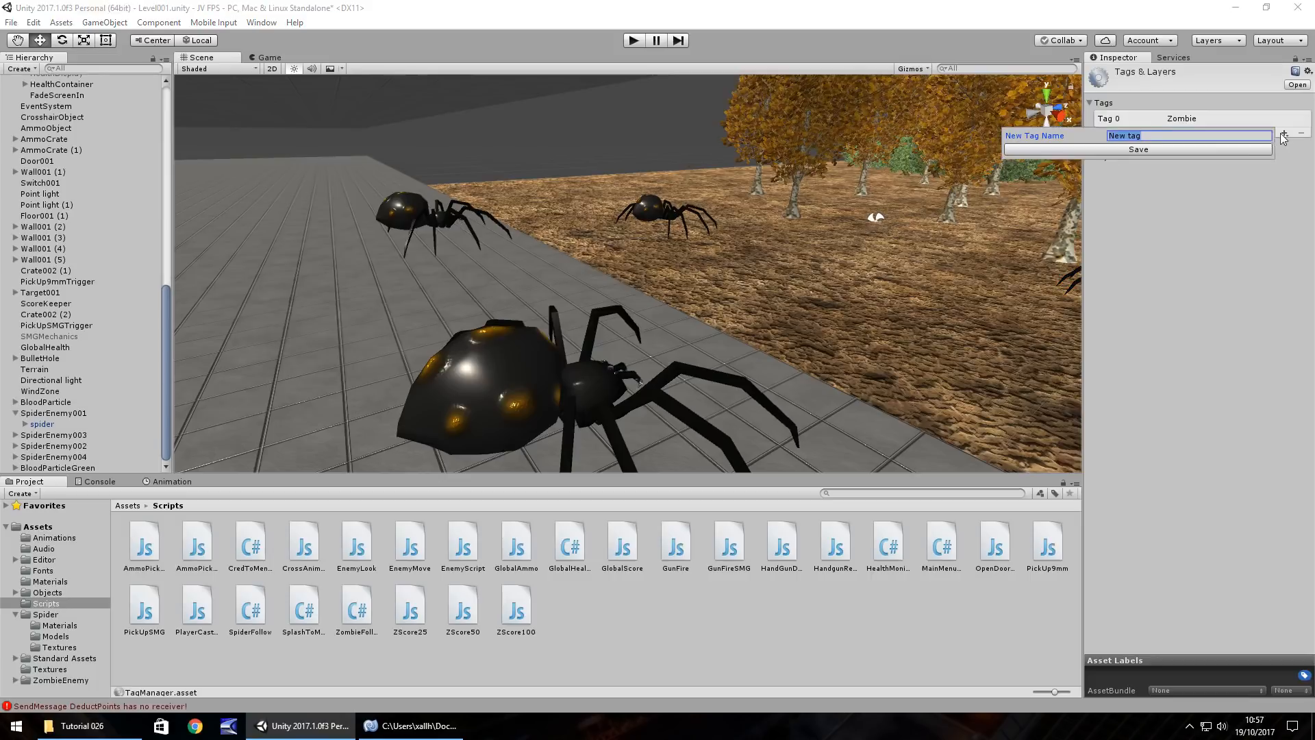
text(Spider)
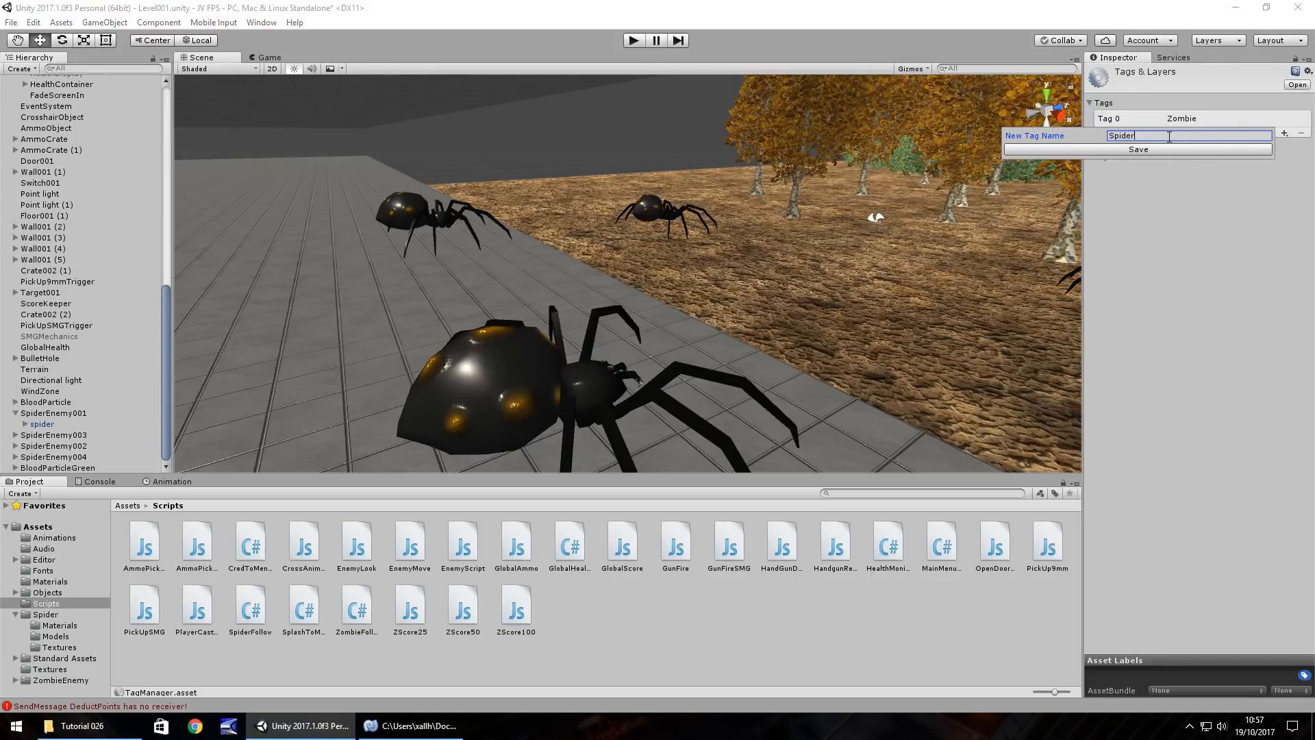
click(1136, 150)
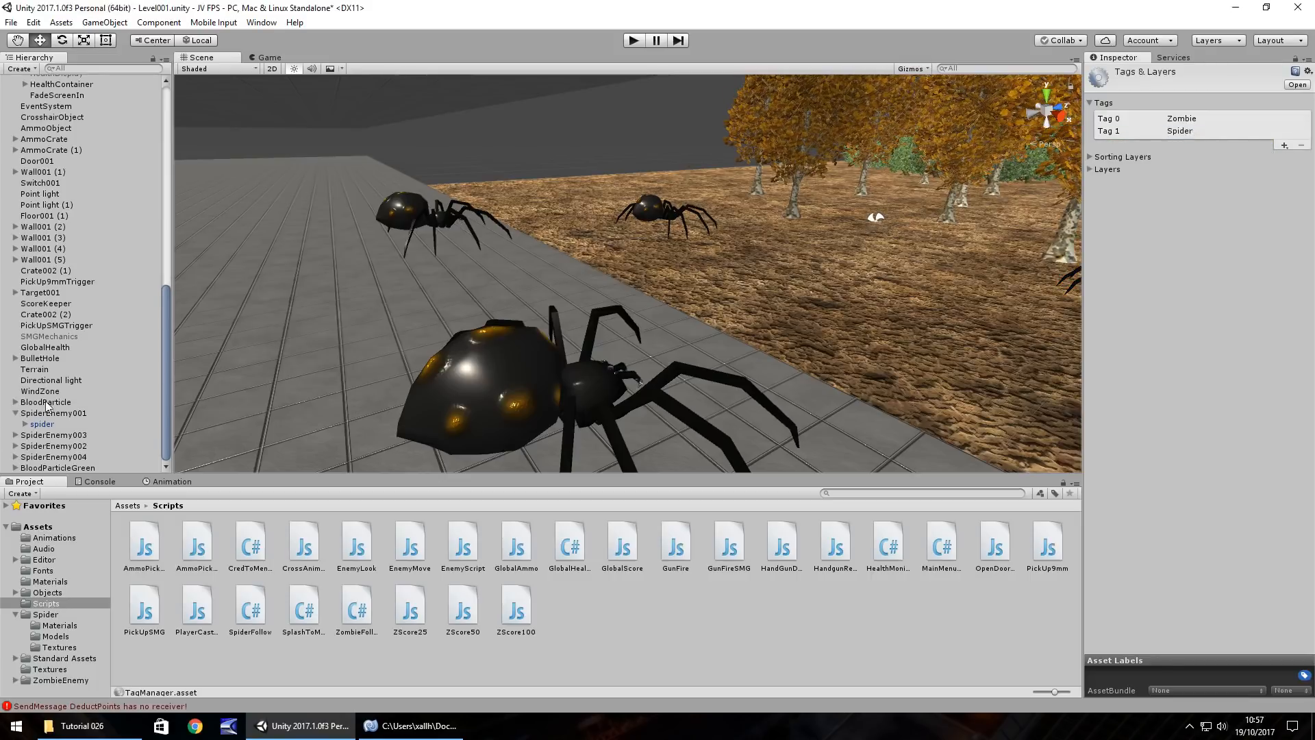
Step: Return to the spider enemies and begin assigning the Spider tag to SpiderEnemy003
click(49, 412)
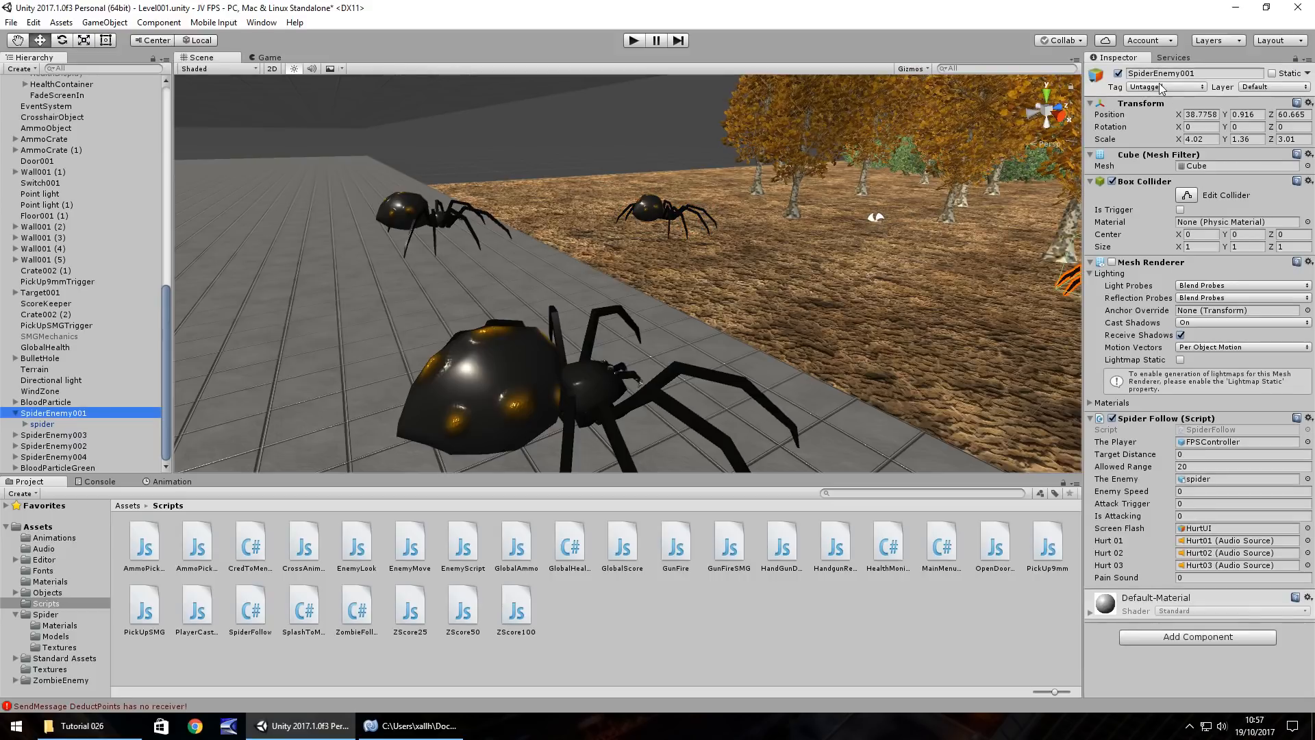
click(45, 434)
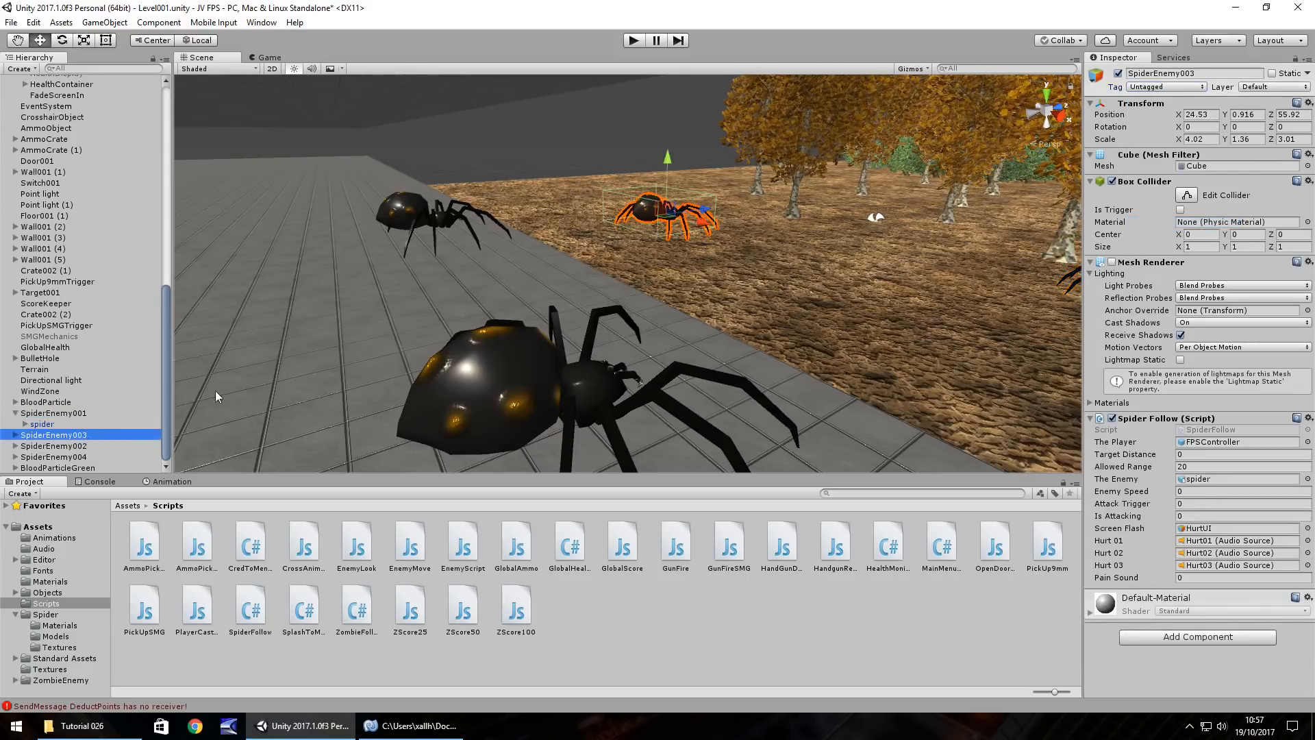
click(1166, 86)
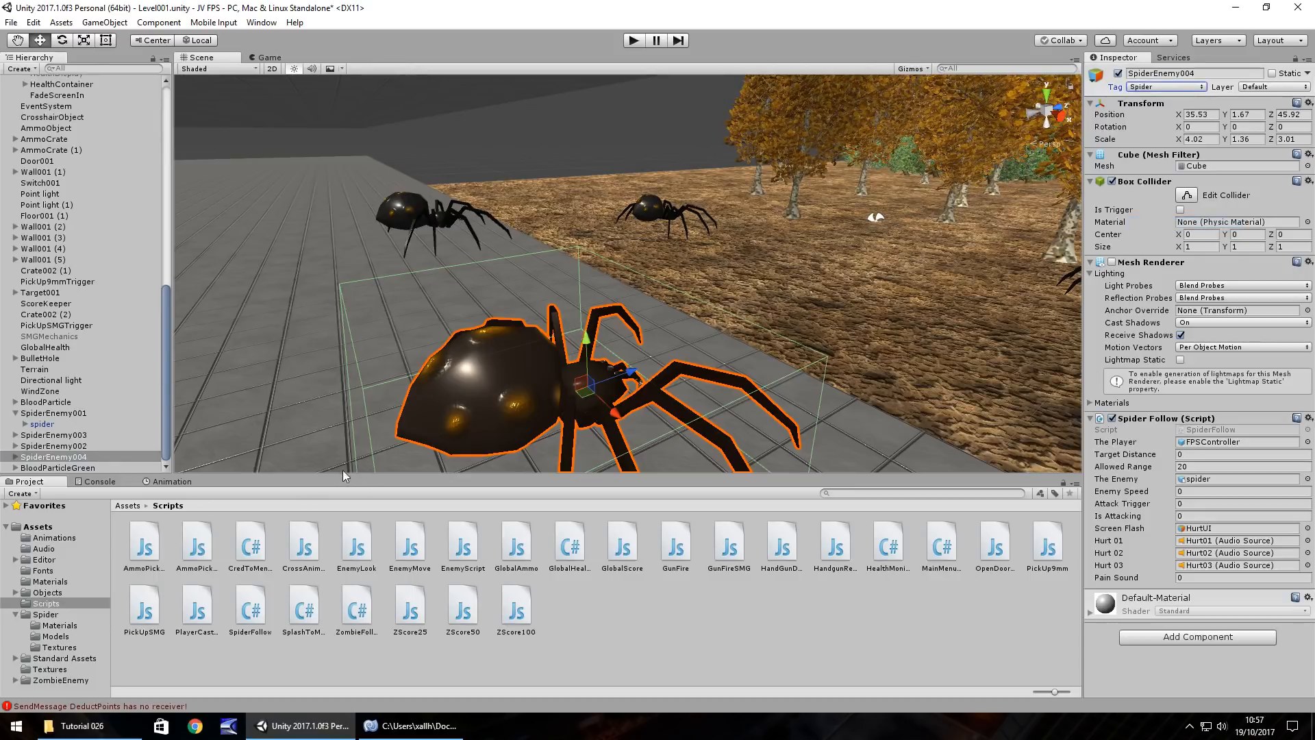
mouse_move(433, 572)
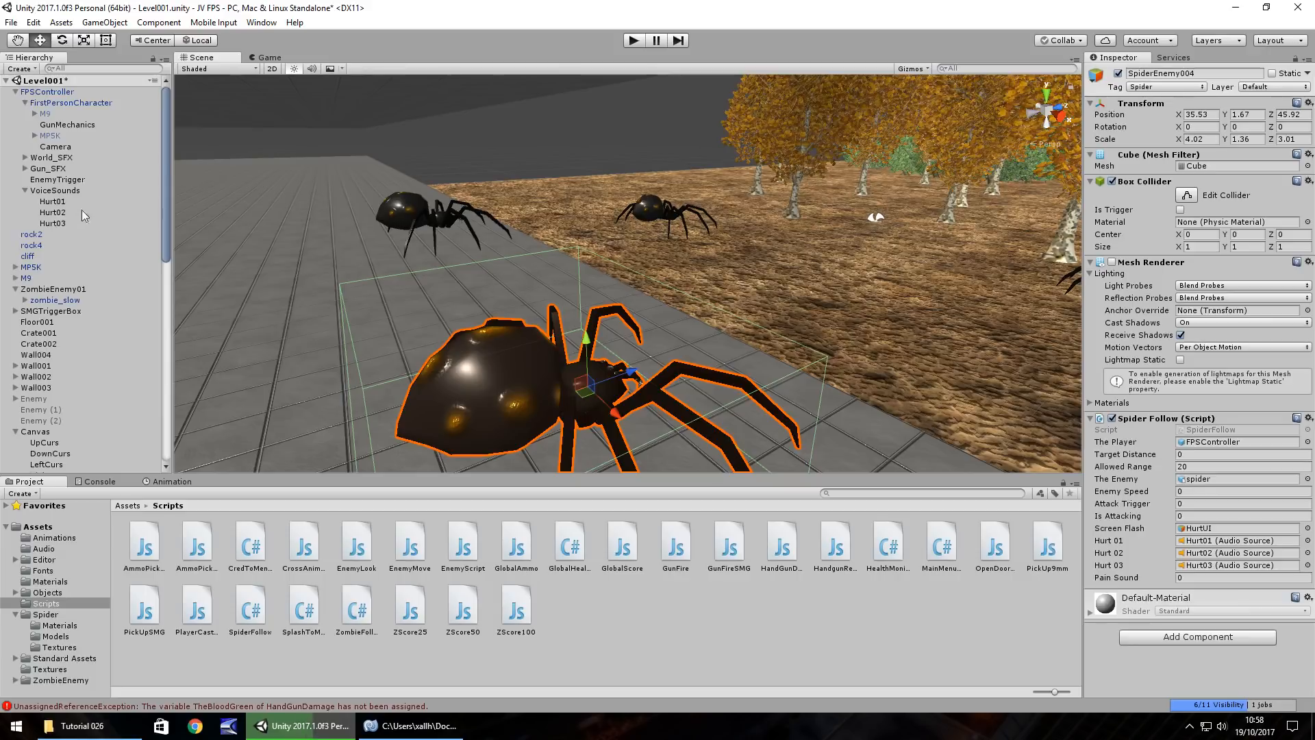
Step: Assign BloodParticleGreen to HandGunDamage's Blood Green slot on GunMechanics
click(66, 123)
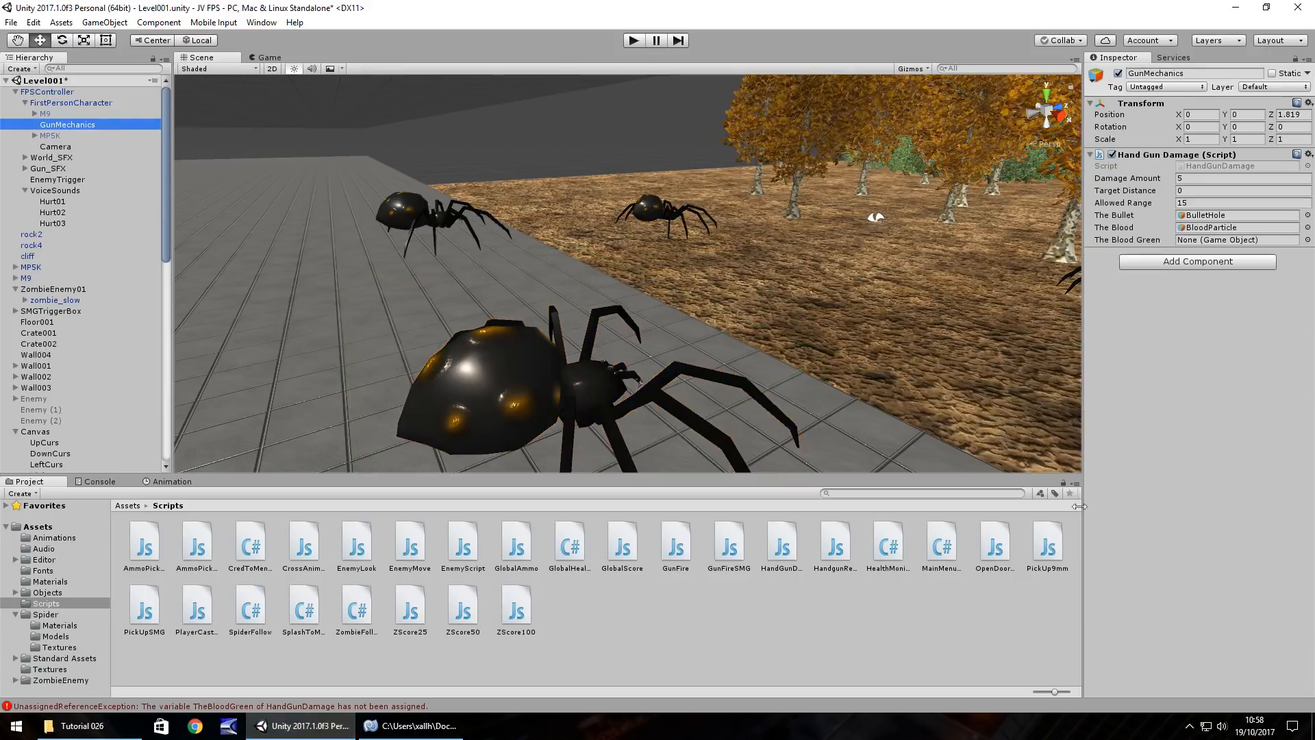
scroll(down, 3)
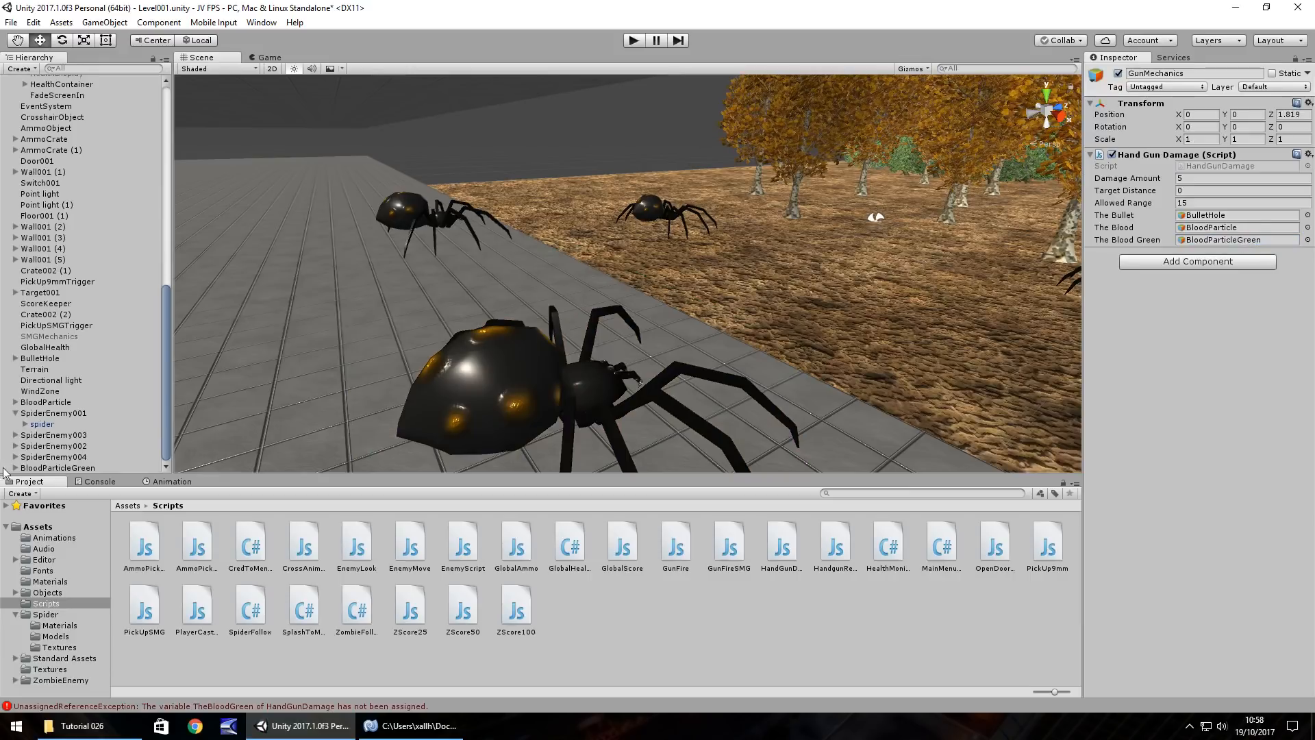
click(57, 469)
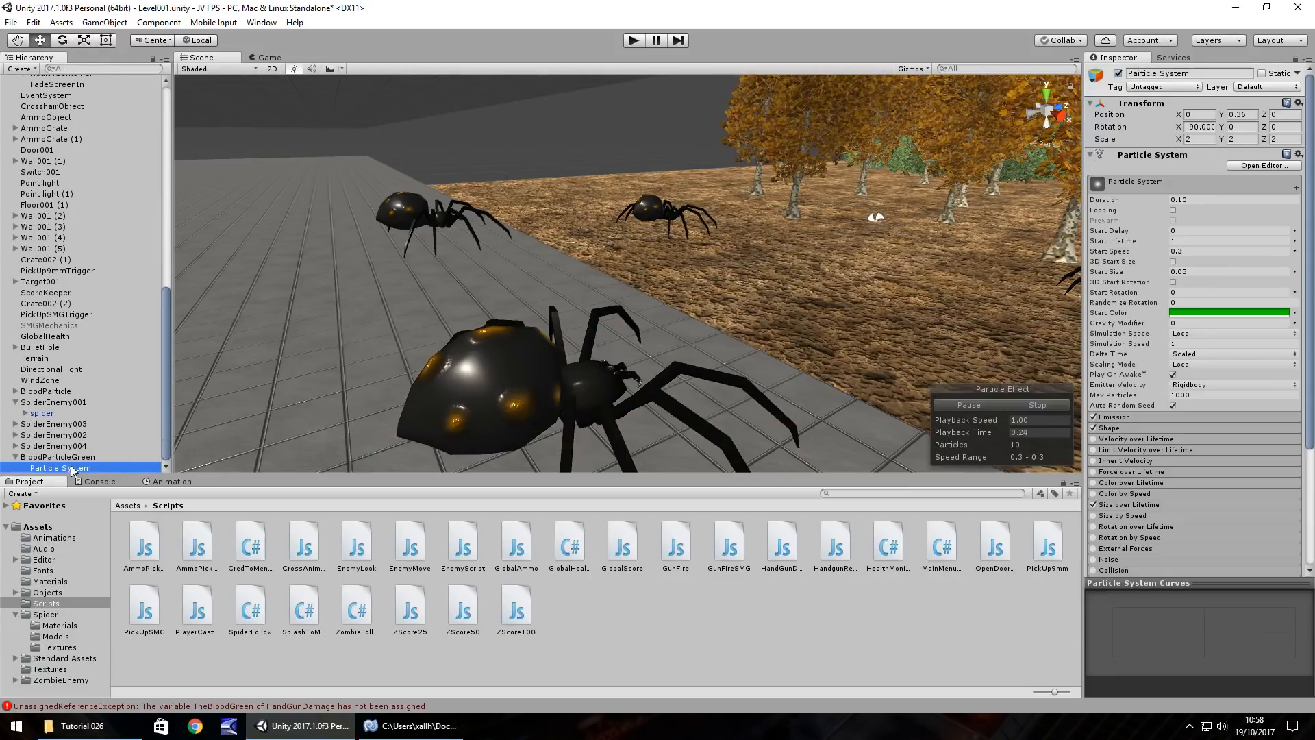
click(57, 457)
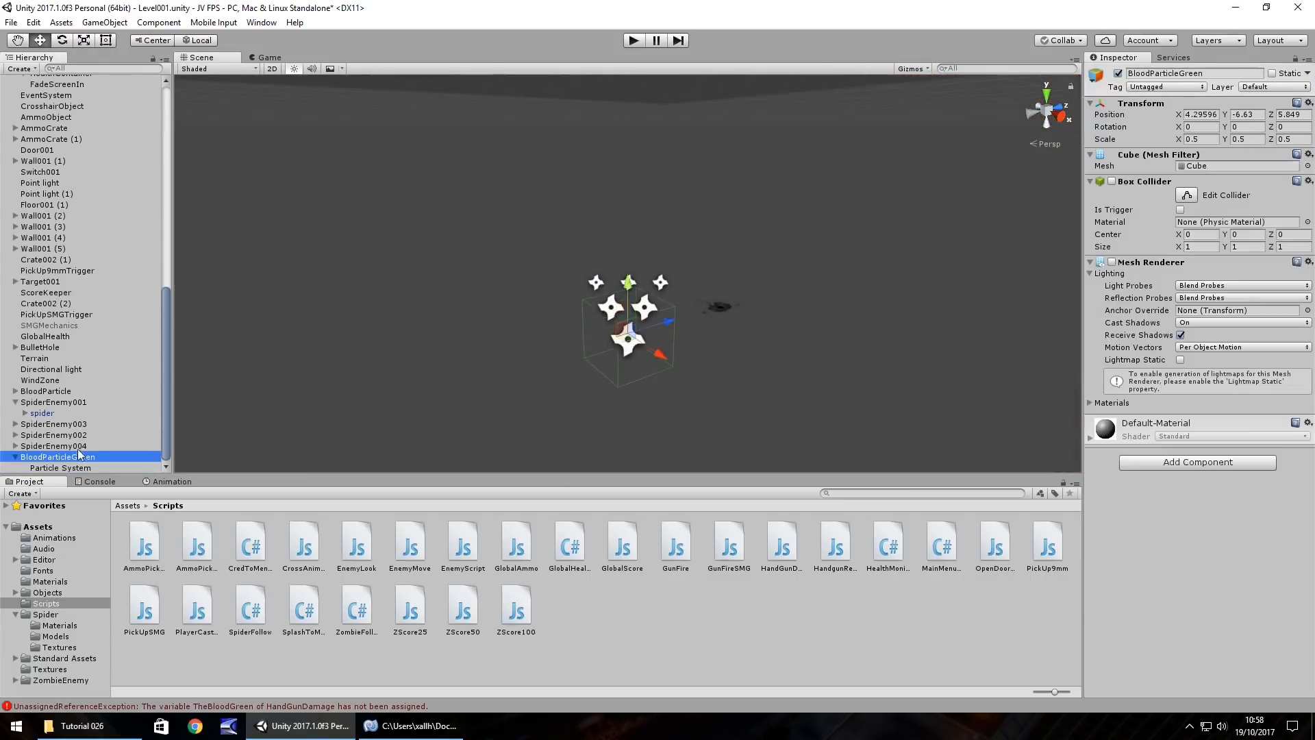
Step: Set BloodParticleGreen's Particle System Duration to 0.2 and Start Size to 0.1, matching the original BloodParticle
click(36, 391)
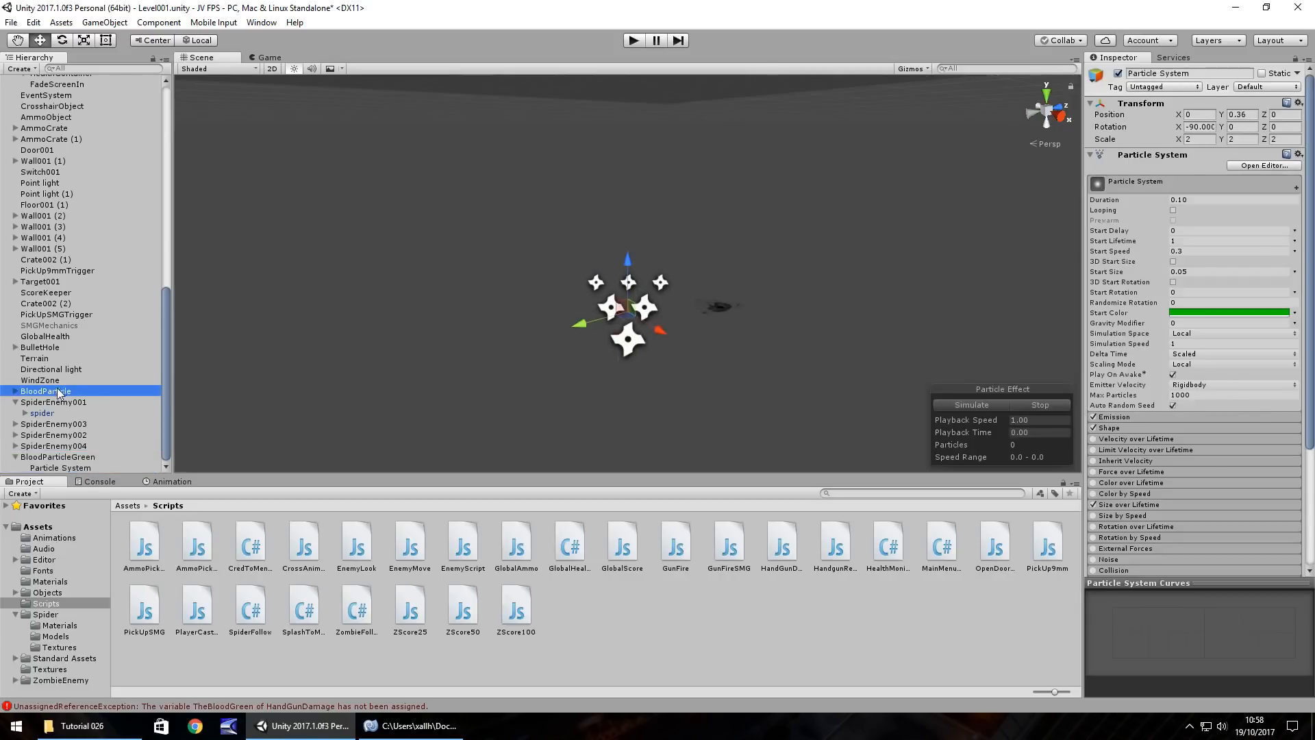
click(970, 404)
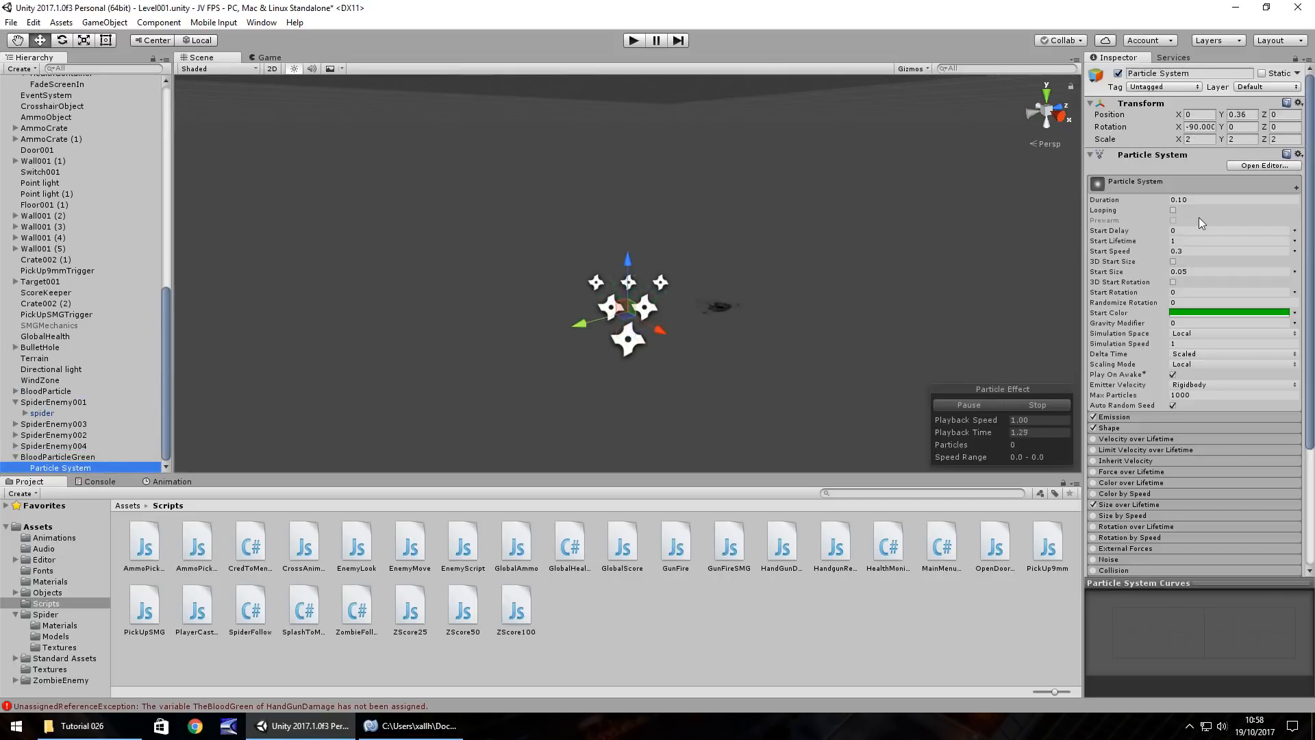
click(1227, 200)
text(0.1)
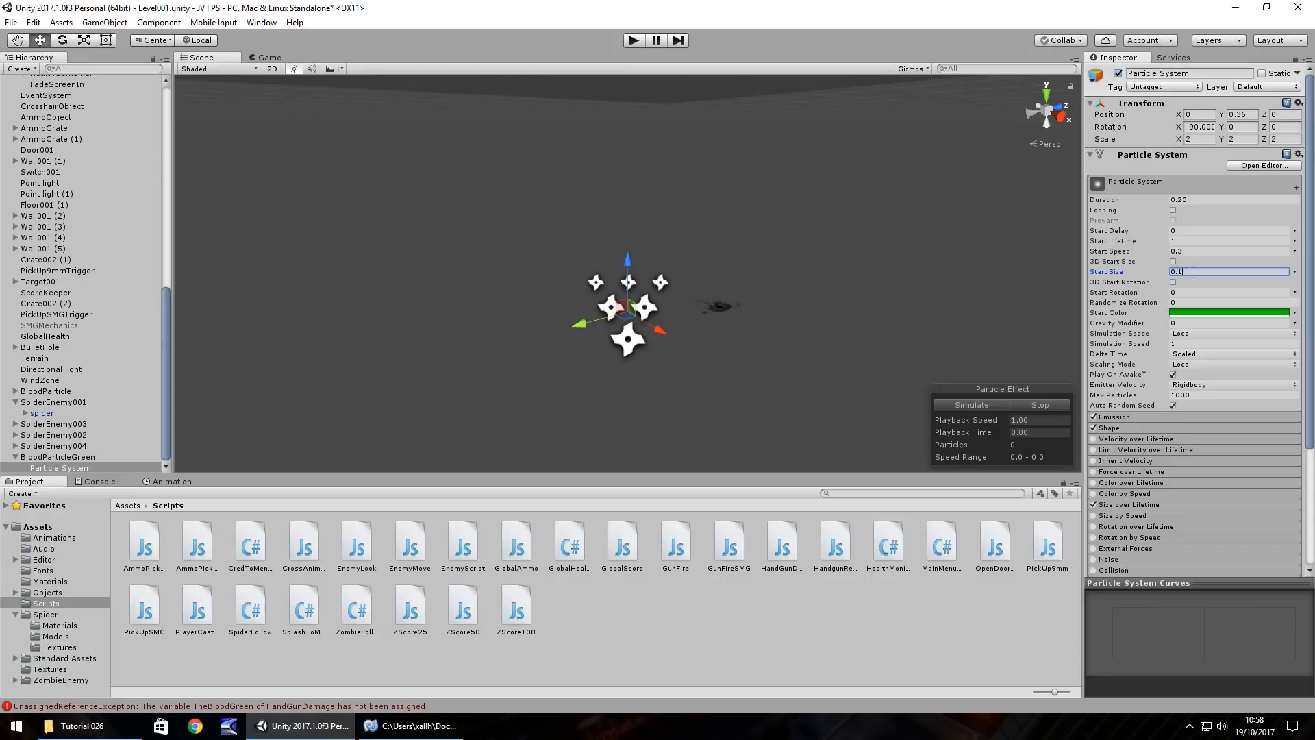
click(38, 390)
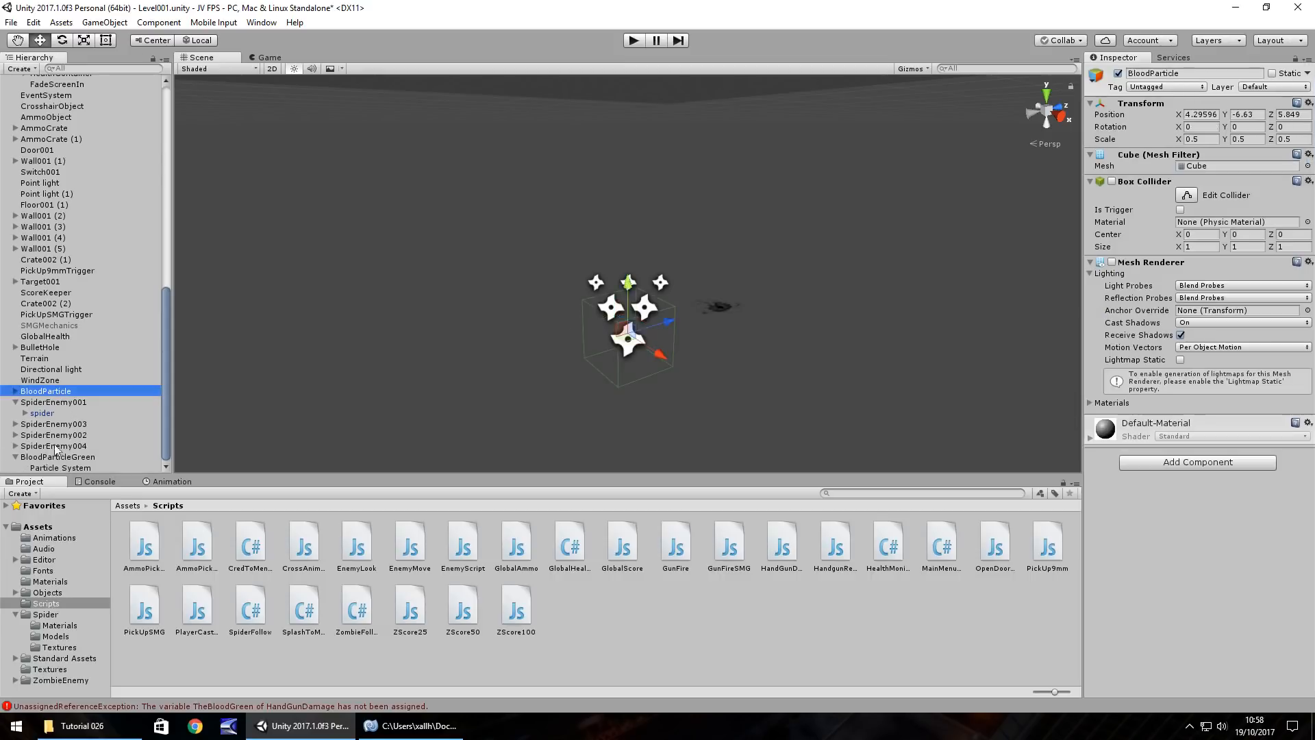
click(59, 467)
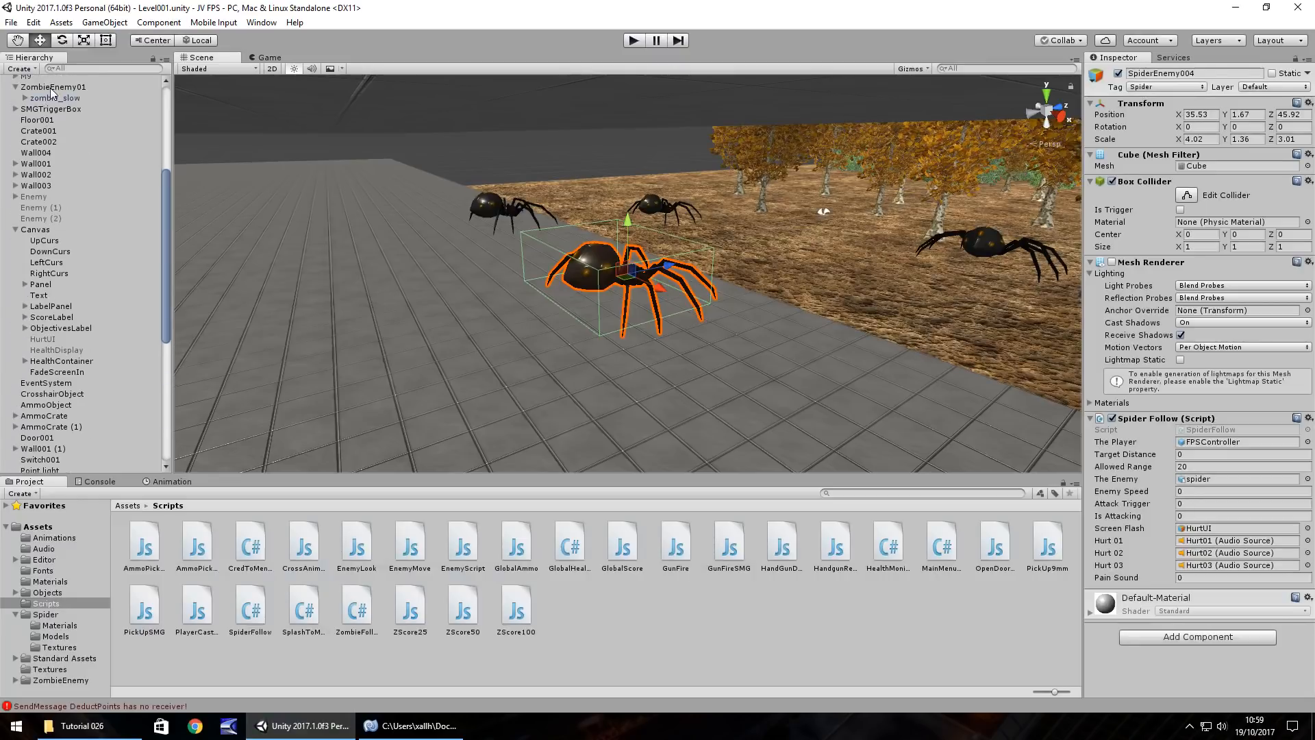
Step: Review the zombie's EnemyScript in Assets > Scripts and MonoDevelop for reference
click(42, 86)
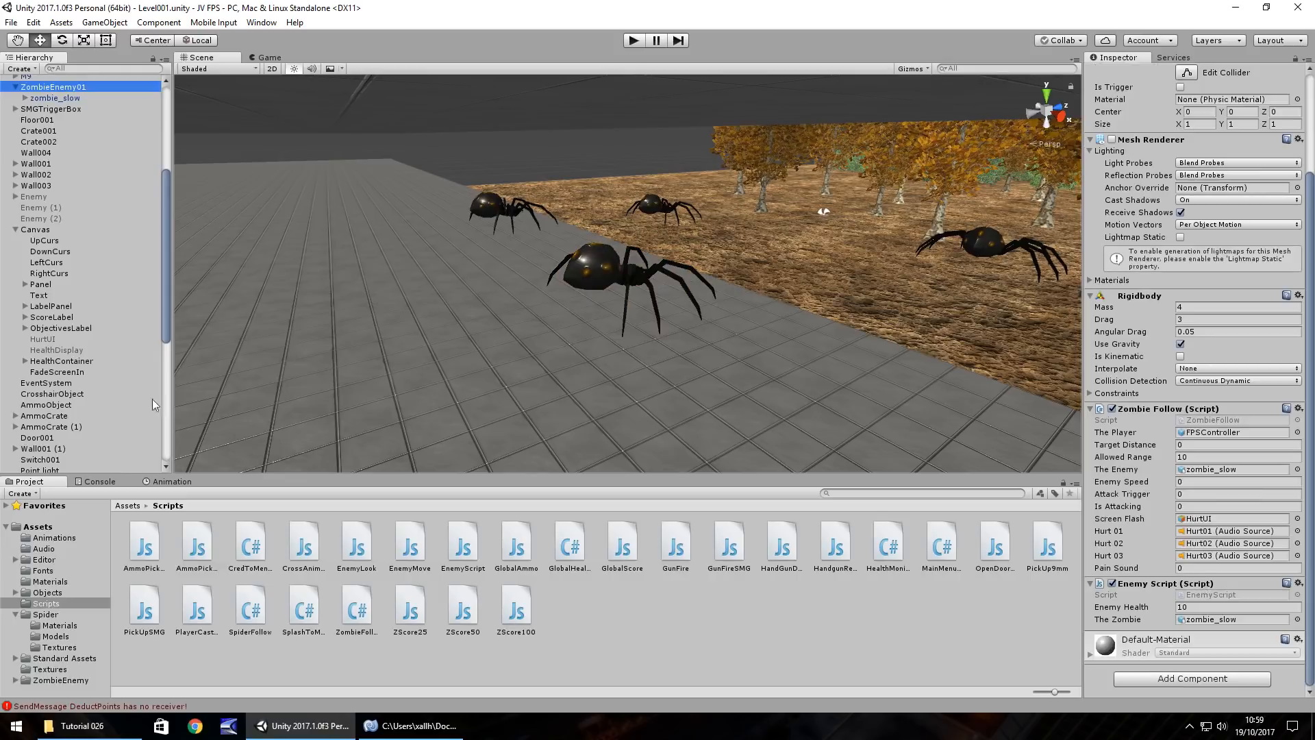
mouse_move(468, 549)
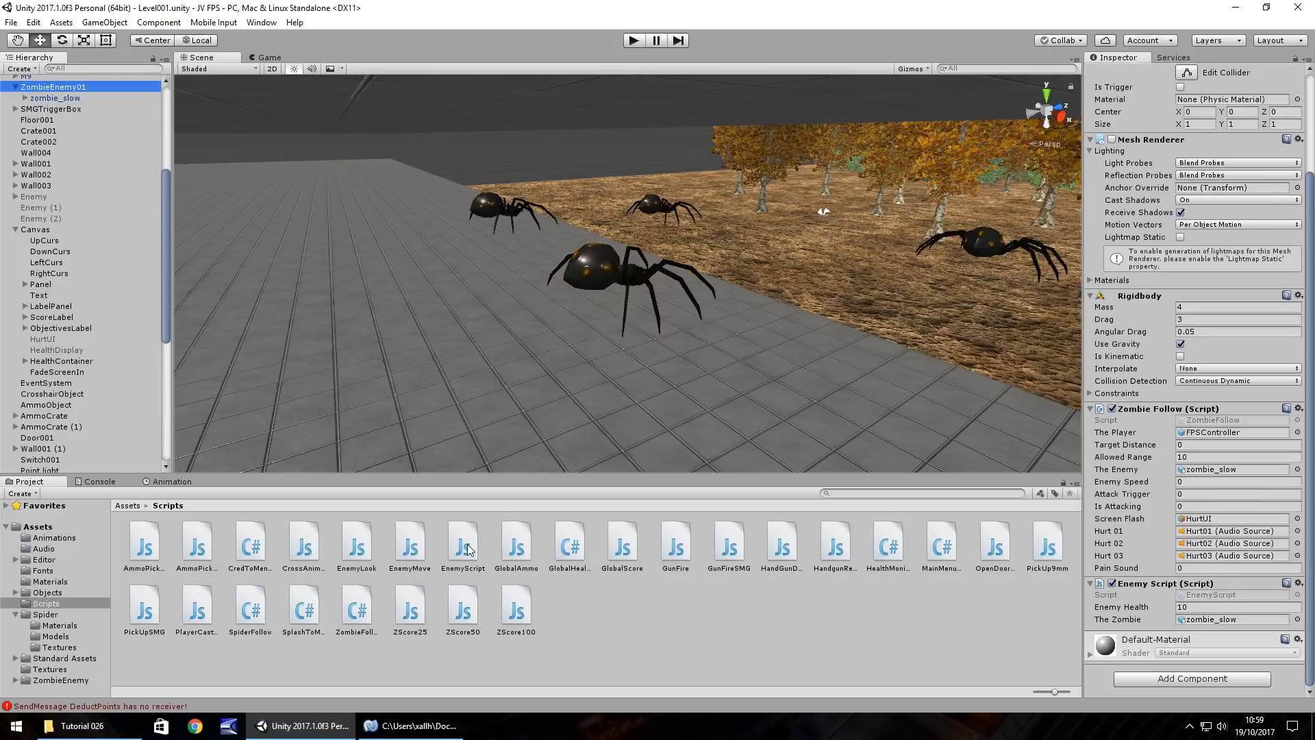
click(463, 543)
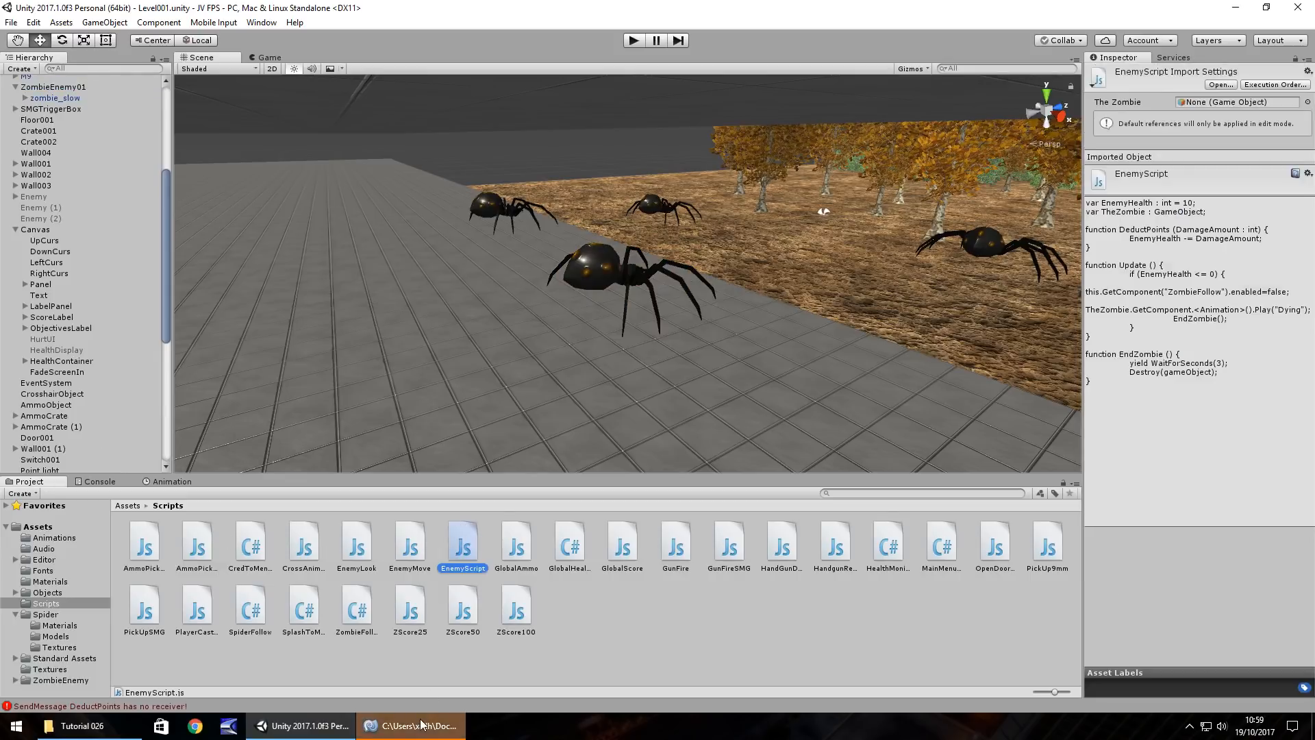
click(410, 725)
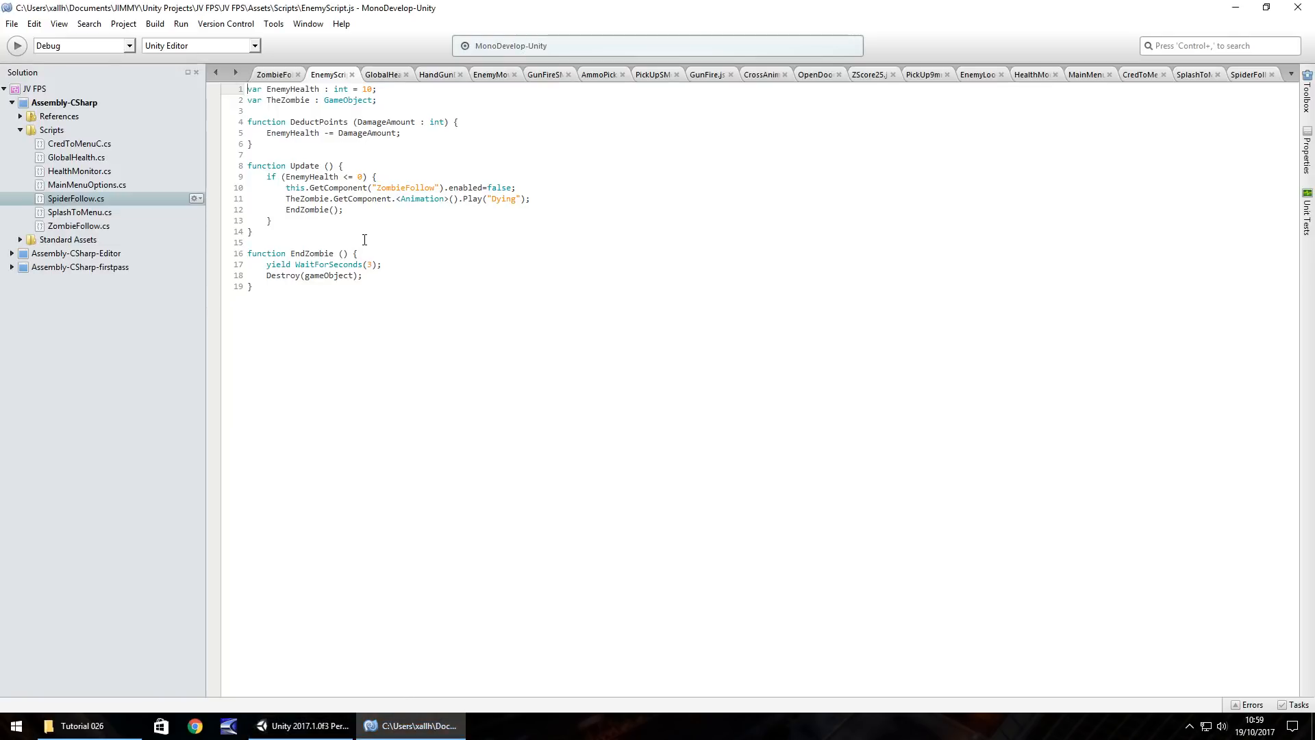
click(298, 726)
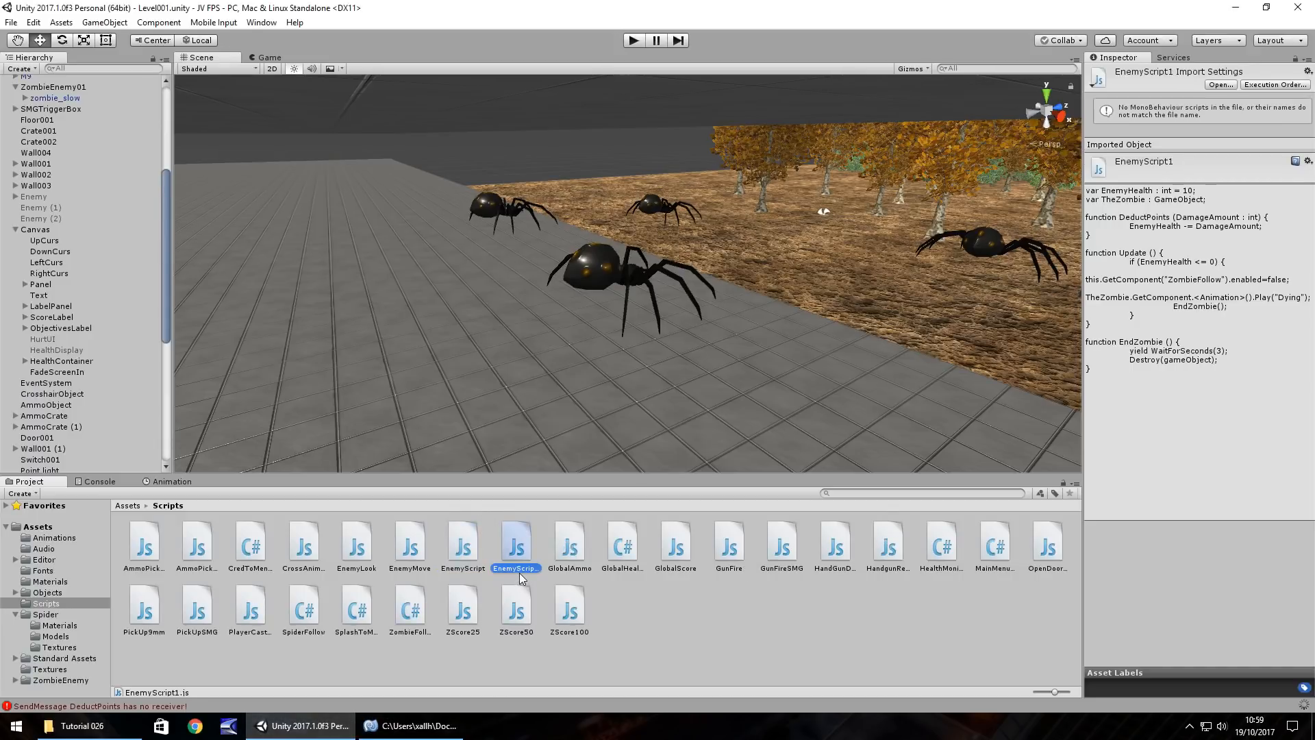
Step: Duplicate EnemyScript as EnemyScriptSpider and open it in MonoDevelop
double_click(516, 567)
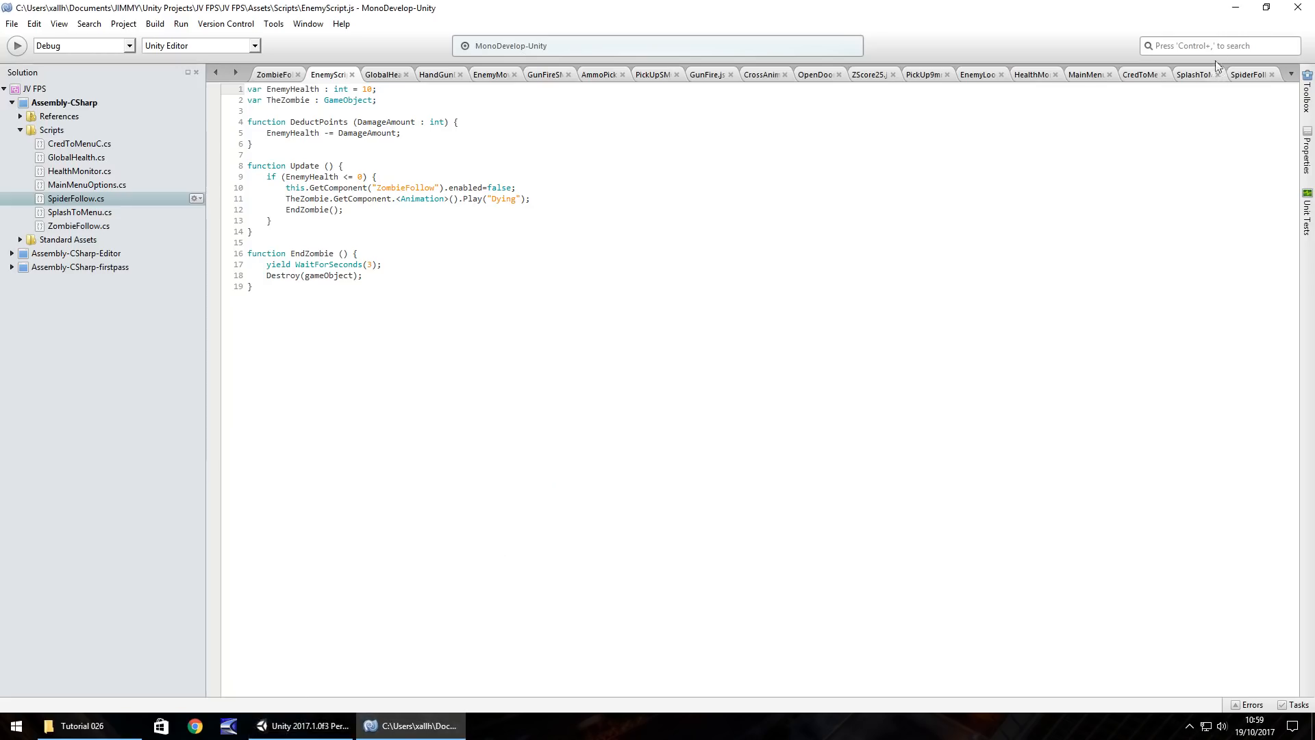
click(299, 725)
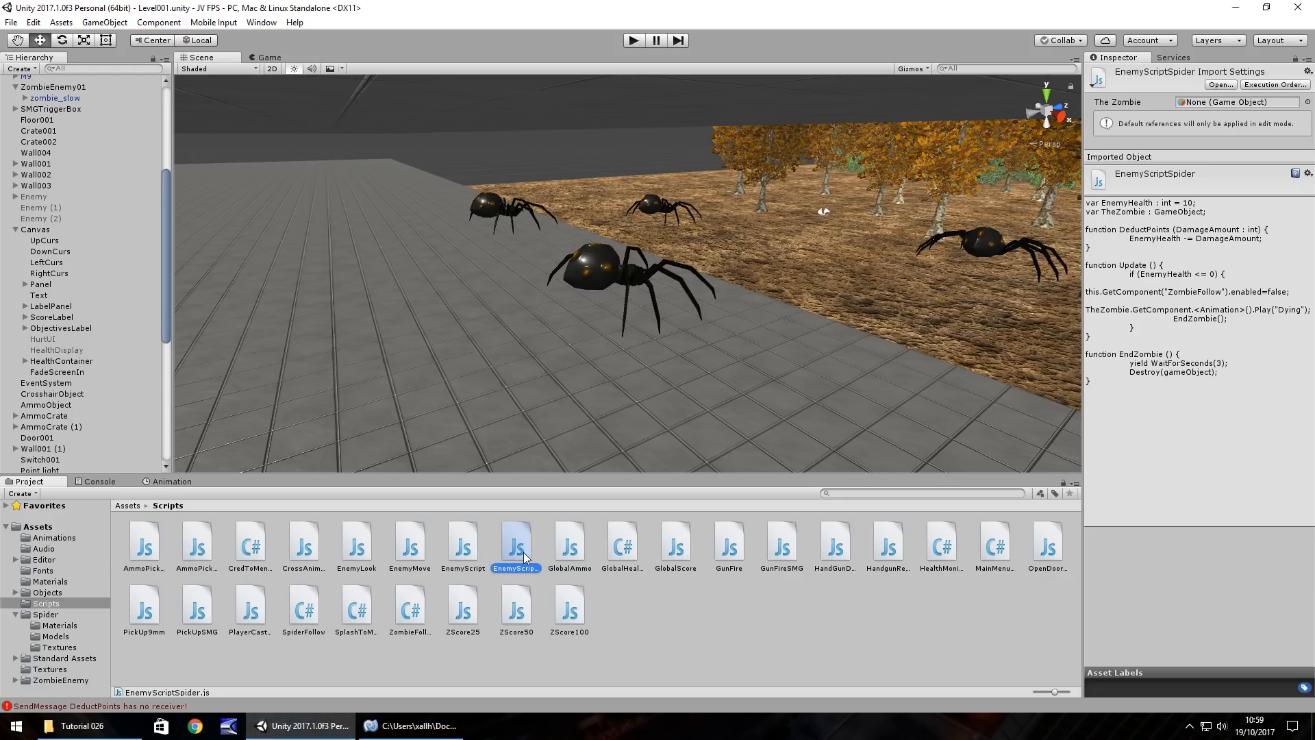
double_click(515, 541)
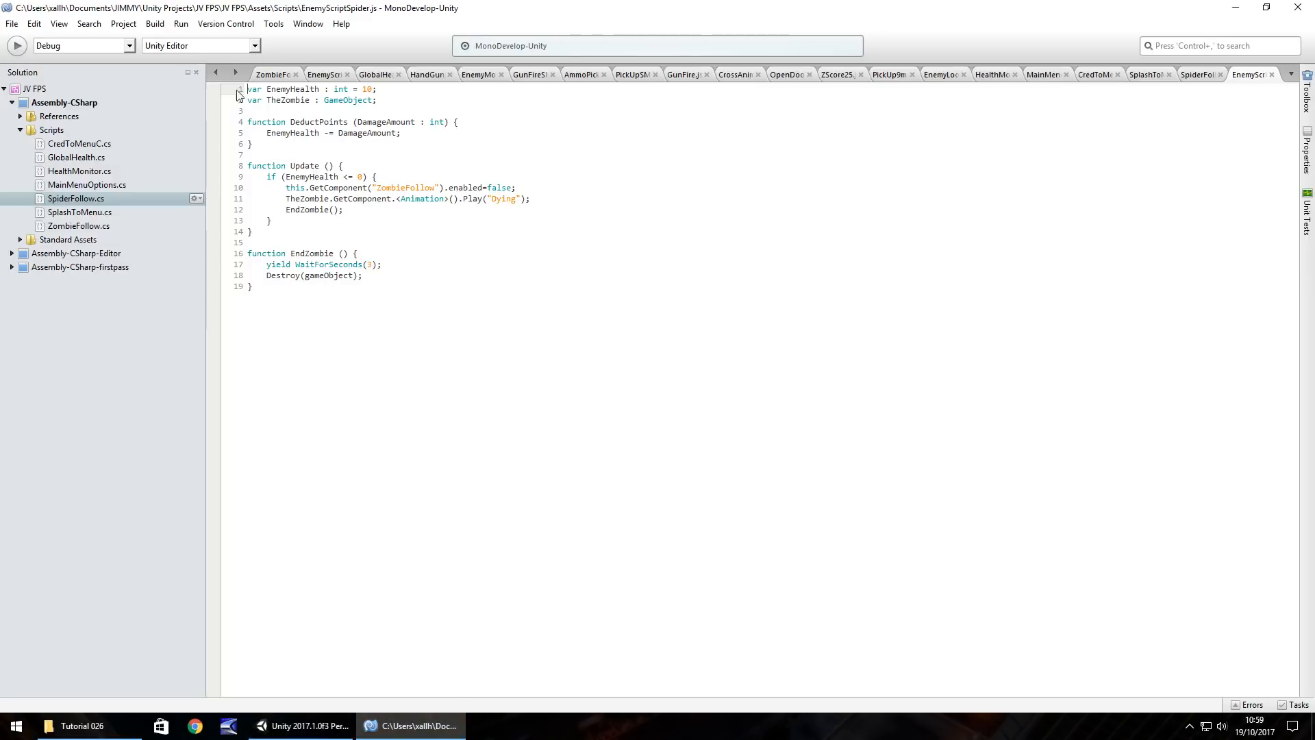
Step: Set EnemyHealth to 15 and rename TheZombie to TheSpider and ZombieFollow to SpiderFollow
double_click(368, 89)
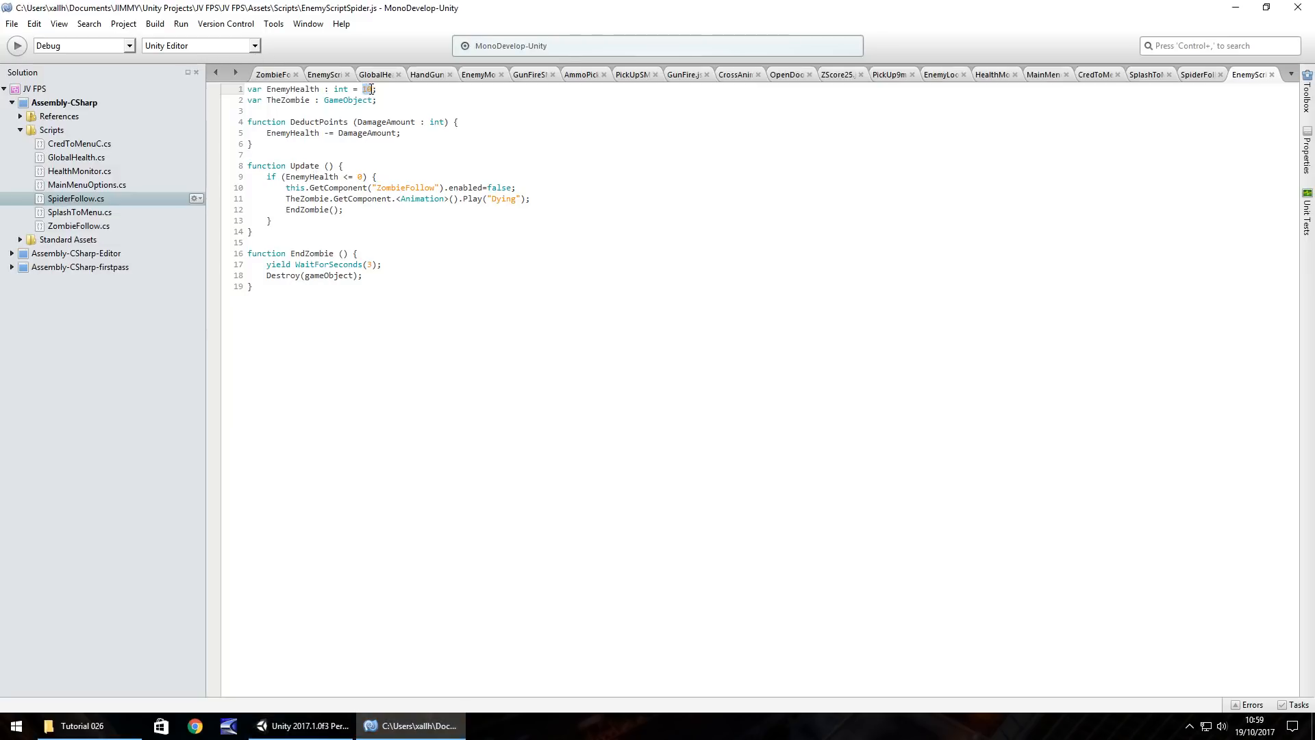
text(15)
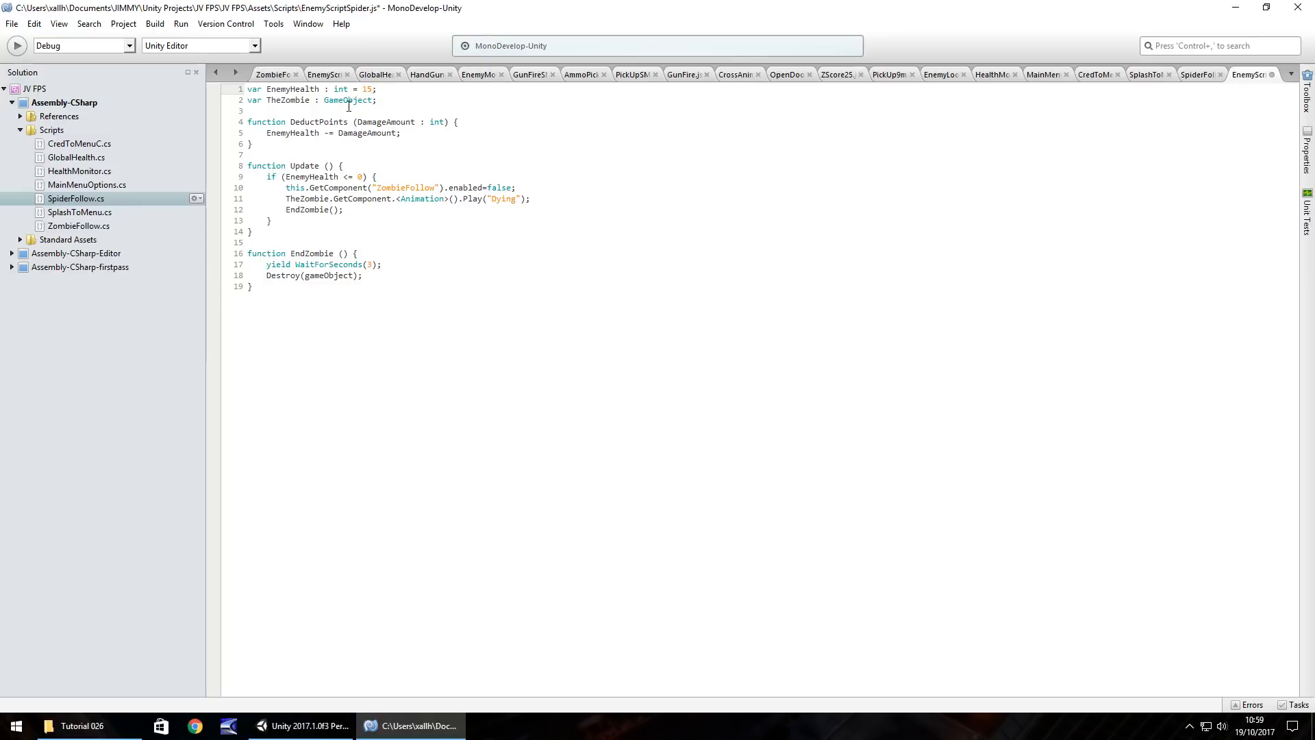
double_click(290, 100)
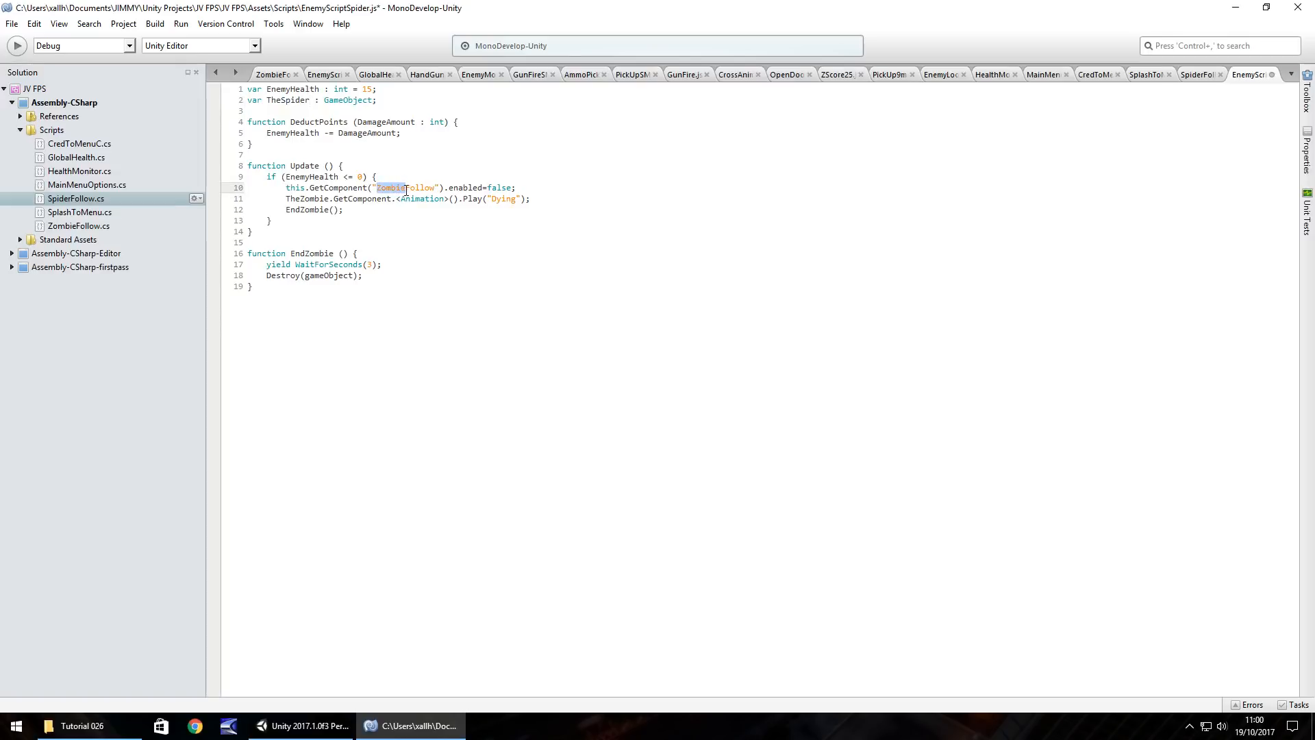
text(Spider)
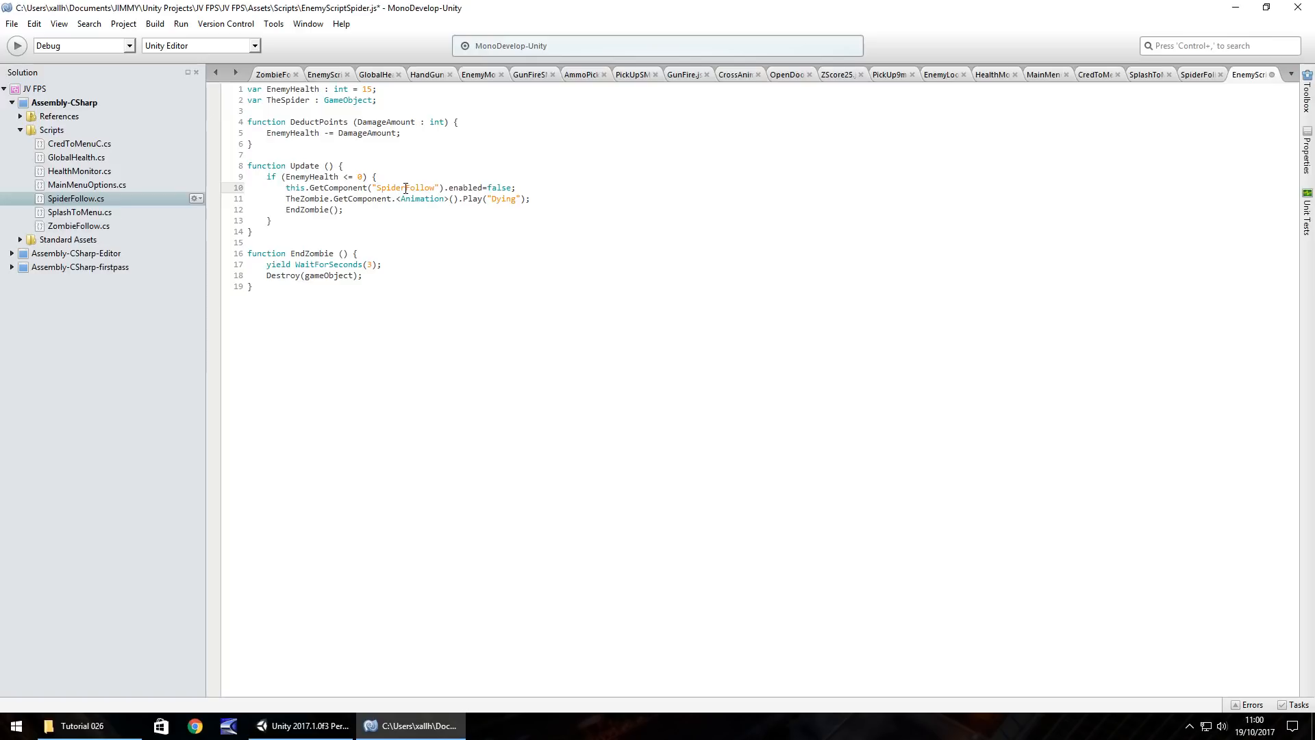
mouse_move(321, 688)
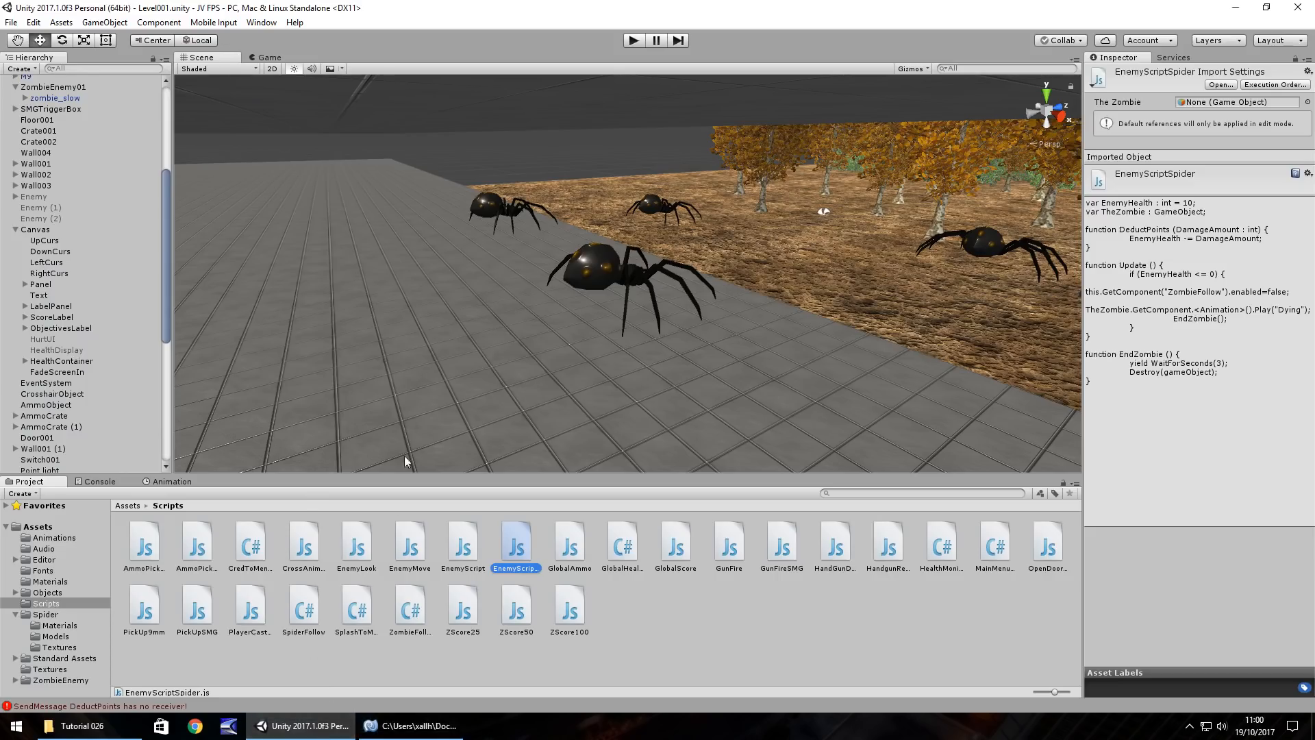
Step: Check a spider's animation clips and rename the script's death clip from Dying to die, leaving the TheZombie error
scroll(down, 3)
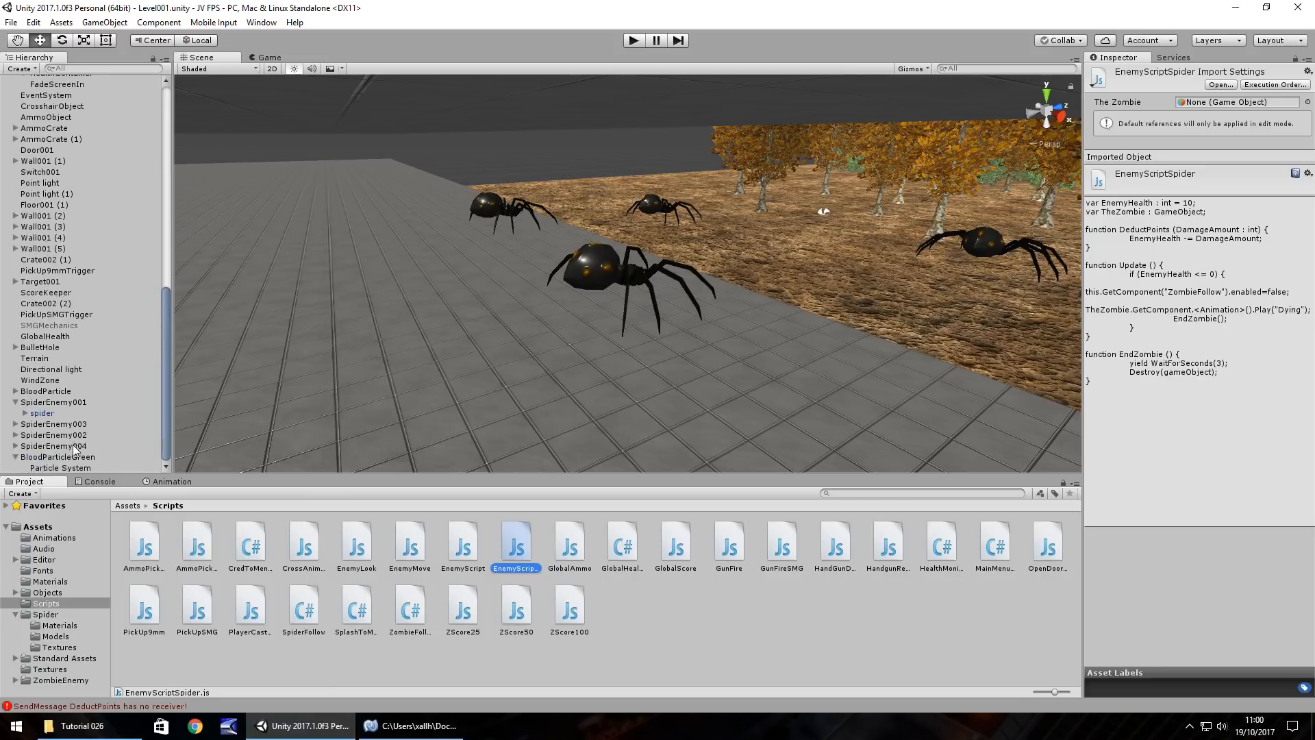
click(52, 424)
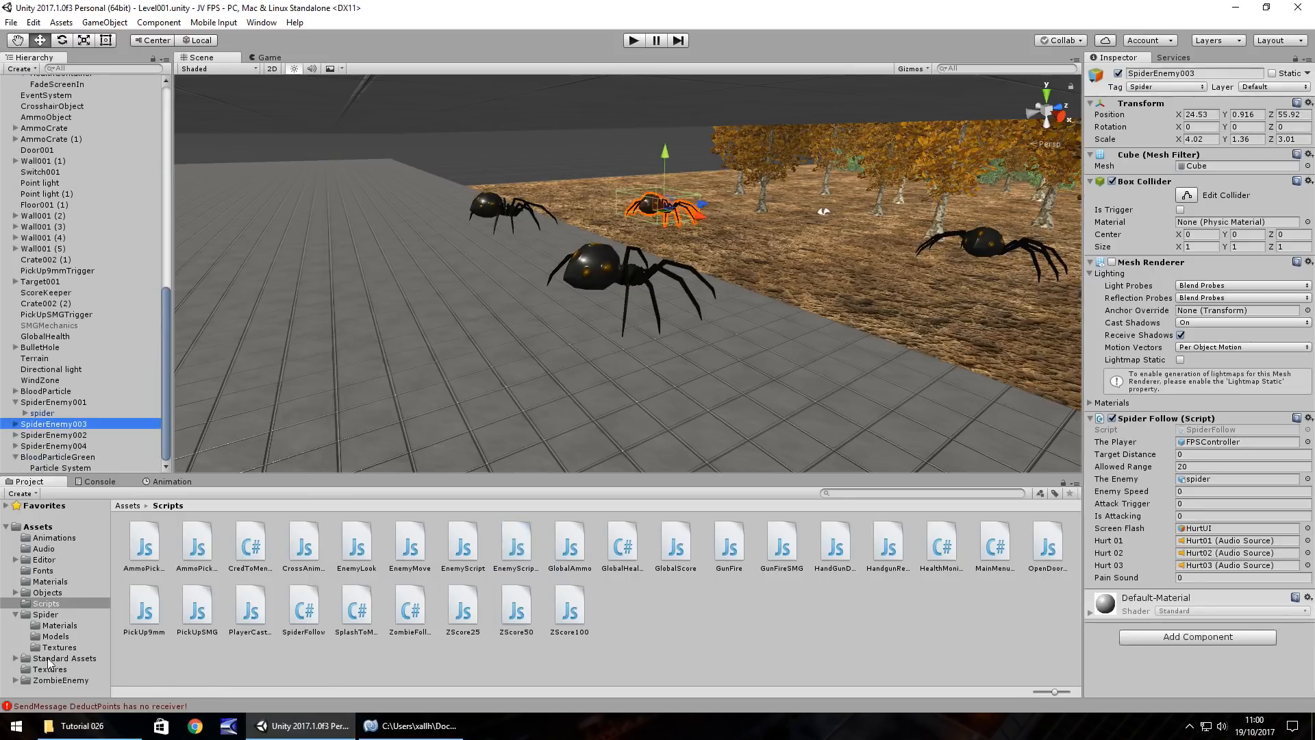
click(55, 635)
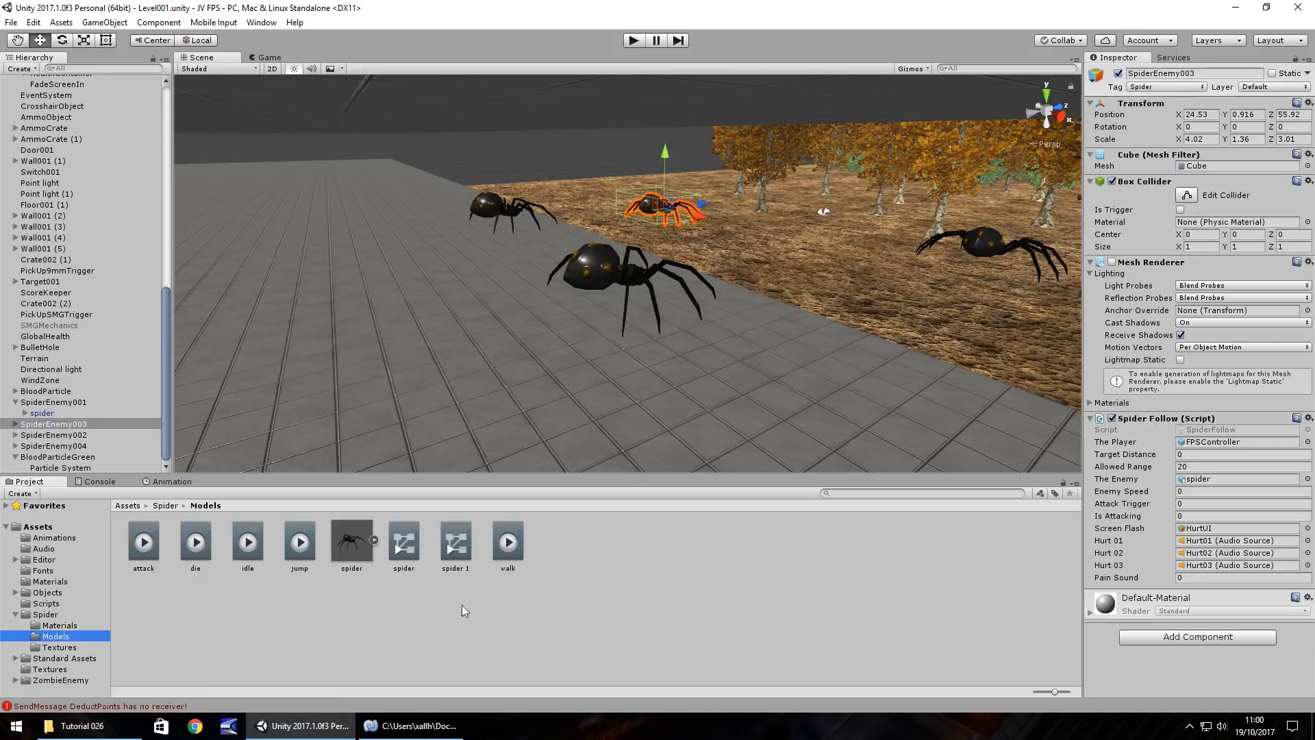
click(409, 726)
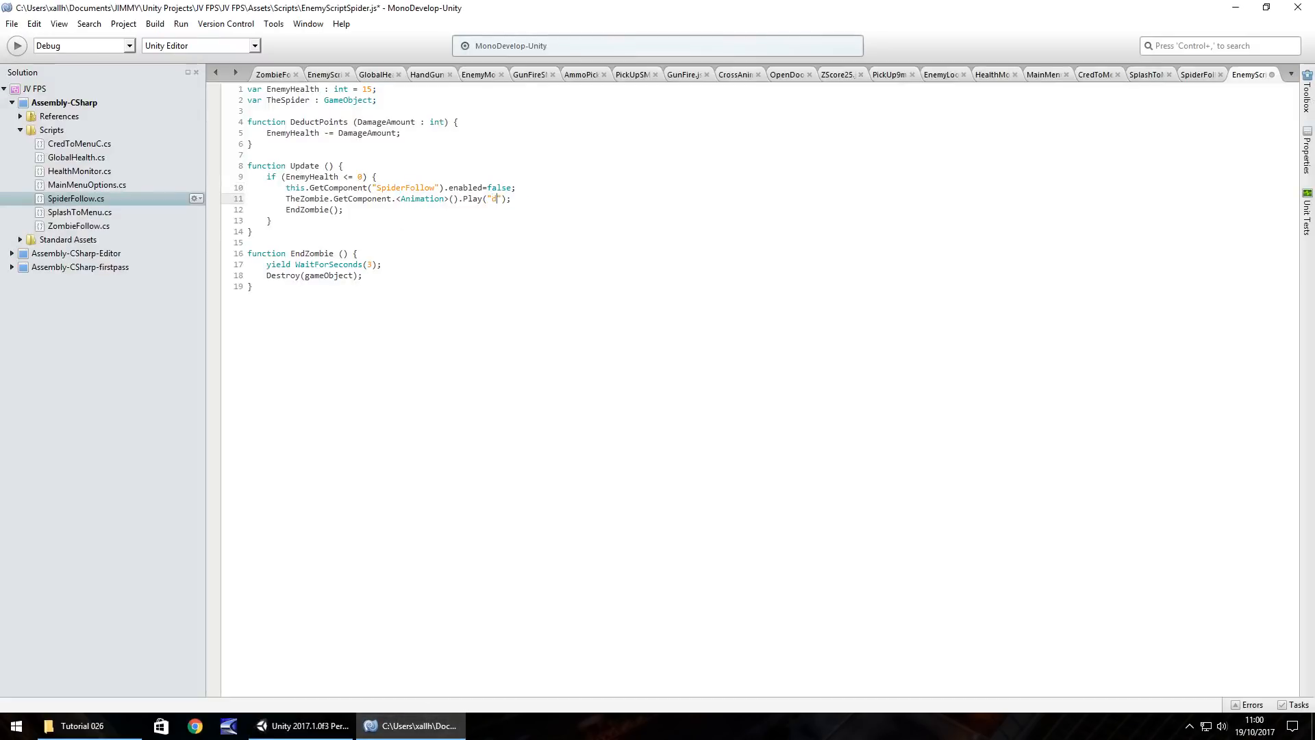
text(ie)
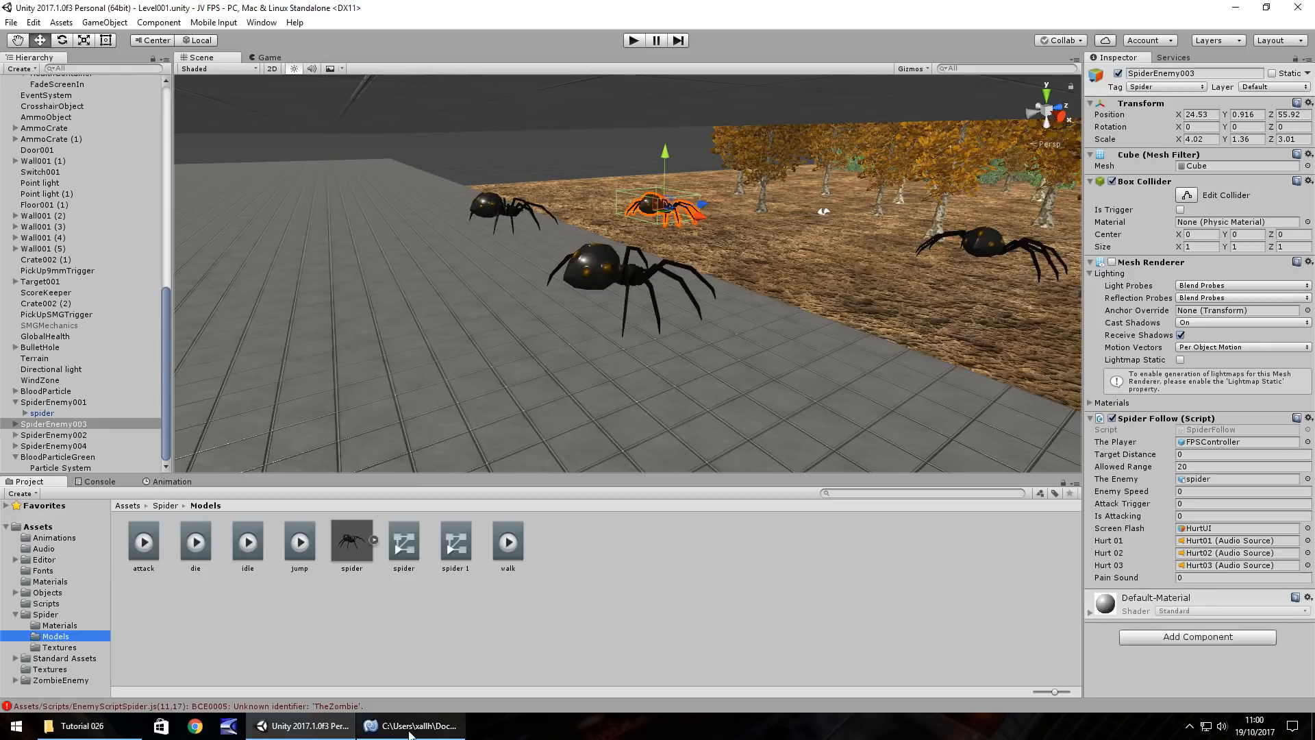
click(409, 726)
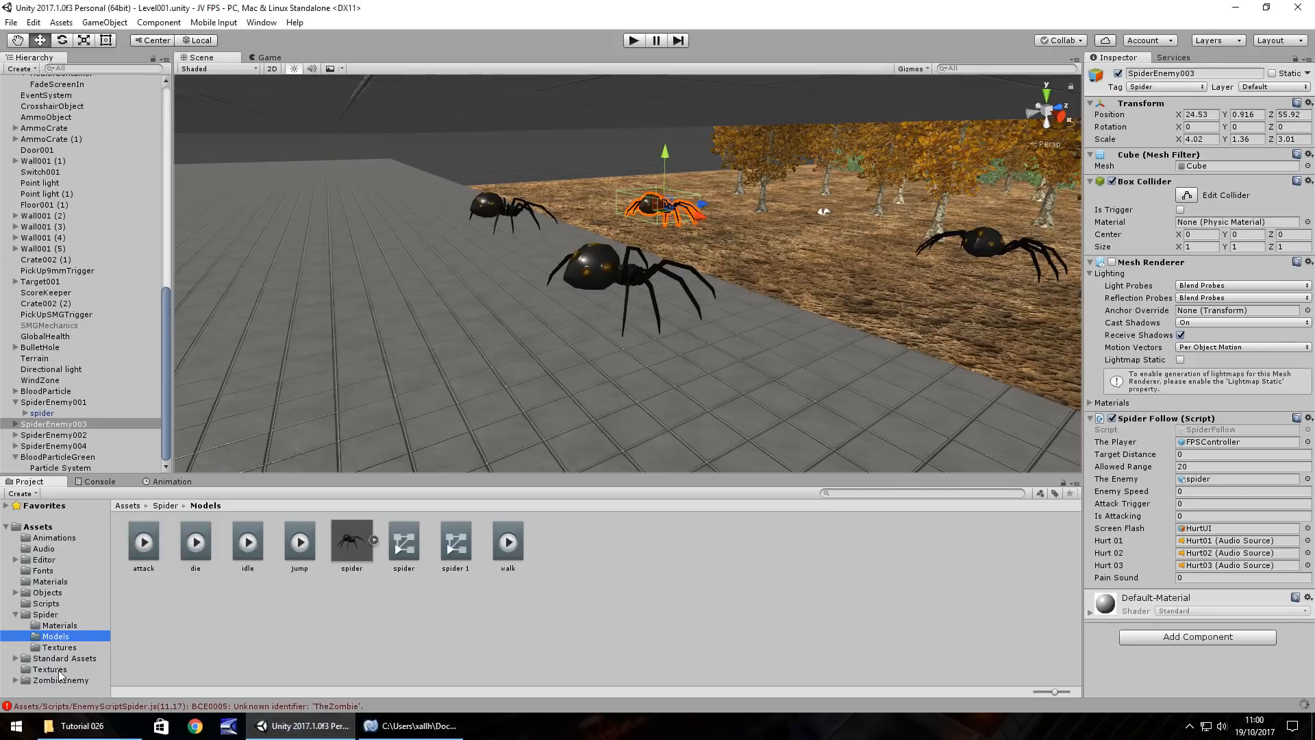
Step: Attach EnemyScriptSpider to SpiderEnemy001 and assign its spider model as The Spider
click(46, 602)
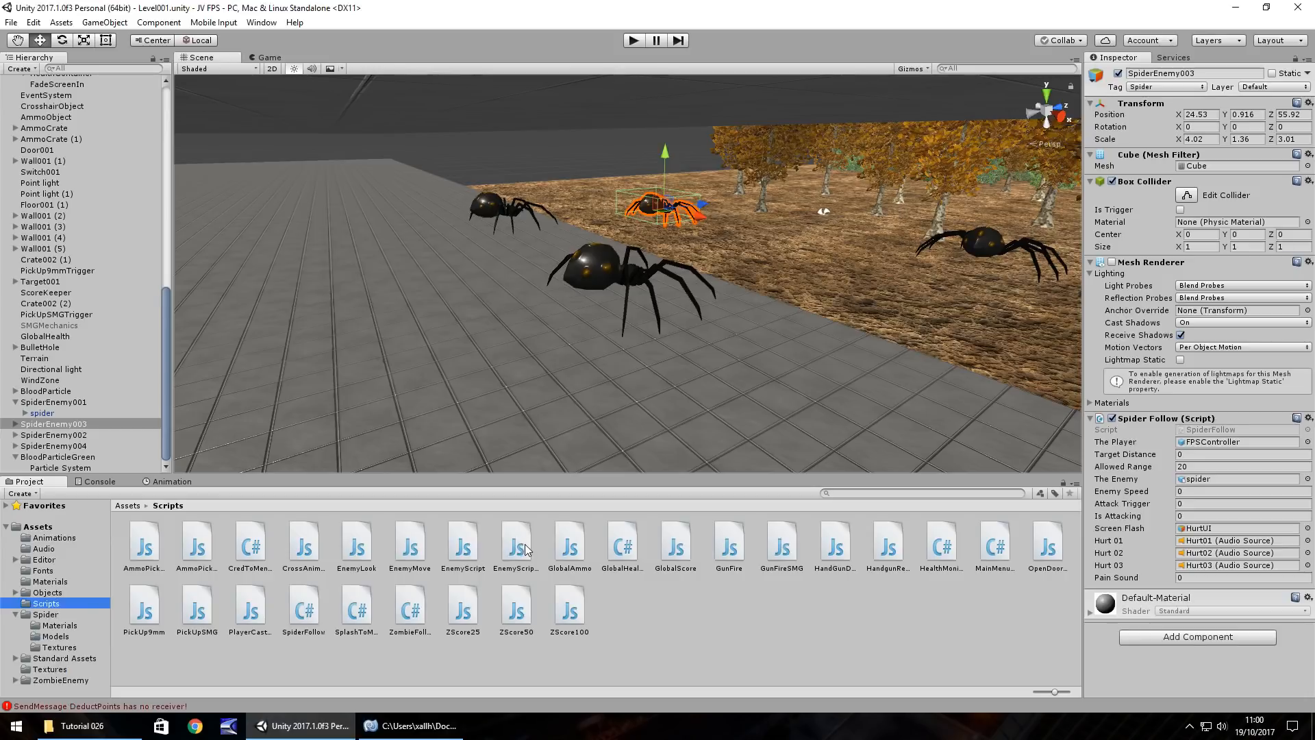
click(55, 425)
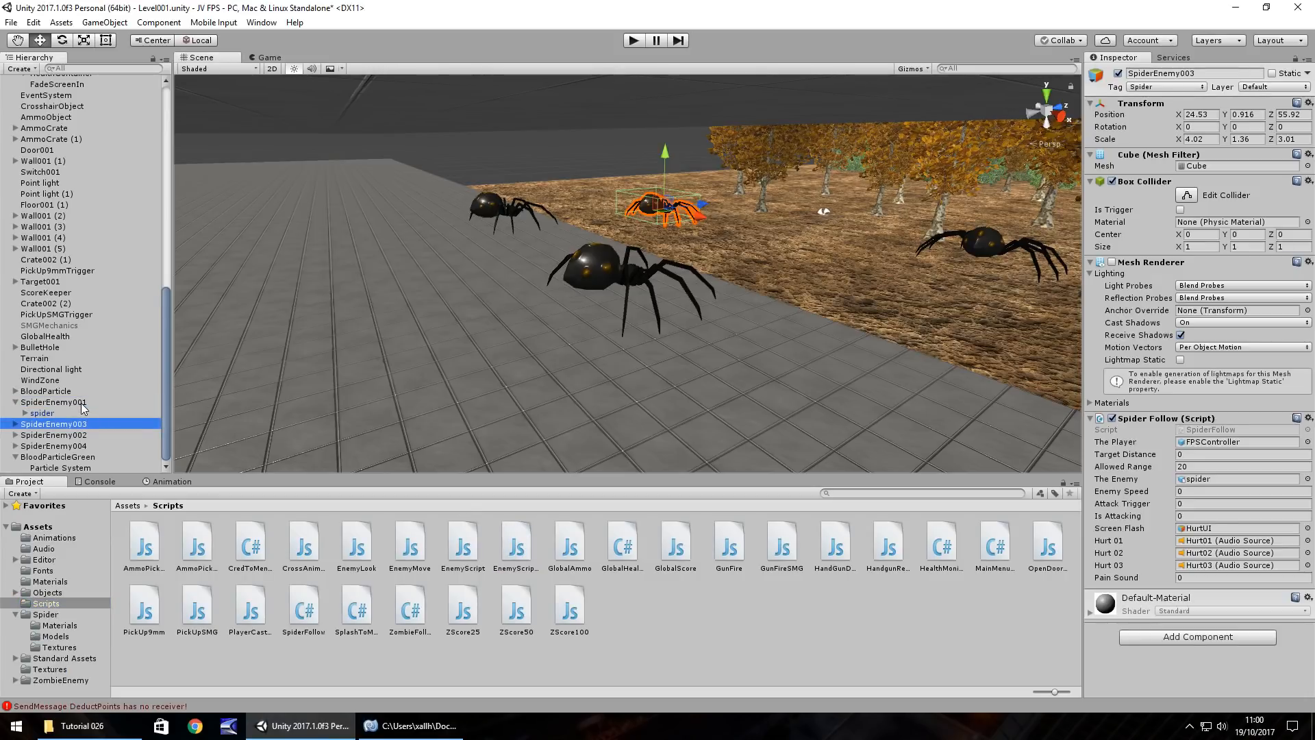
click(50, 401)
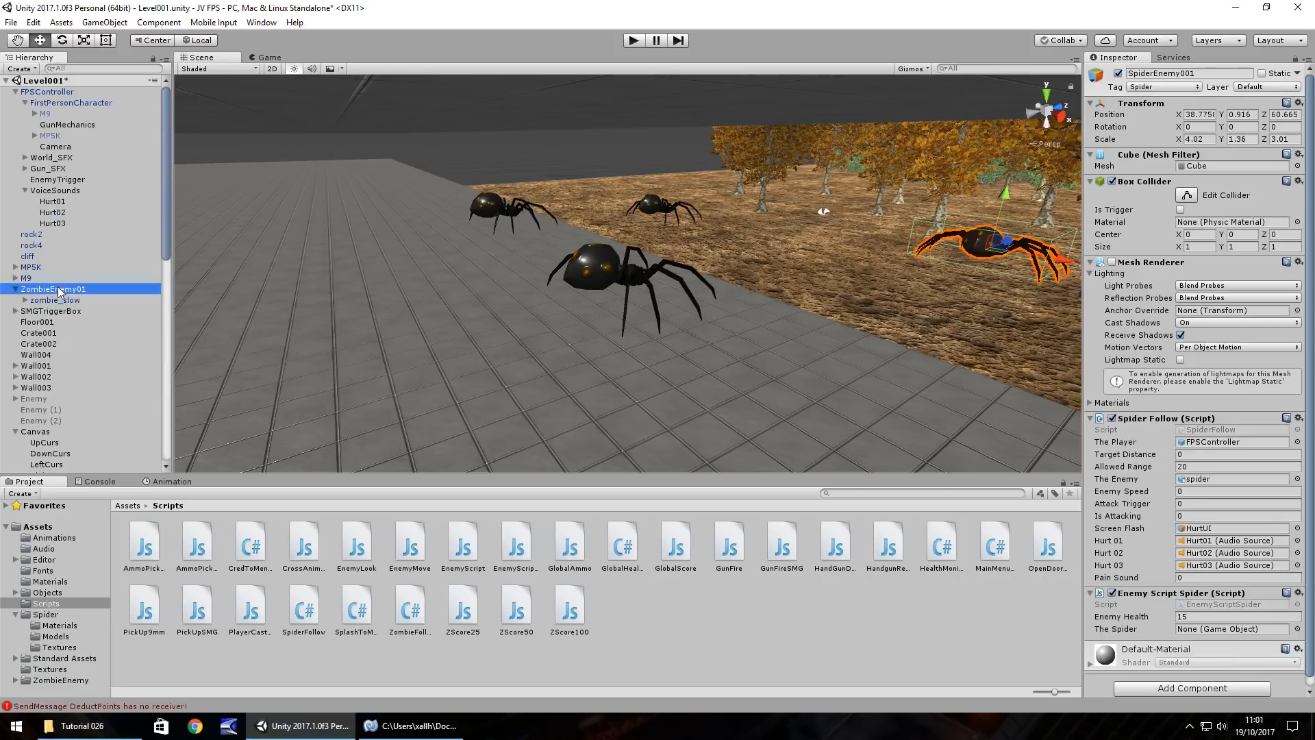
click(52, 288)
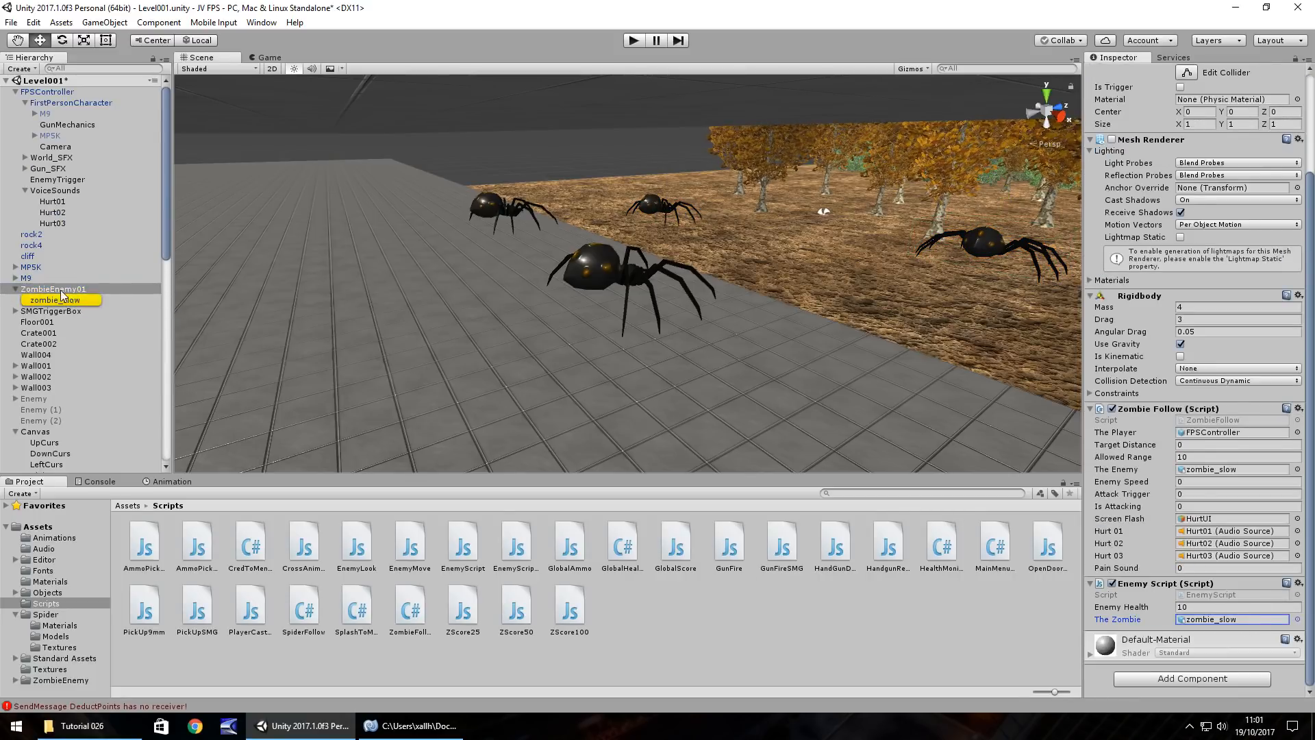
scroll(down, 3)
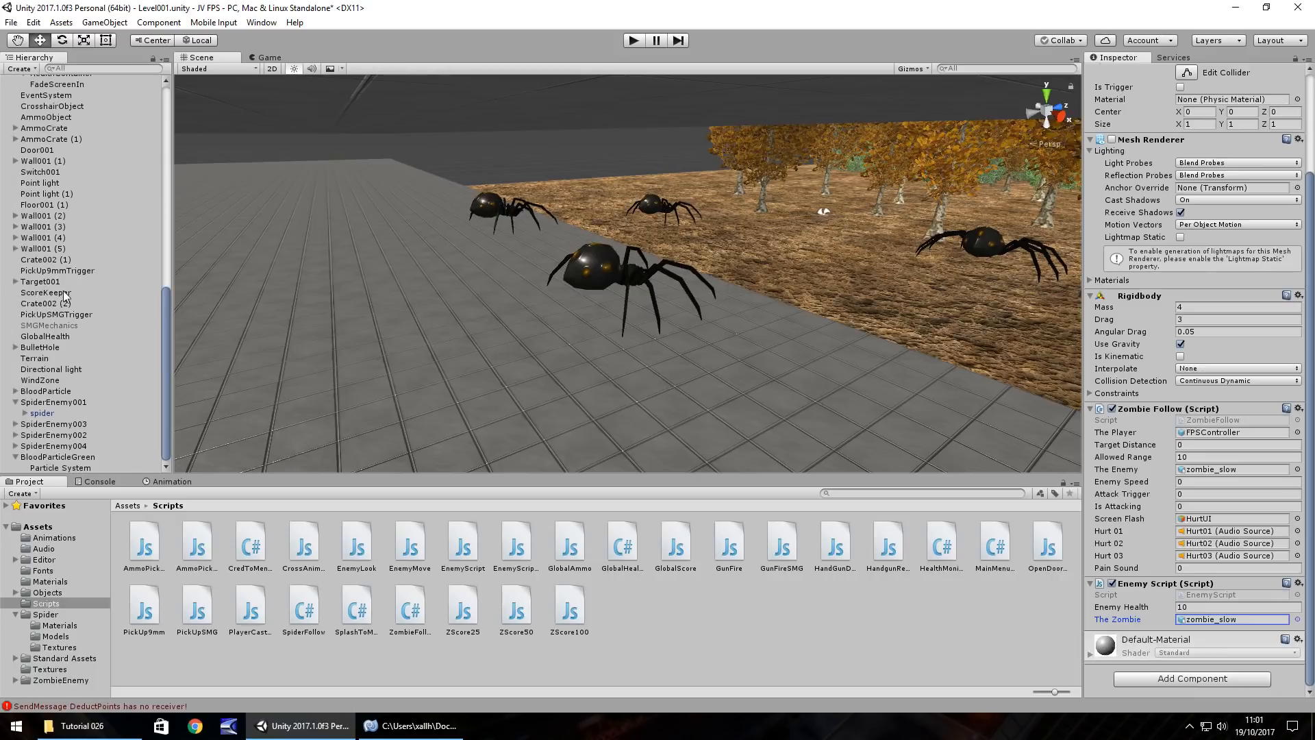
click(55, 401)
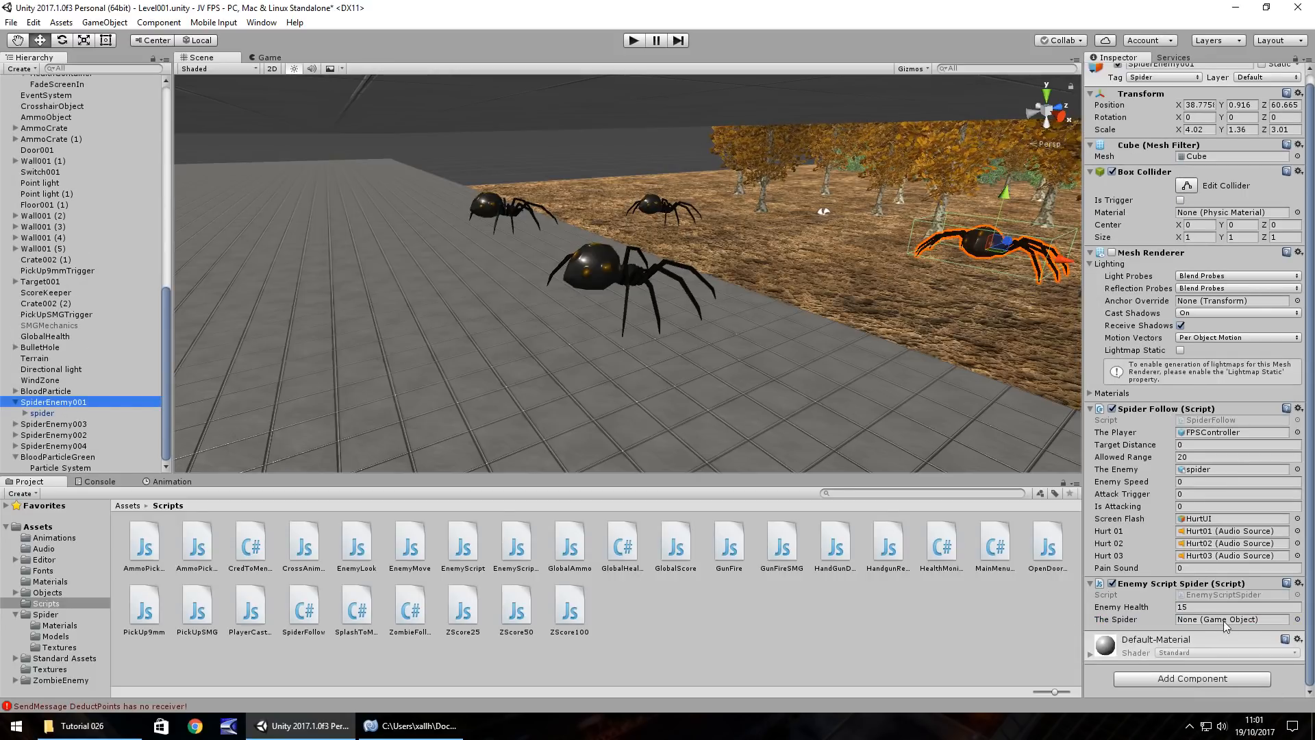
click(1230, 619)
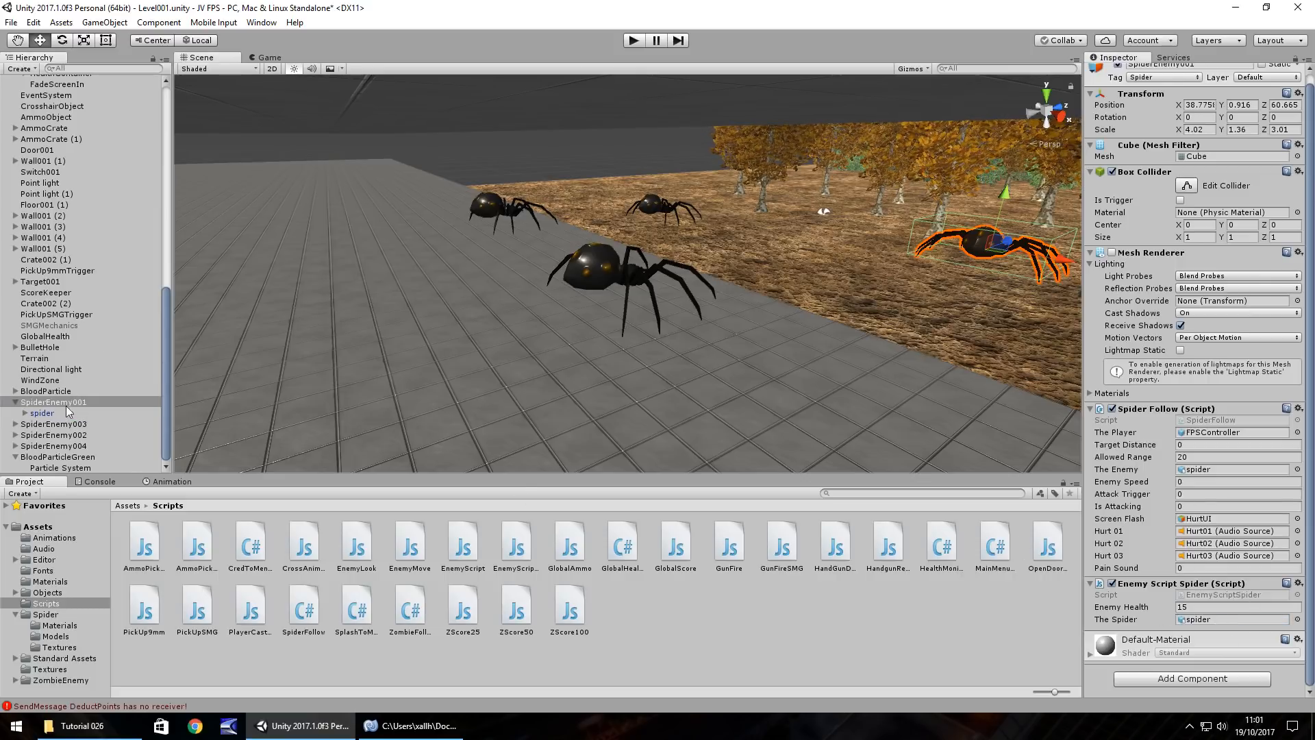
Step: Attach EnemyScriptSpider with spider models assigned to SpiderEnemy003 and SpiderEnemy004
click(52, 423)
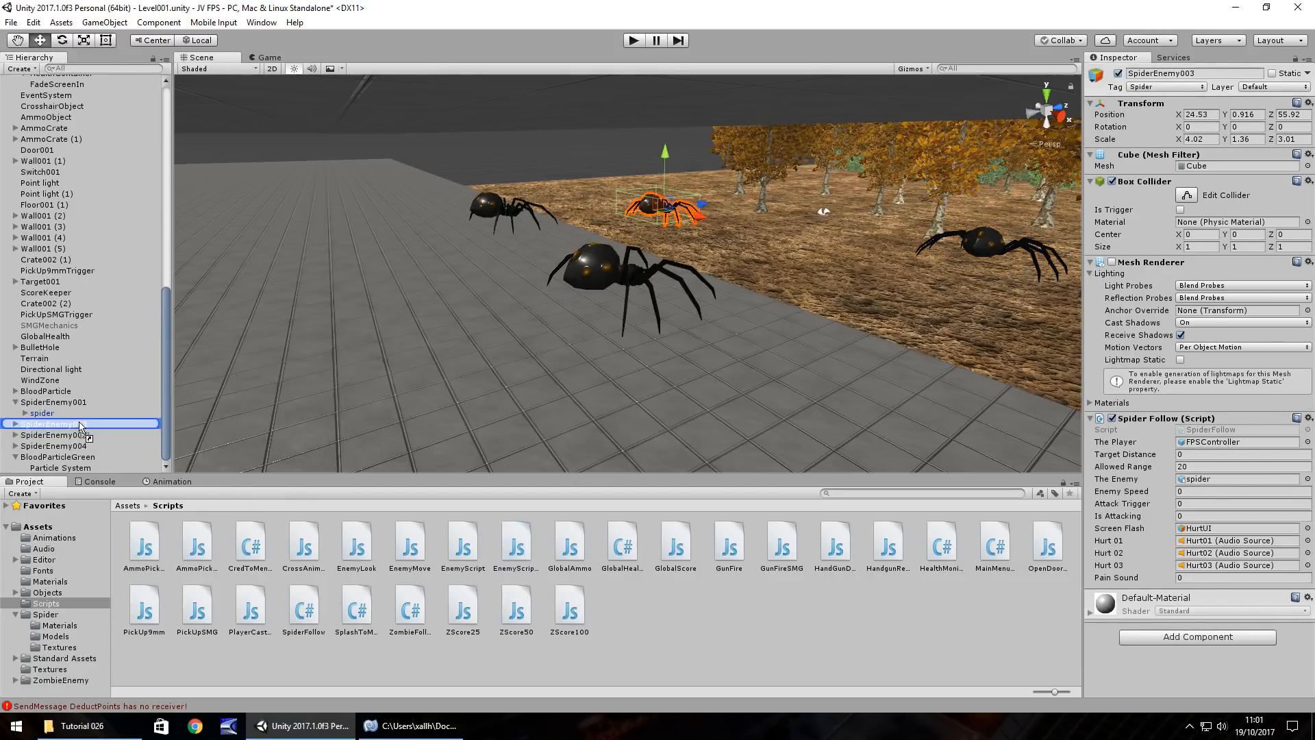
click(8, 423)
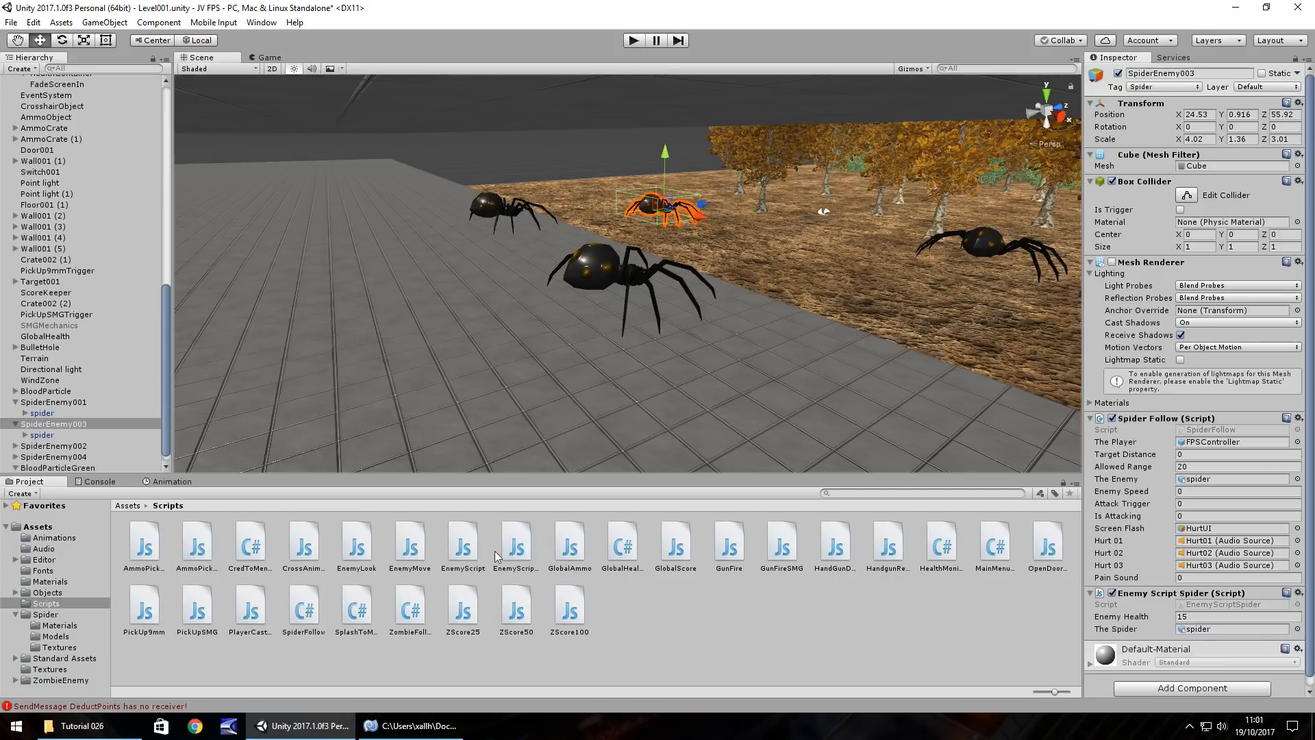
click(50, 423)
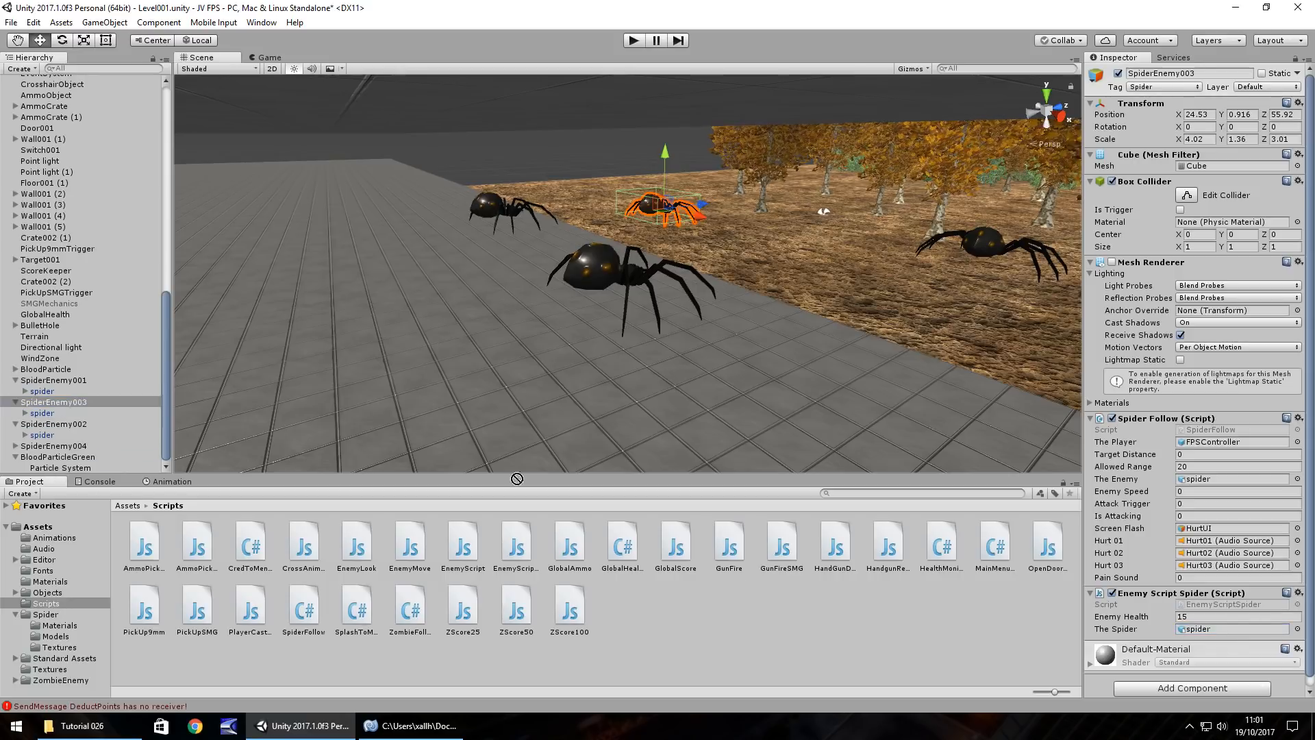
mouse_move(1105, 616)
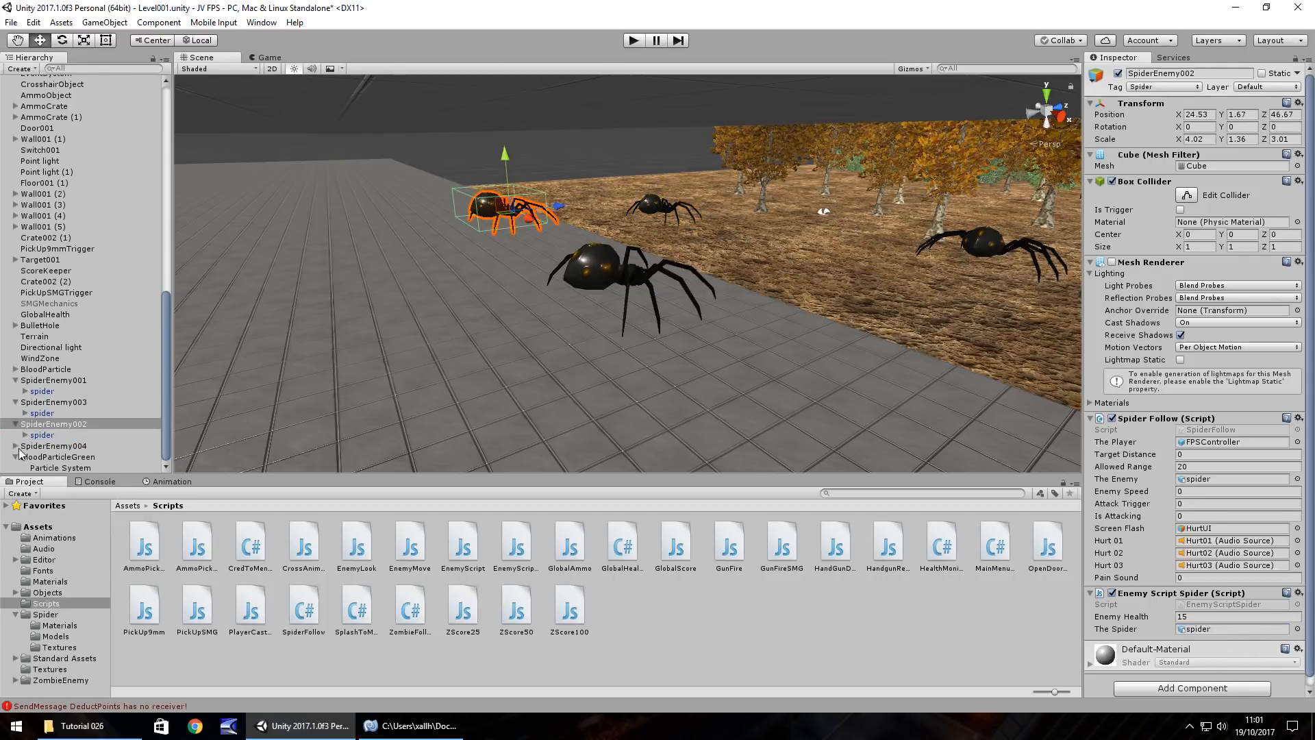
click(44, 435)
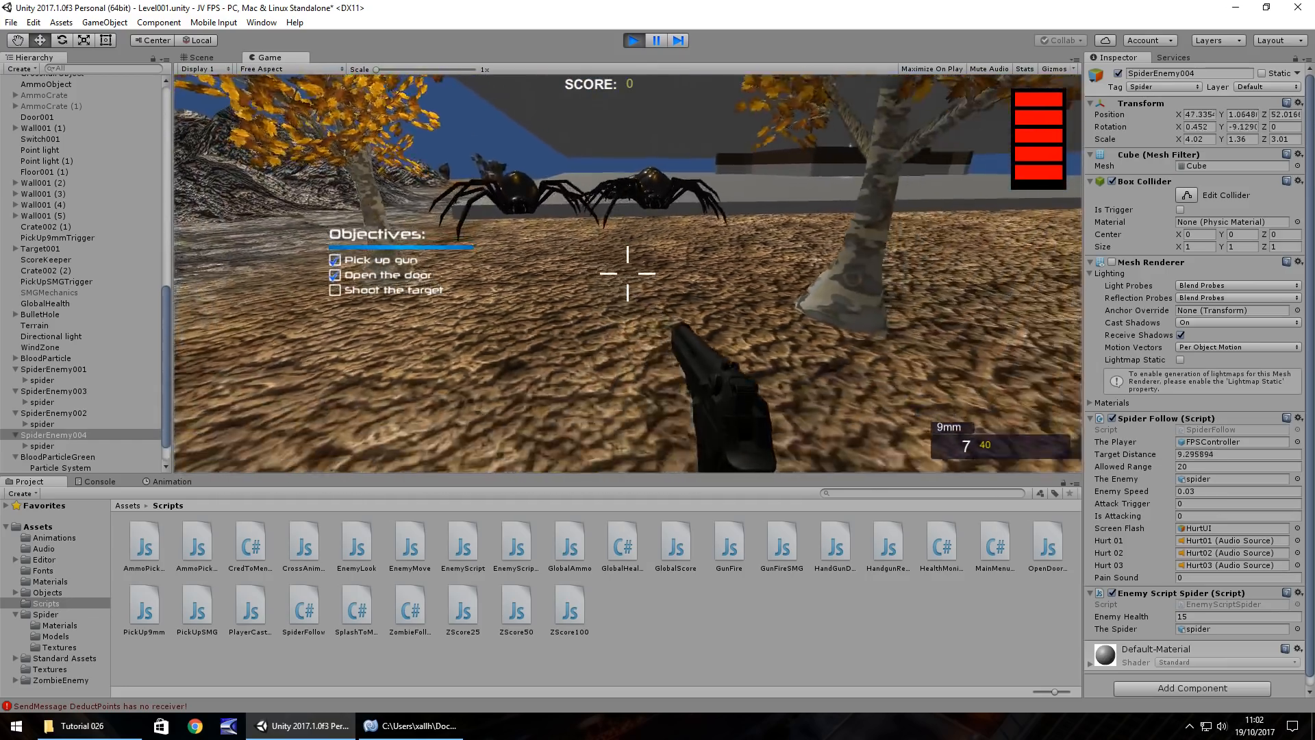
click(628, 273)
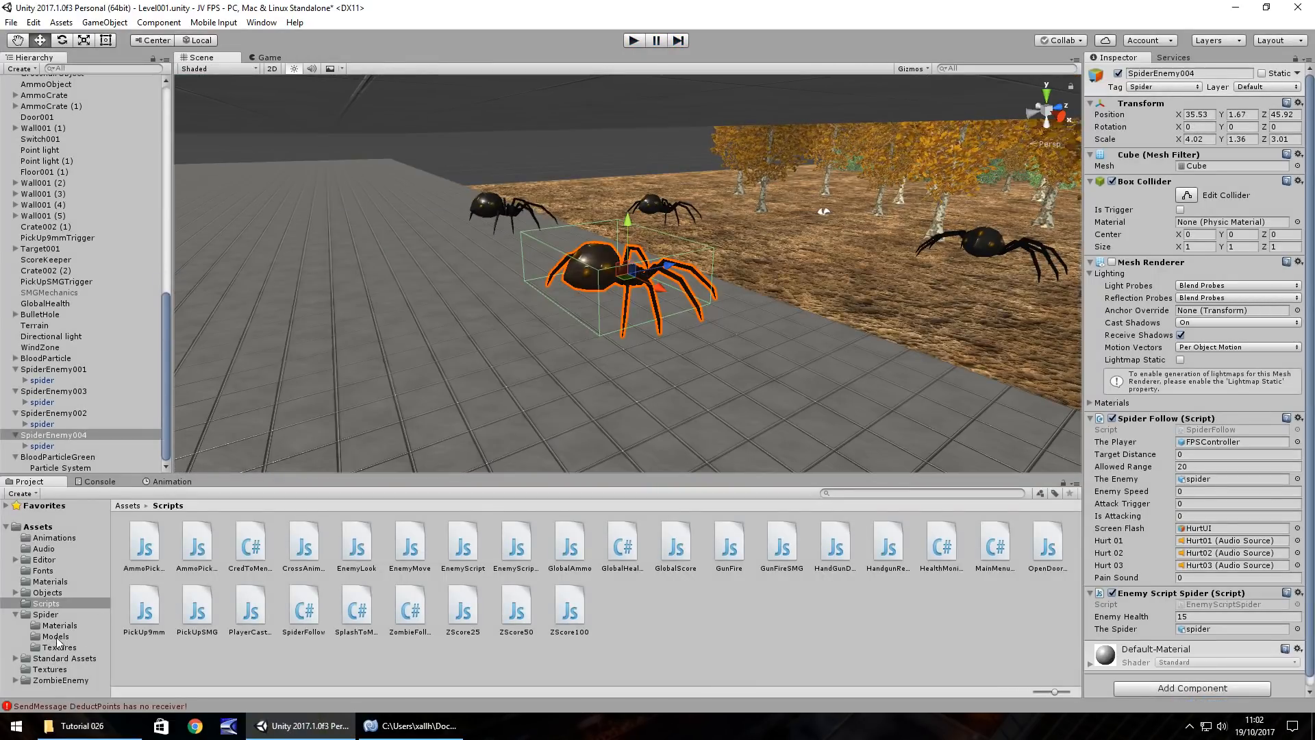
click(55, 636)
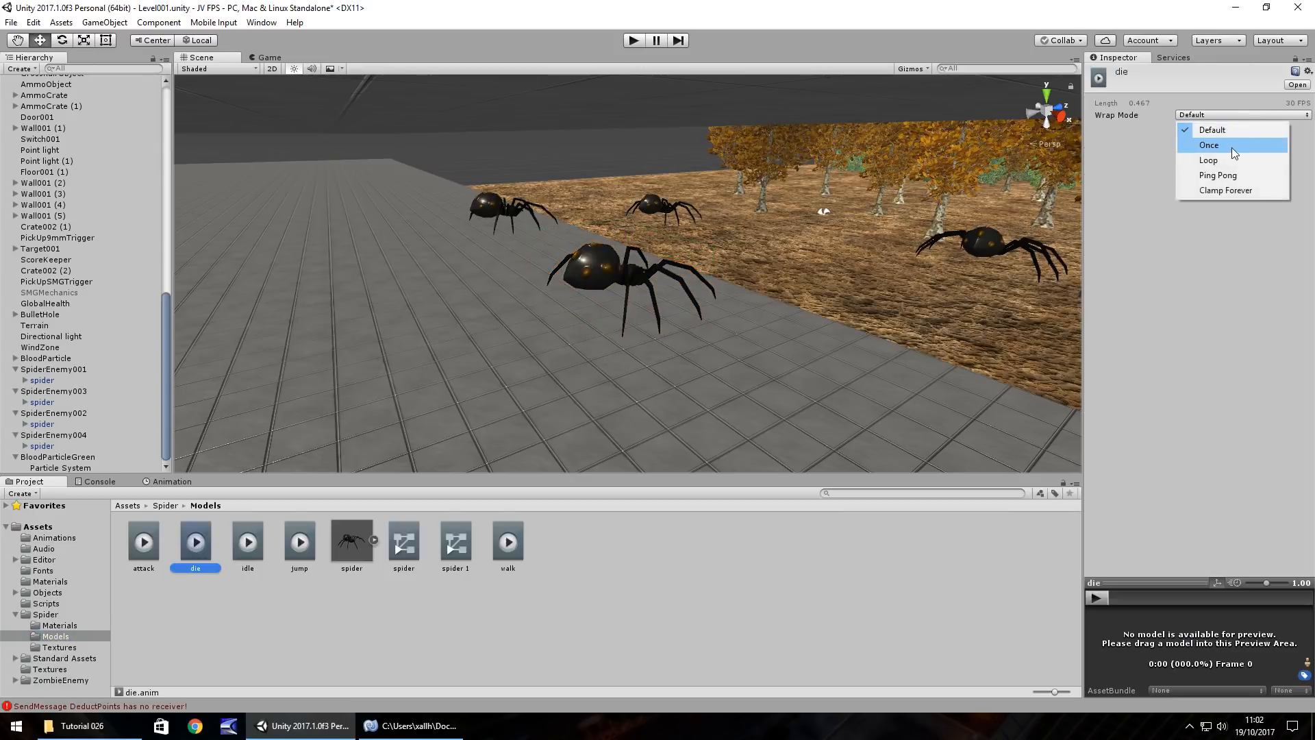
Step: Set the die clip's Wrap Mode to Once and shoot the spiders in a play test
click(1208, 145)
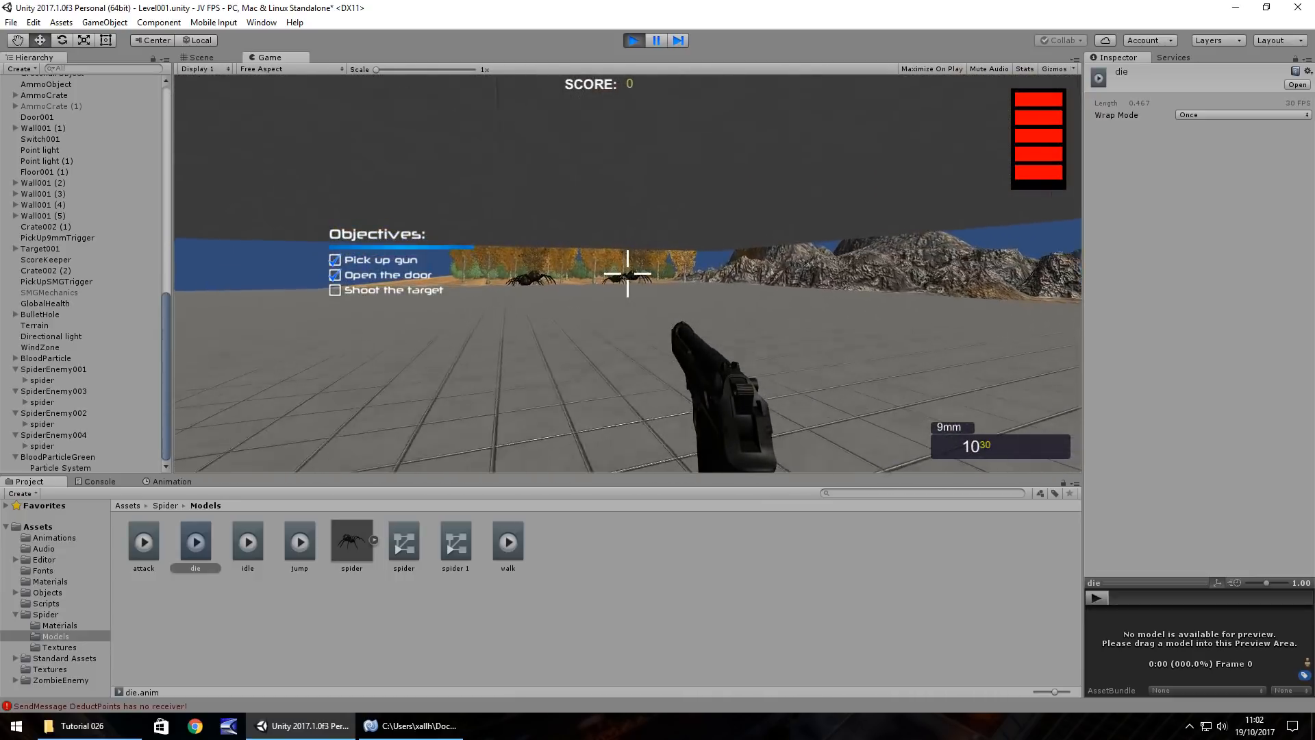
click(627, 277)
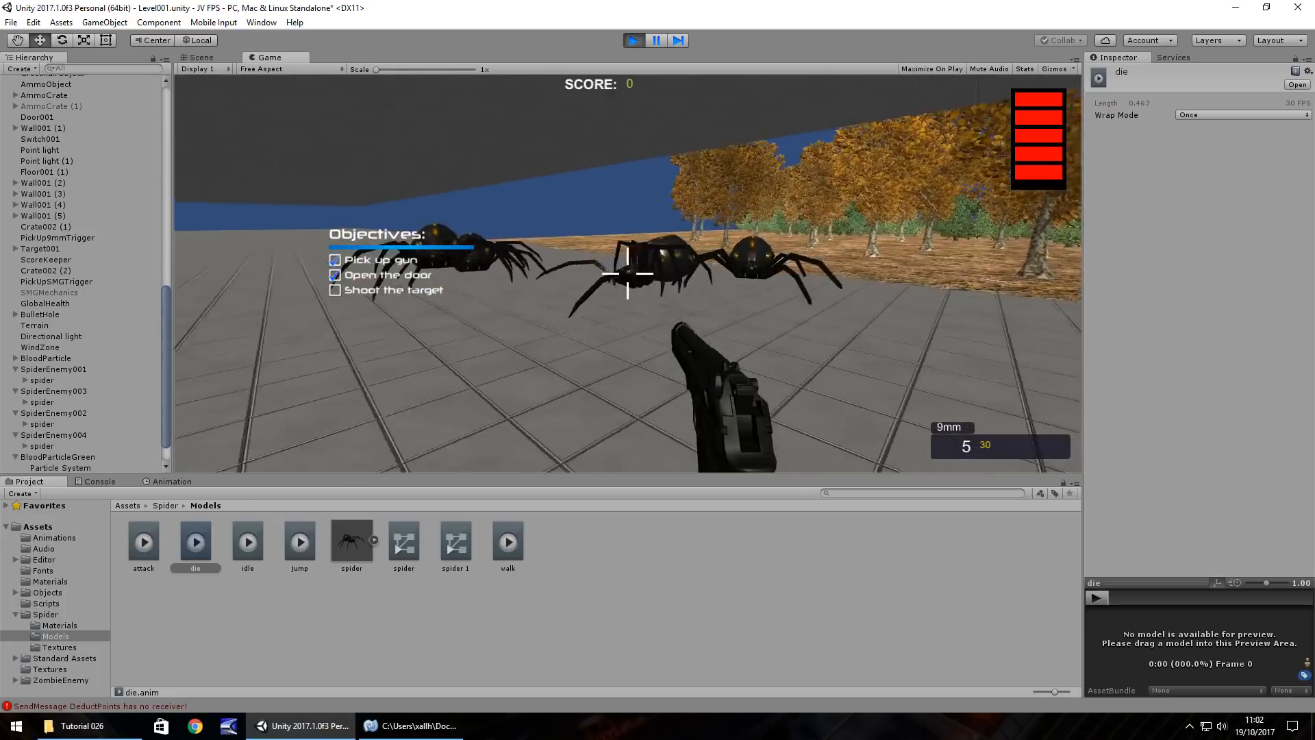
click(627, 274)
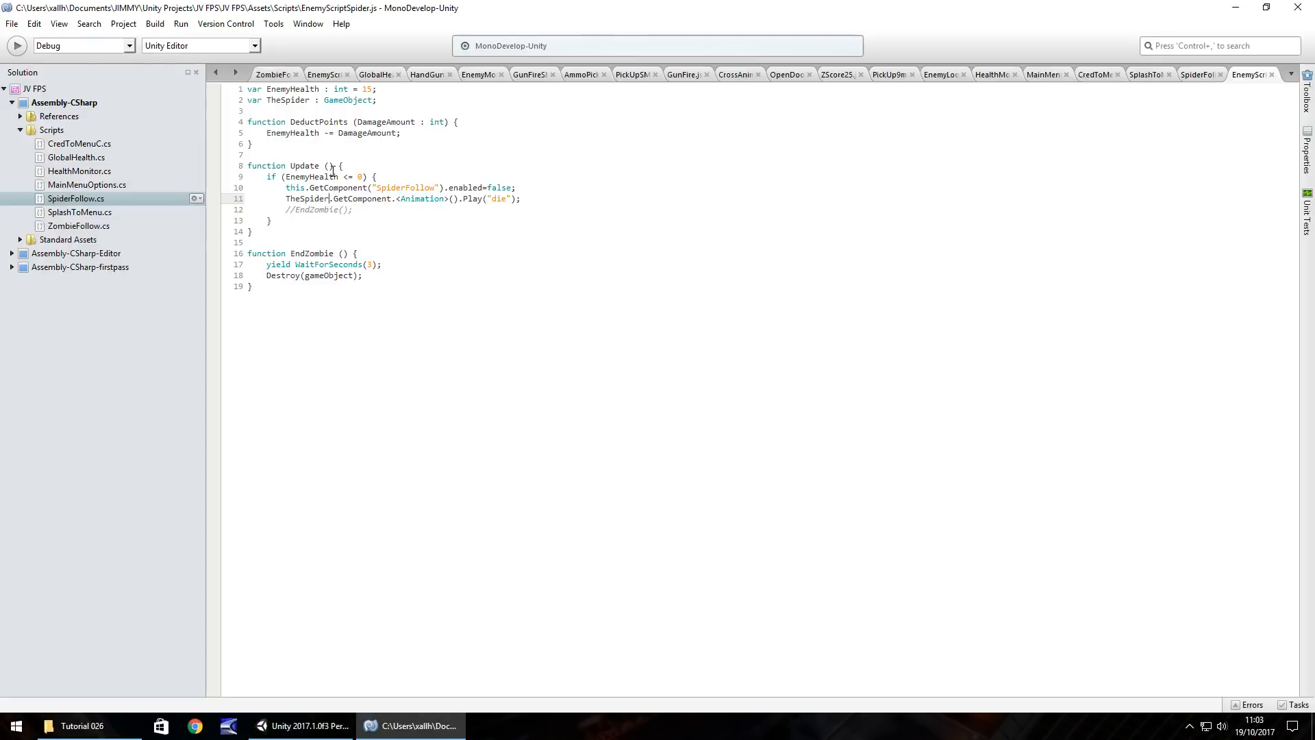
mouse_move(348, 186)
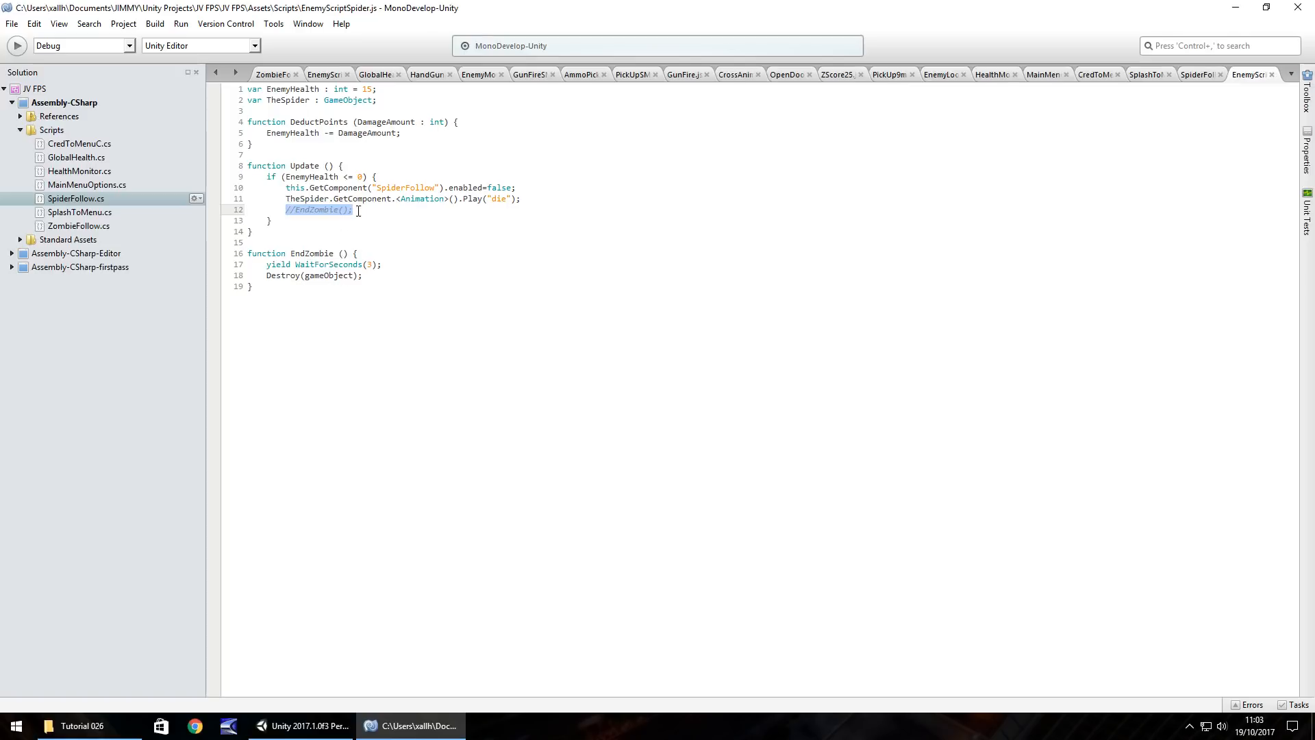
Step: Replace //EndZombie(); with EnemyHealth = 1; in Update and return to Unity
text(Enem)
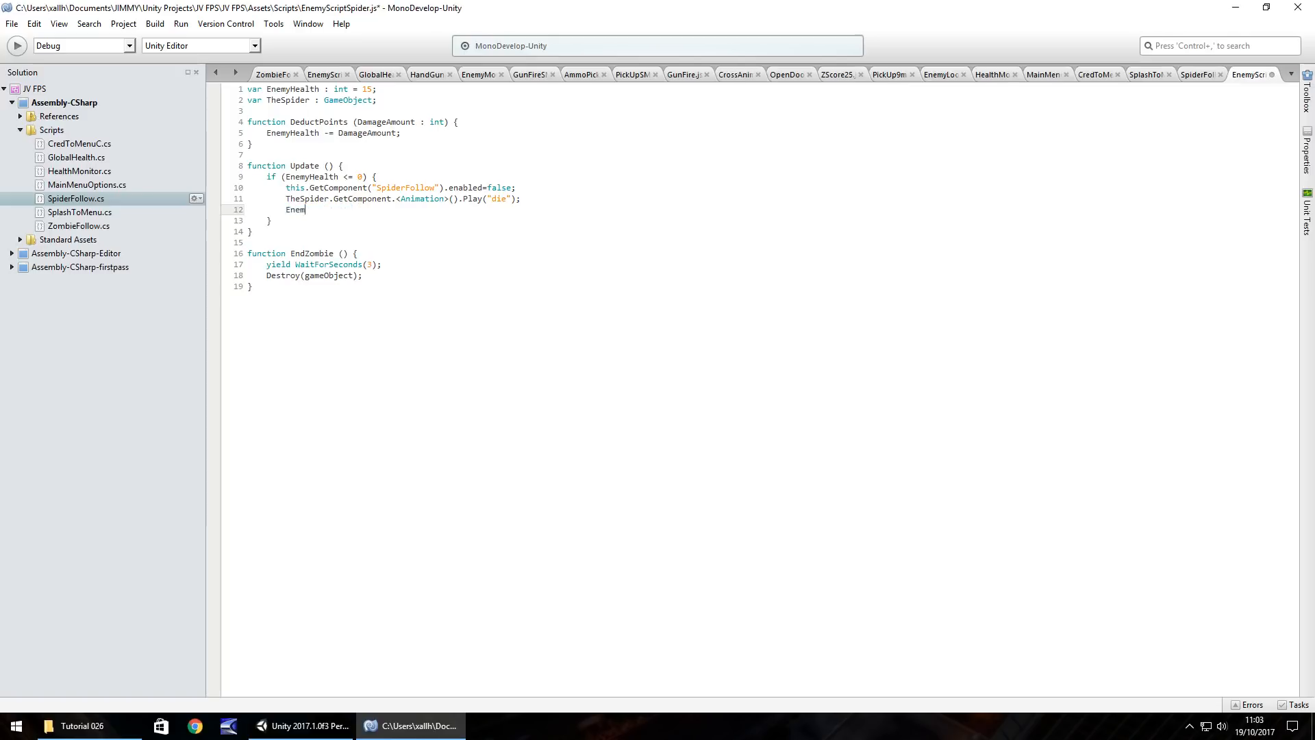
text(Health)
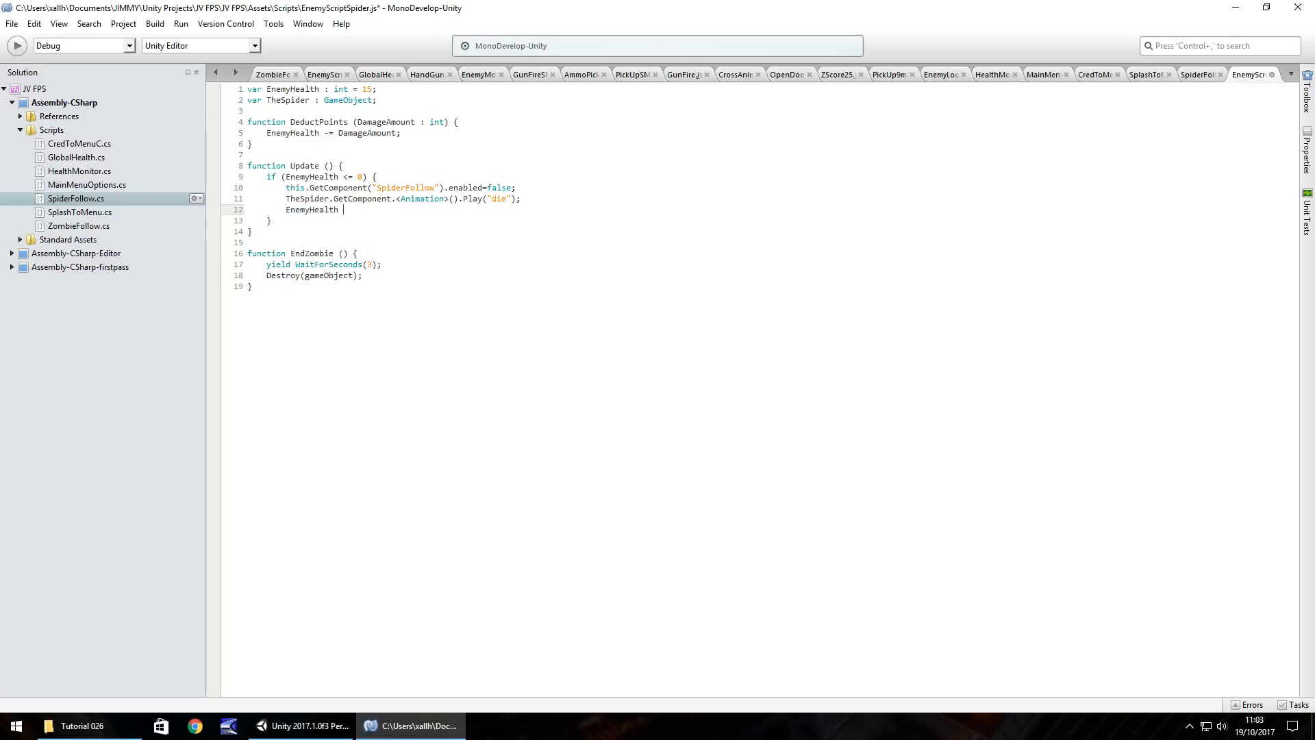
text(= 1;)
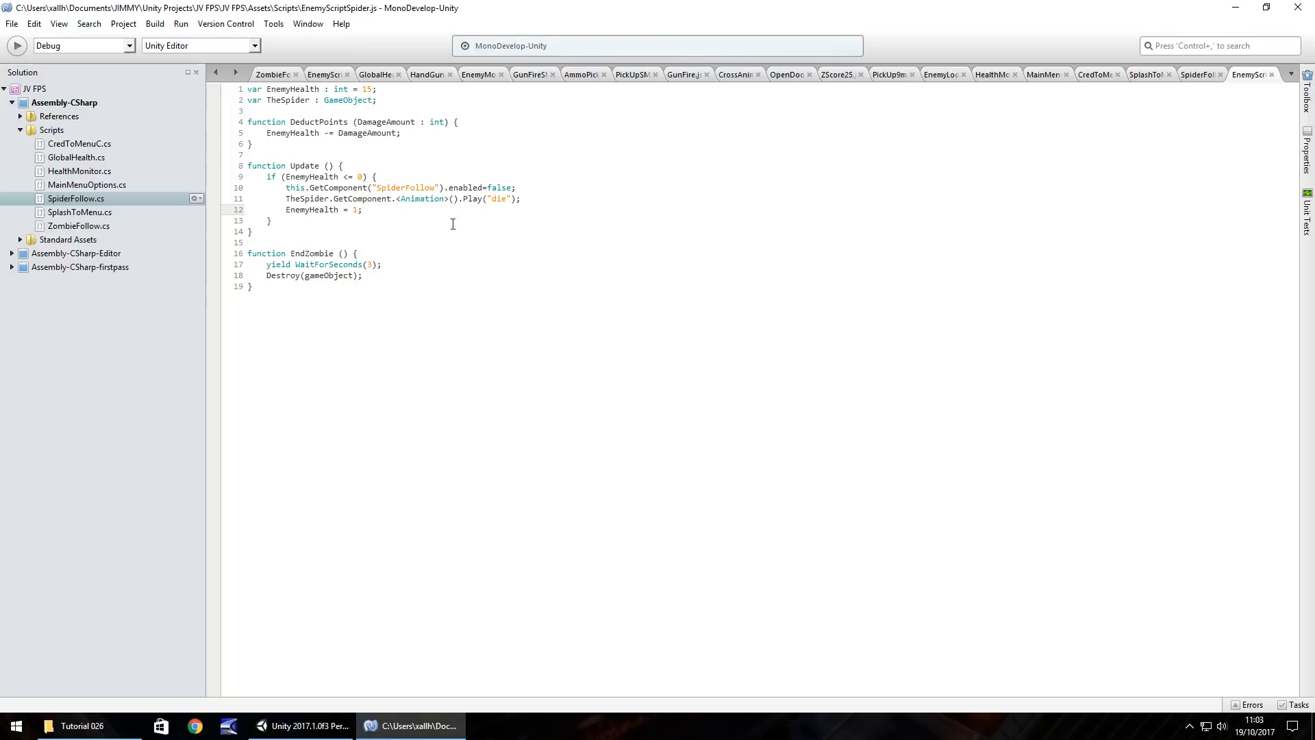
click(299, 726)
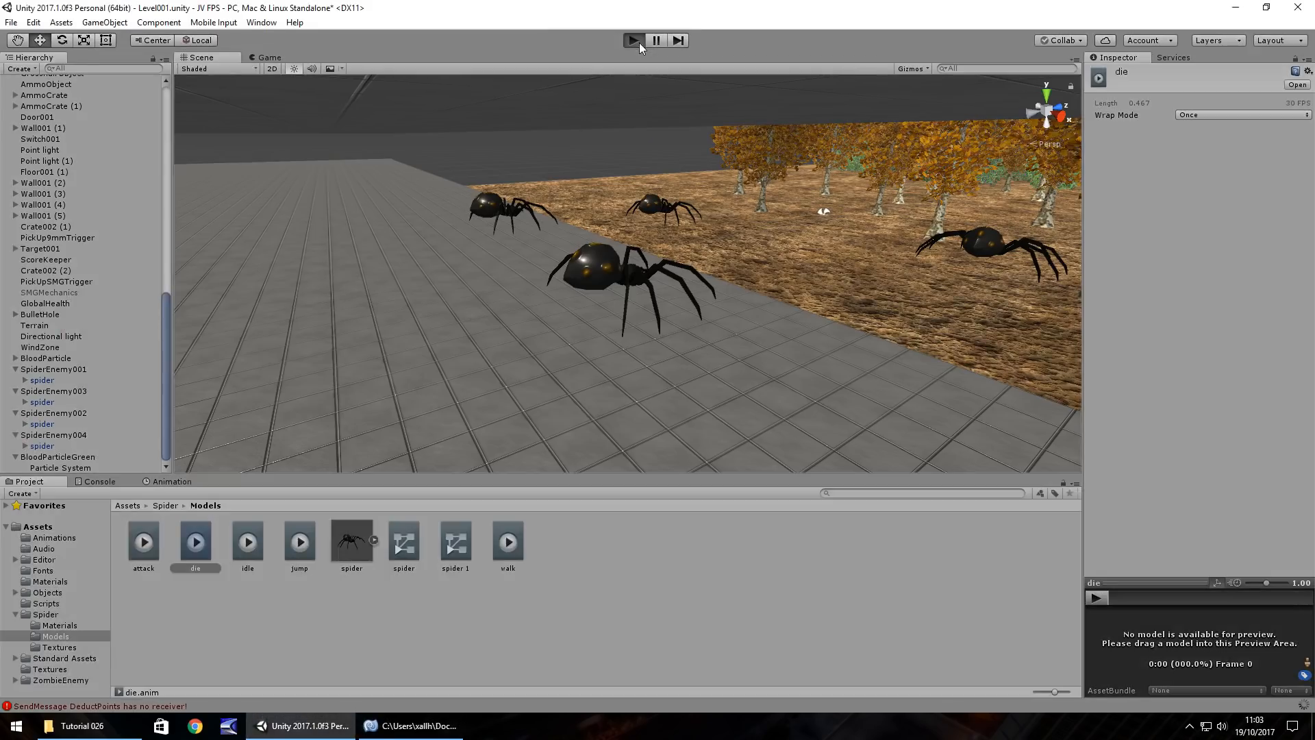
mouse_move(442, 205)
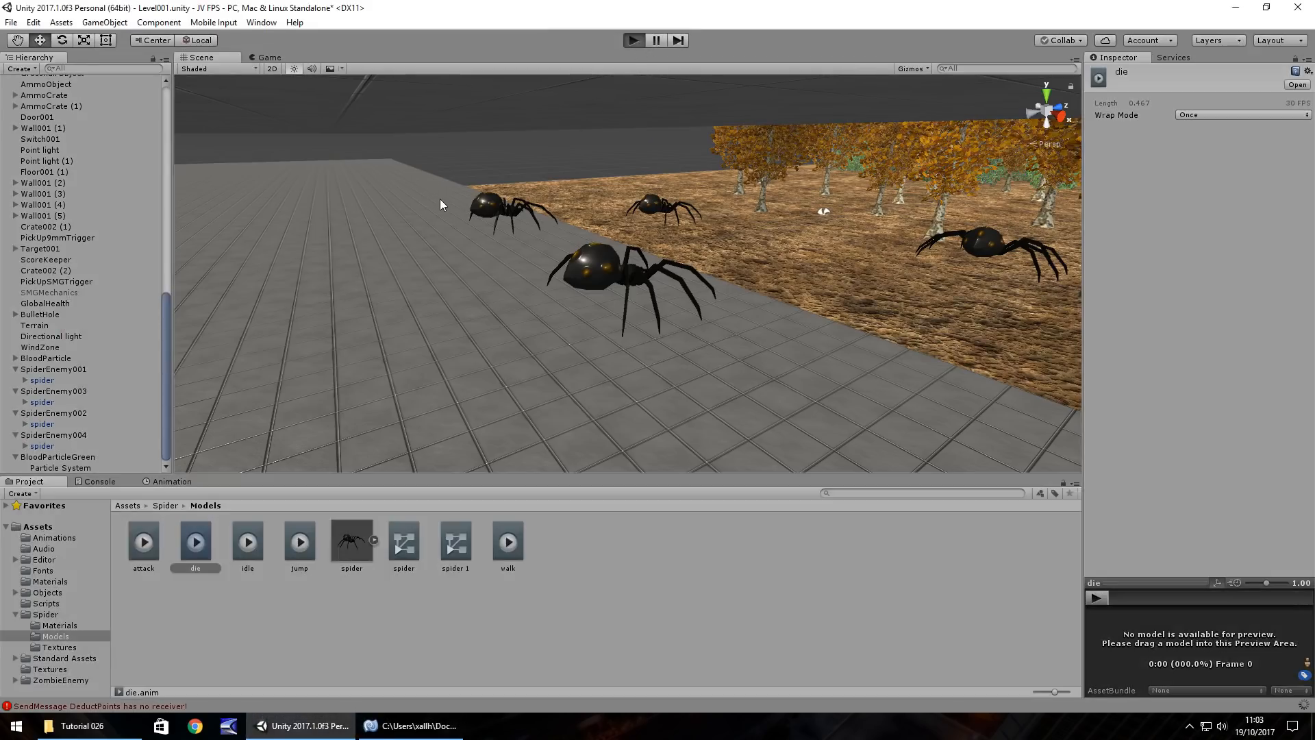
Step: Play the level and fire the handgun at the advancing spiders to check their death behaviour
click(633, 40)
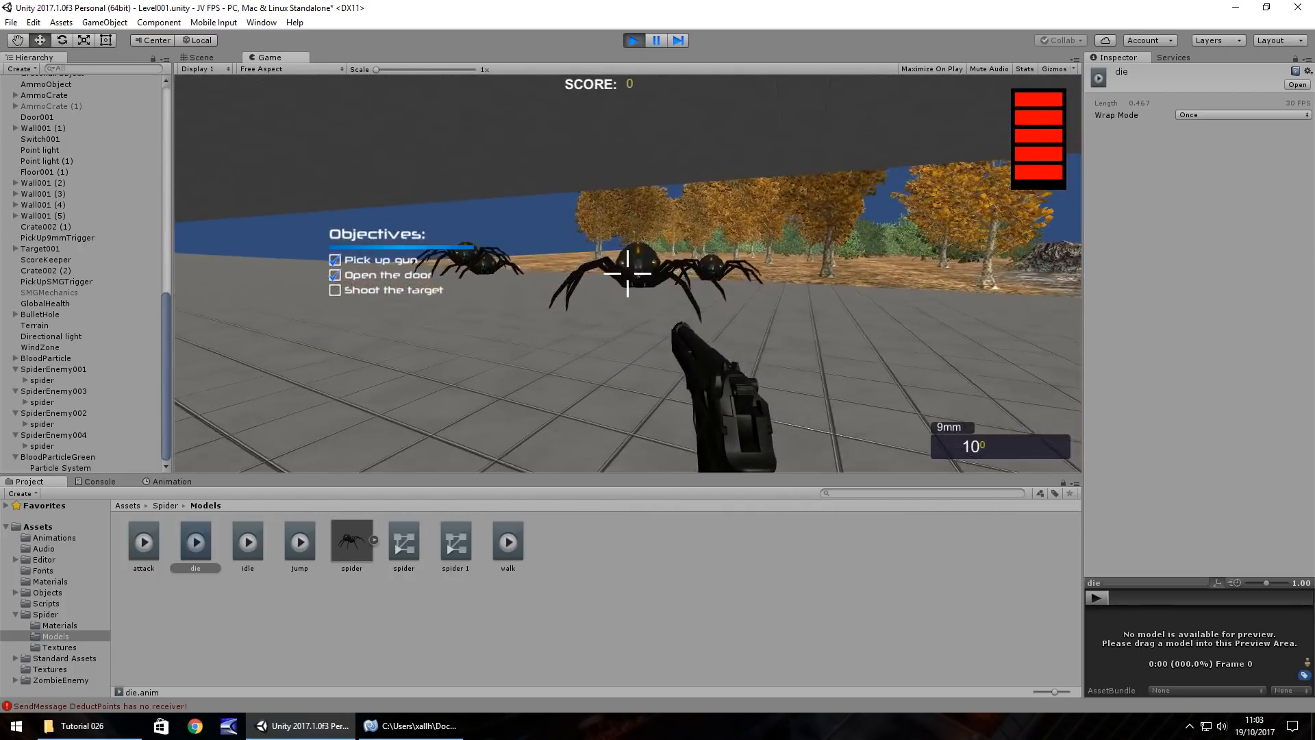
click(628, 275)
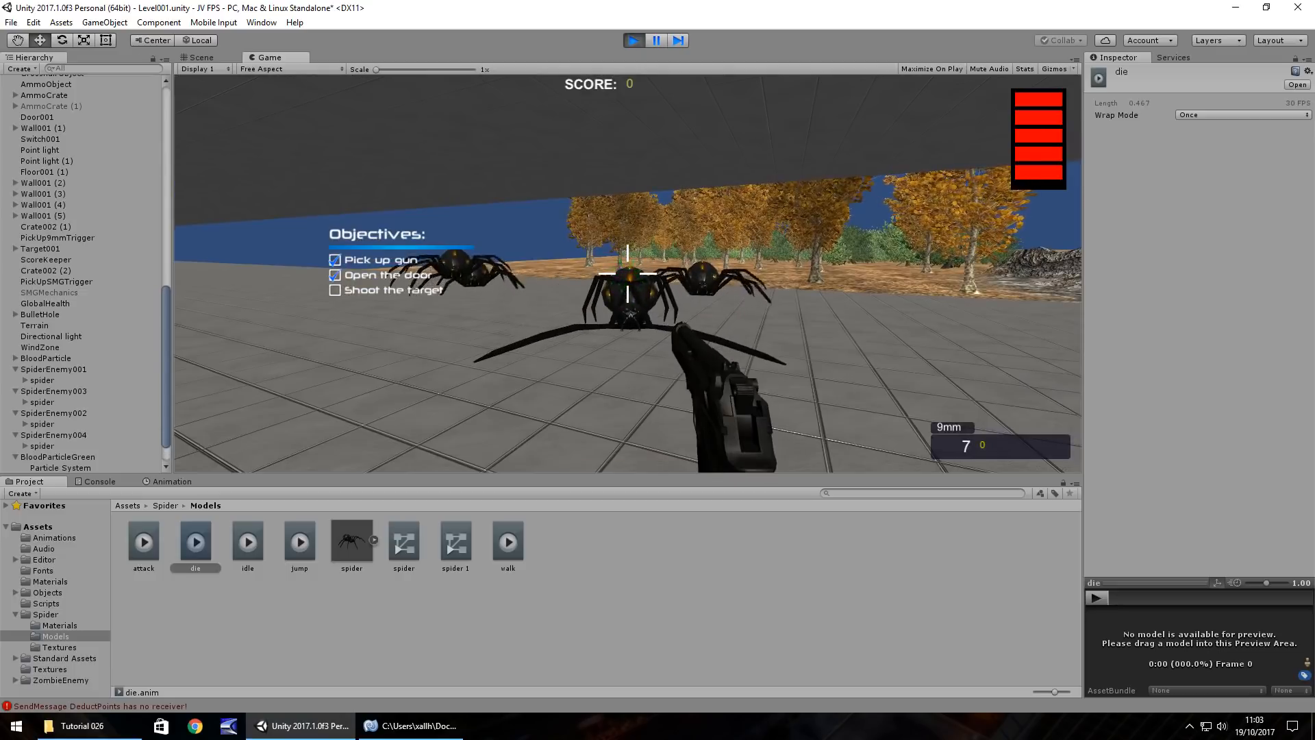
click(627, 285)
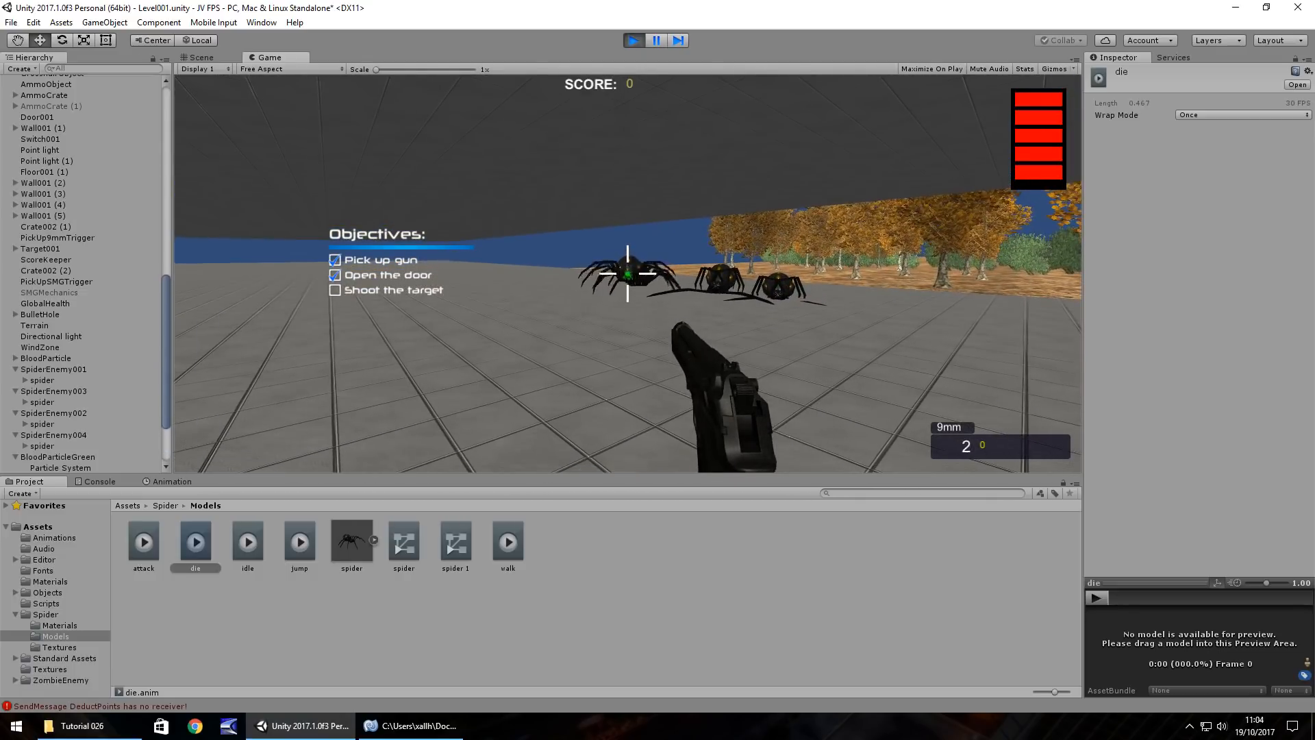
click(628, 276)
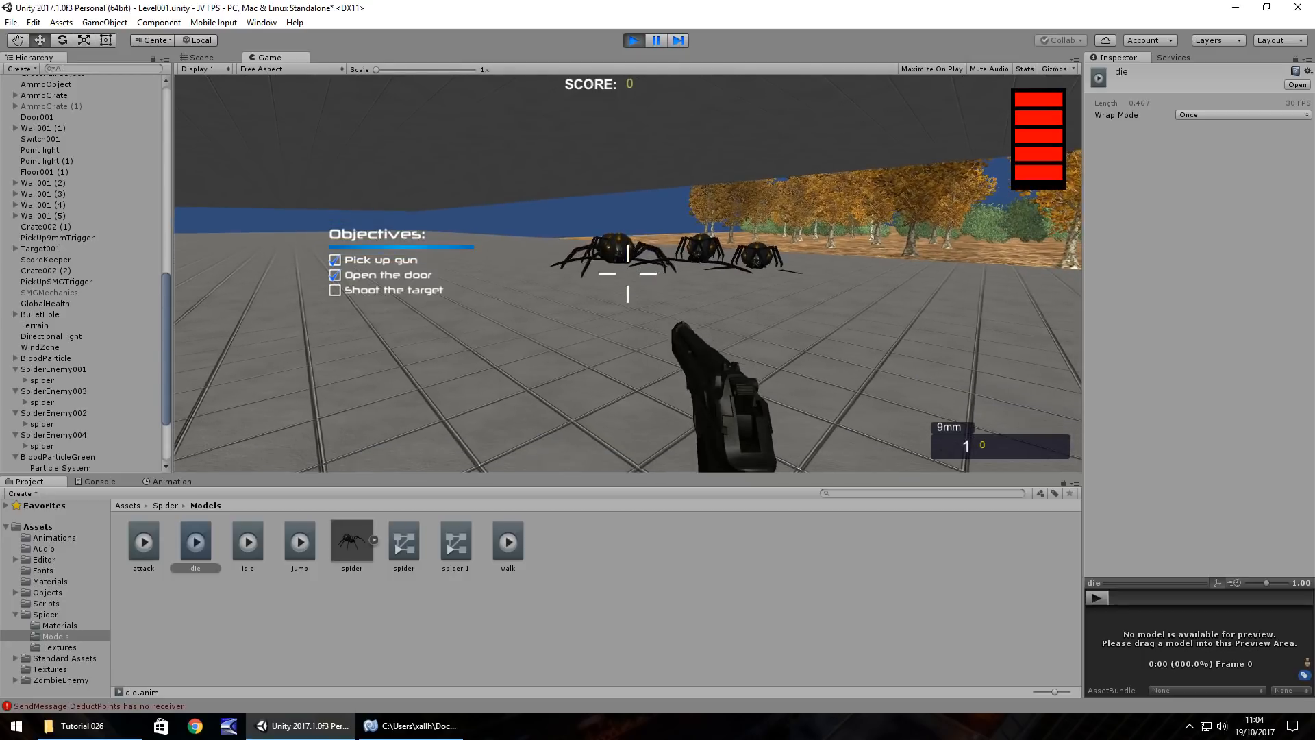